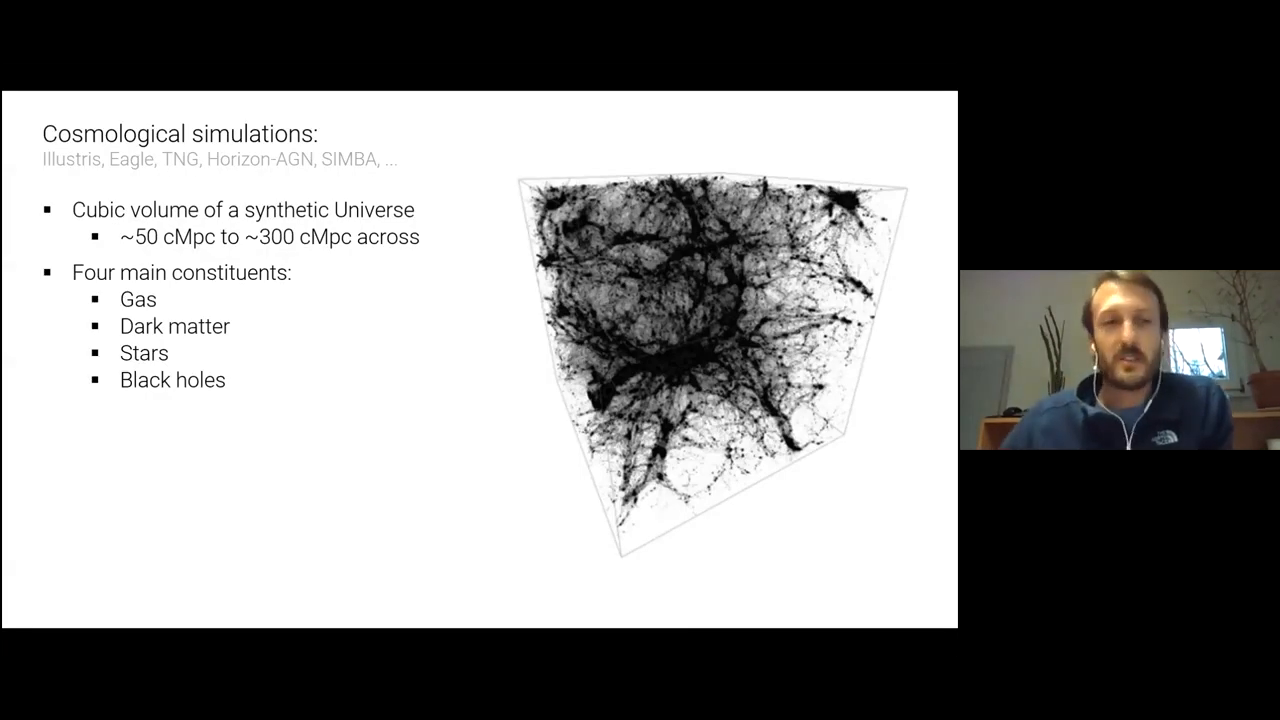
Advance to the 'Getting Started' slide comparing local, API and JupyterLab workflows.
{"action": "right_click", "coordinate": [228, 185]}
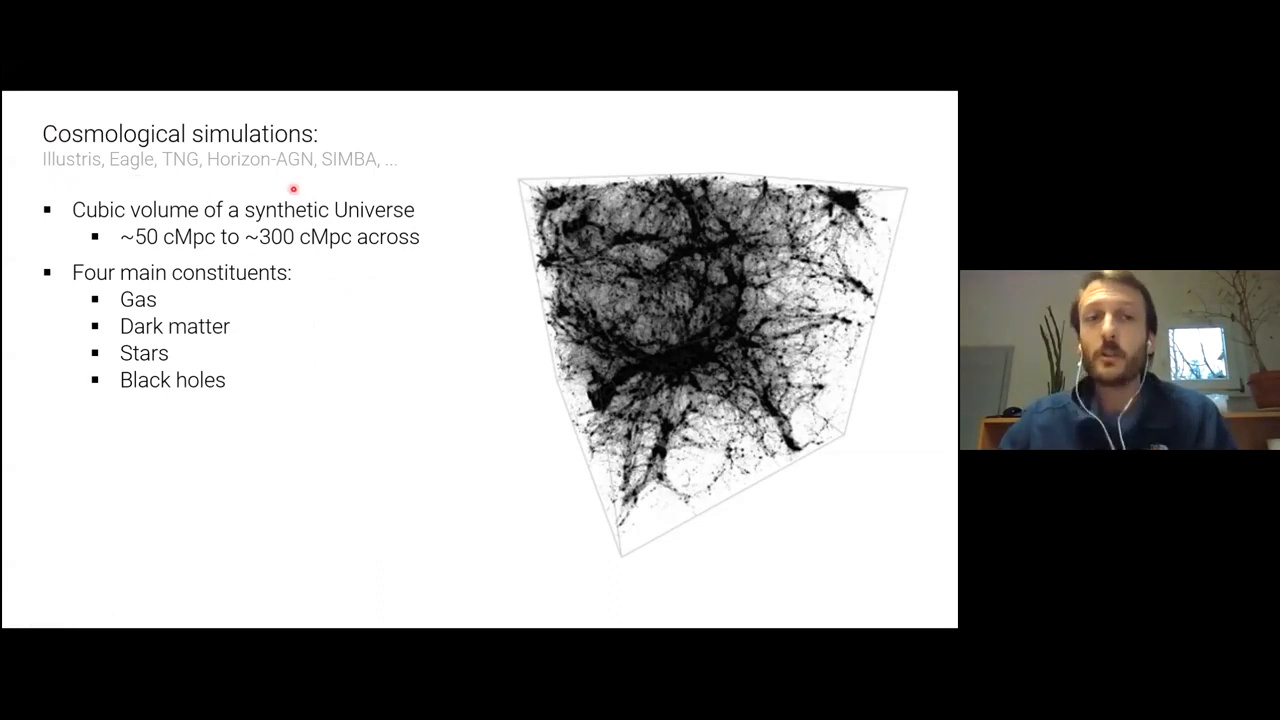
{"action": "mouse_move", "coordinate": [427, 237]}
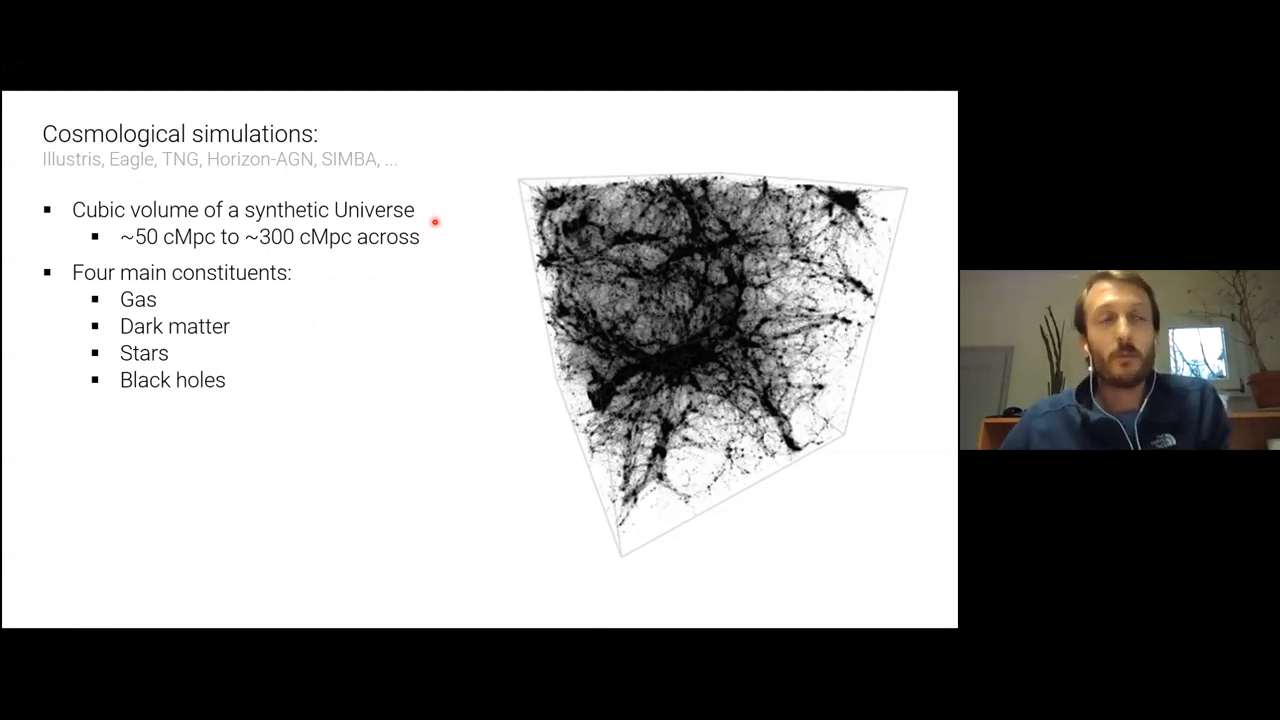
{"action": "mouse_move", "coordinate": [175, 257]}
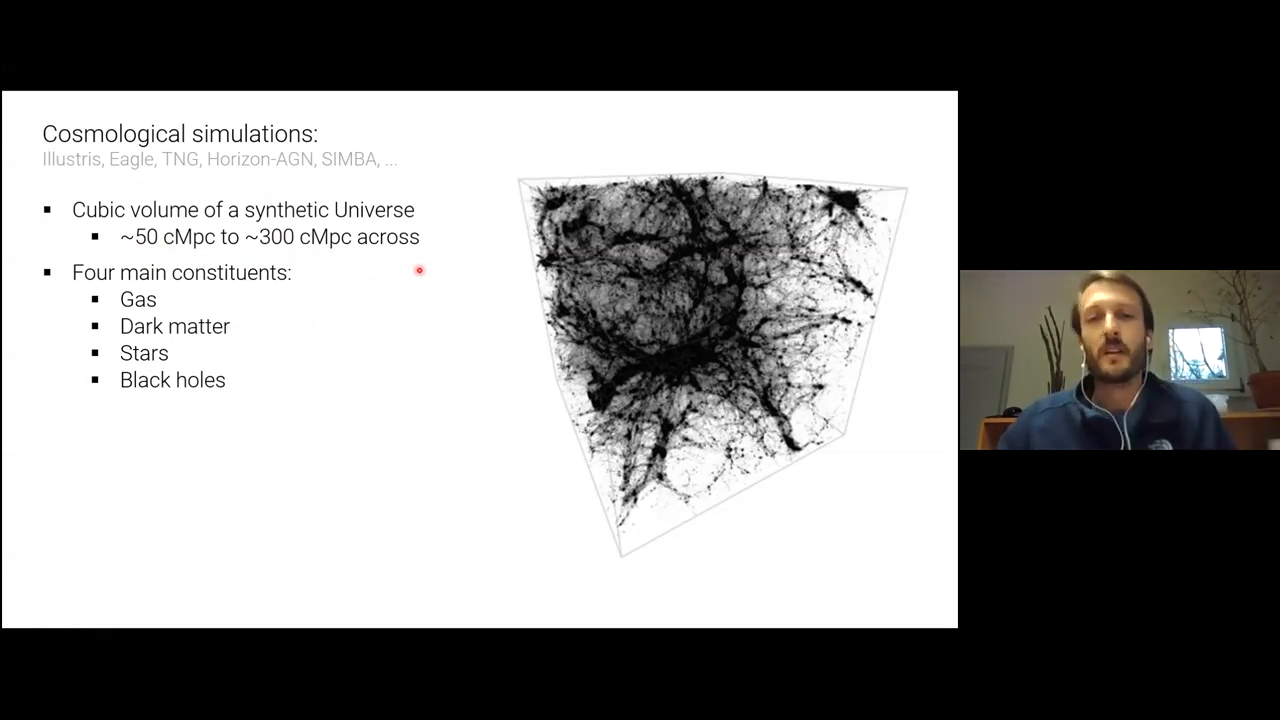
{"action": "mouse_move", "coordinate": [323, 276]}
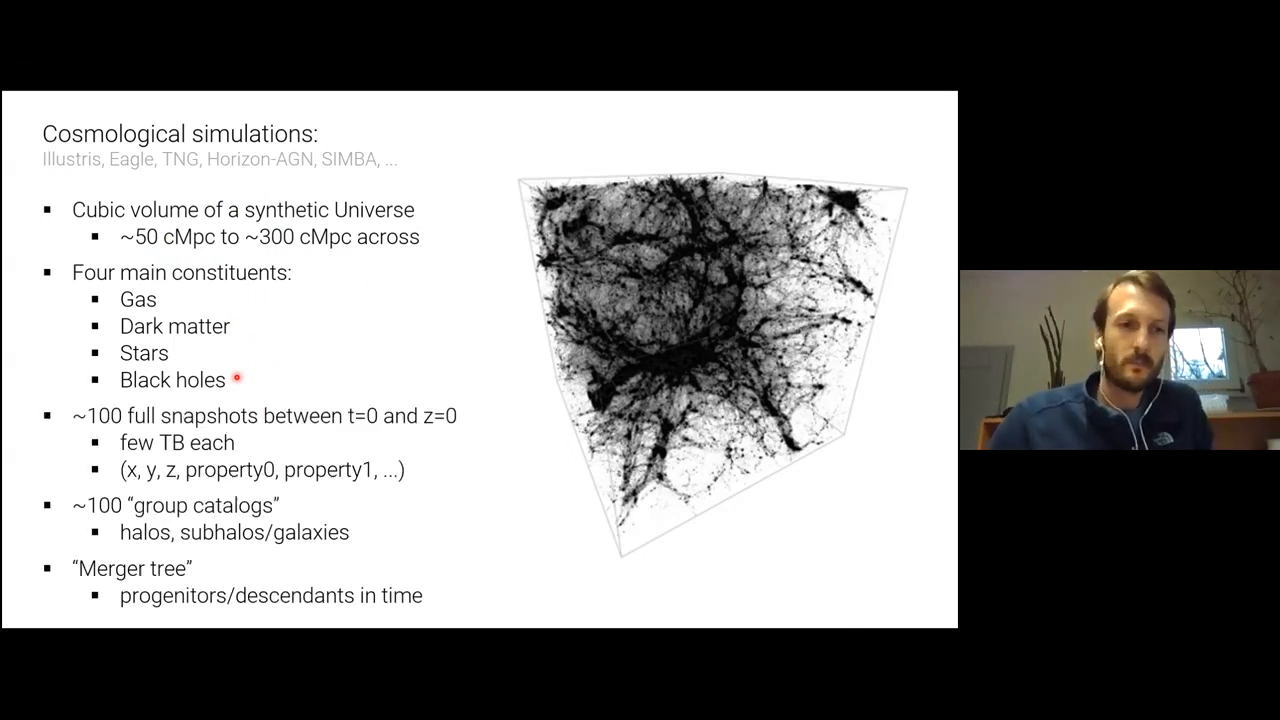
{"action": "mouse_move", "coordinate": [479, 415]}
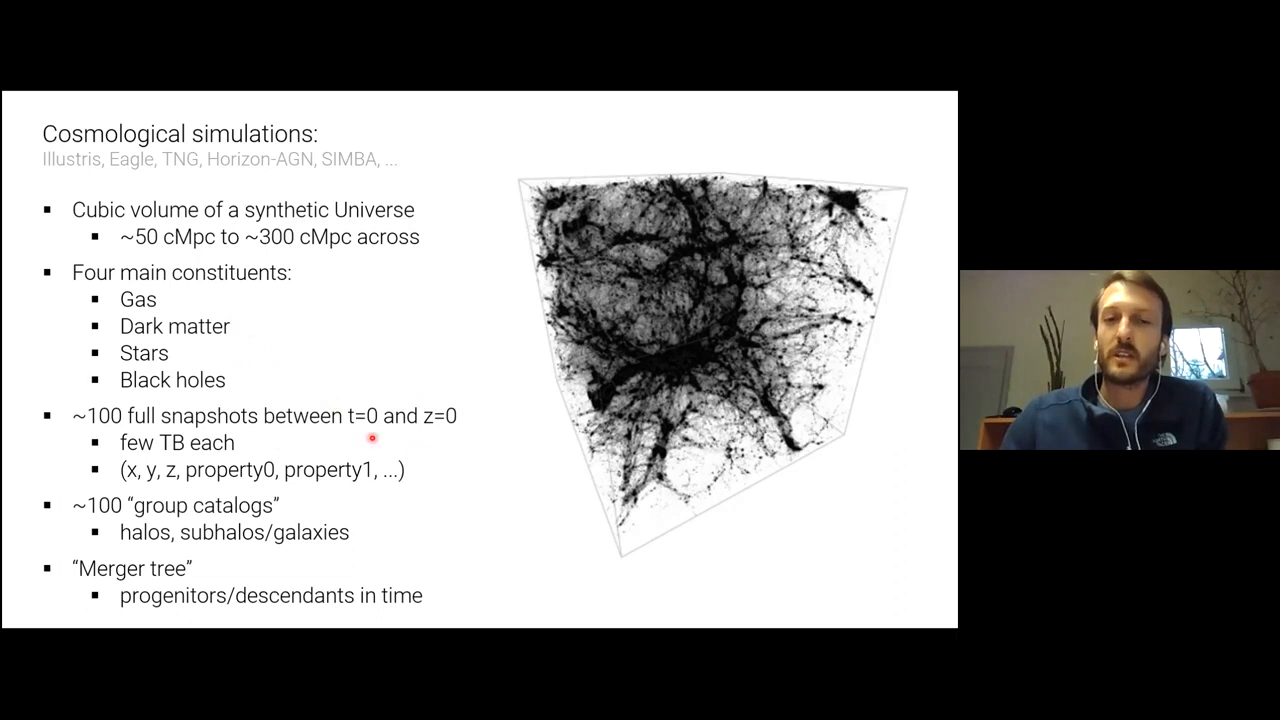
{"action": "mouse_move", "coordinate": [467, 410]}
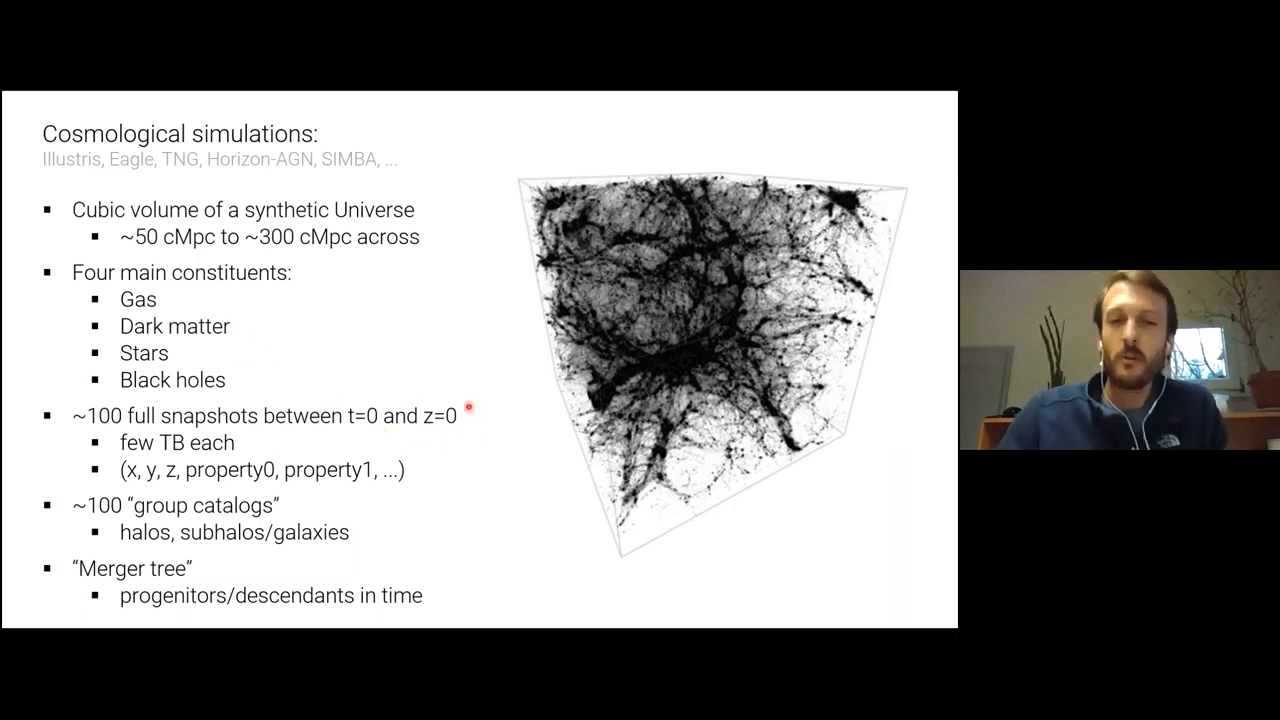
{"action": "mouse_move", "coordinate": [240, 446]}
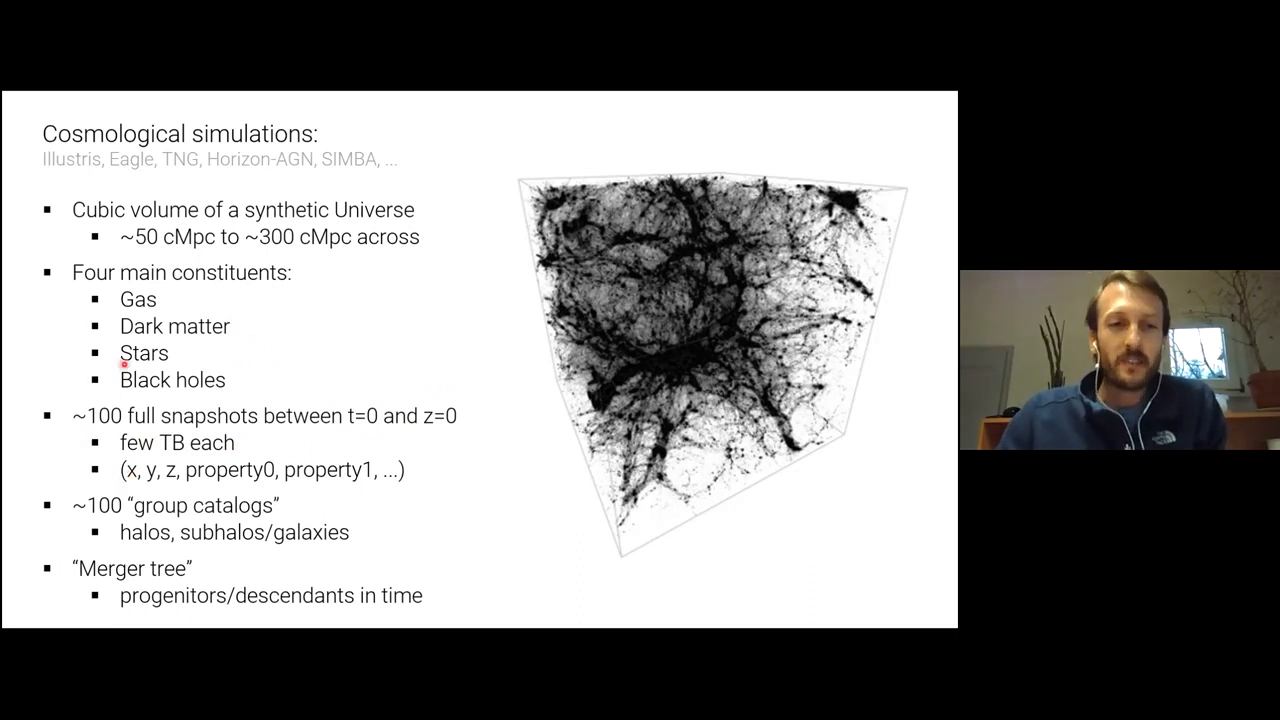
{"action": "mouse_move", "coordinate": [130, 482]}
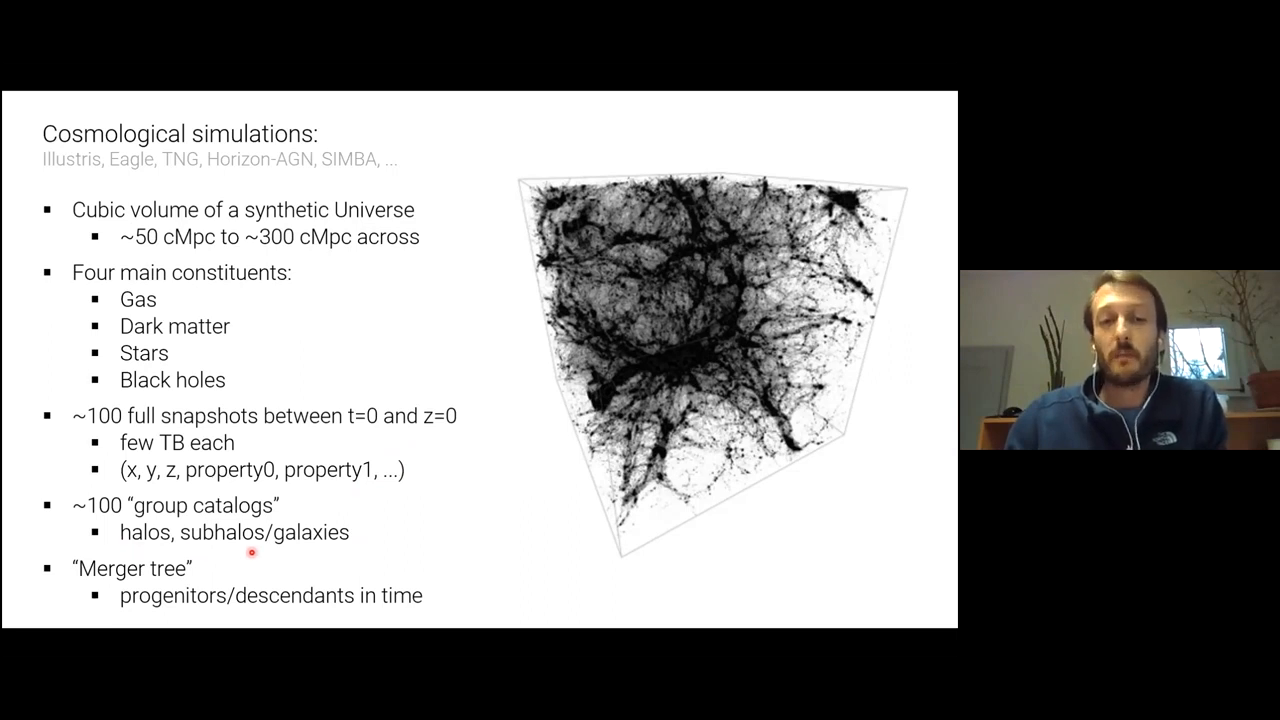
{"action": "mouse_move", "coordinate": [430, 583]}
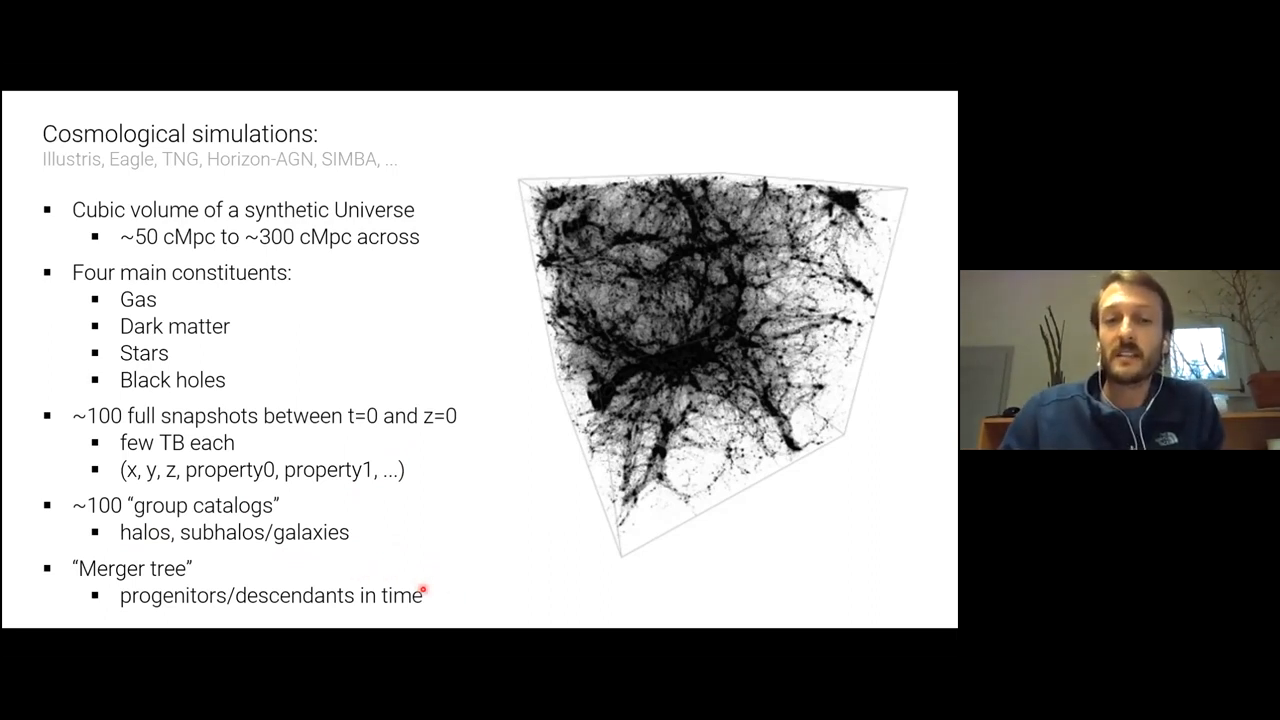
{"action": "mouse_move", "coordinate": [421, 506]}
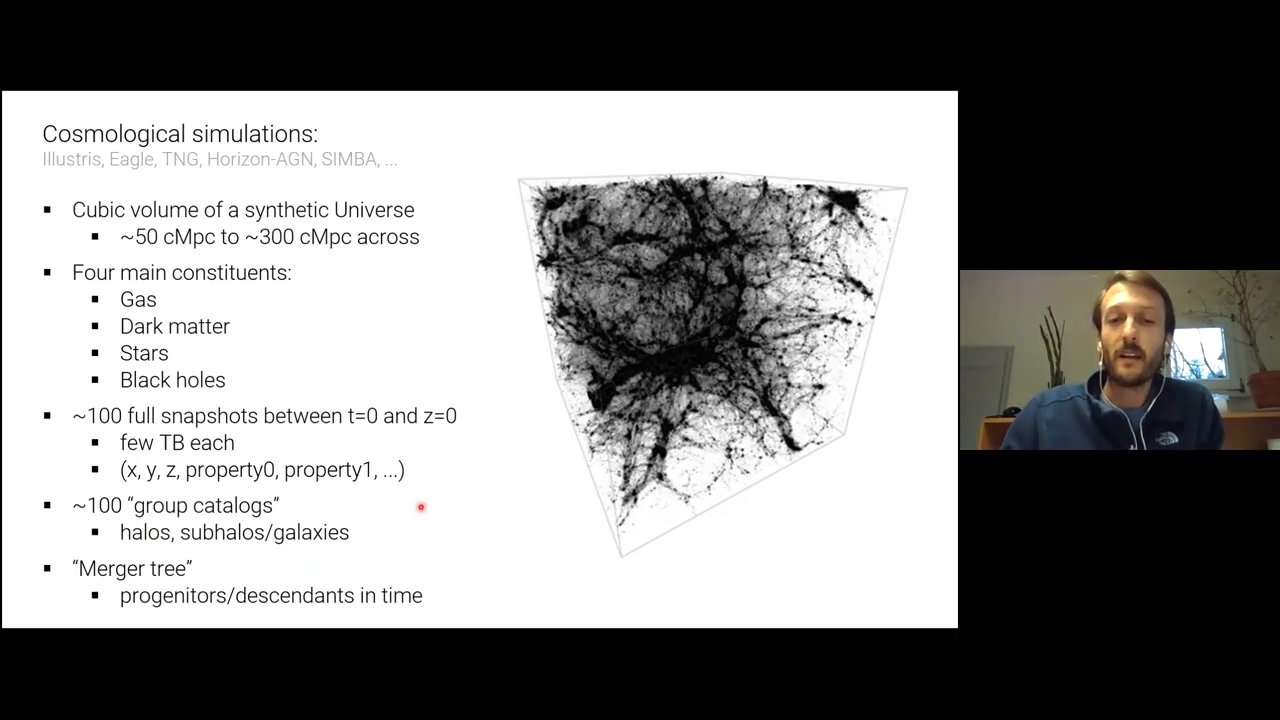
{"action": "mouse_move", "coordinate": [418, 477]}
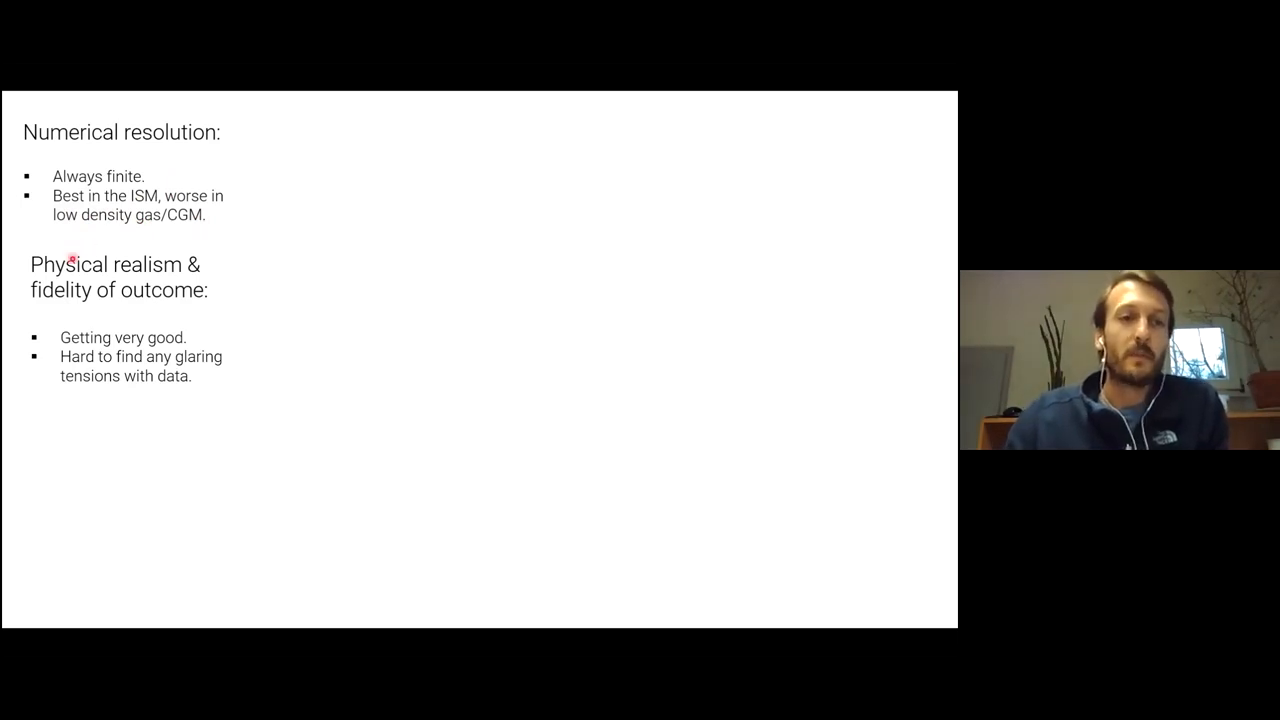
{"action": "mouse_move", "coordinate": [30, 314]}
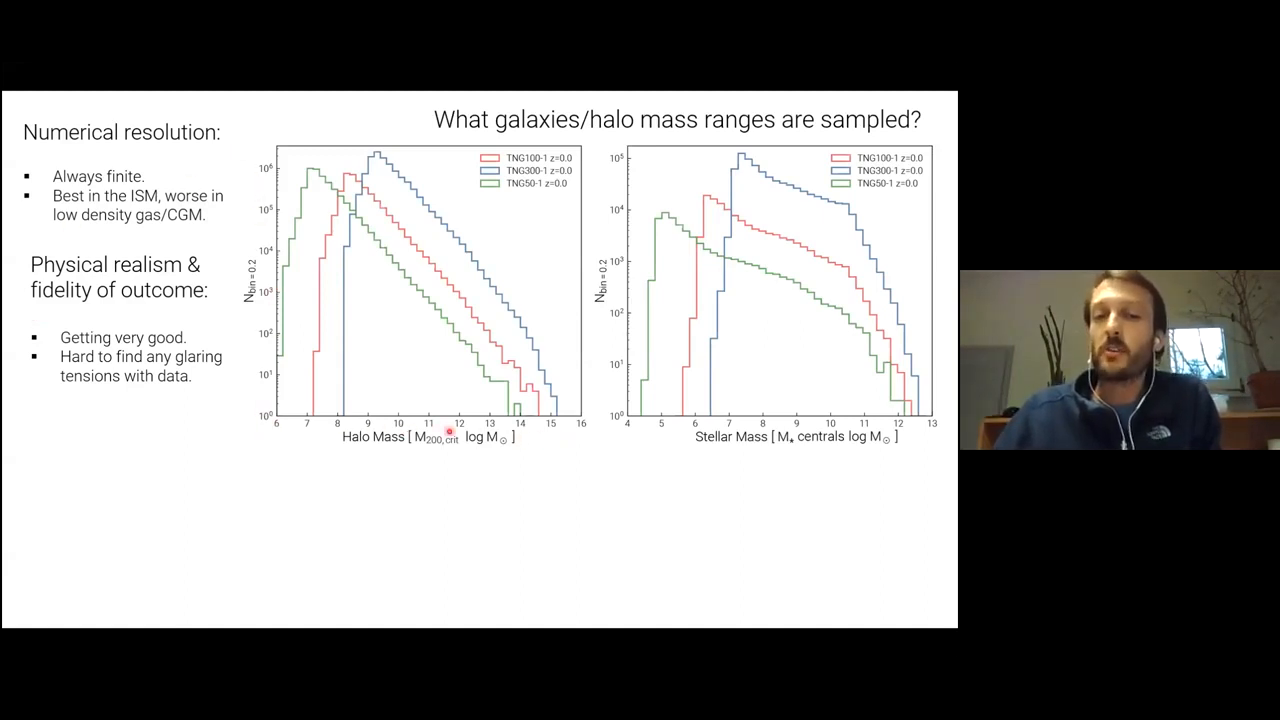
{"action": "mouse_move", "coordinate": [648, 432]}
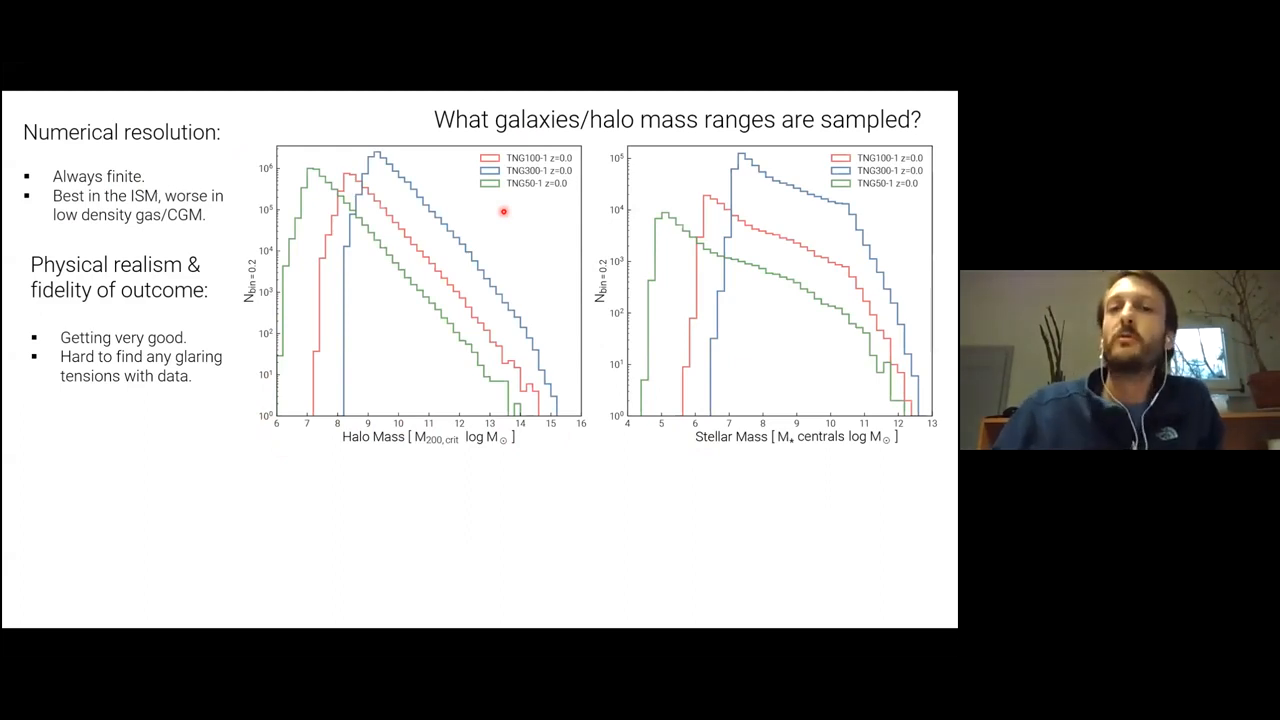
{"action": "mouse_move", "coordinate": [440, 430]}
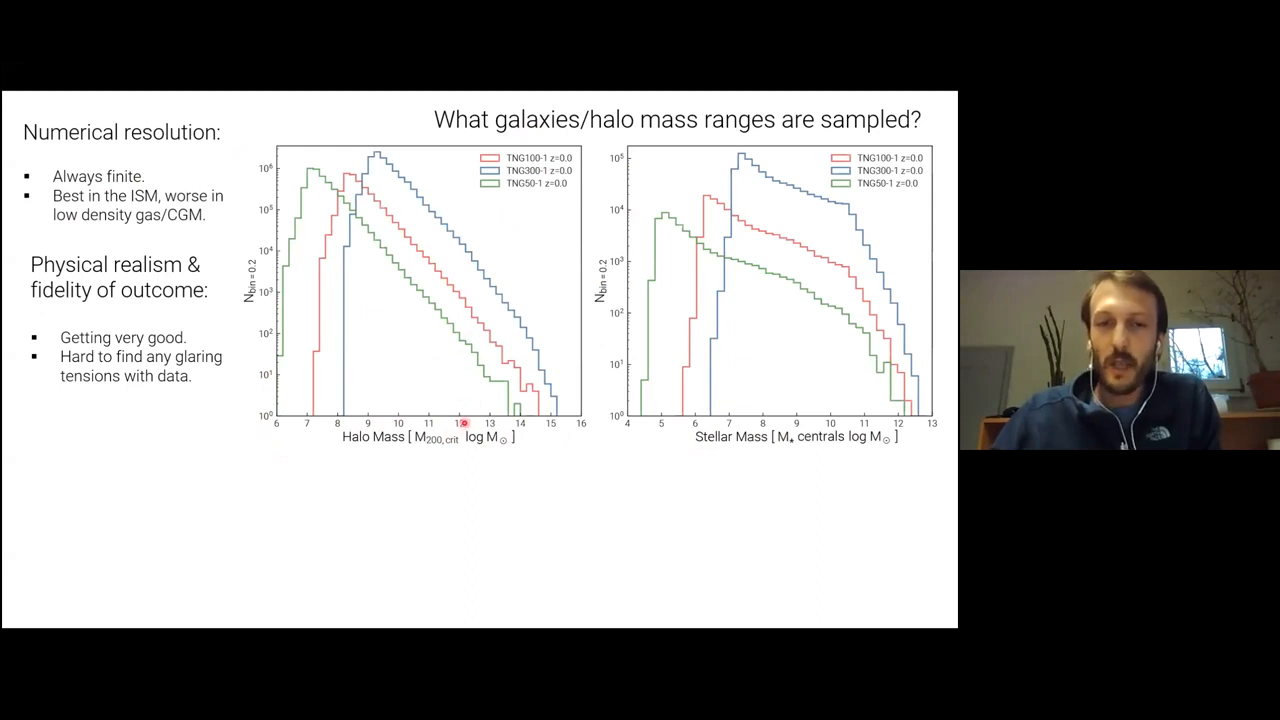
{"action": "mouse_move", "coordinate": [463, 288]}
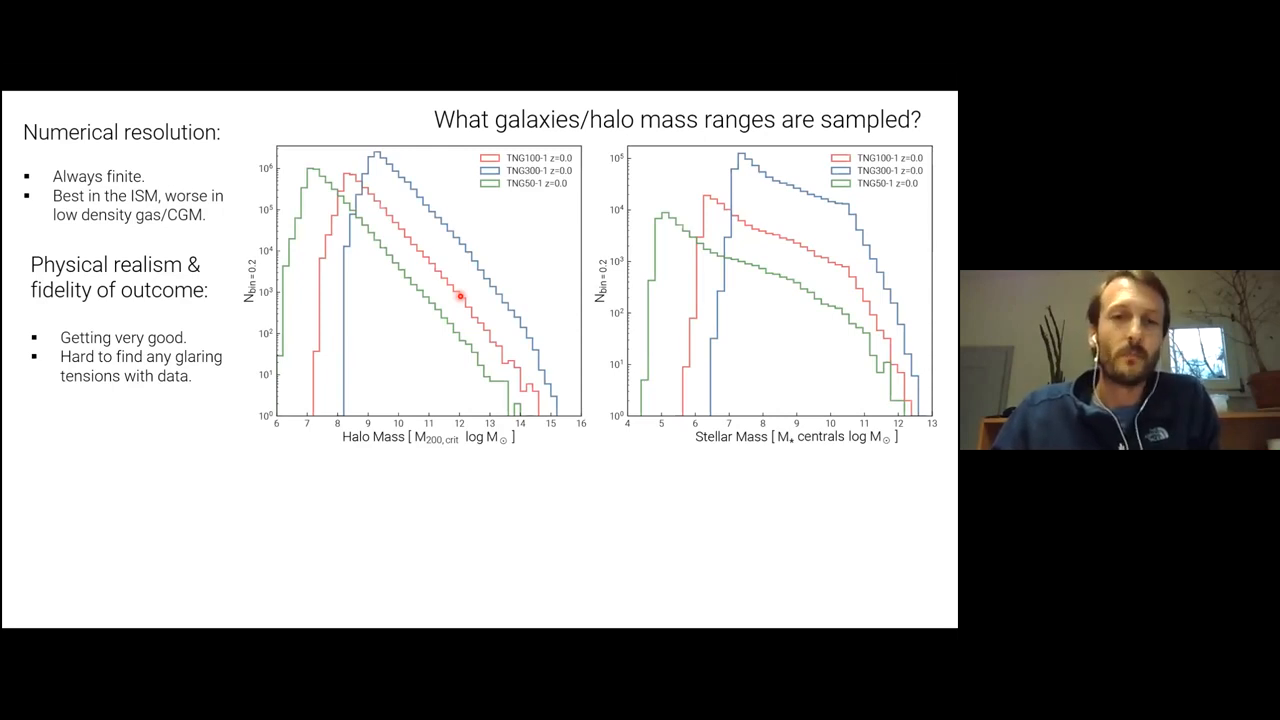
{"action": "mouse_move", "coordinate": [518, 357]}
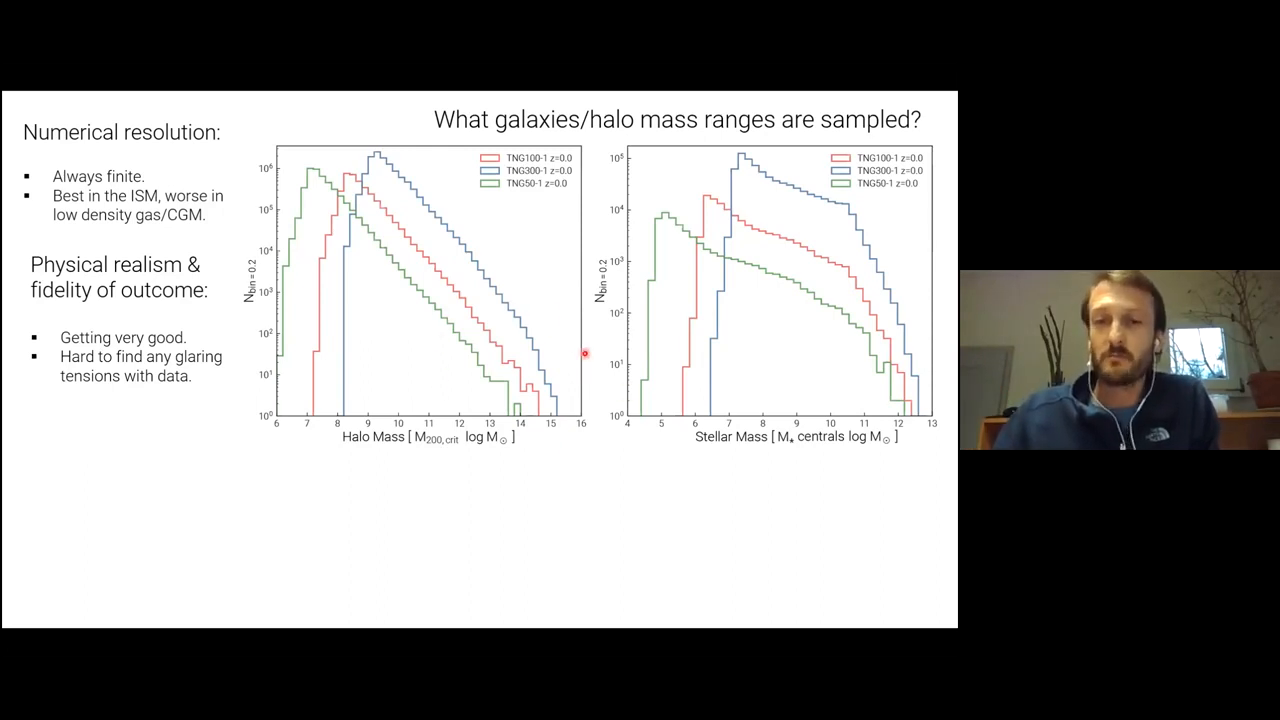
{"action": "mouse_move", "coordinate": [299, 379]}
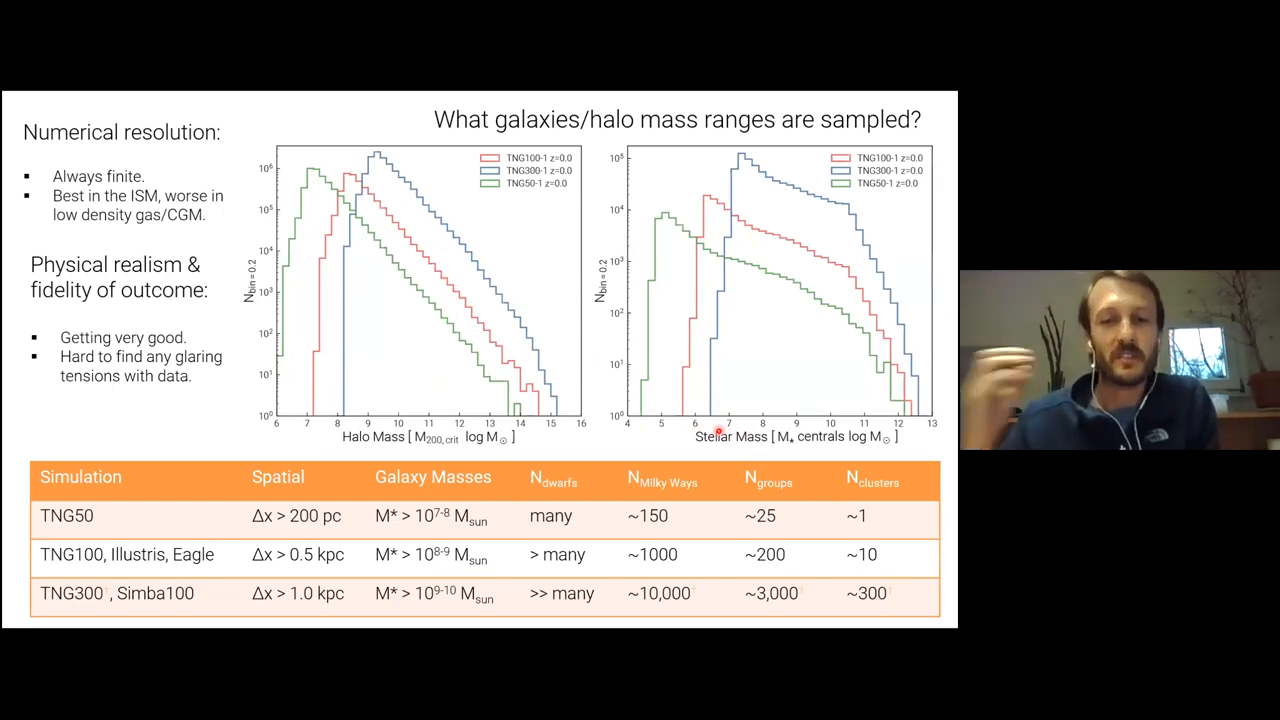
{"action": "mouse_move", "coordinate": [508, 435]}
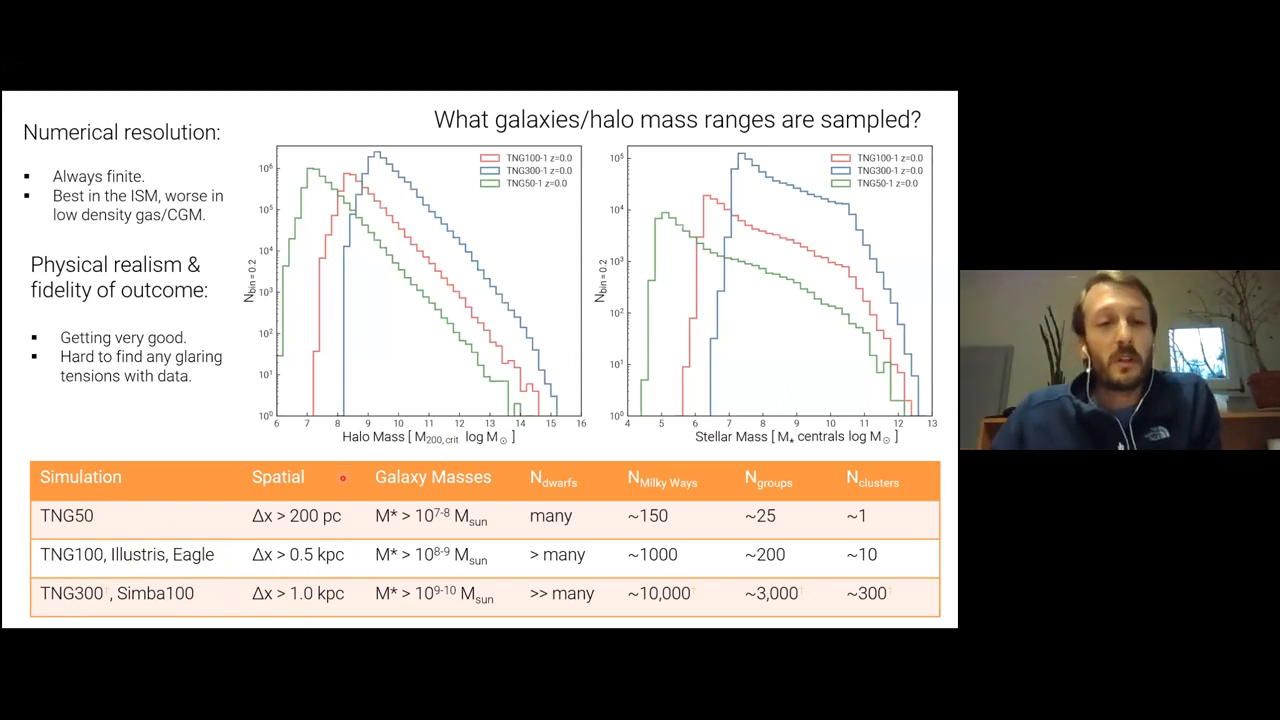
{"action": "mouse_move", "coordinate": [360, 601]}
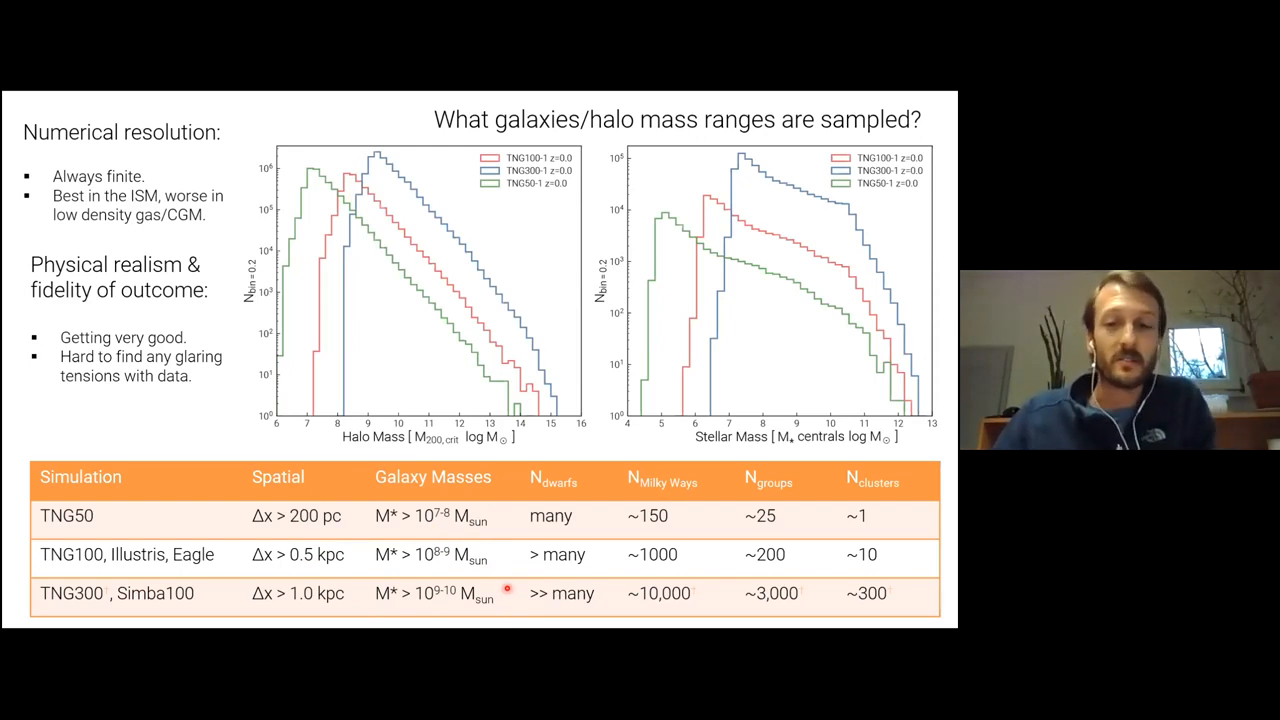
{"action": "mouse_move", "coordinate": [903, 591]}
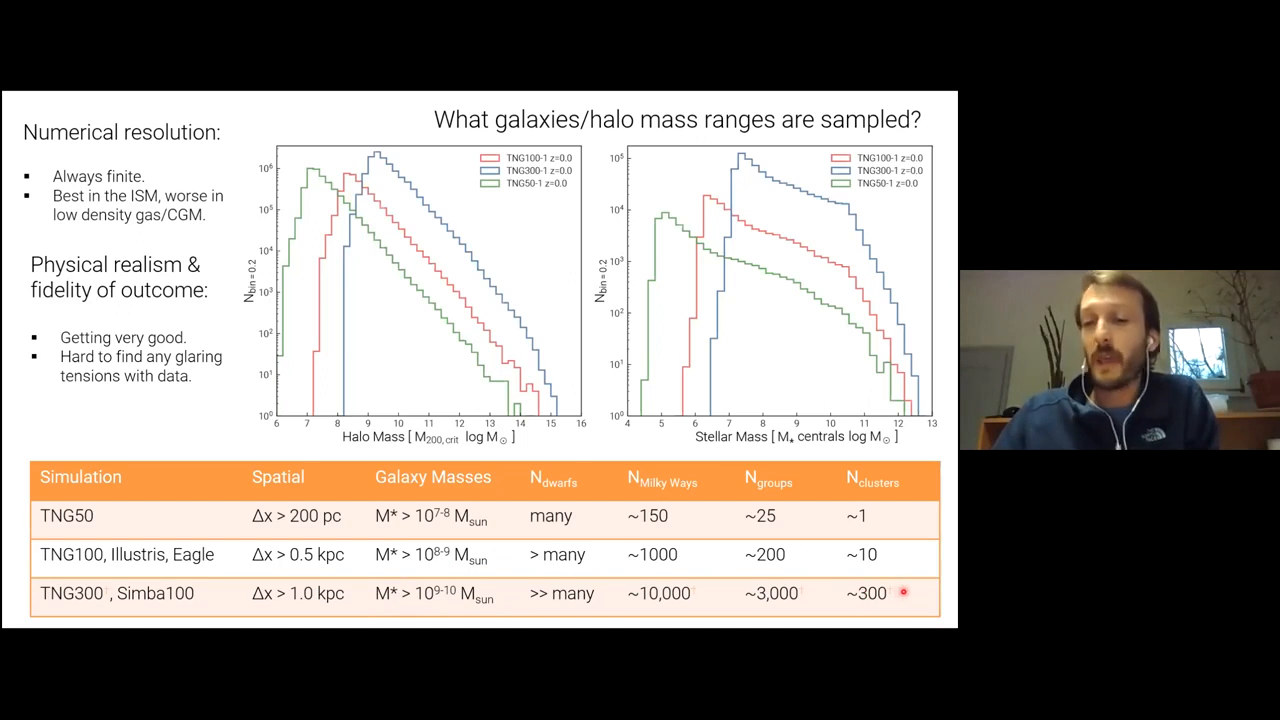
{"action": "mouse_move", "coordinate": [610, 547]}
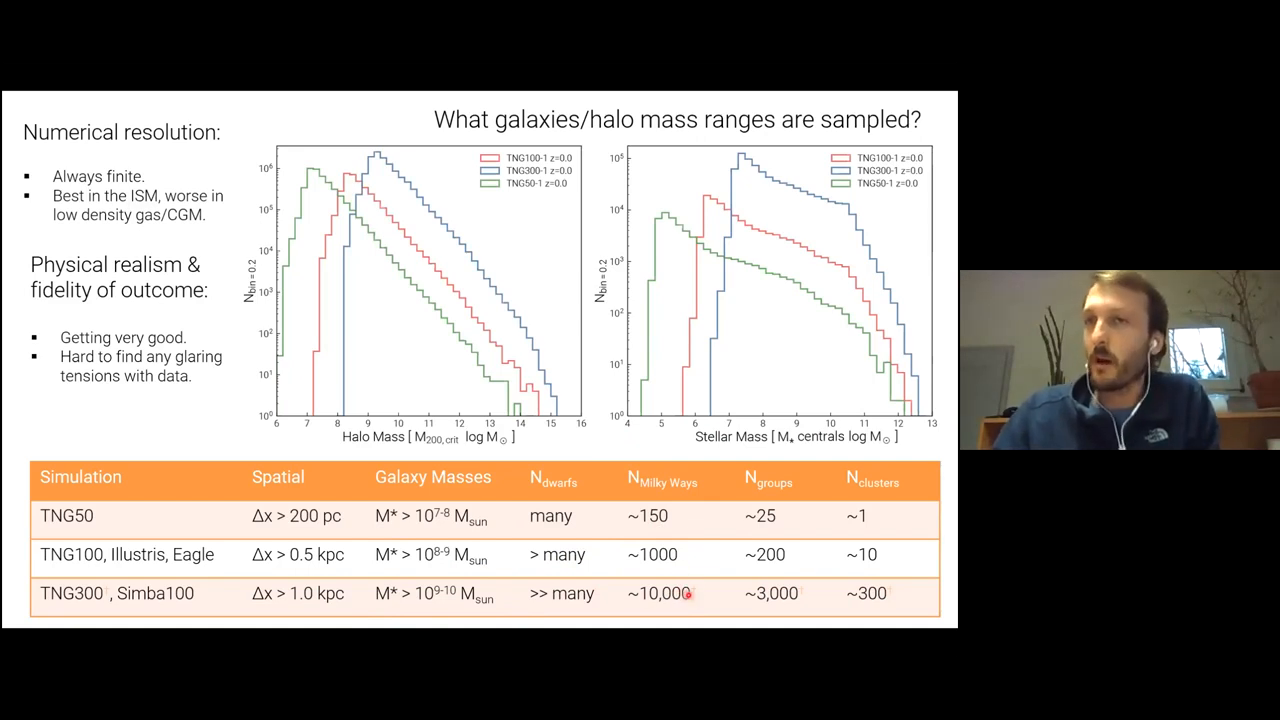
{"action": "mouse_move", "coordinate": [768, 525]}
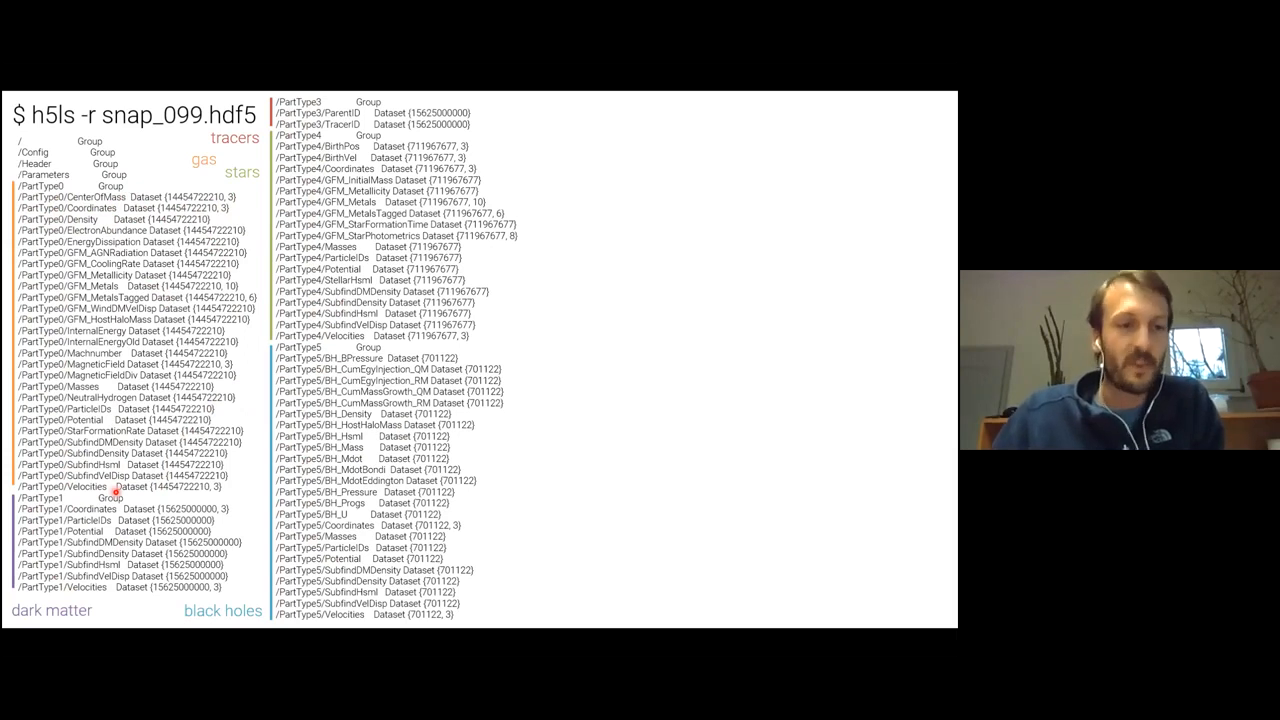
{"action": "mouse_move", "coordinate": [317, 481]}
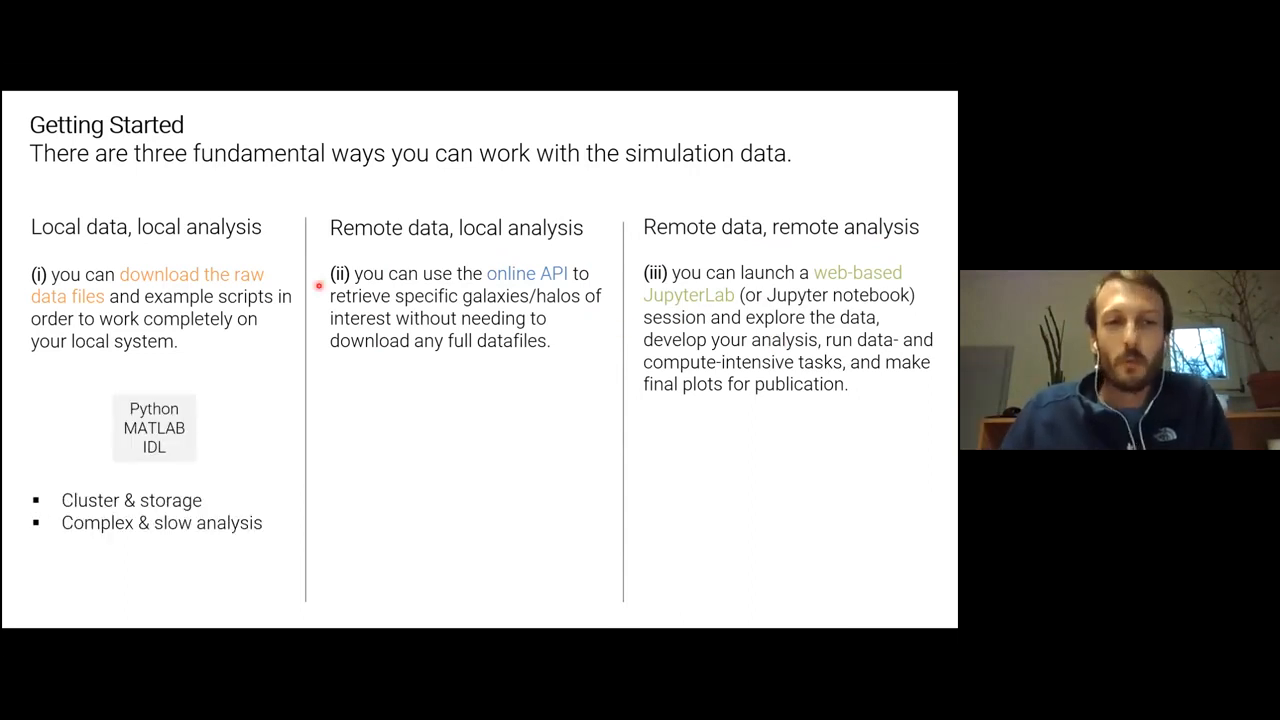
{"action": "mouse_move", "coordinate": [205, 360]}
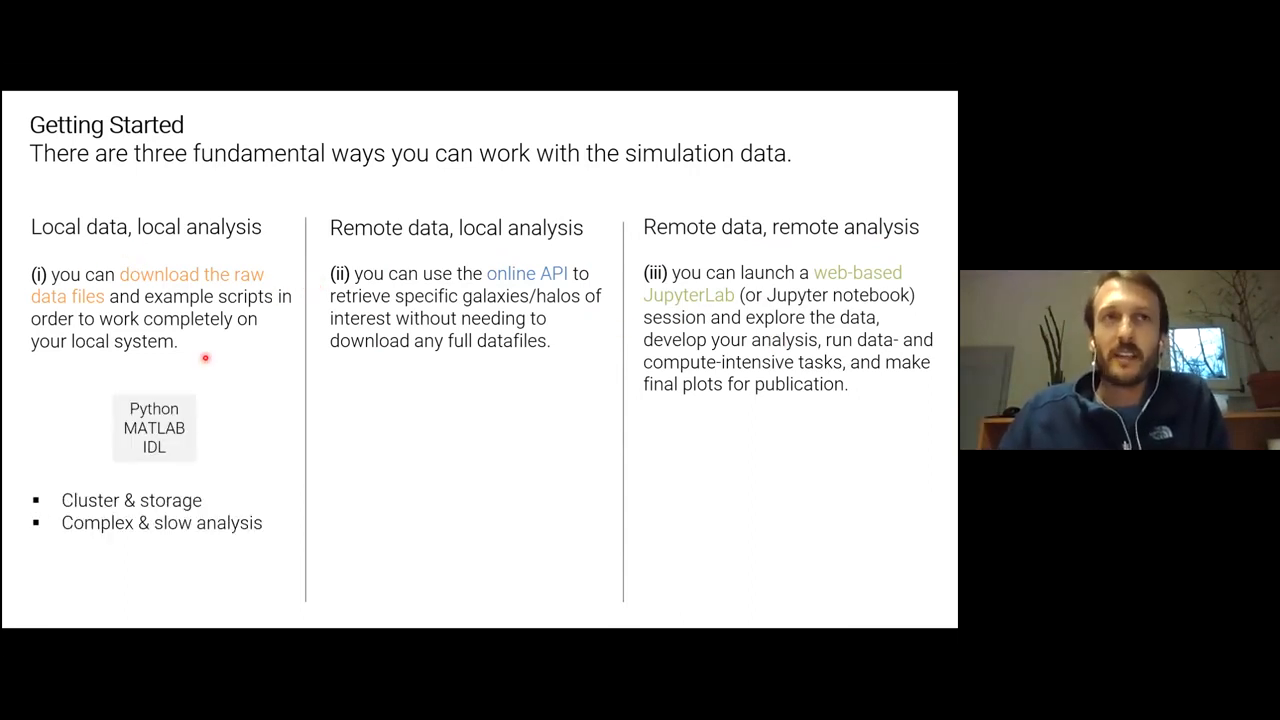
{"action": "mouse_move", "coordinate": [88, 544]}
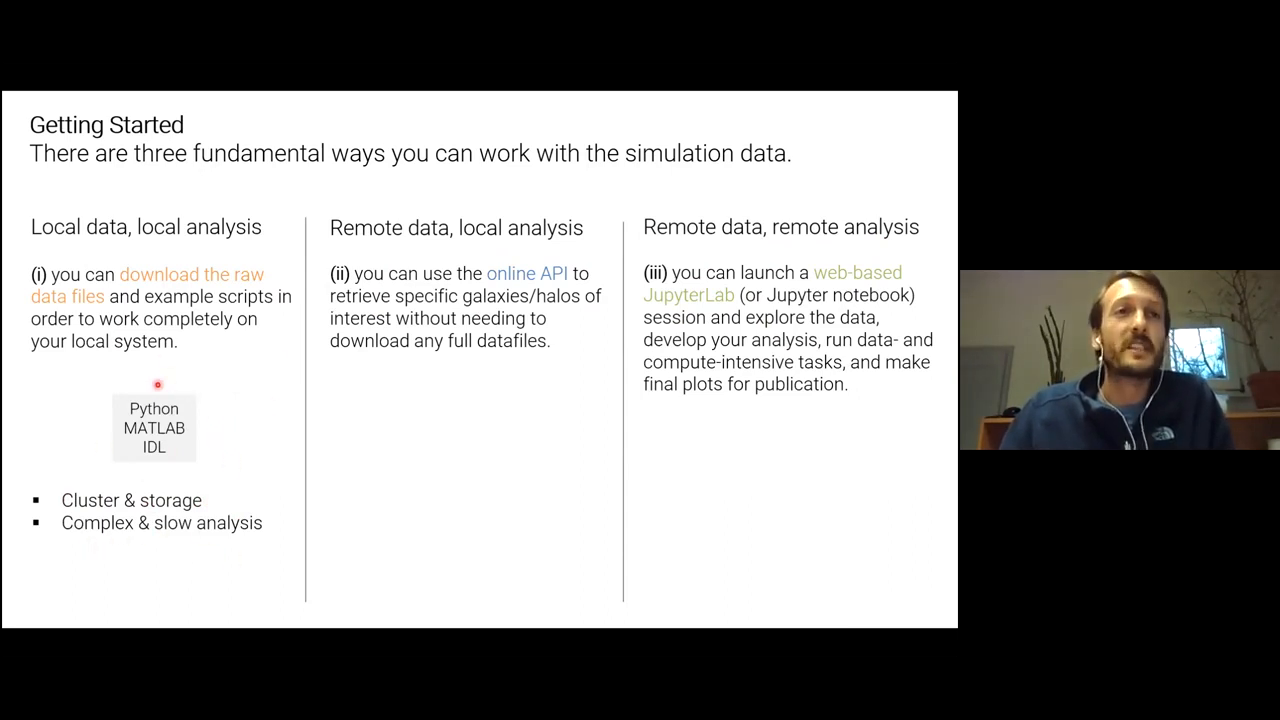
{"action": "mouse_move", "coordinate": [217, 447]}
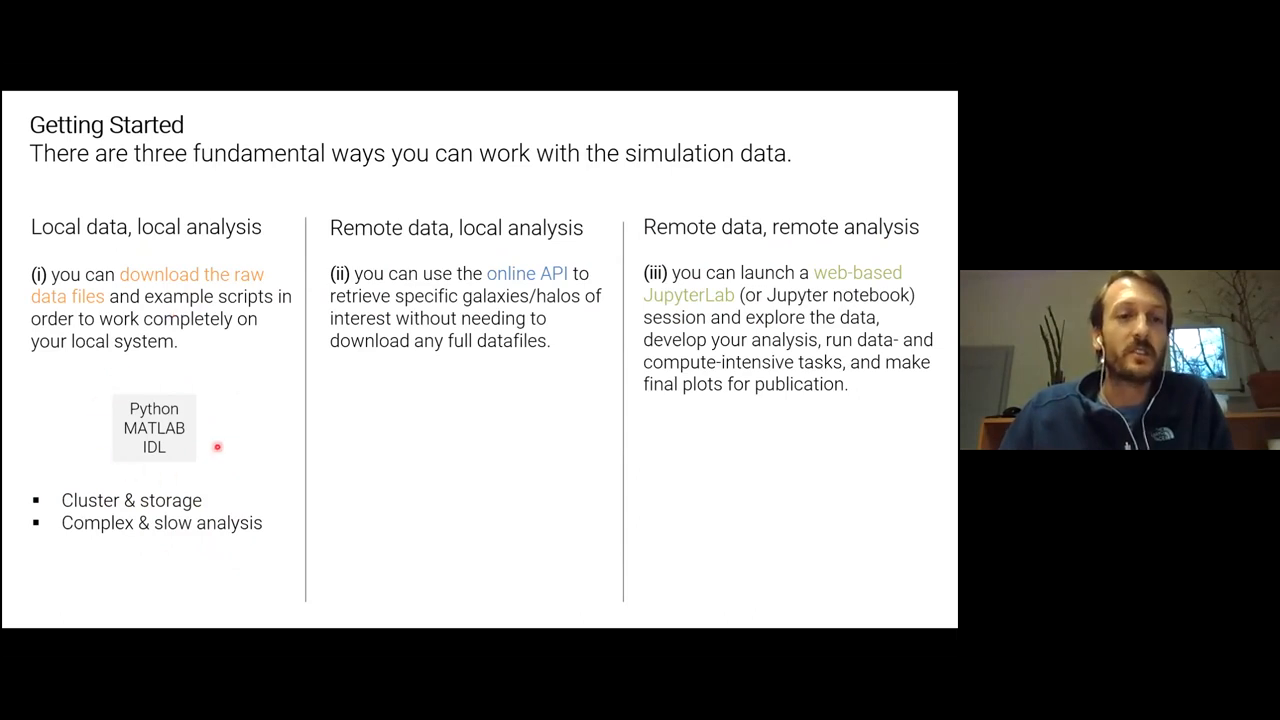
{"action": "mouse_move", "coordinate": [200, 391]}
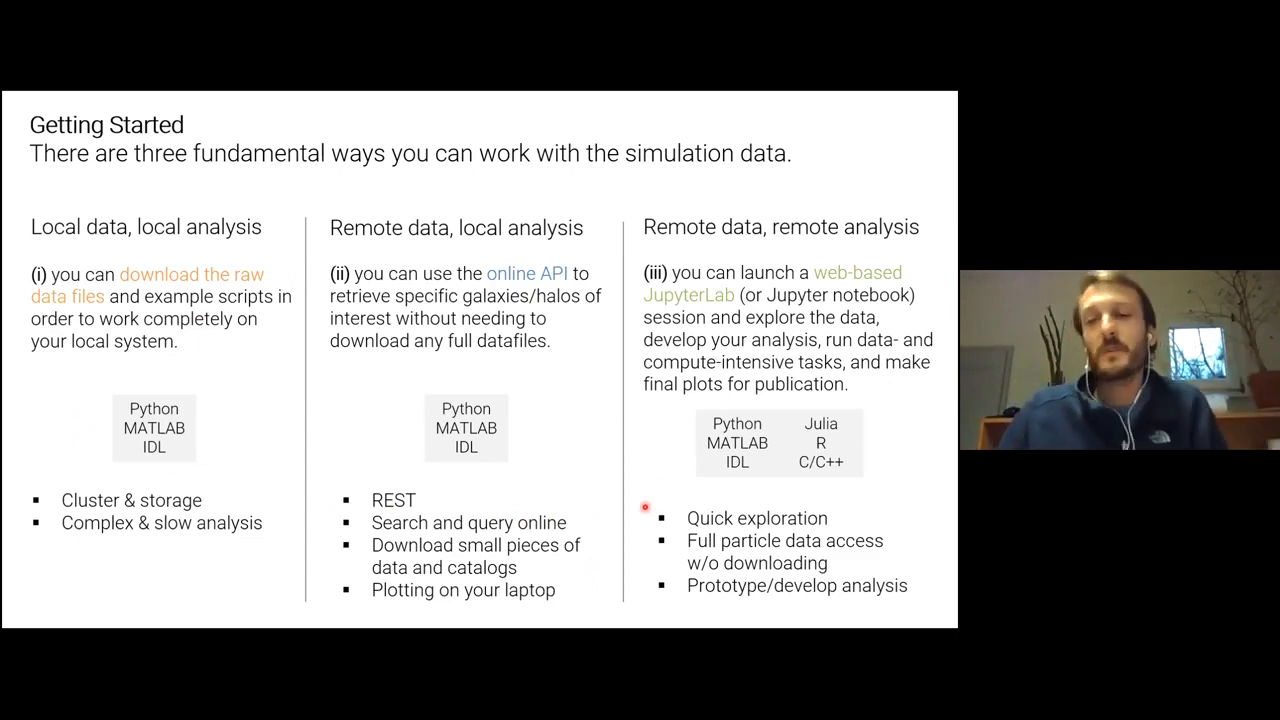
{"action": "mouse_move", "coordinate": [652, 560]}
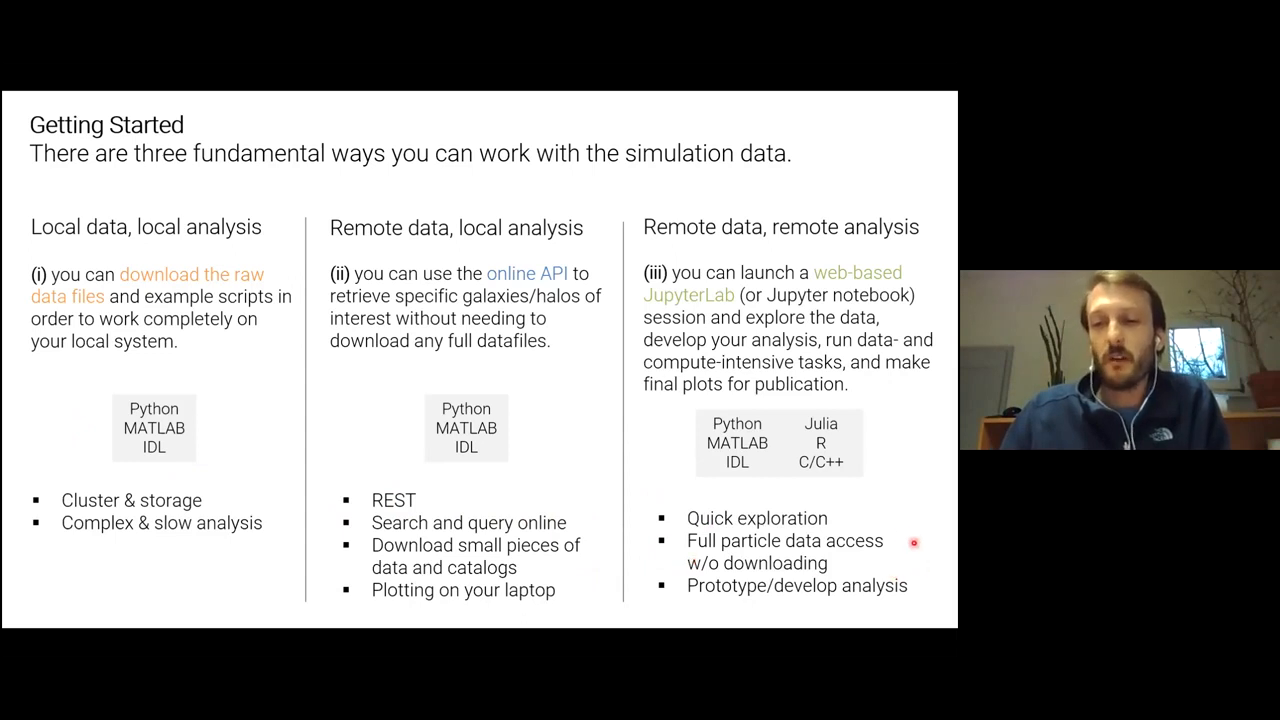
{"action": "mouse_move", "coordinate": [895, 562]}
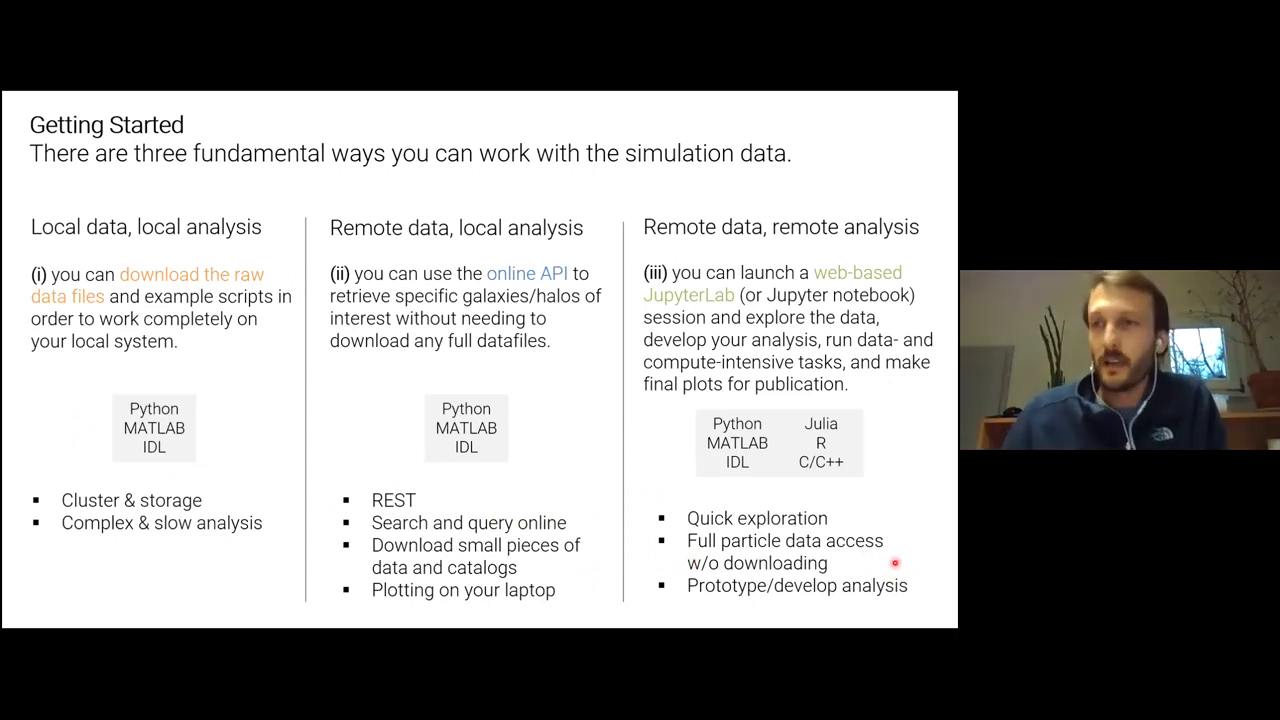
{"action": "mouse_move", "coordinate": [913, 574]}
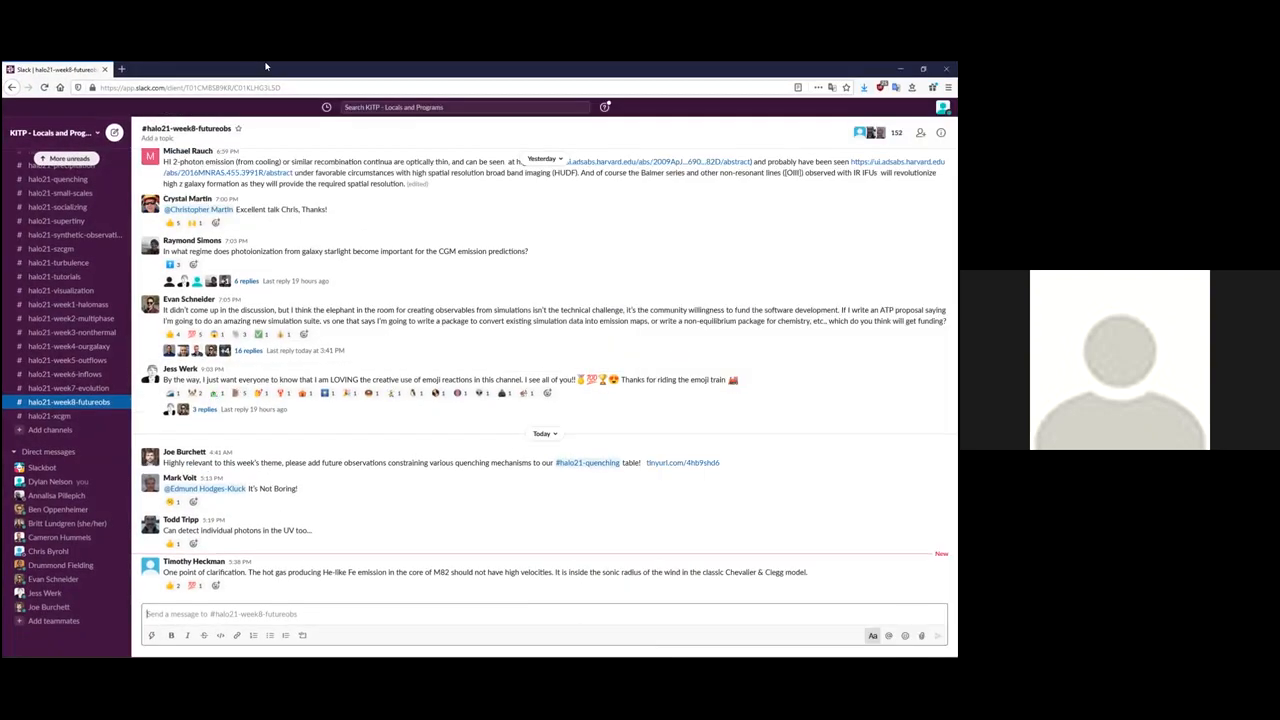
Switch from the Slack channel to the IllustrisTNG Main browser tab.
{"action": "left_click", "coordinate": [234, 69]}
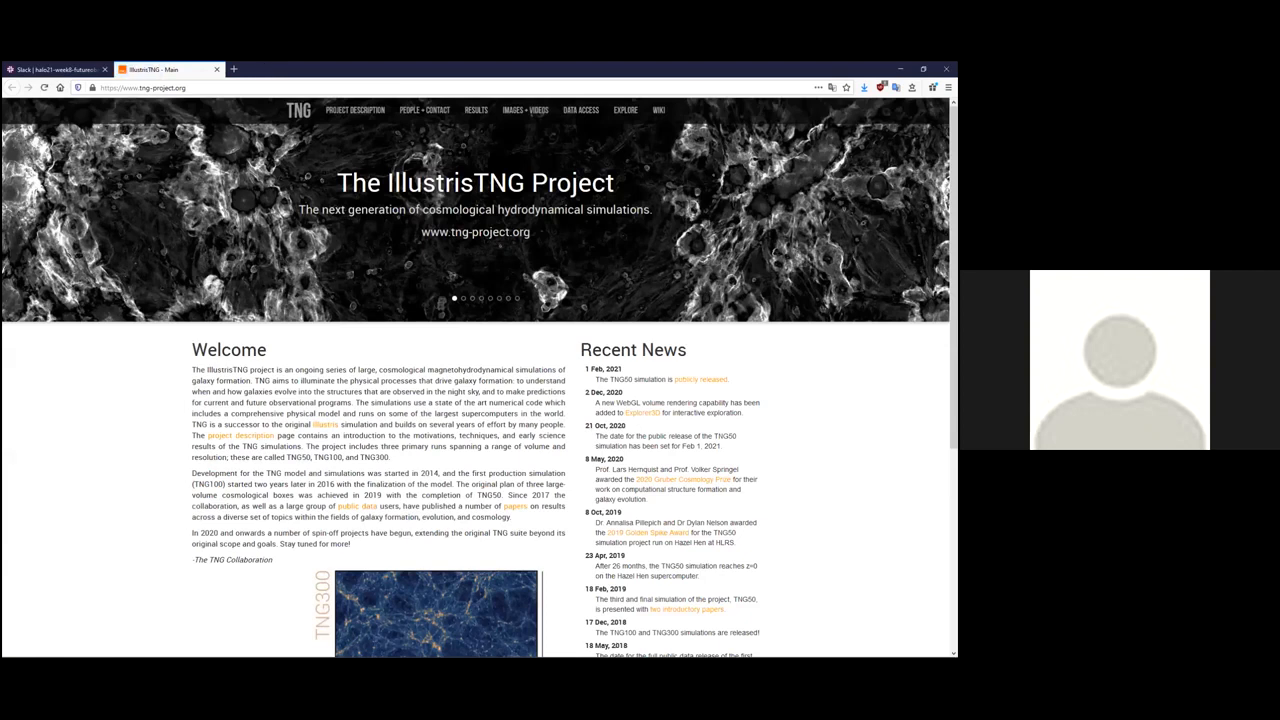
Go to Data Access and scroll to the Download Simulation Data table of TNG runs.
{"action": "left_click", "coordinate": [513, 110]}
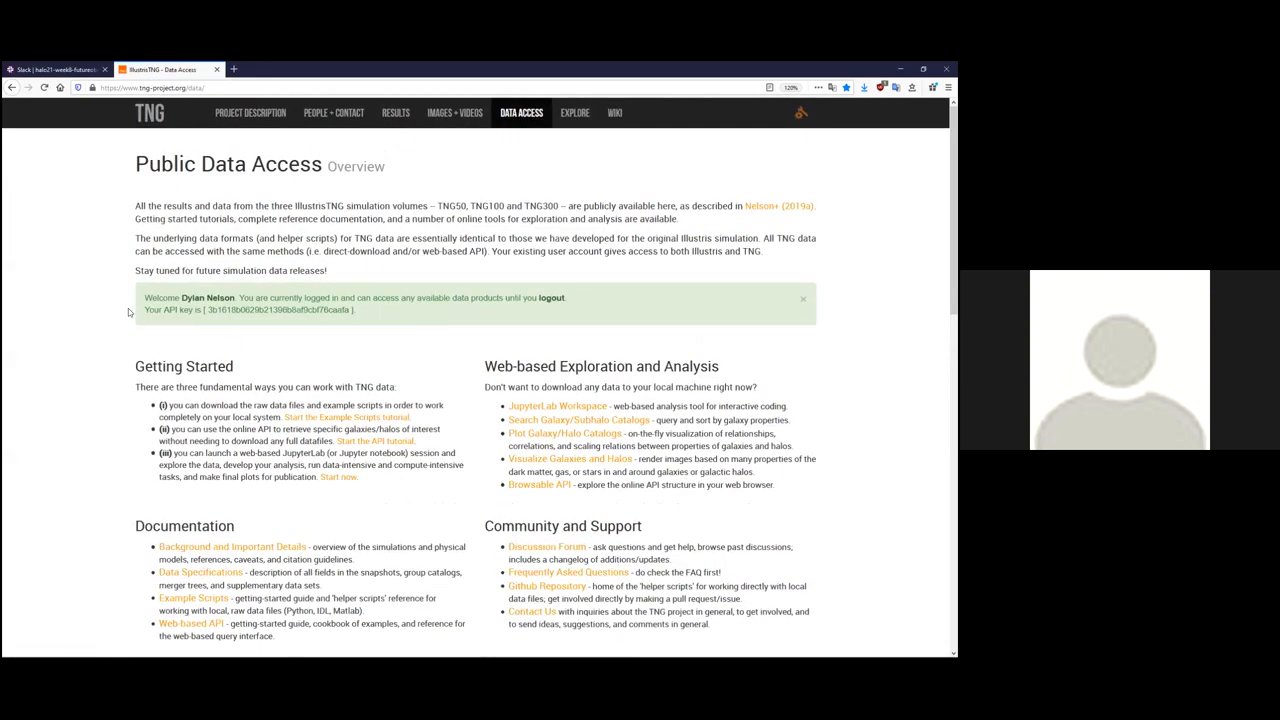
{"action": "scroll", "scroll_direction": "down", "scroll_amount": 3}
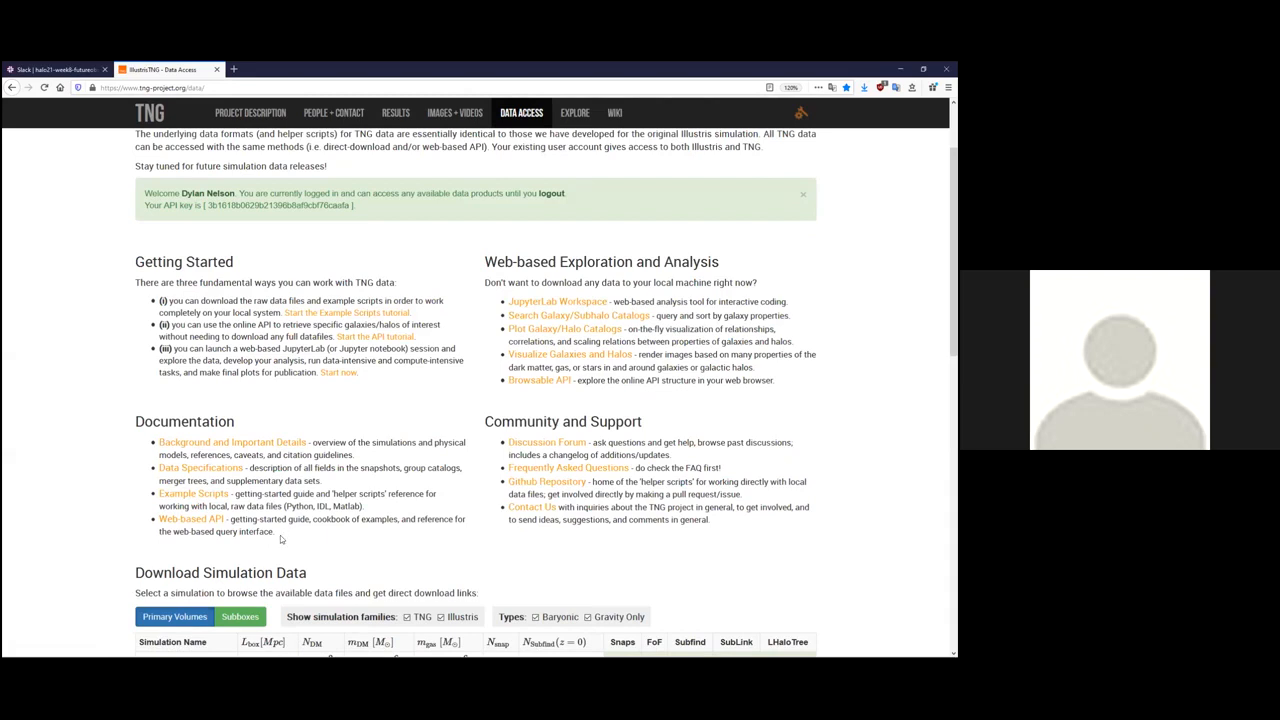
{"action": "mouse_move", "coordinate": [589, 276]}
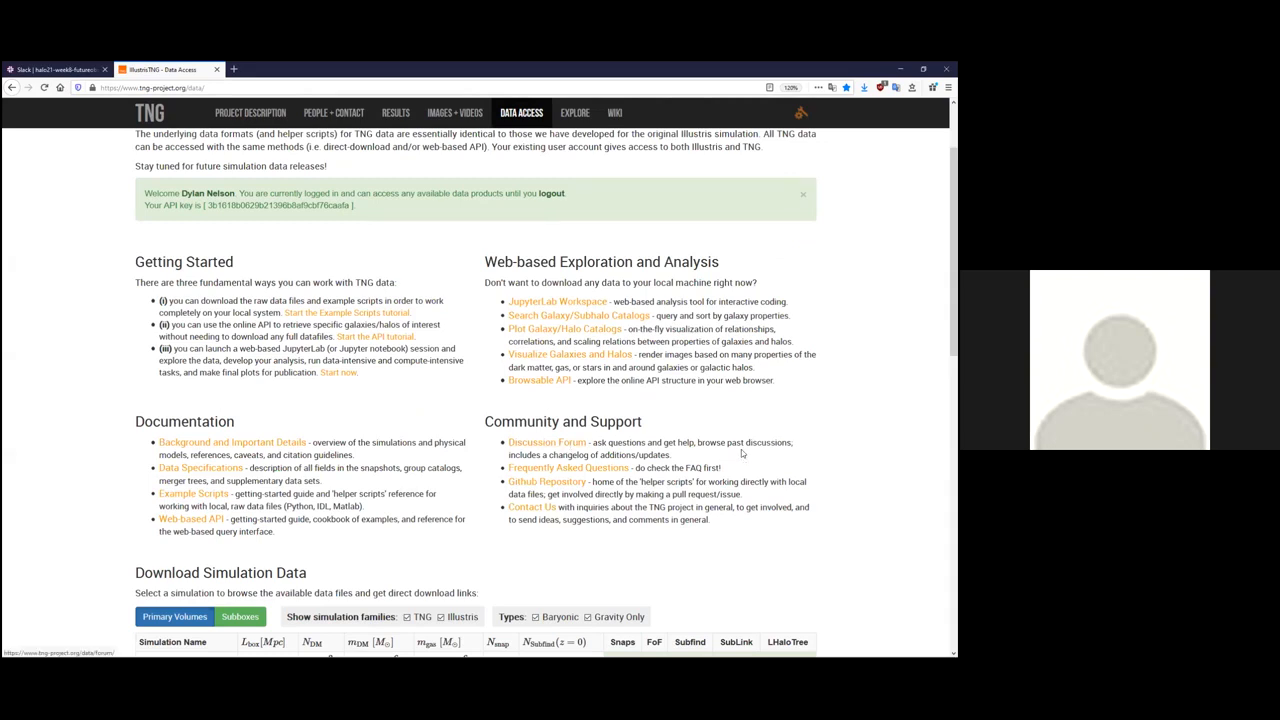
{"action": "mouse_move", "coordinate": [728, 476]}
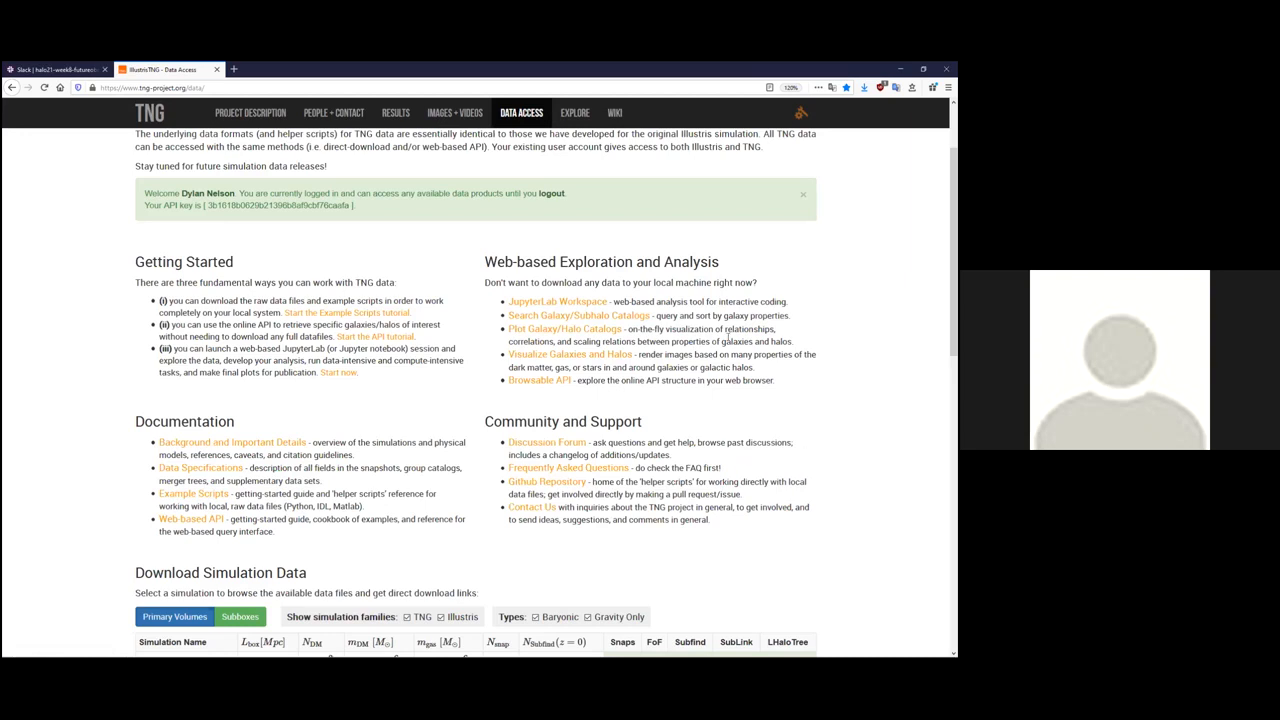
{"action": "mouse_move", "coordinate": [750, 335]}
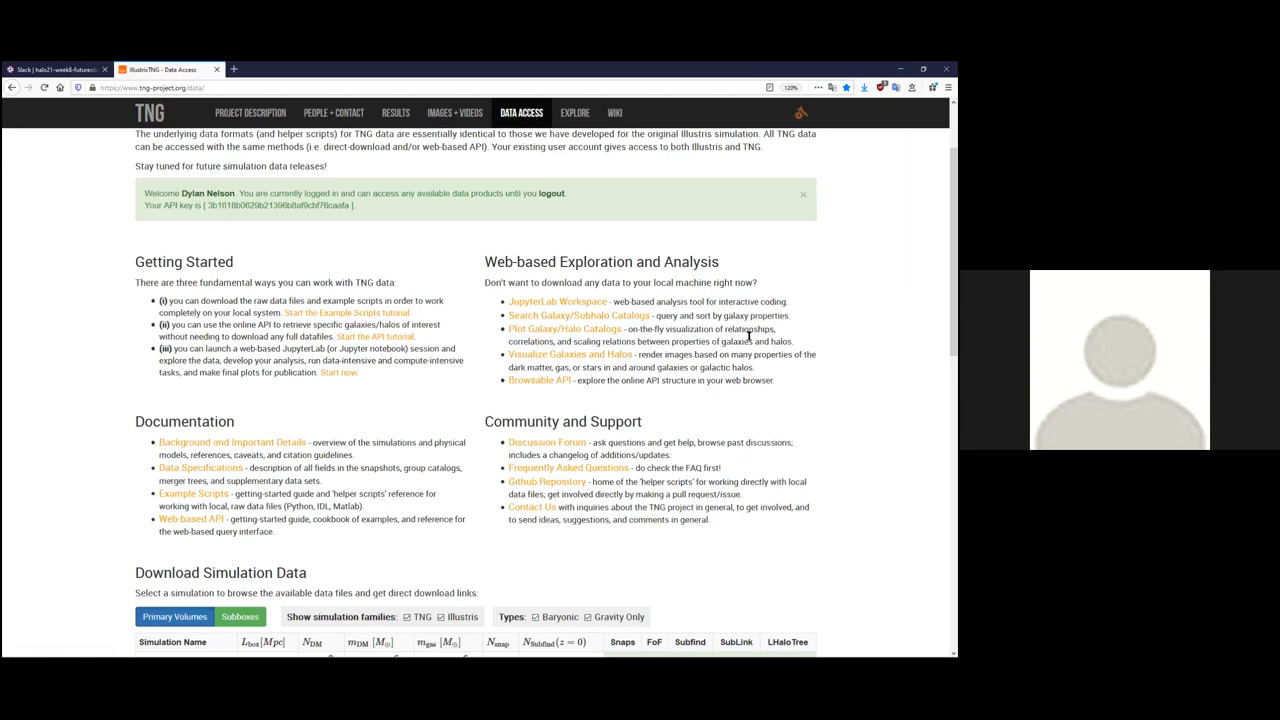
{"action": "scroll", "scroll_direction": "down", "scroll_amount": 3}
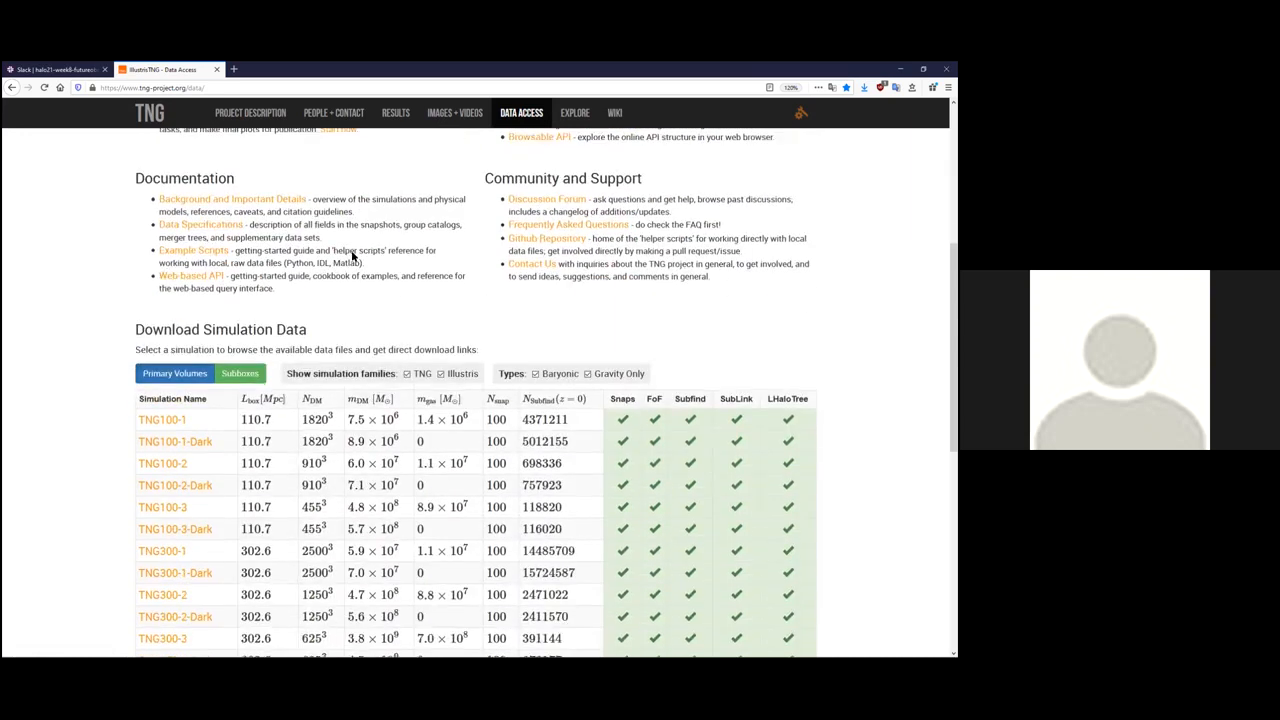
{"action": "scroll", "scroll_direction": "down", "scroll_amount": 3}
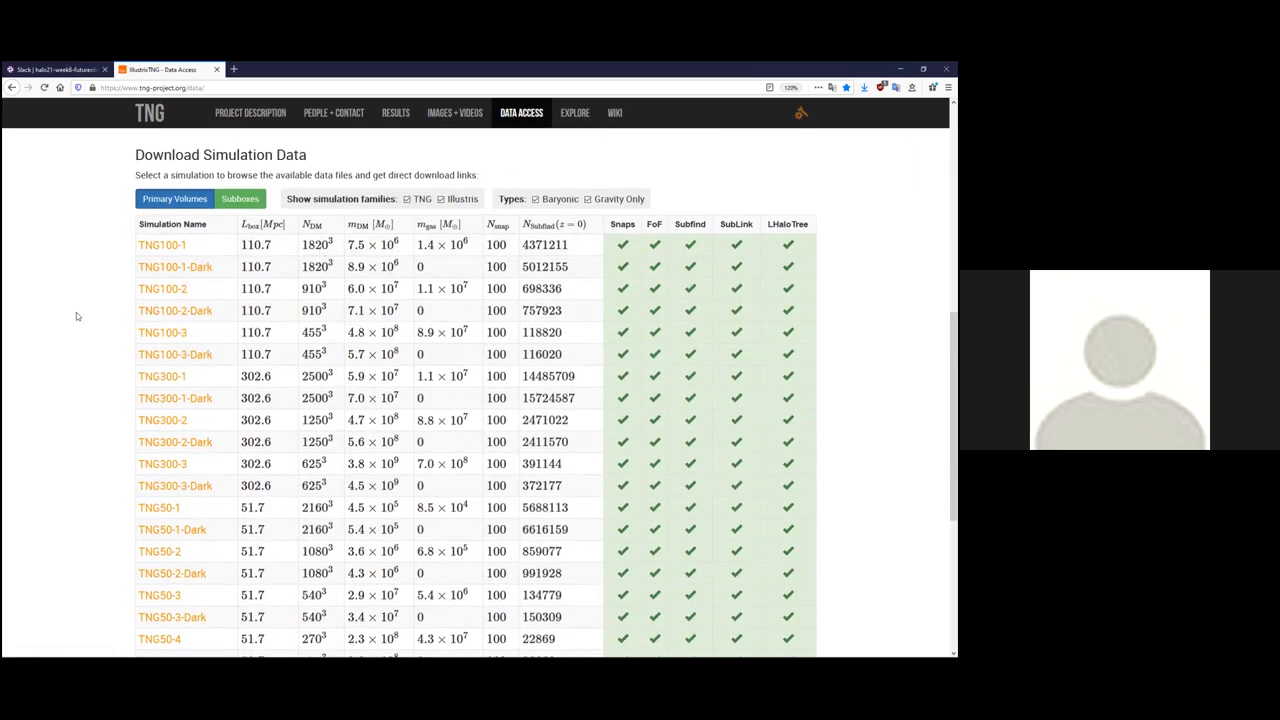
{"action": "mouse_move", "coordinate": [70, 303]}
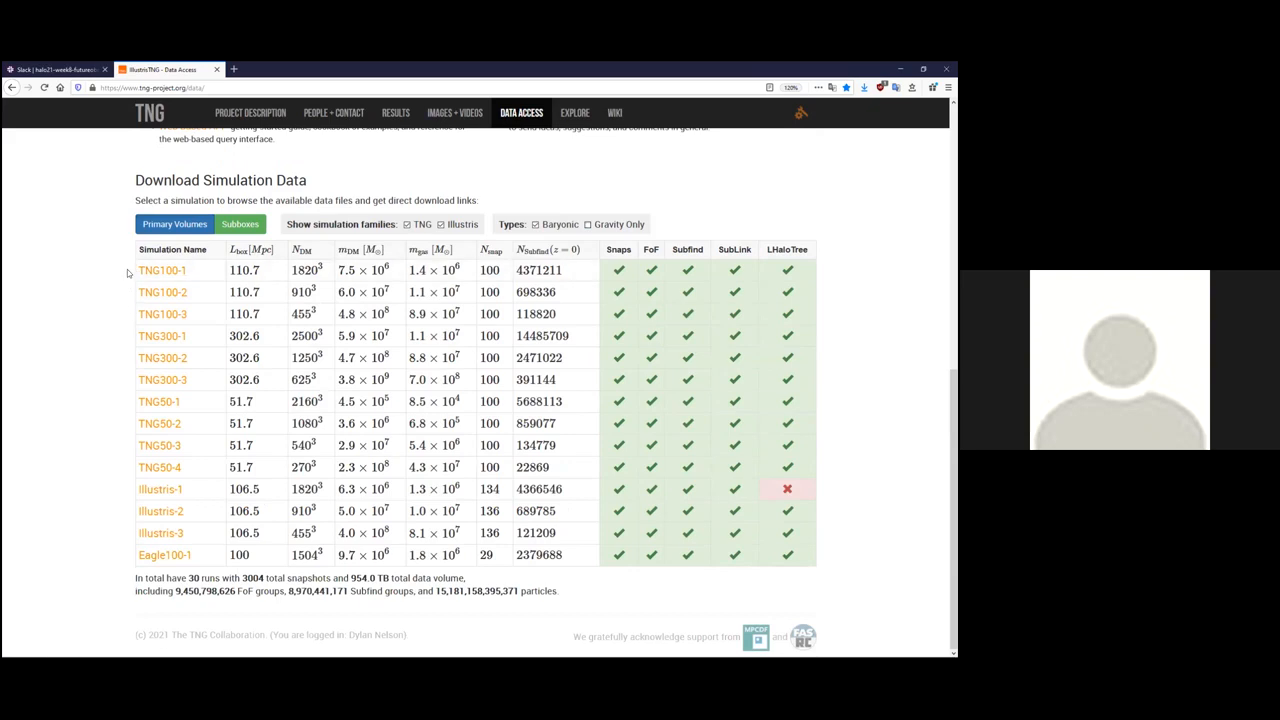
{"action": "mouse_move", "coordinate": [89, 291]}
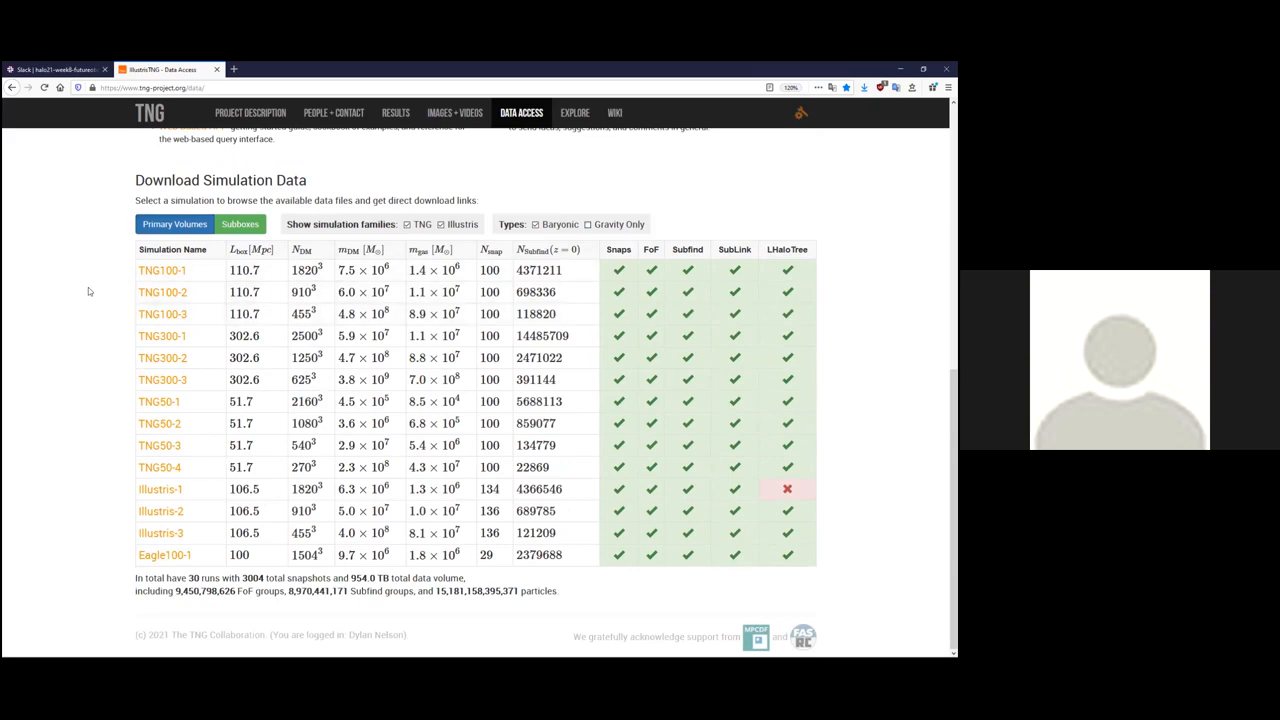
{"action": "mouse_move", "coordinate": [120, 339]}
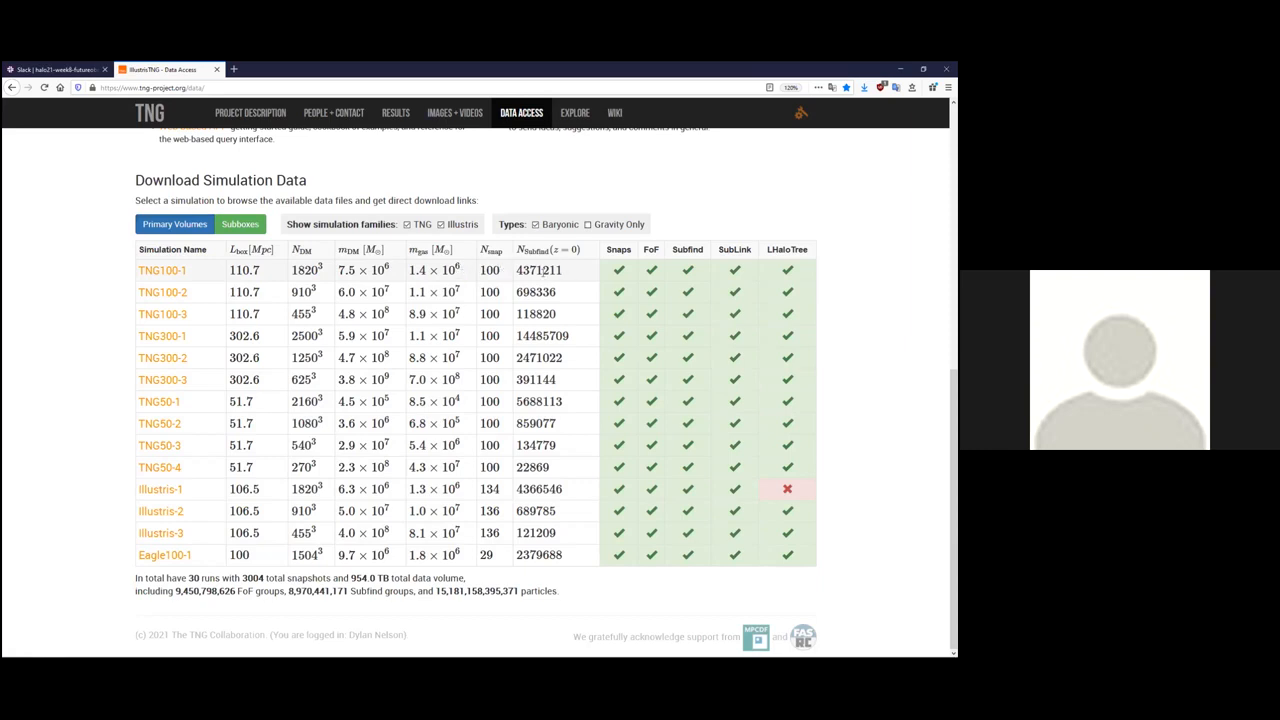
{"action": "mouse_move", "coordinate": [578, 275]}
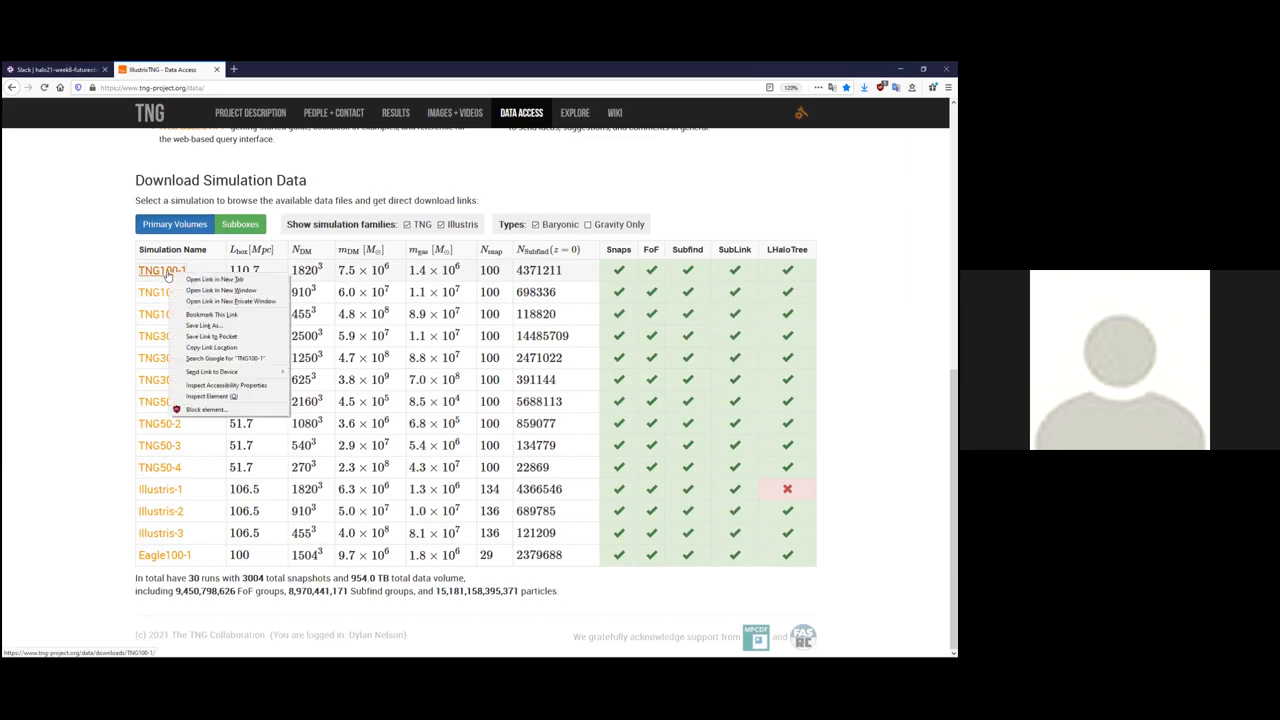
Open TNG100-1 data downloads in a new tab and browse its 100-snapshot list.
{"action": "left_click", "coordinate": [214, 278]}
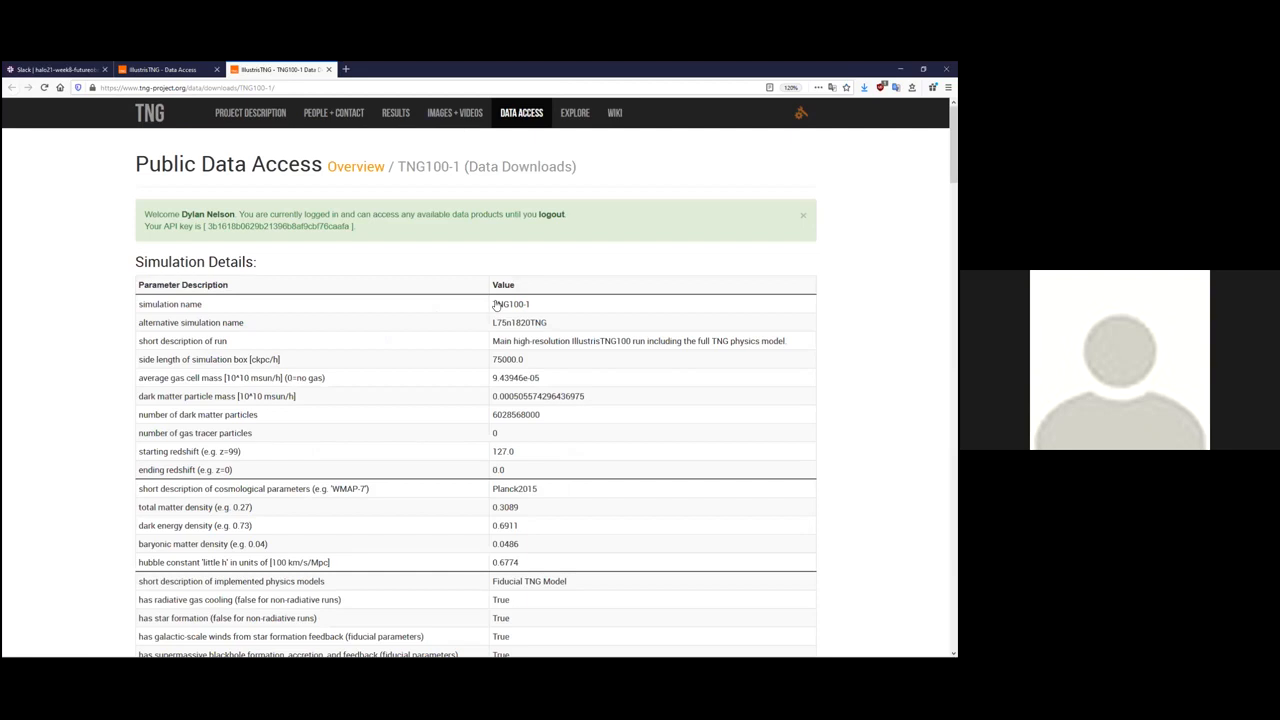
{"action": "mouse_move", "coordinate": [515, 383]}
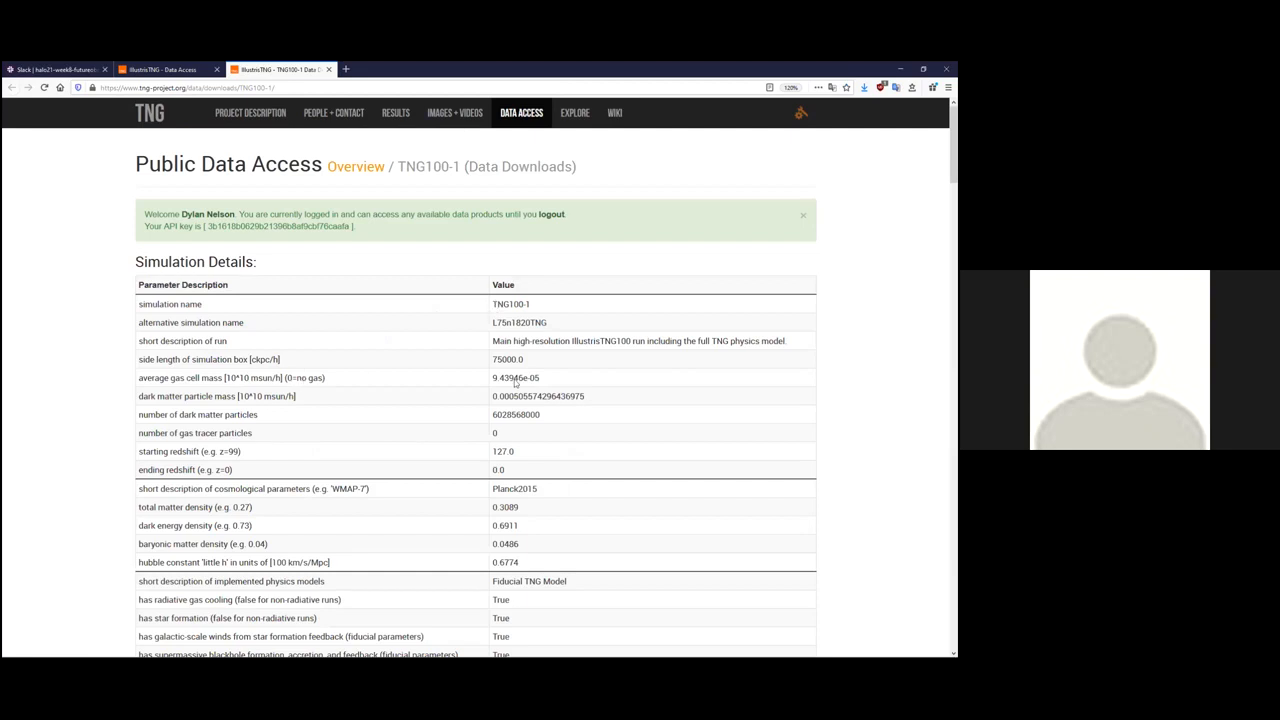
{"action": "mouse_move", "coordinate": [879, 392]}
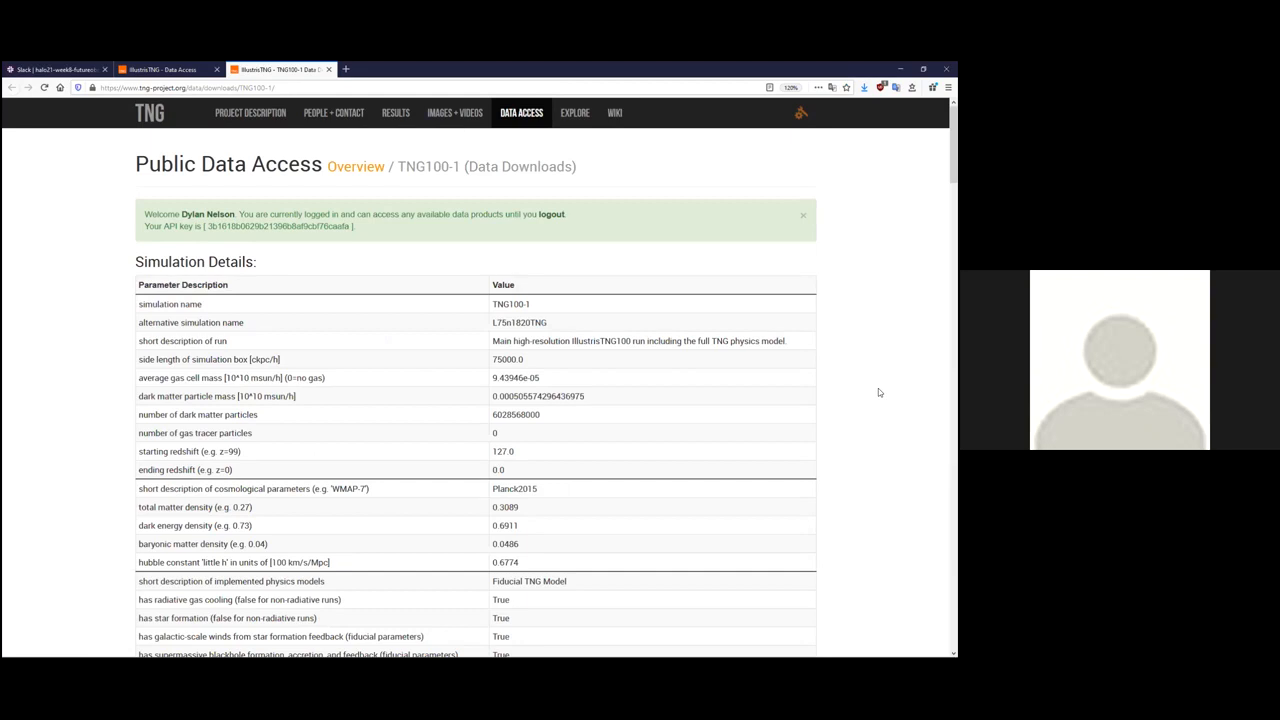
{"action": "mouse_move", "coordinate": [607, 427]}
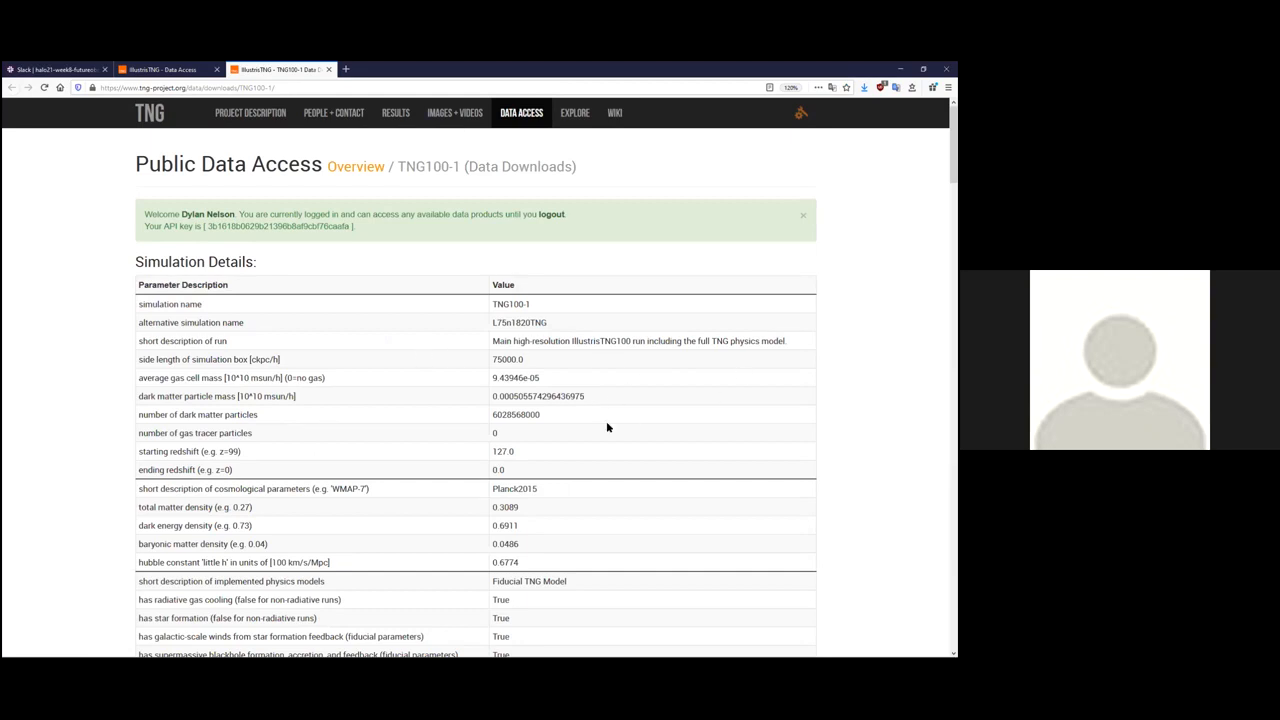
{"action": "scroll", "scroll_direction": "down", "scroll_amount": 3}
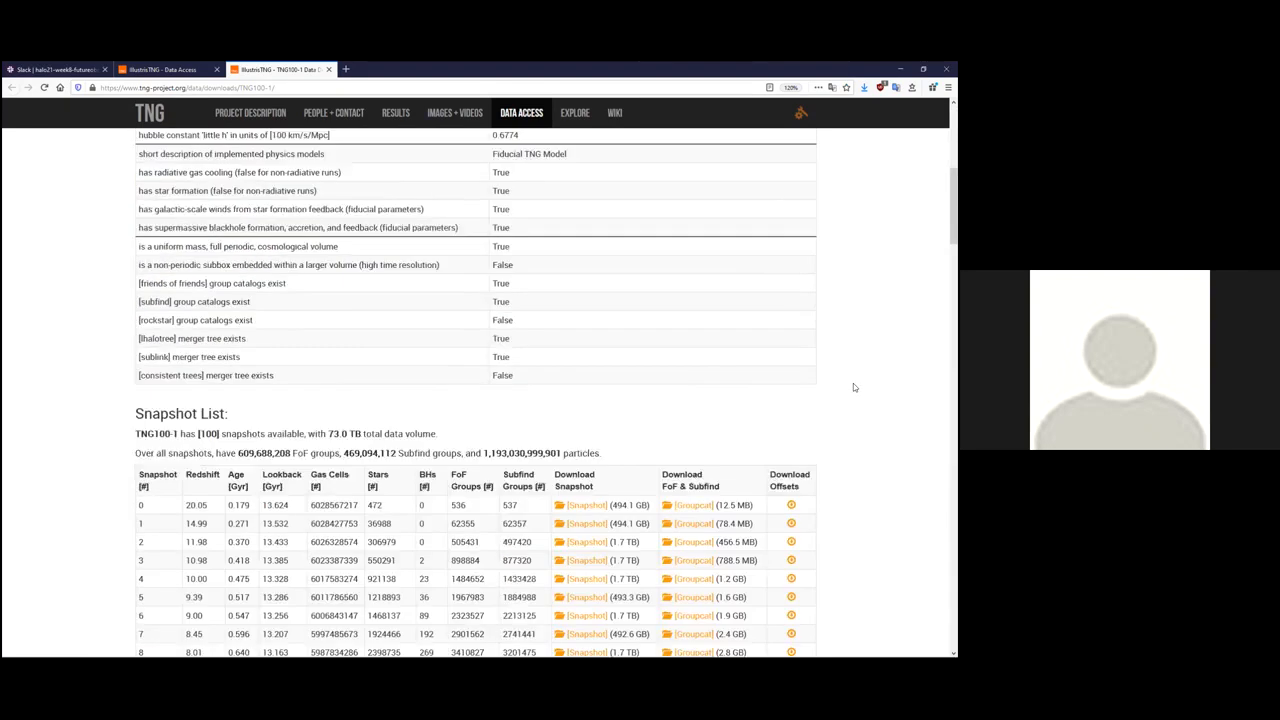
{"action": "scroll", "scroll_direction": "down", "scroll_amount": 3}
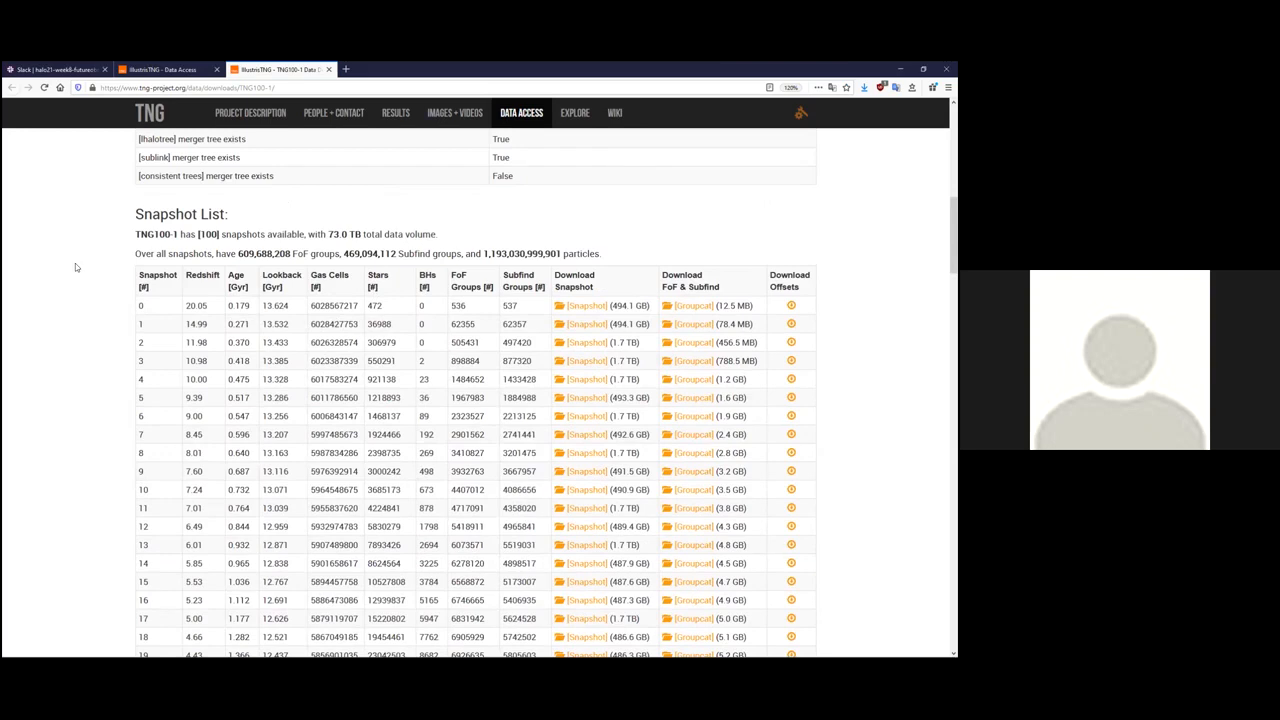
{"action": "mouse_move", "coordinate": [151, 309]}
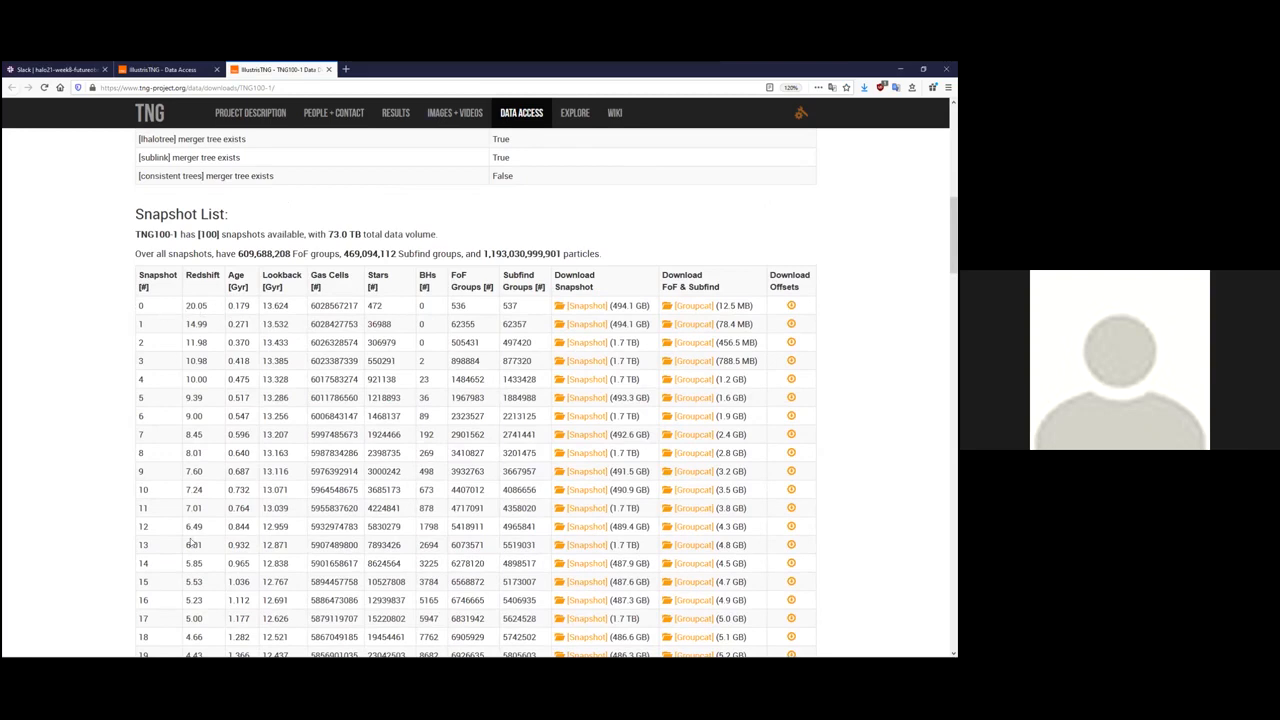
{"action": "scroll", "scroll_direction": "down", "scroll_amount": 3}
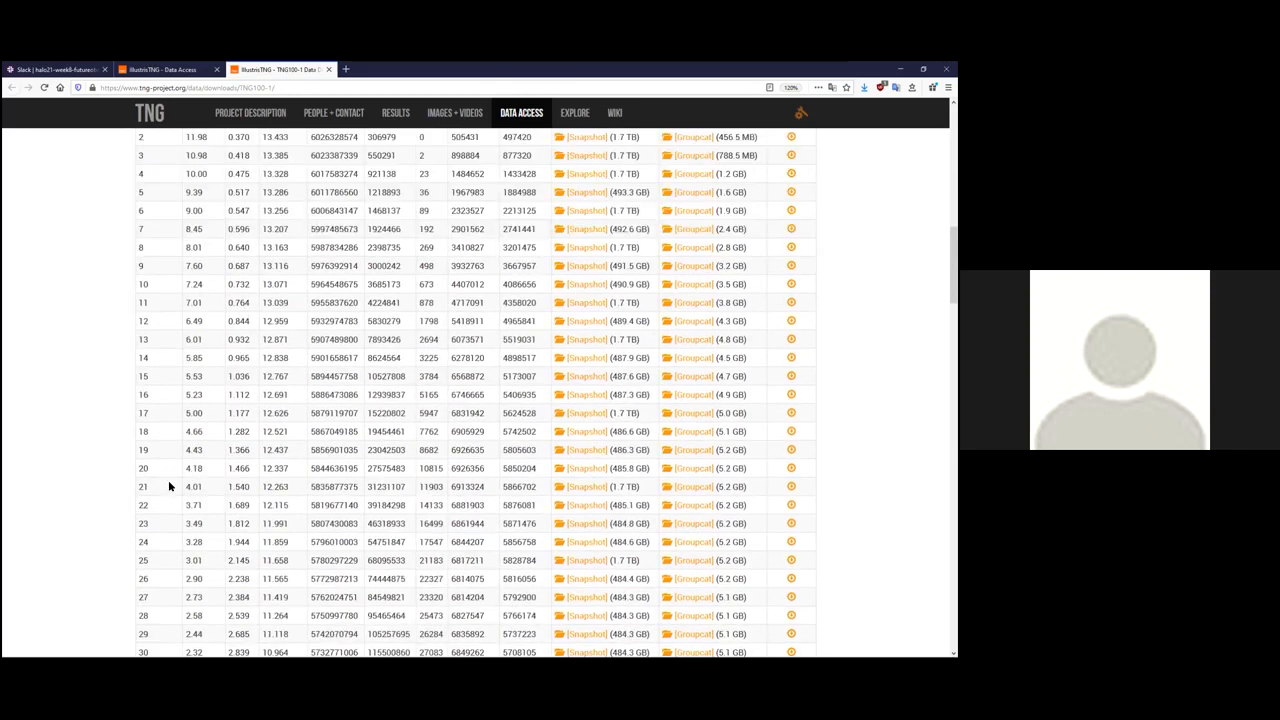
{"action": "scroll", "scroll_direction": "down", "scroll_amount": 3}
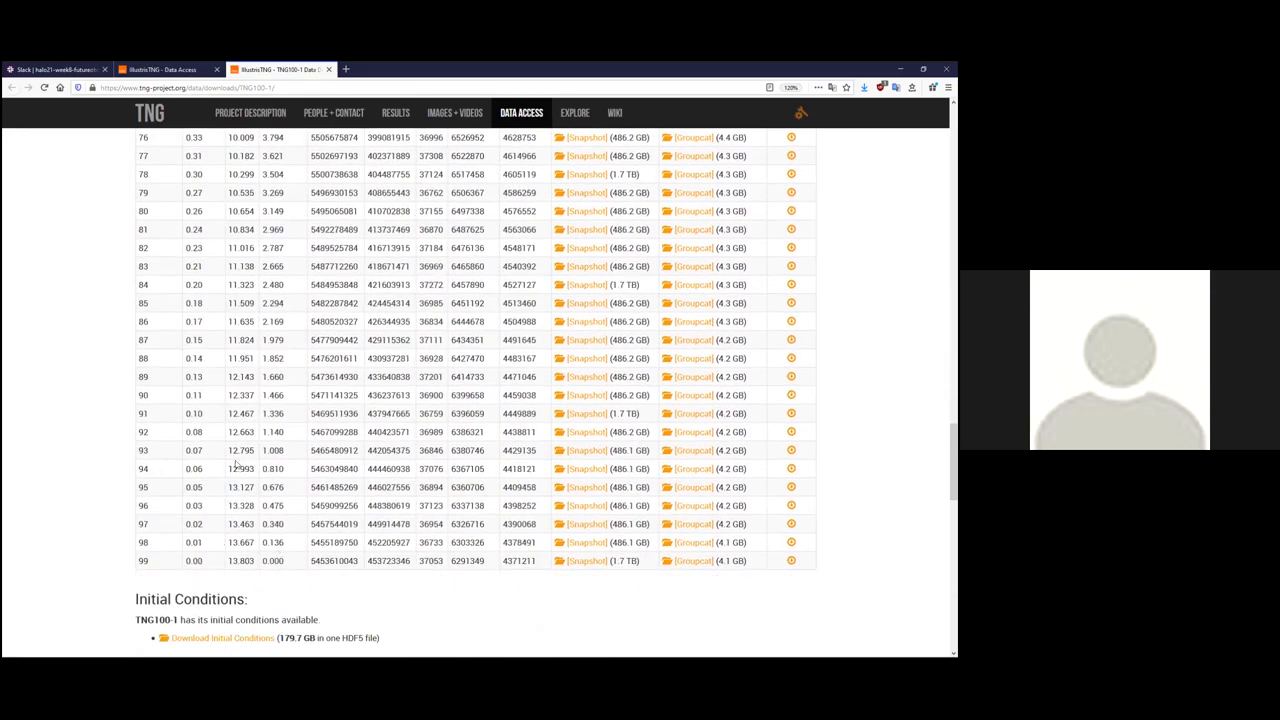
{"action": "scroll", "scroll_direction": "up", "scroll_amount": 3}
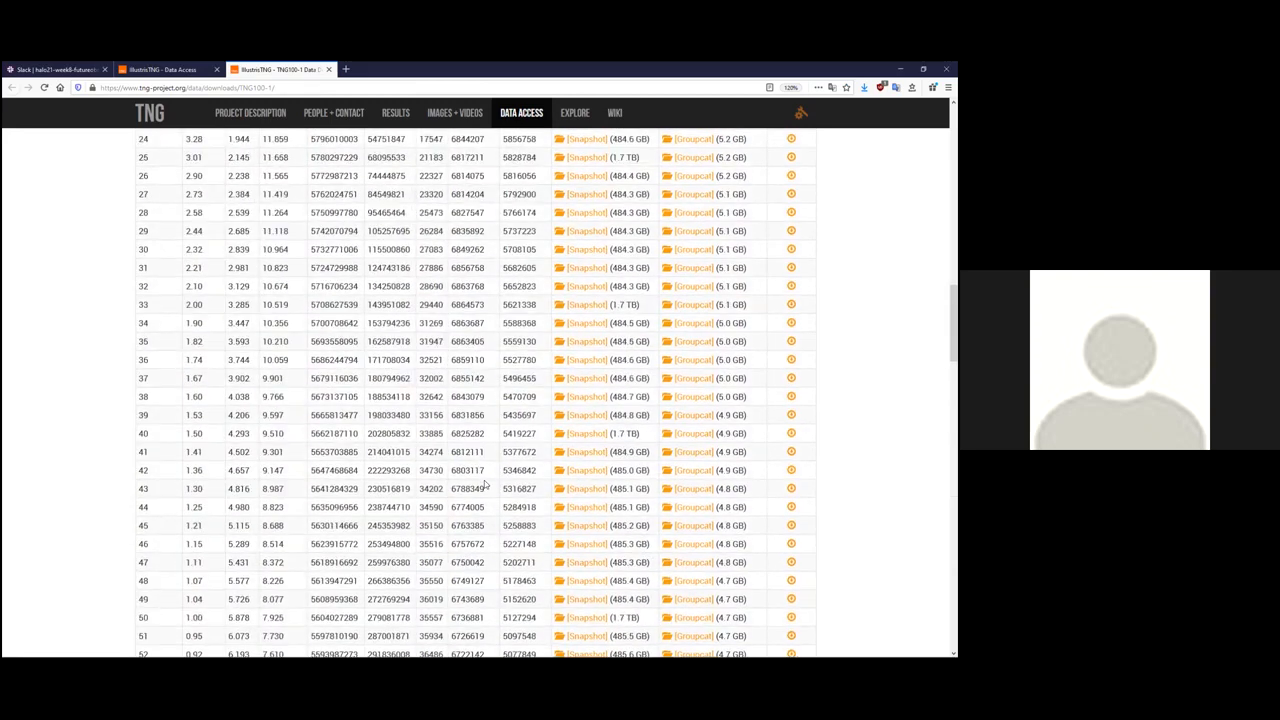
{"action": "scroll", "scroll_direction": "up", "scroll_amount": 3}
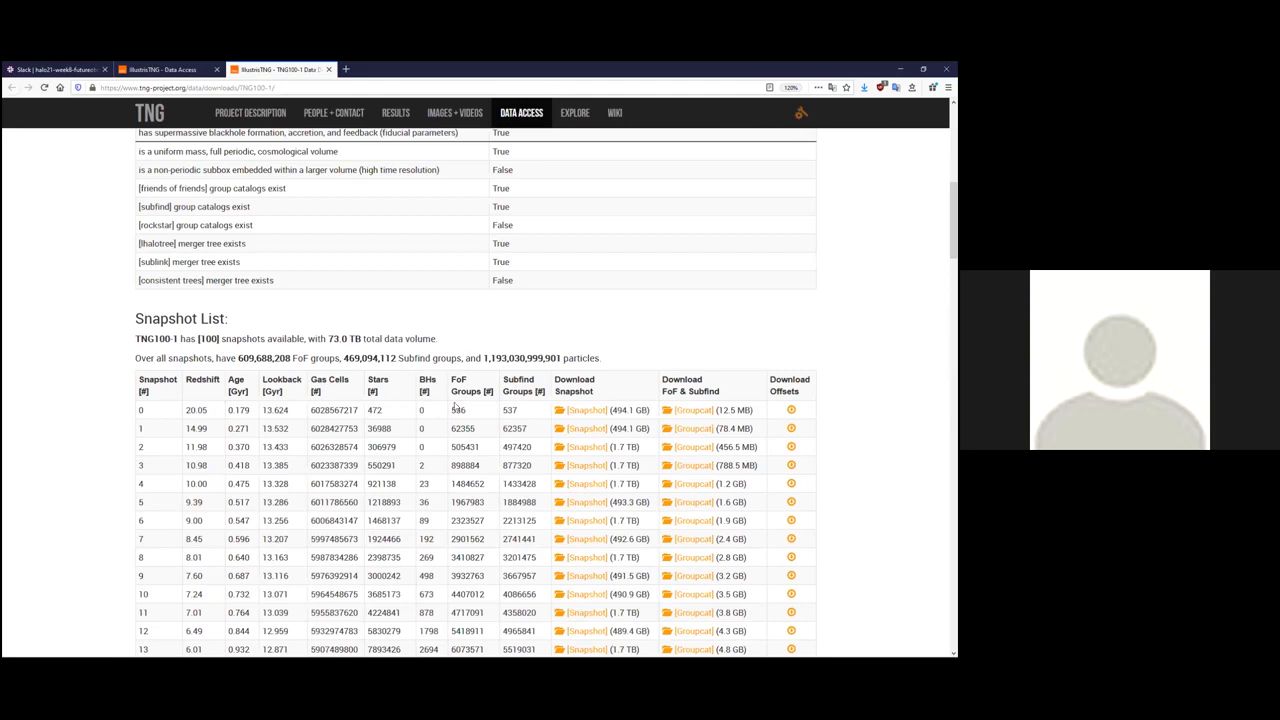
{"action": "mouse_move", "coordinate": [611, 413]}
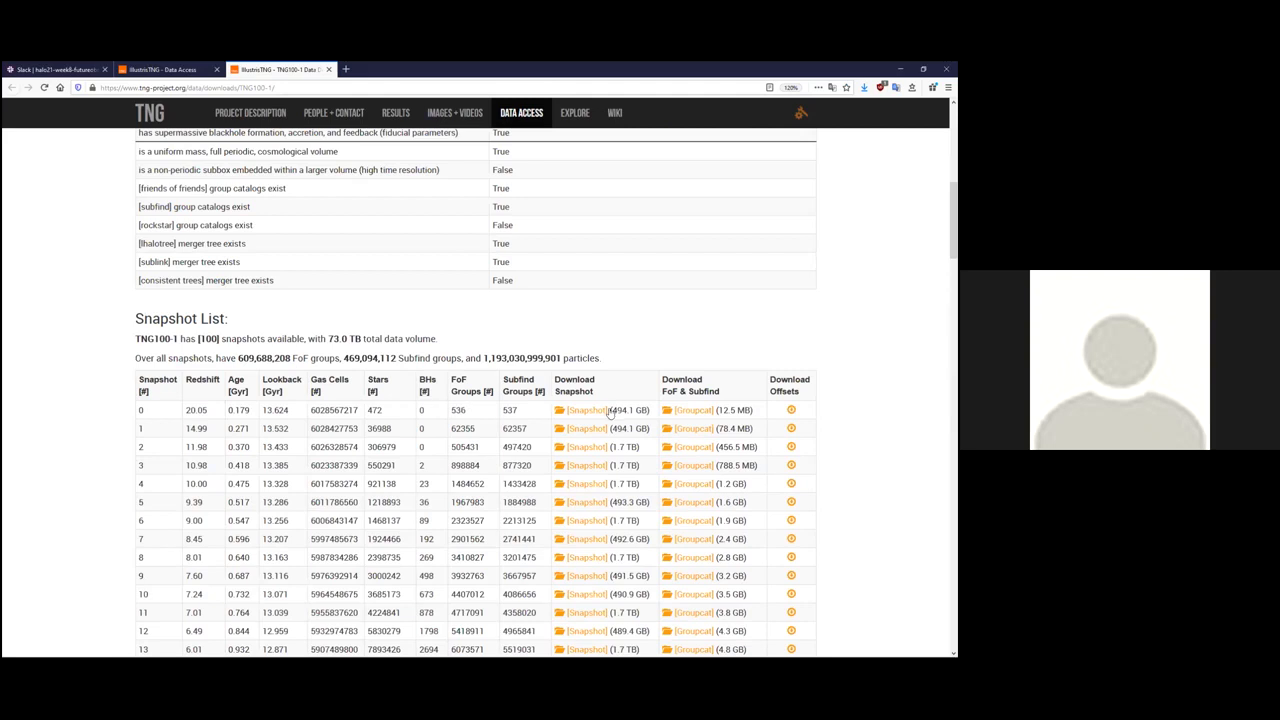
{"action": "mouse_move", "coordinate": [586, 410]}
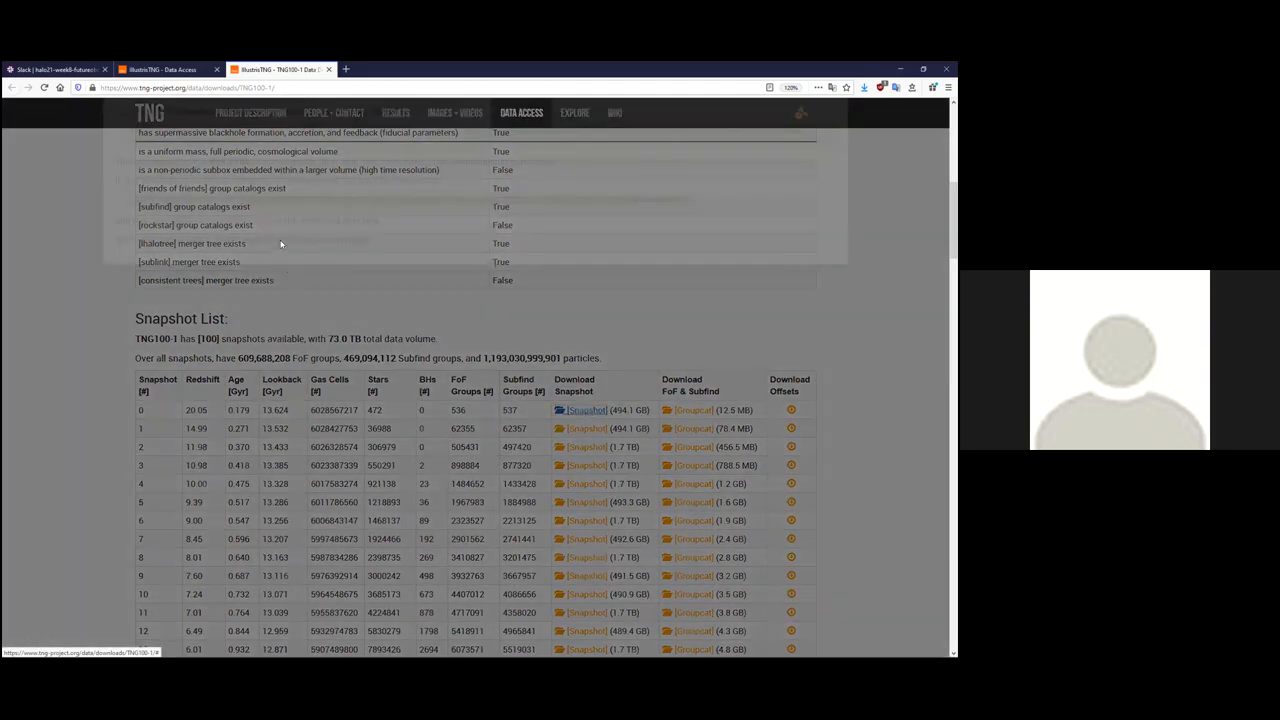
List all HDF5 file chunk links for TNG100-1 snapshot 0 in the browsable API.
{"action": "left_click", "coordinate": [586, 410]}
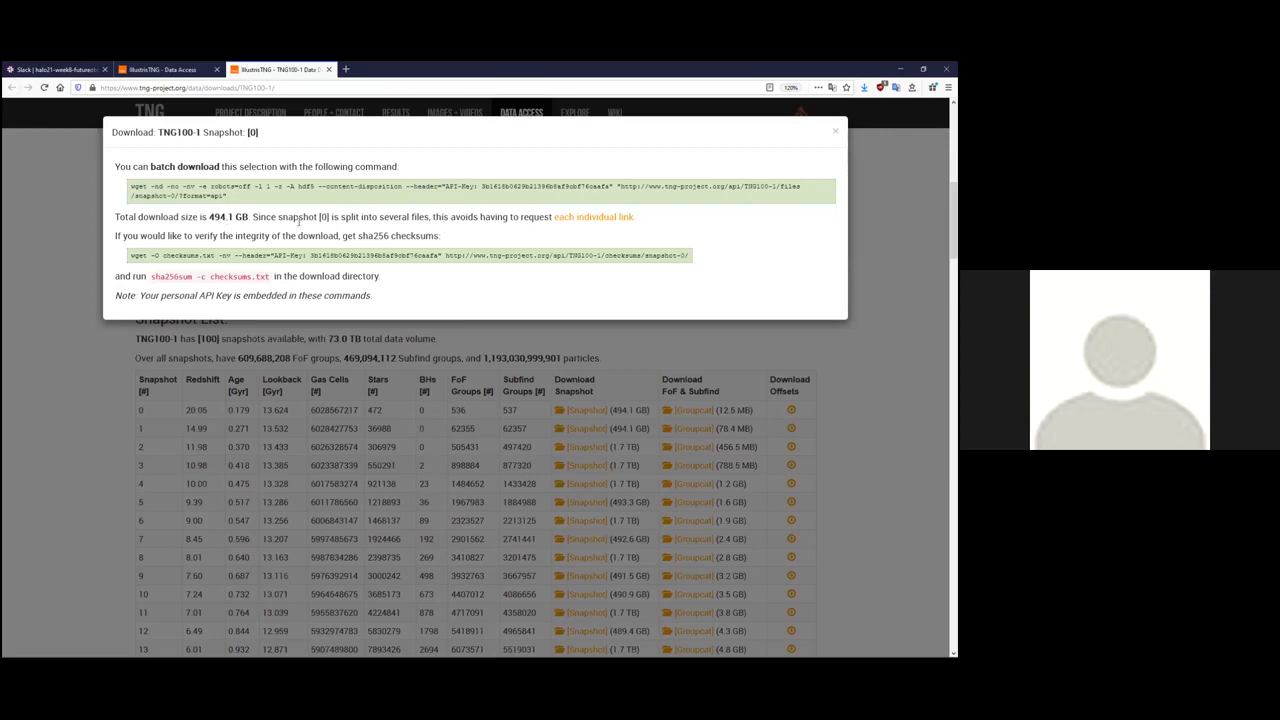
{"action": "left_click", "coordinate": [593, 217]}
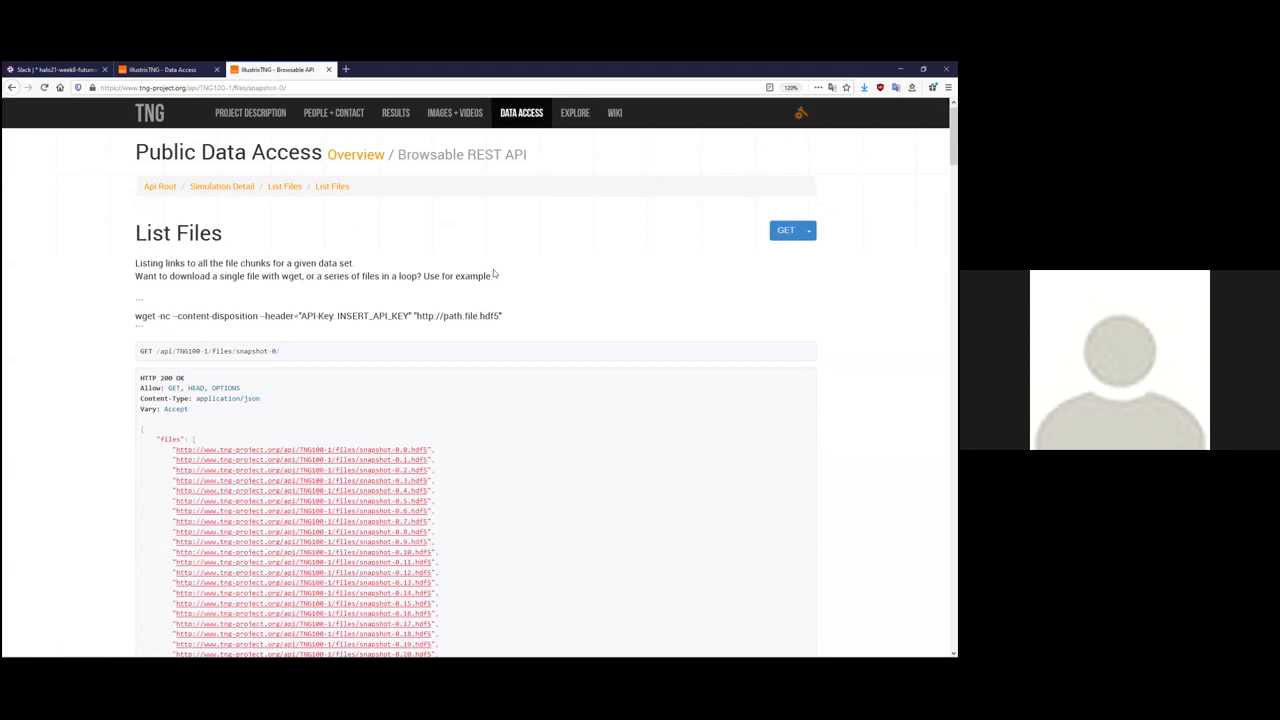
Dismiss the 1.2 GB snap_000.0.hdf5 download prompt and close the file listing.
{"action": "scroll", "scroll_direction": "down", "scroll_amount": 3}
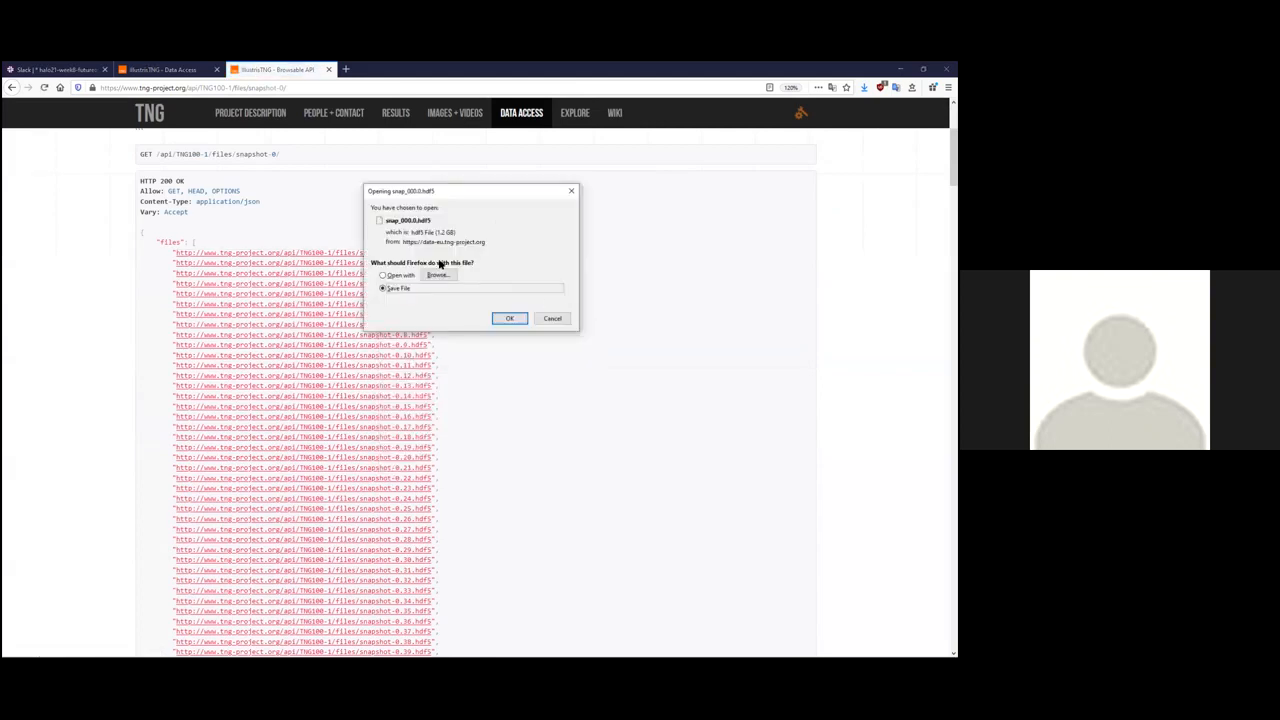
{"action": "mouse_move", "coordinate": [453, 268]}
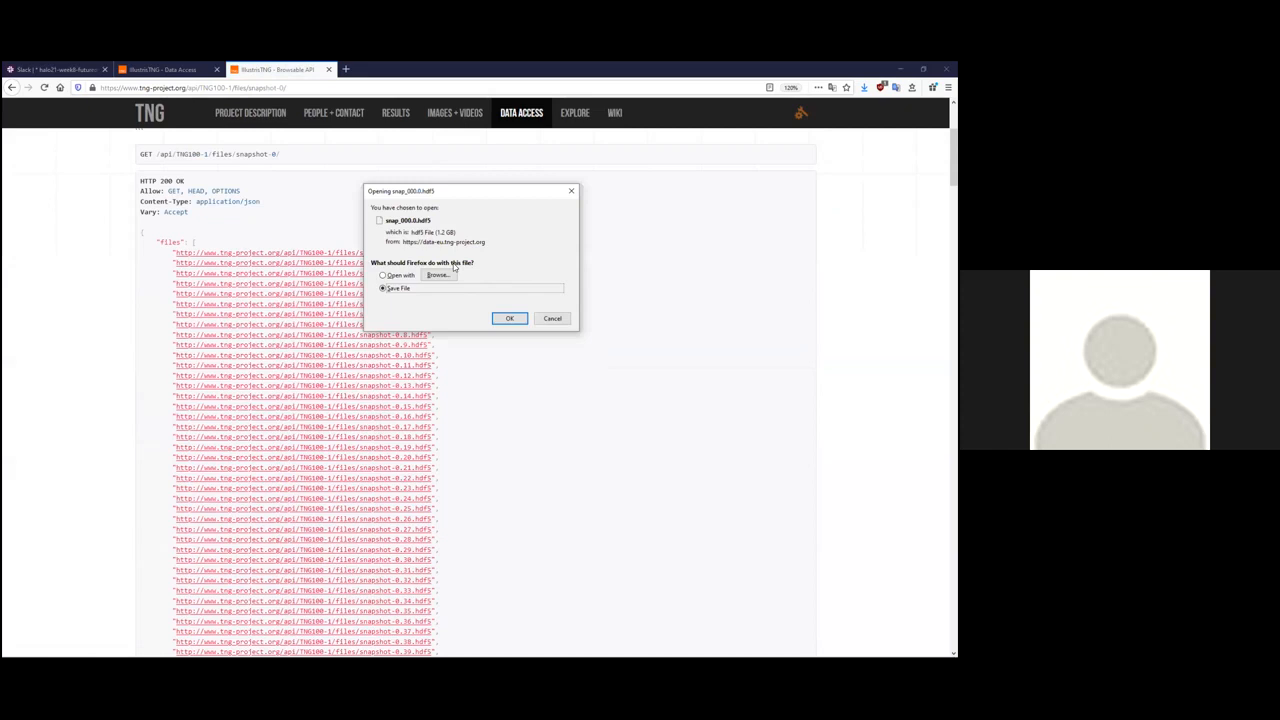
{"action": "mouse_move", "coordinate": [590, 329]}
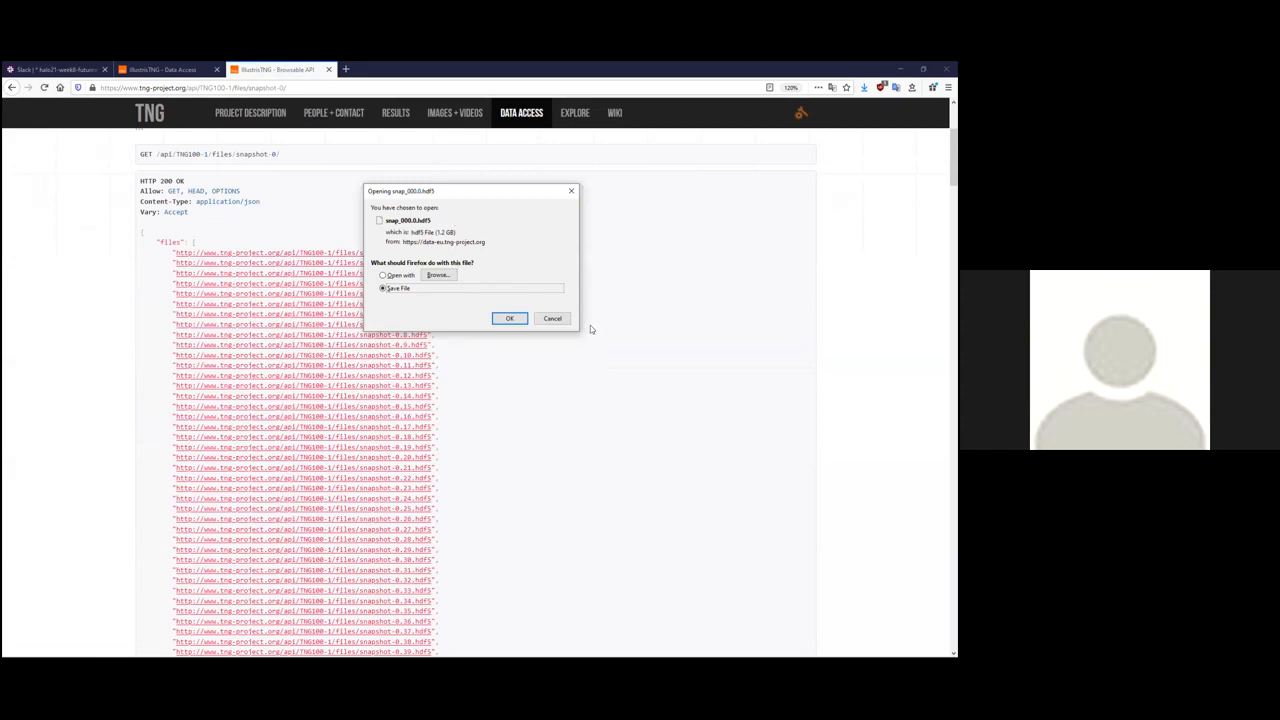
{"action": "mouse_move", "coordinate": [553, 310]}
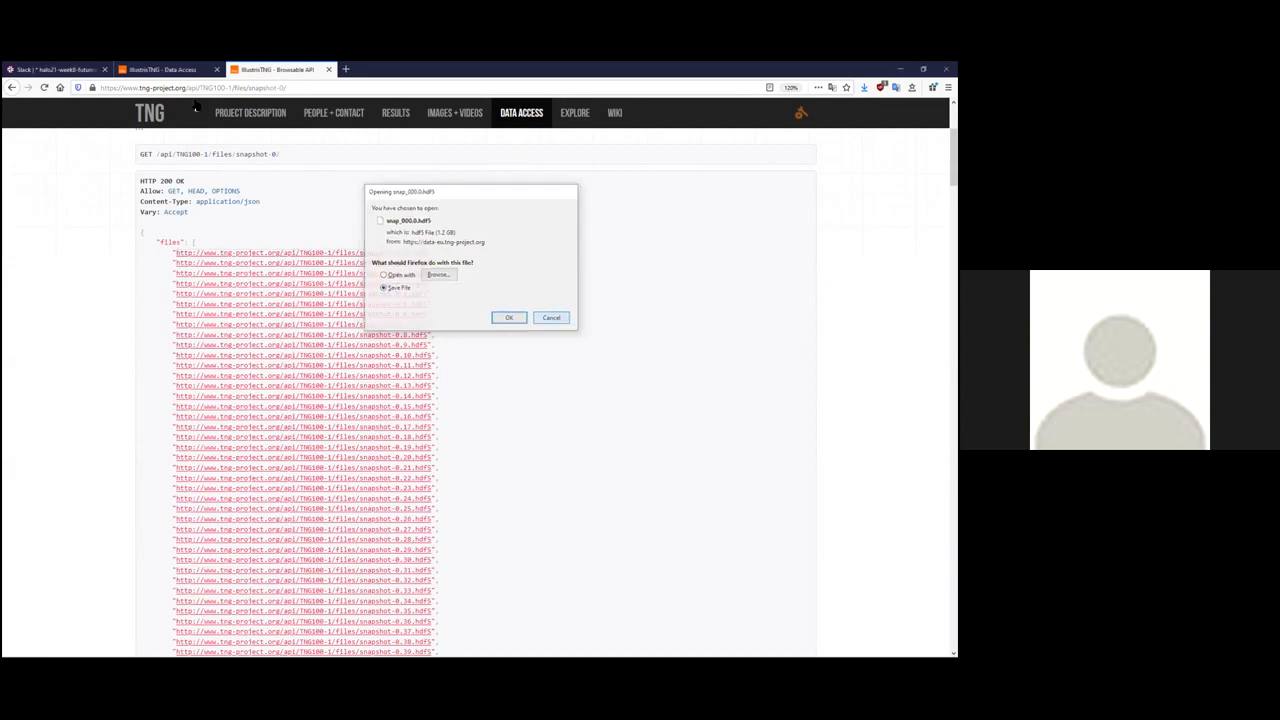
{"action": "left_click", "coordinate": [551, 317]}
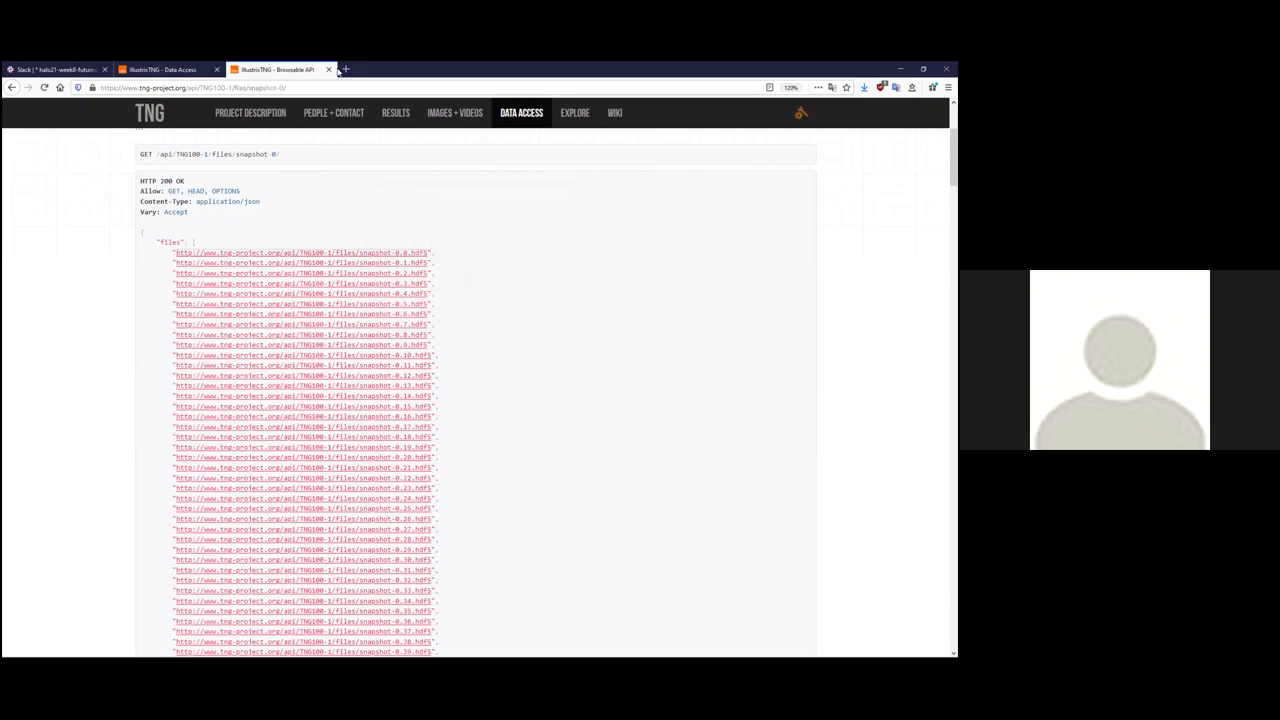
{"action": "mouse_move", "coordinate": [79, 260]}
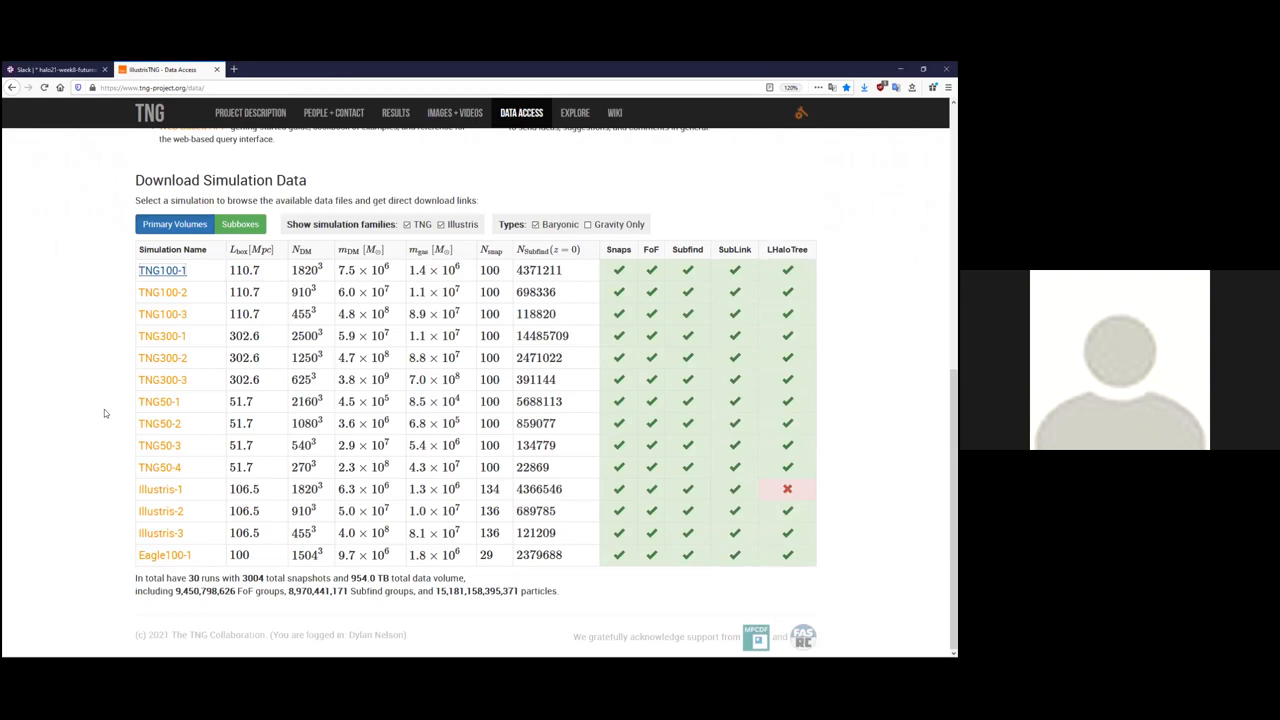
{"action": "scroll", "scroll_direction": "up", "scroll_amount": 3}
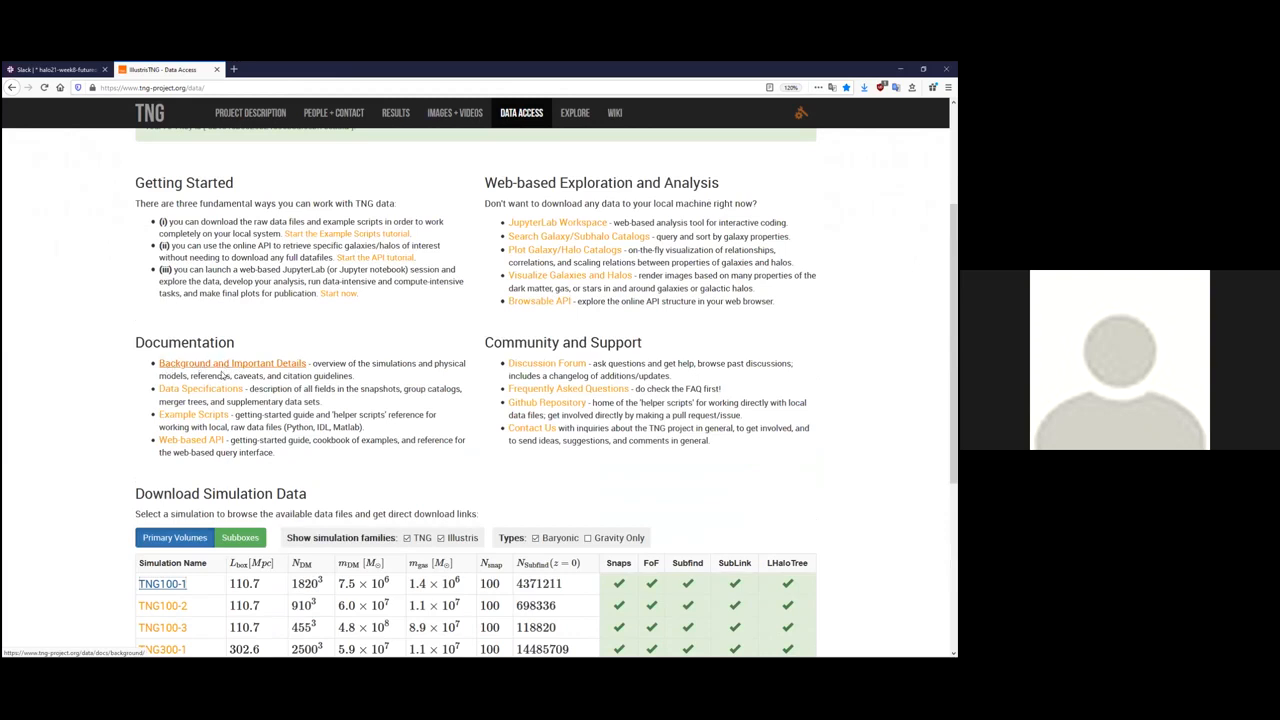
{"action": "left_click", "coordinate": [232, 363]}
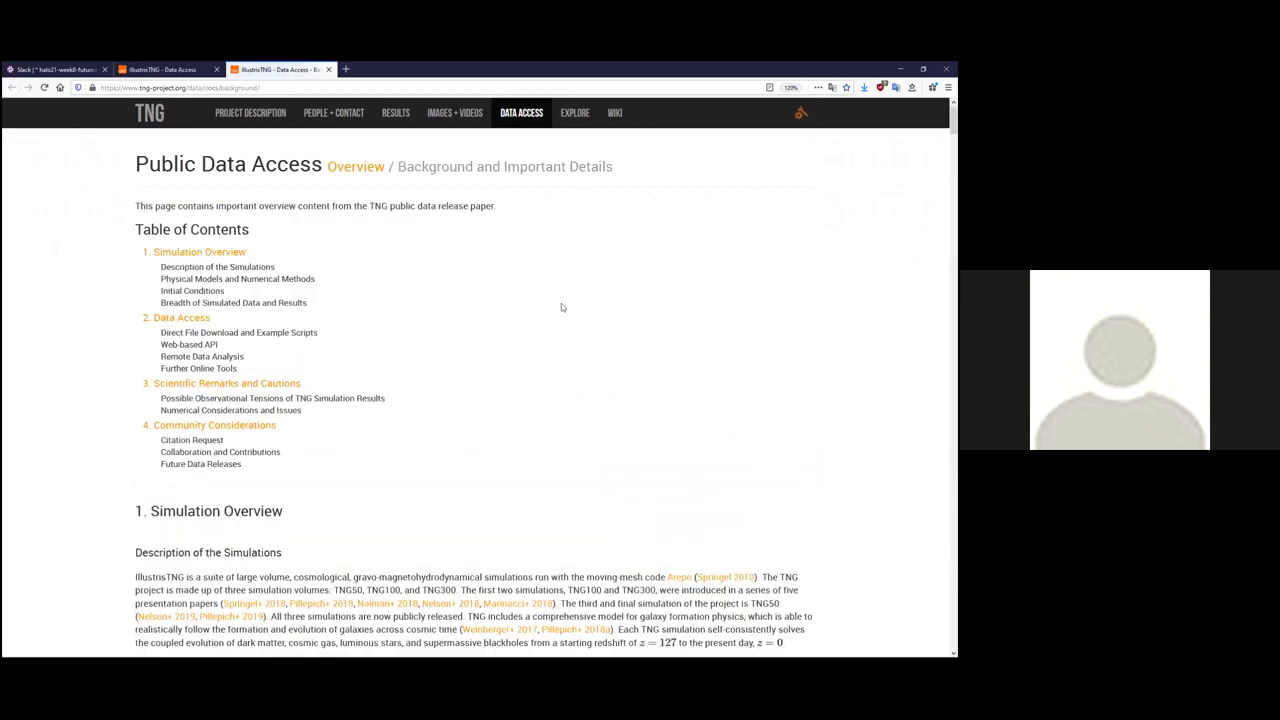
{"action": "scroll", "scroll_direction": "down", "scroll_amount": 3}
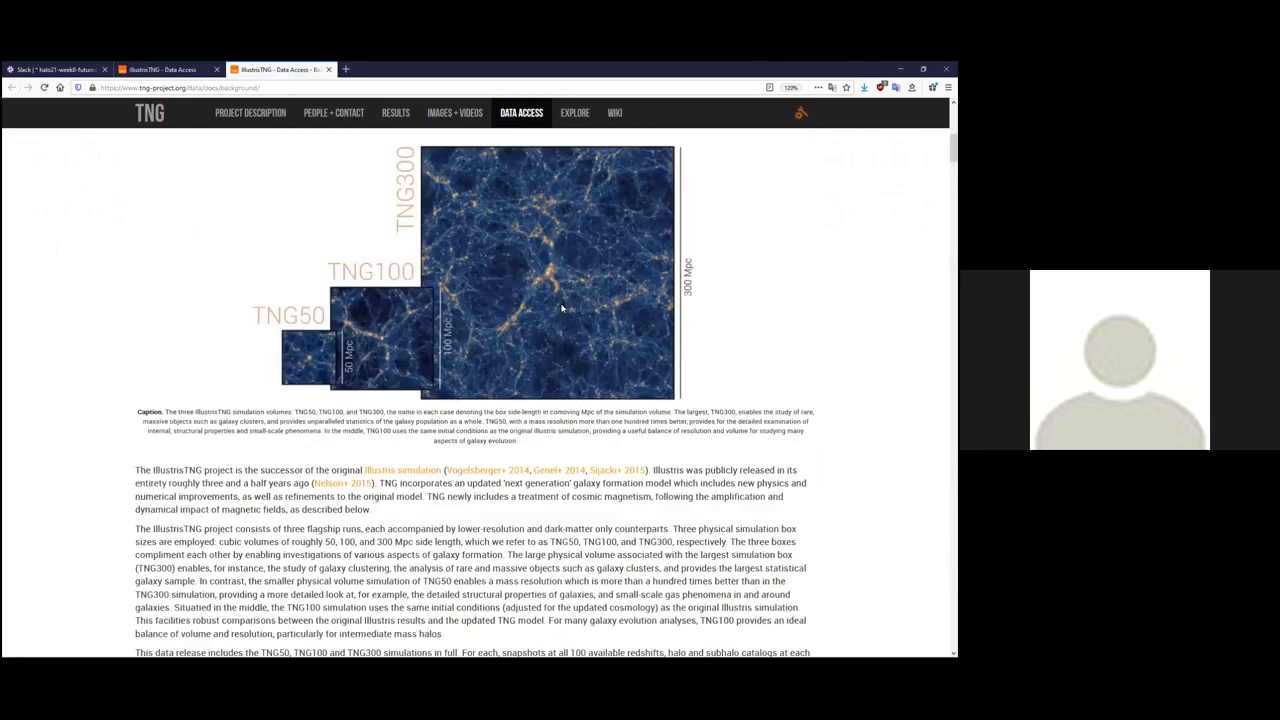
{"action": "scroll", "scroll_direction": "up", "scroll_amount": 3}
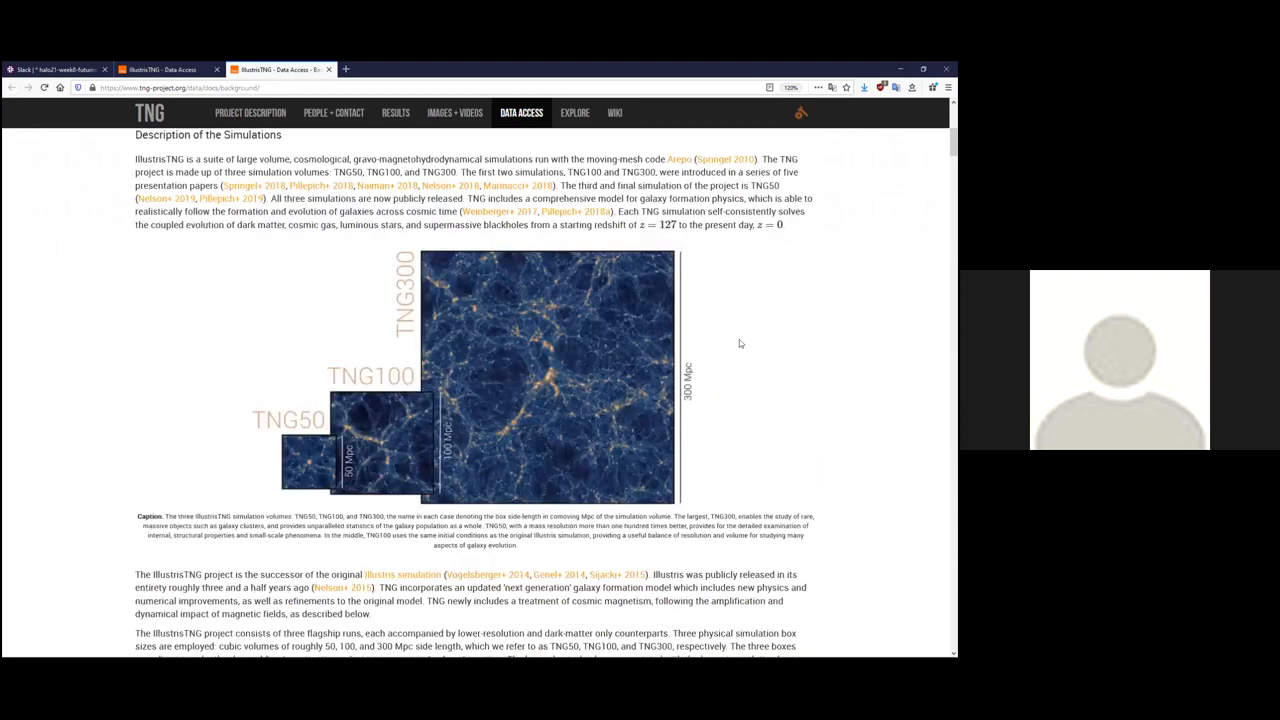
{"action": "mouse_move", "coordinate": [293, 423]}
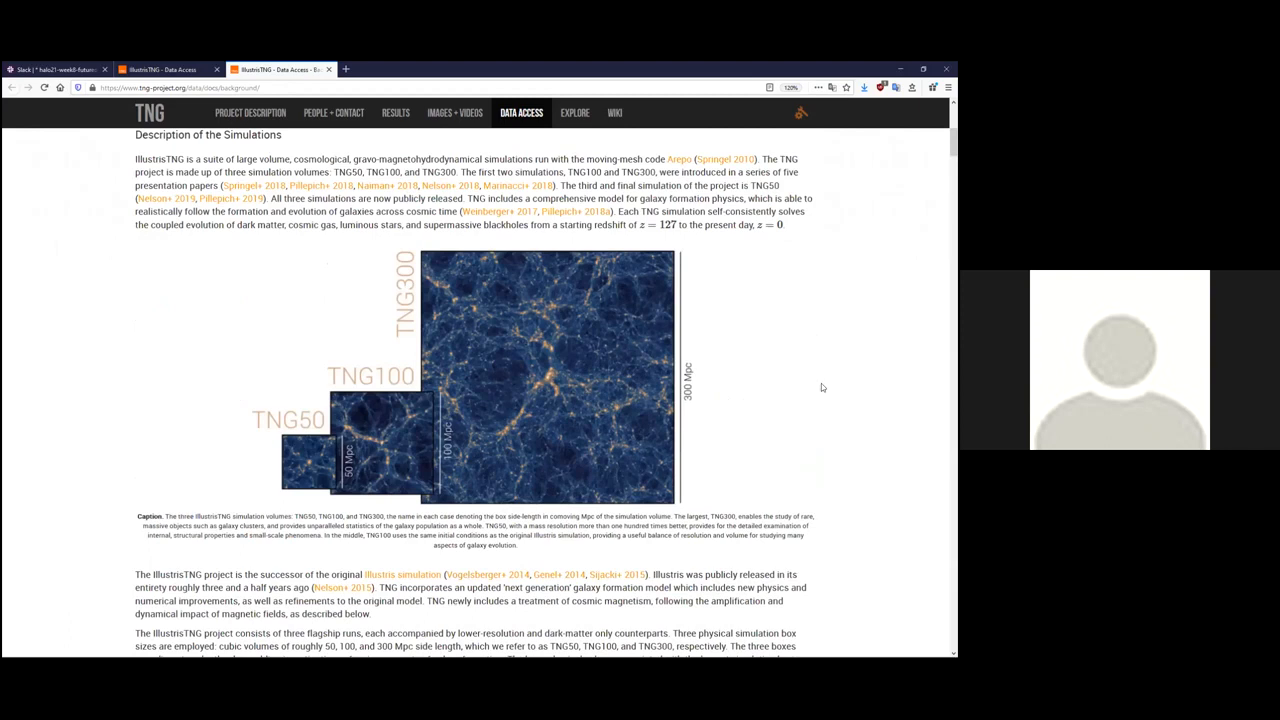
{"action": "scroll", "scroll_direction": "down", "scroll_amount": 3}
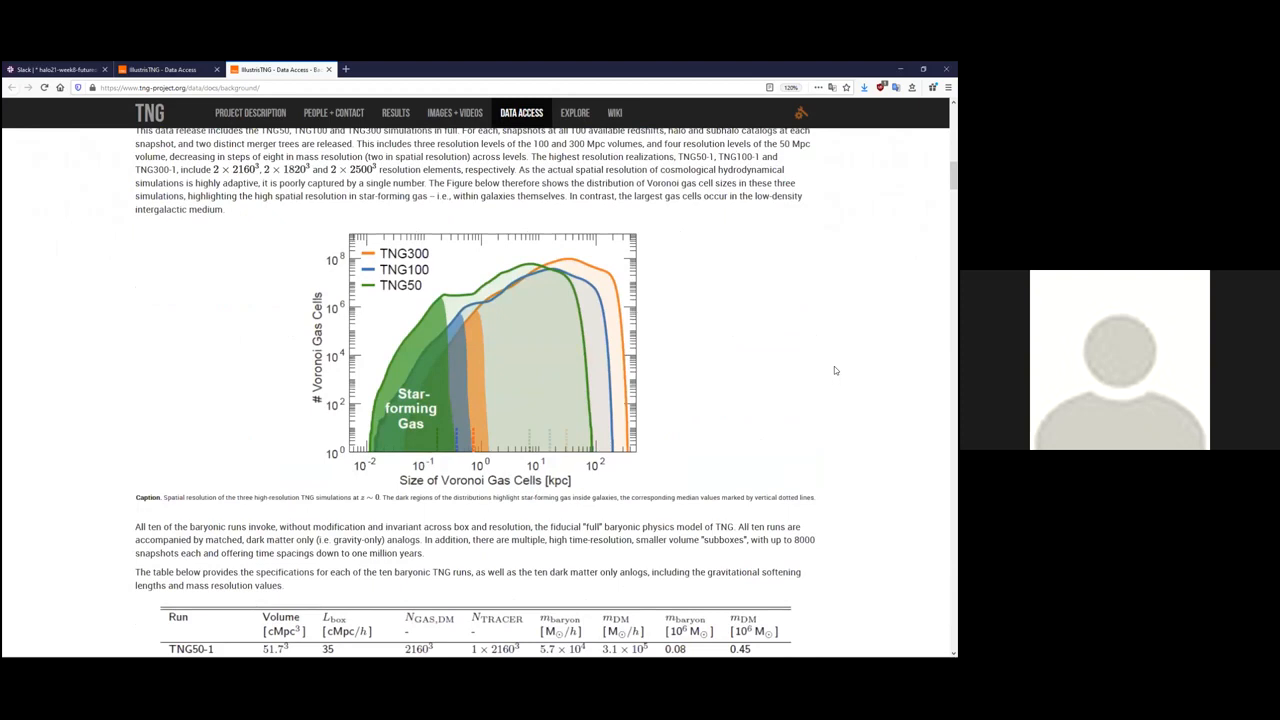
{"action": "scroll", "scroll_direction": "down", "scroll_amount": 3}
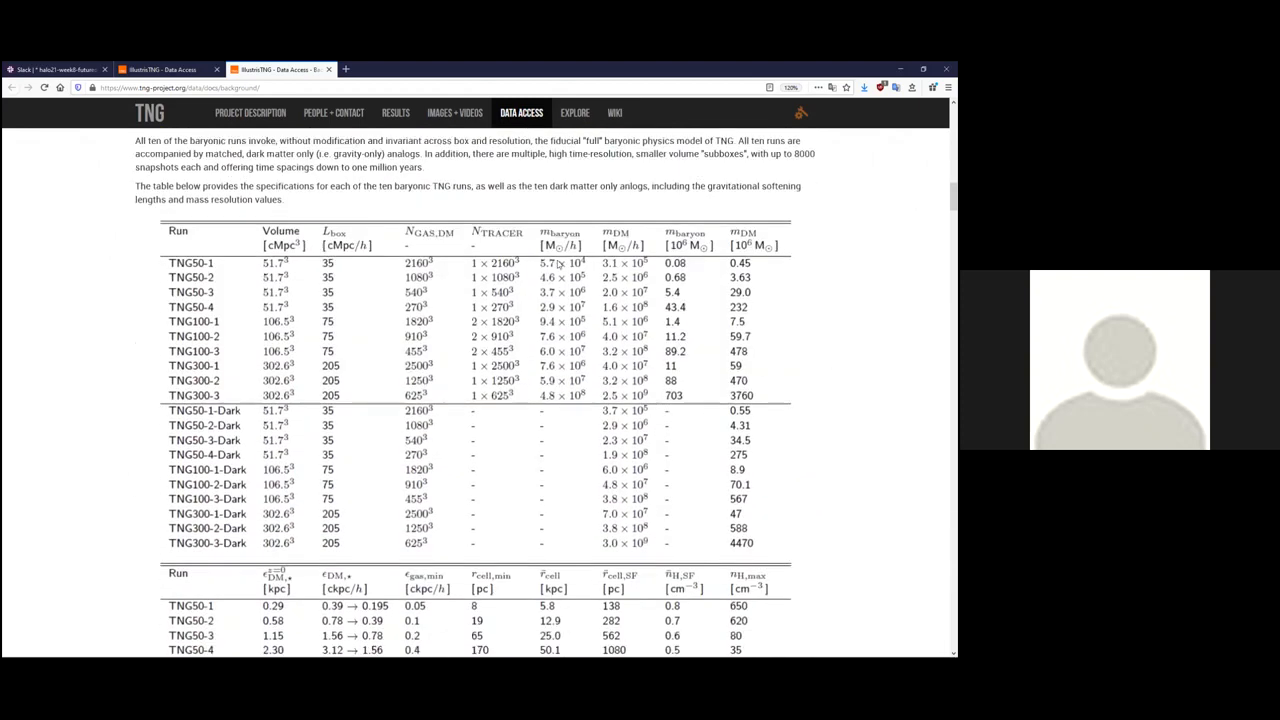
{"action": "scroll", "scroll_direction": "down", "scroll_amount": 3}
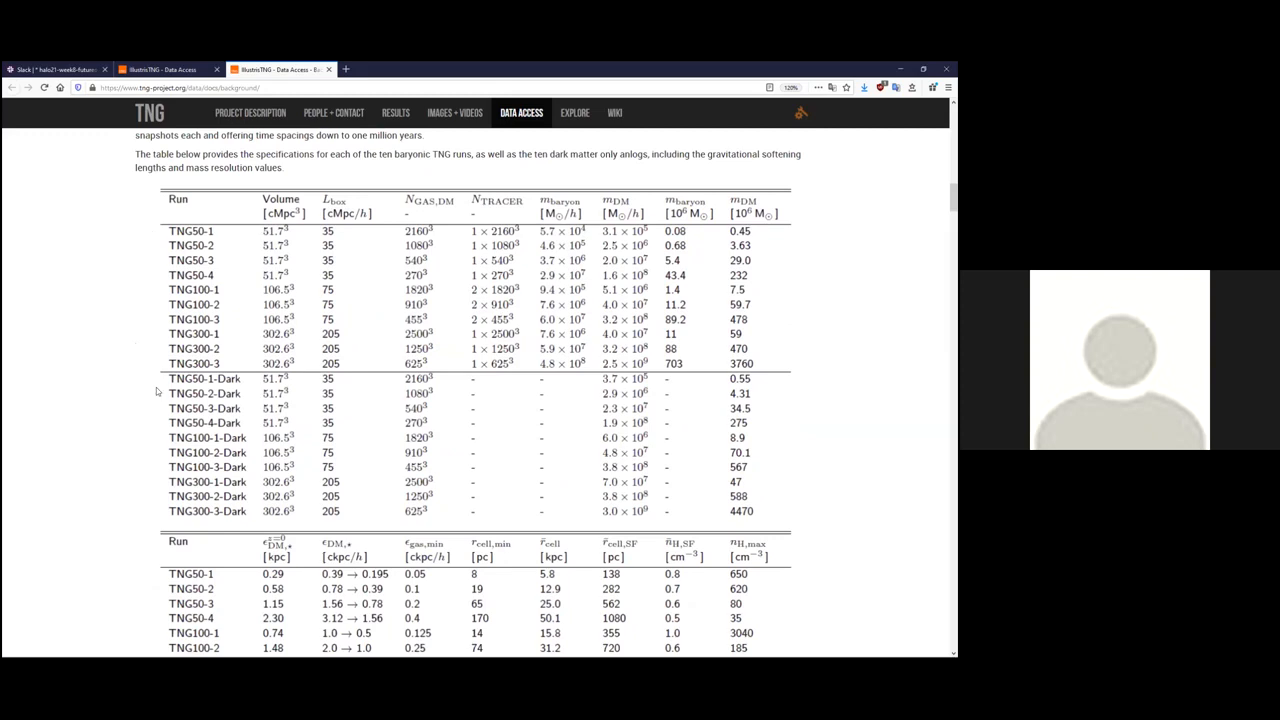
{"action": "mouse_move", "coordinate": [145, 412]}
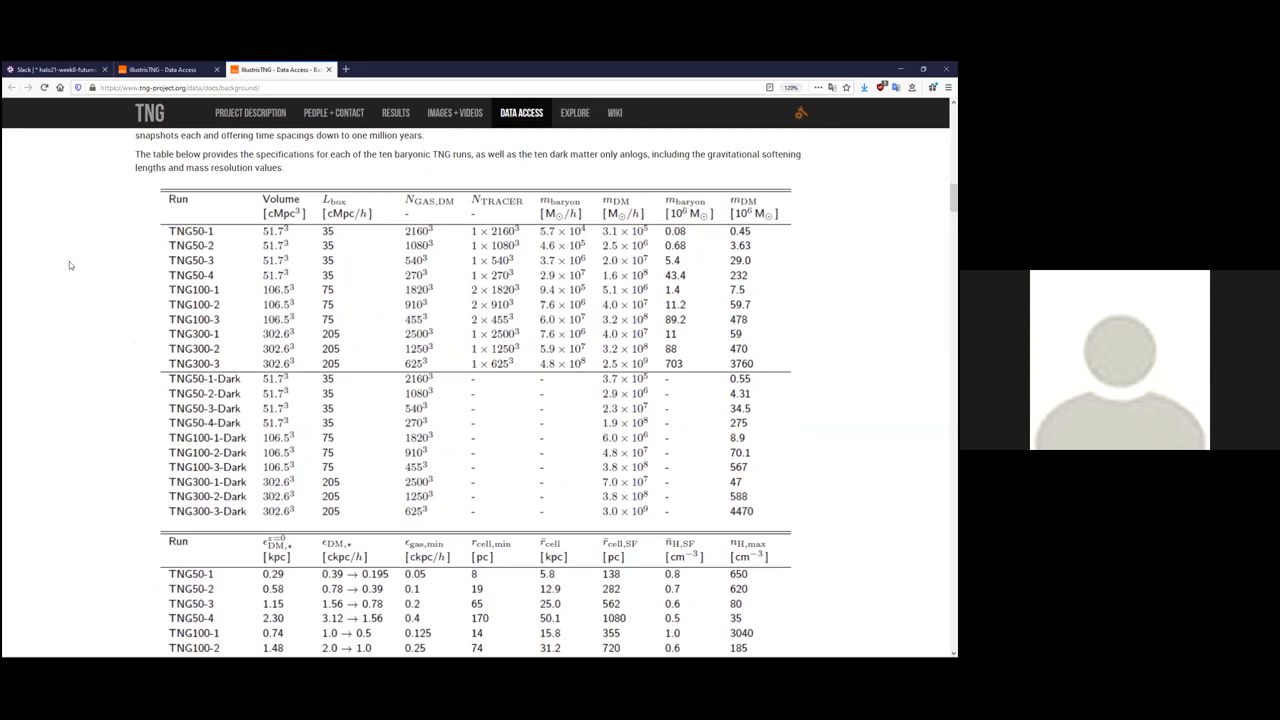
{"action": "scroll", "scroll_direction": "up", "scroll_amount": 3}
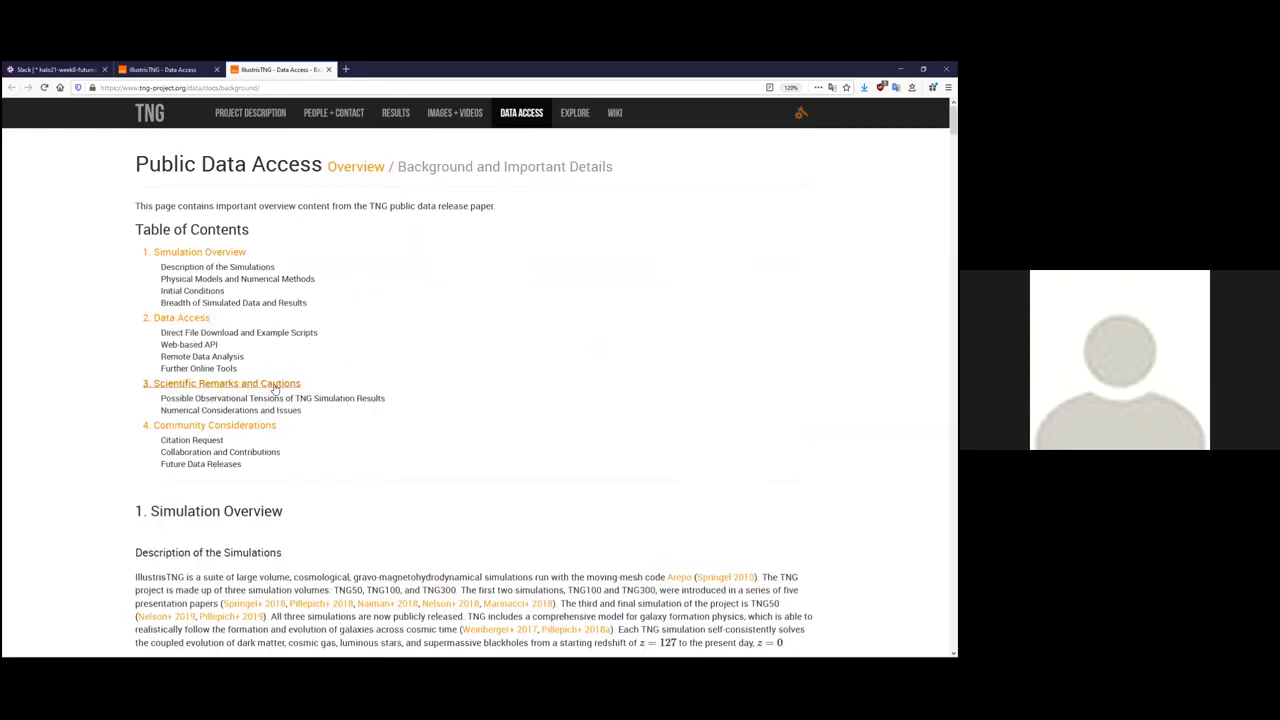
{"action": "mouse_move", "coordinate": [222, 383]}
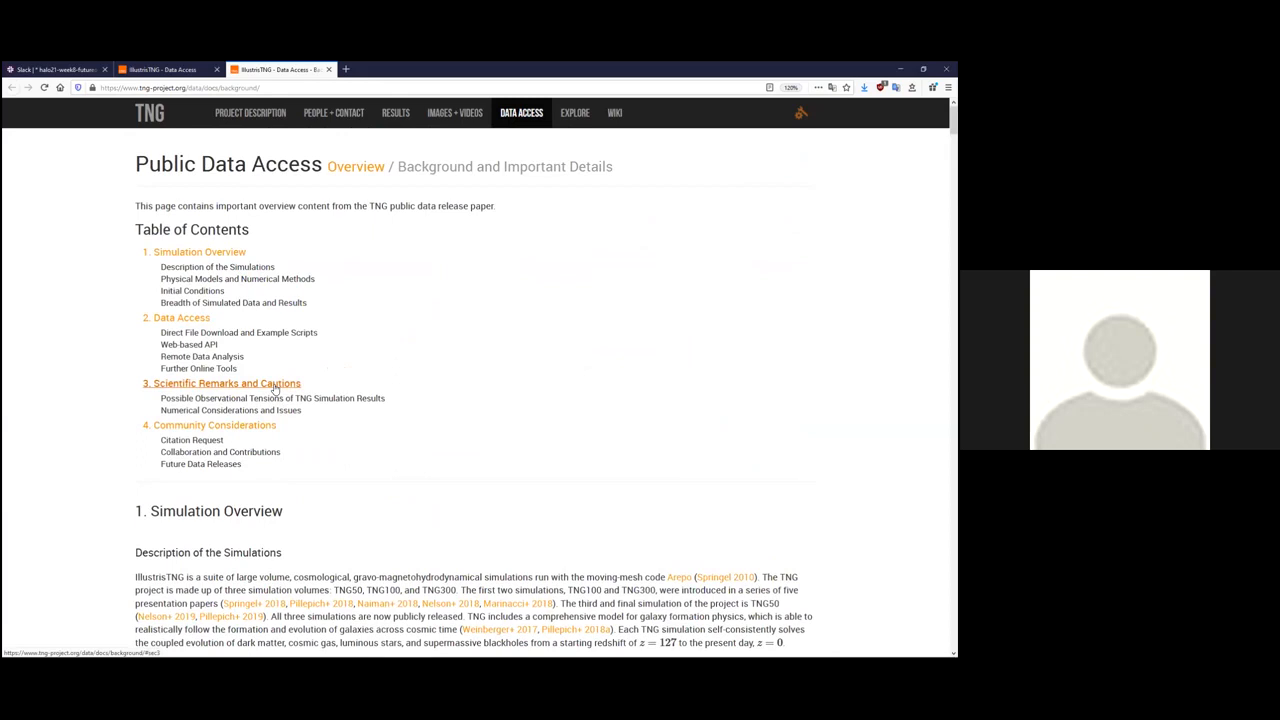
{"action": "double_click", "coordinate": [255, 398]}
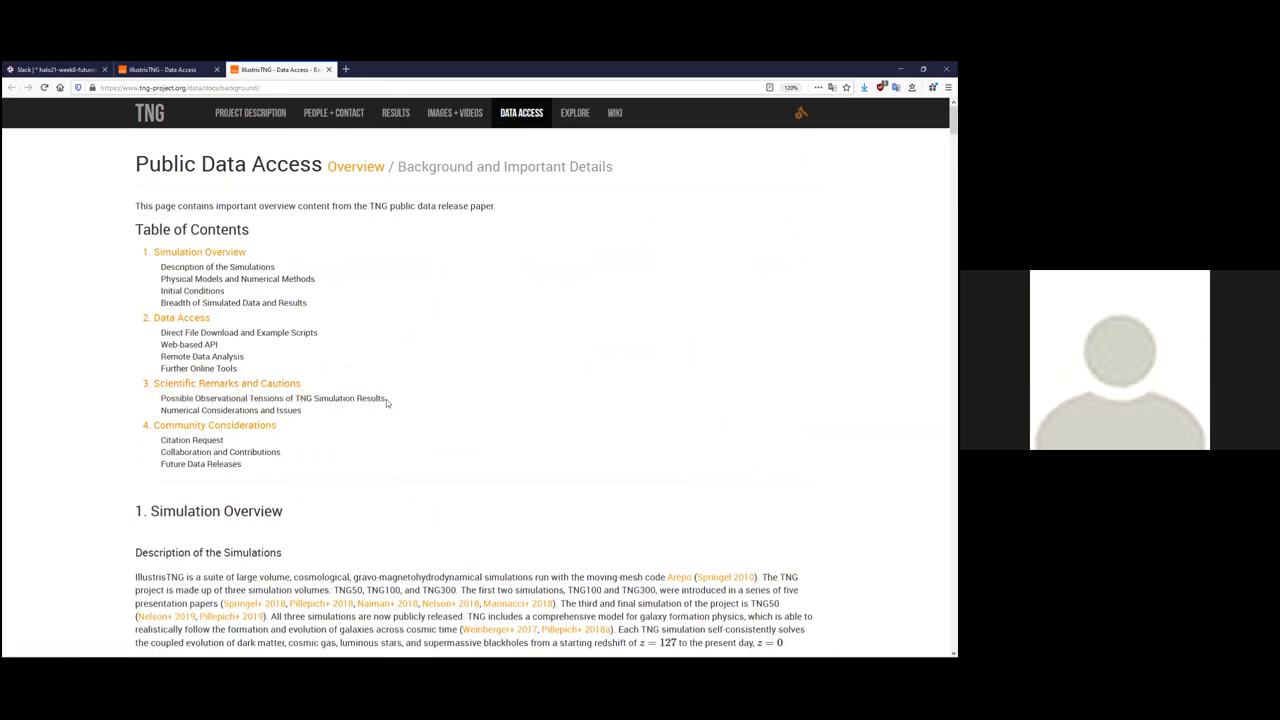
{"action": "mouse_move", "coordinate": [335, 415]}
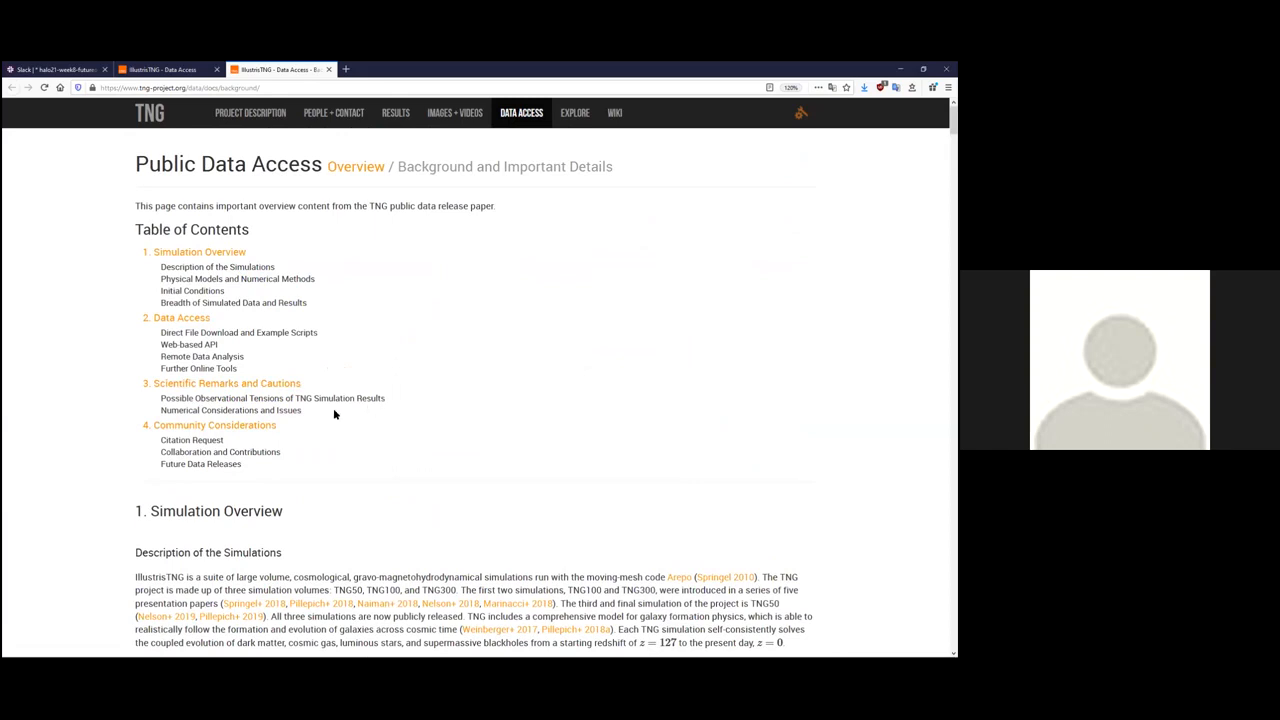
{"action": "double_click", "coordinate": [230, 410]}
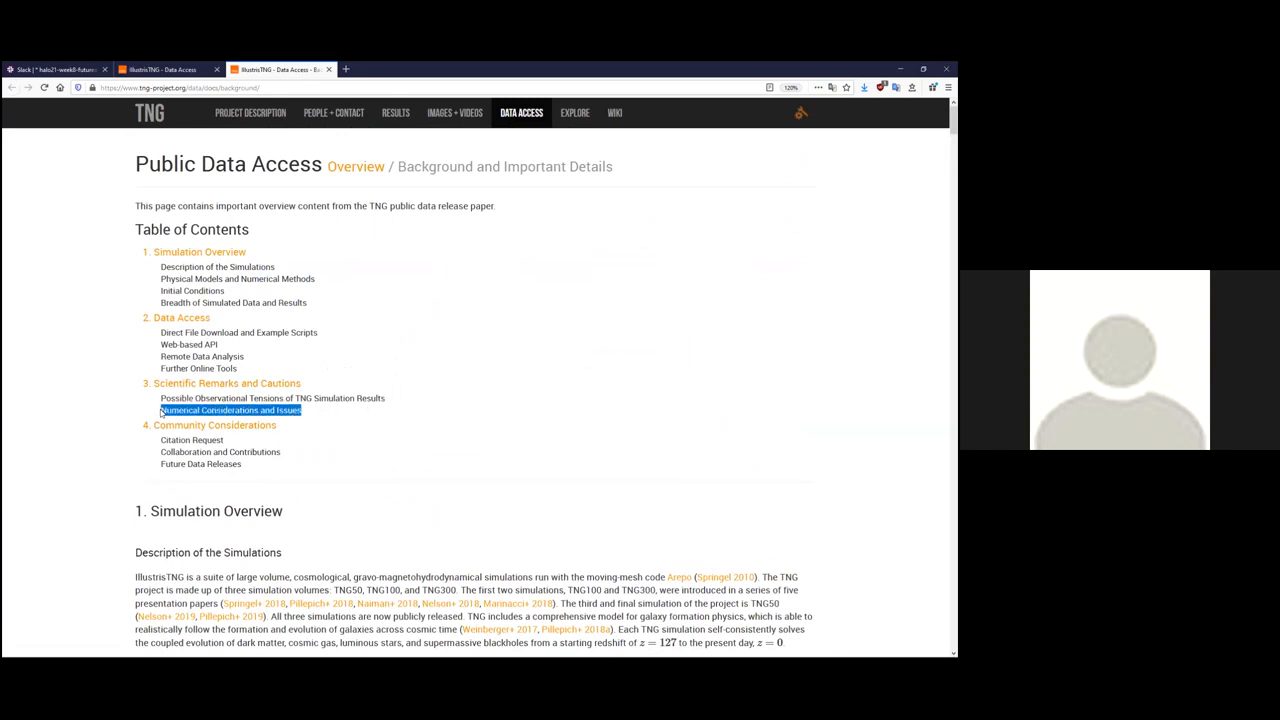
{"action": "mouse_move", "coordinate": [111, 407]}
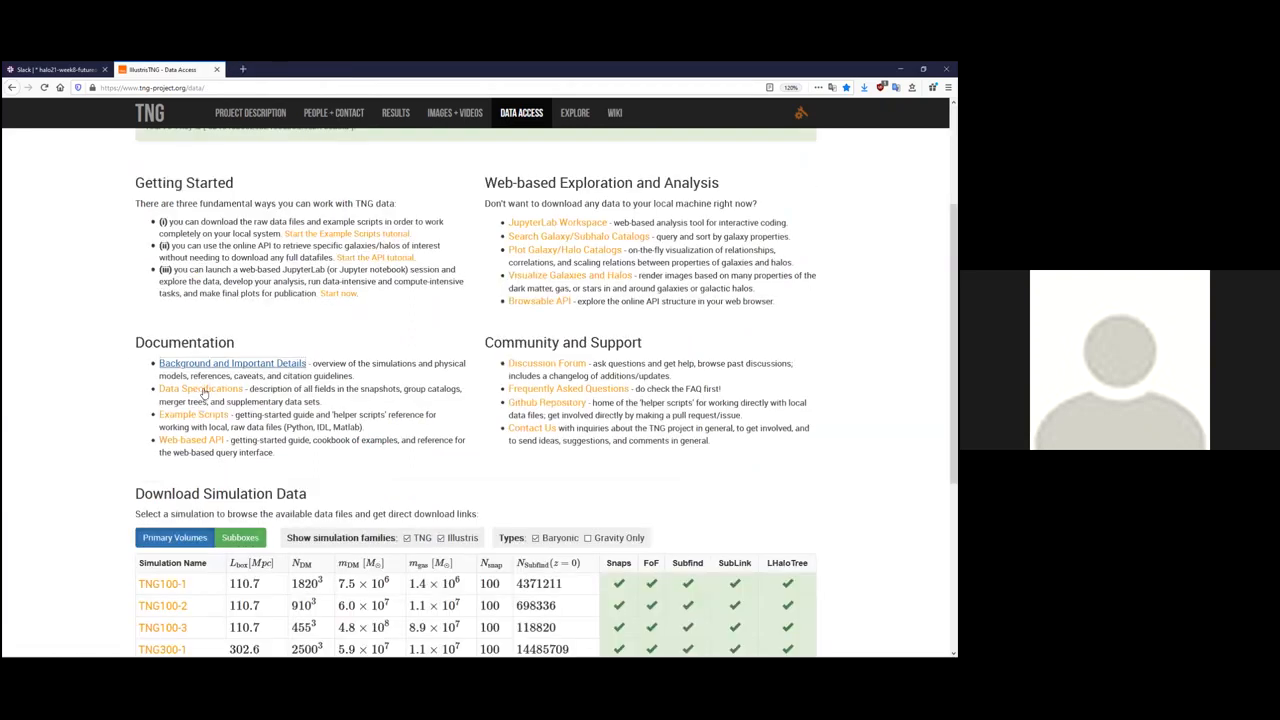
Open Data Specifications in a new tab and jump to the PartType0 (gas) fields.
{"action": "right_click", "coordinate": [200, 388]}
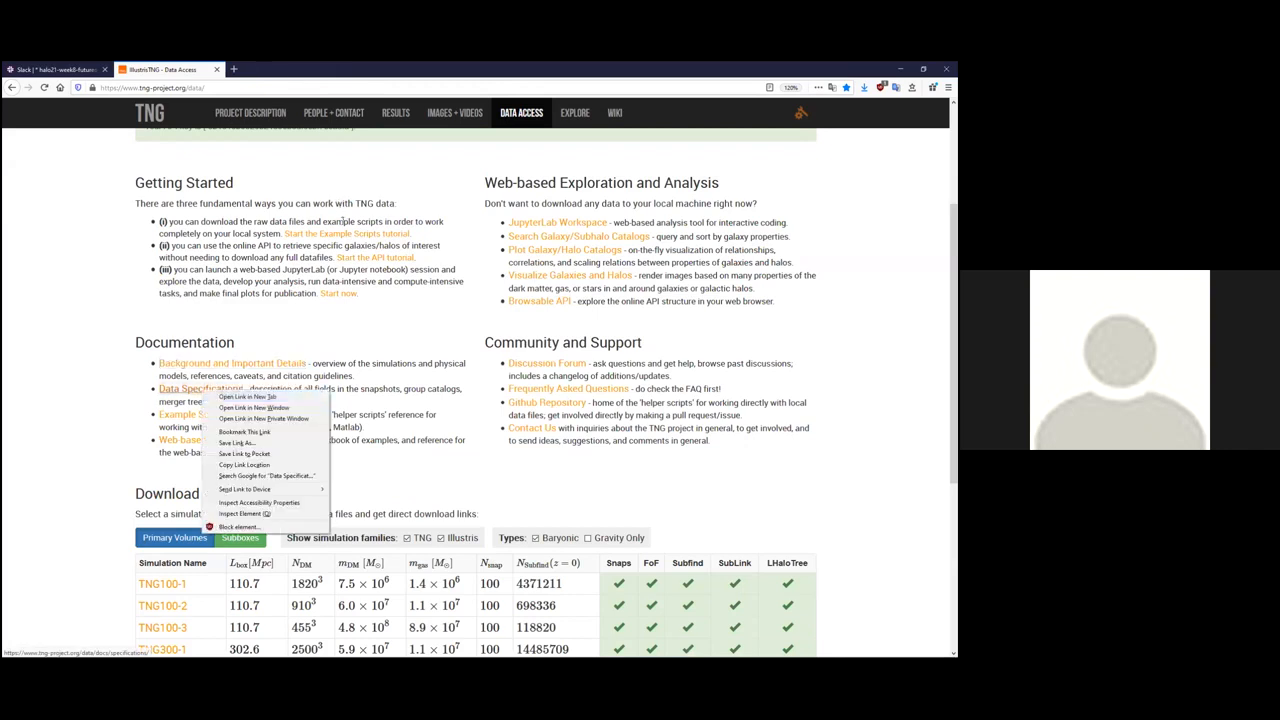
{"action": "left_click", "coordinate": [247, 397]}
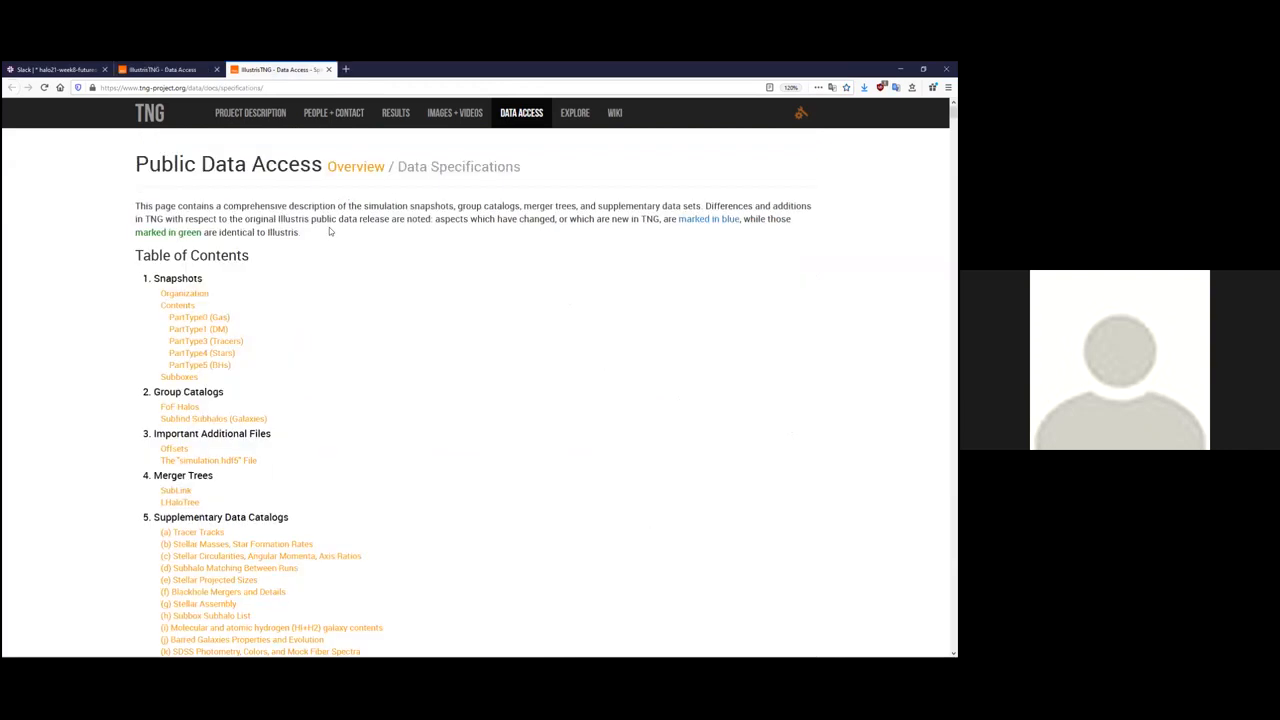
{"action": "mouse_move", "coordinate": [331, 249]}
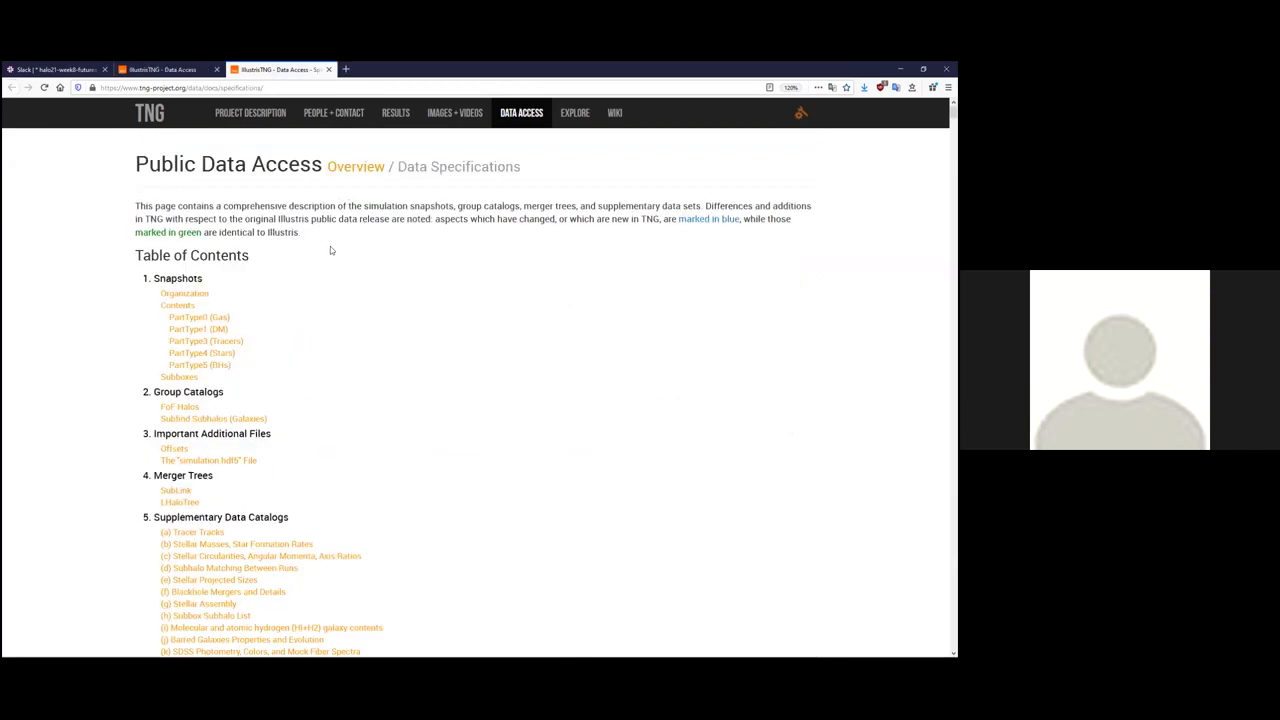
{"action": "mouse_move", "coordinate": [247, 302]}
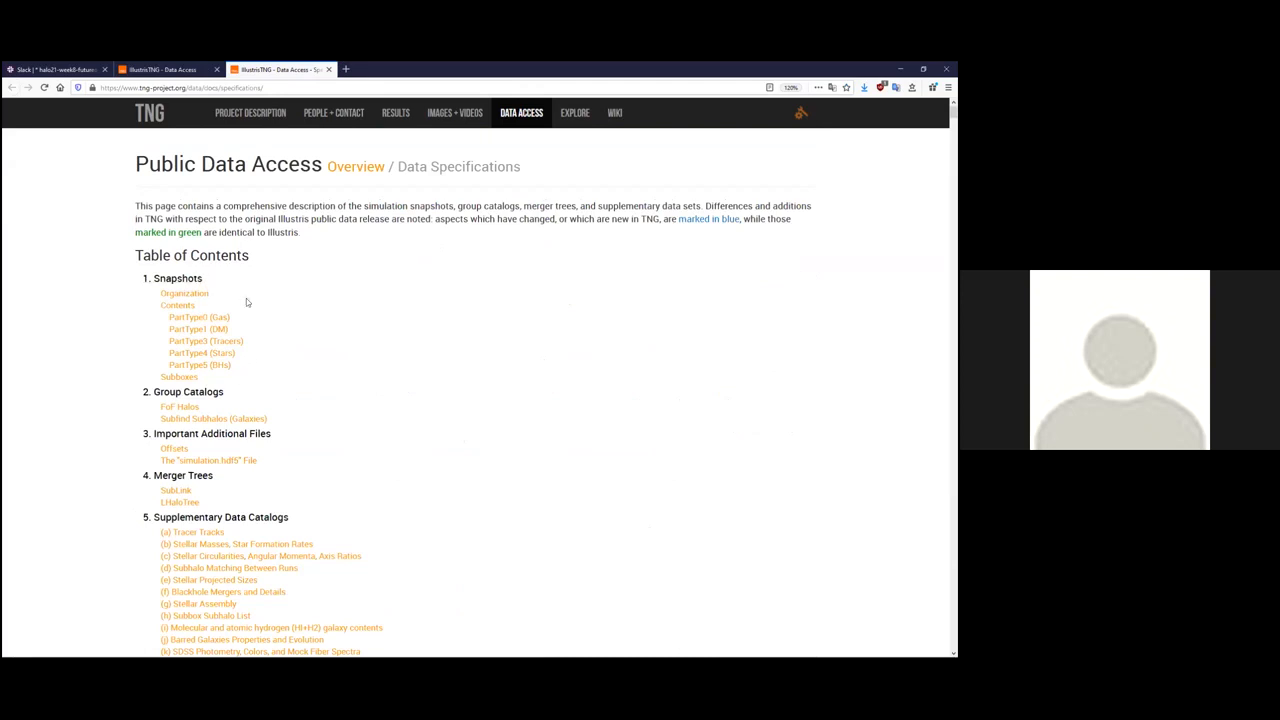
{"action": "mouse_move", "coordinate": [249, 392]}
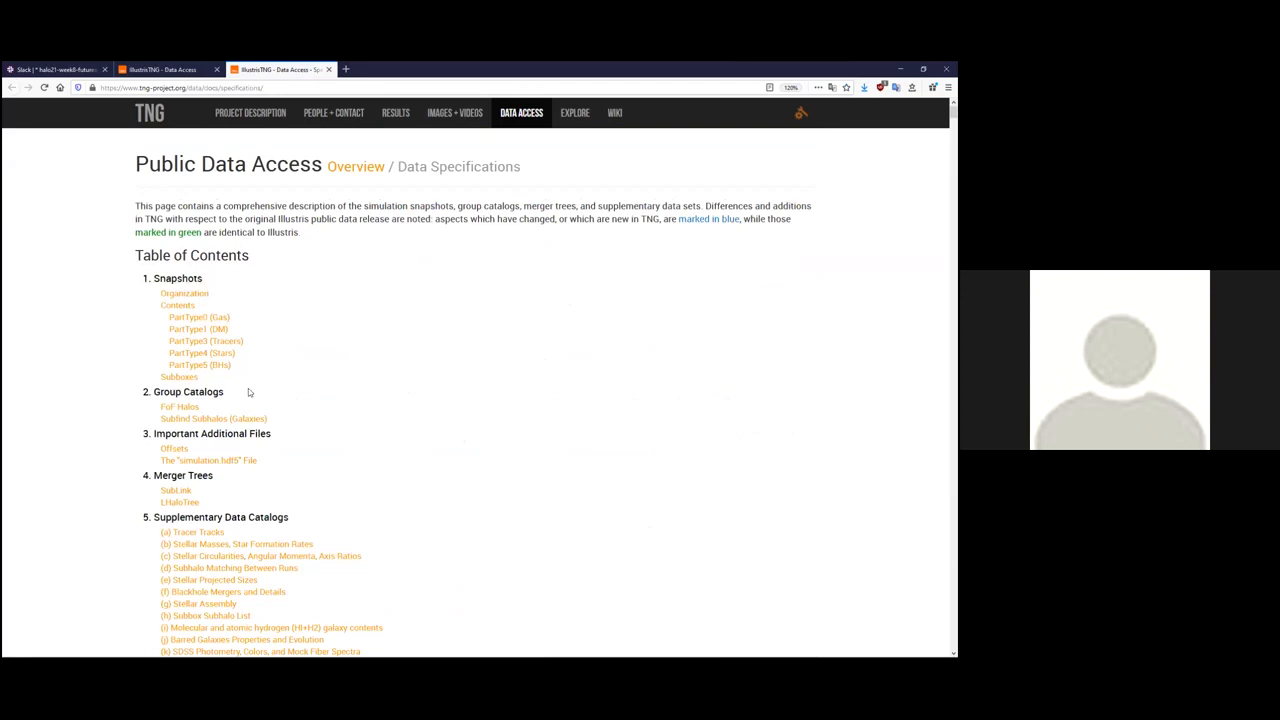
{"action": "mouse_move", "coordinate": [330, 427]}
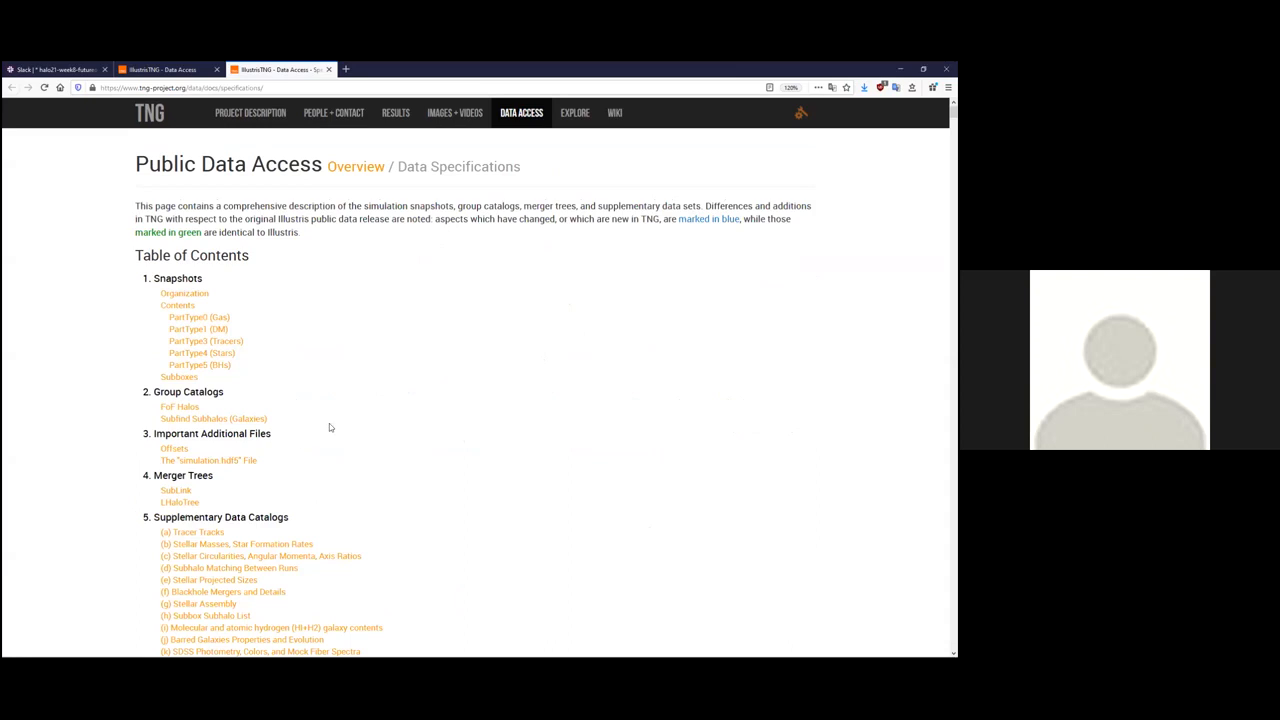
{"action": "mouse_move", "coordinate": [287, 293]}
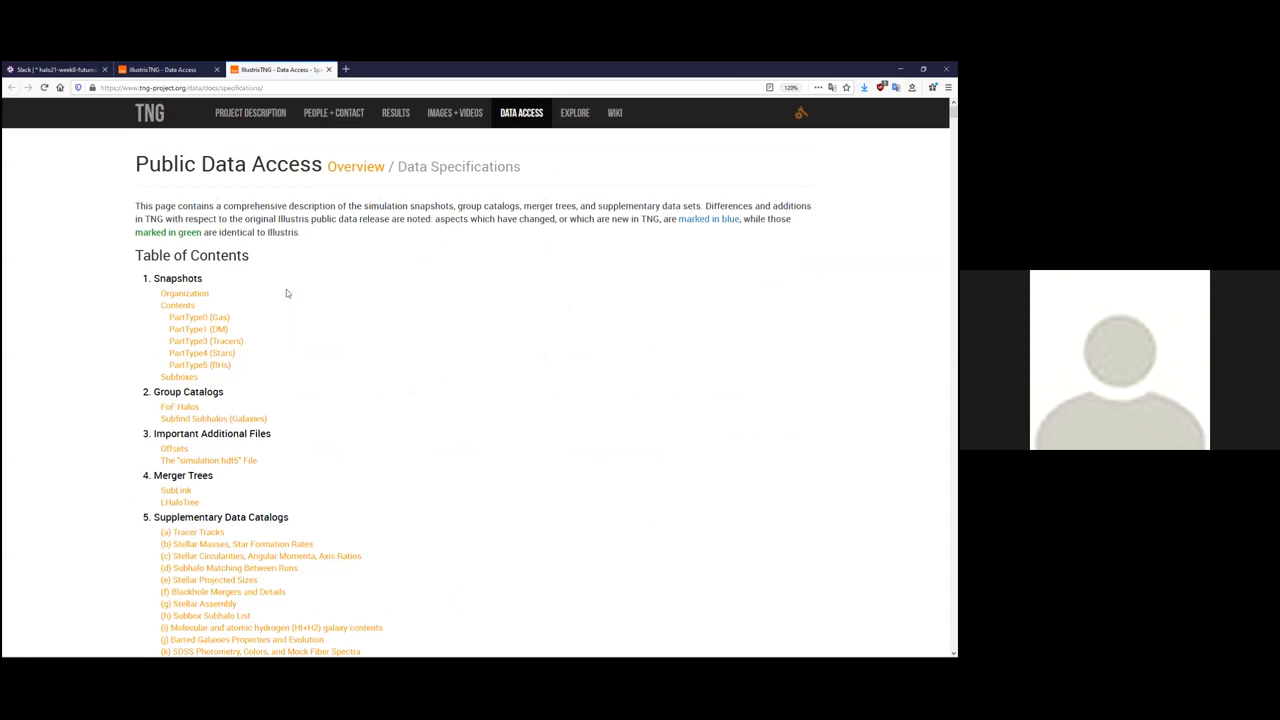
{"action": "mouse_move", "coordinate": [198, 317]}
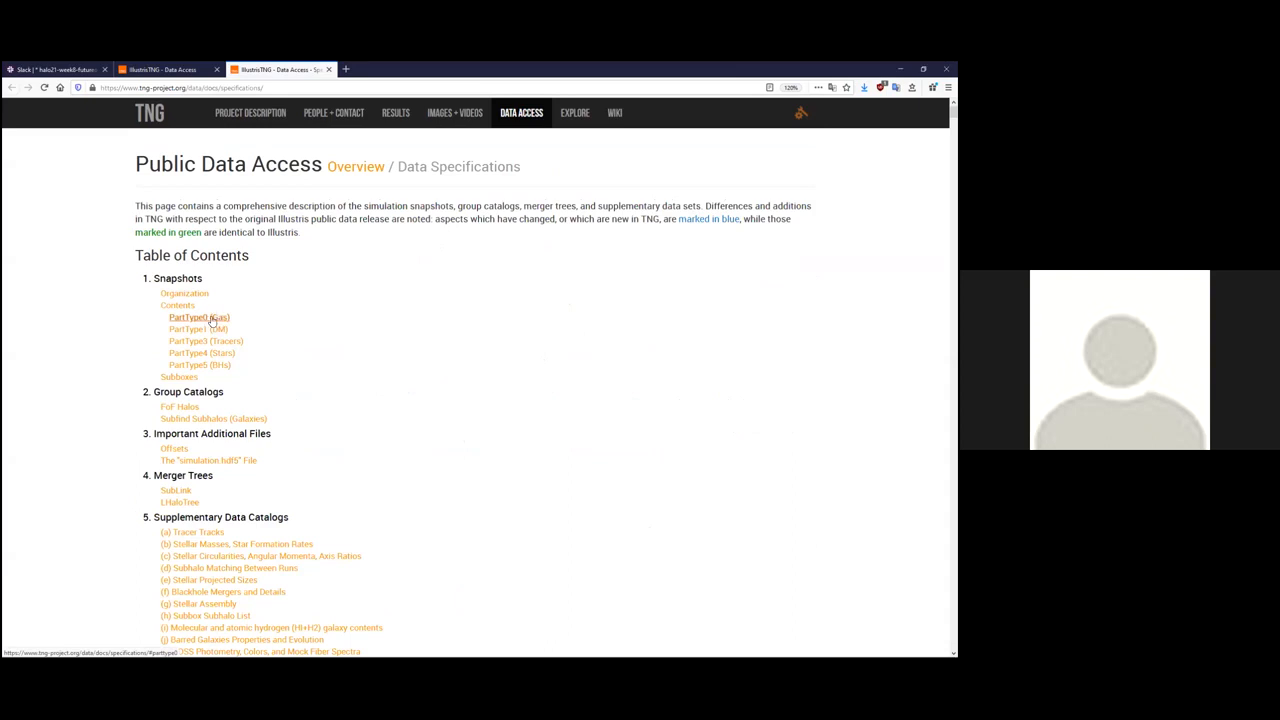
{"action": "left_click", "coordinate": [198, 317]}
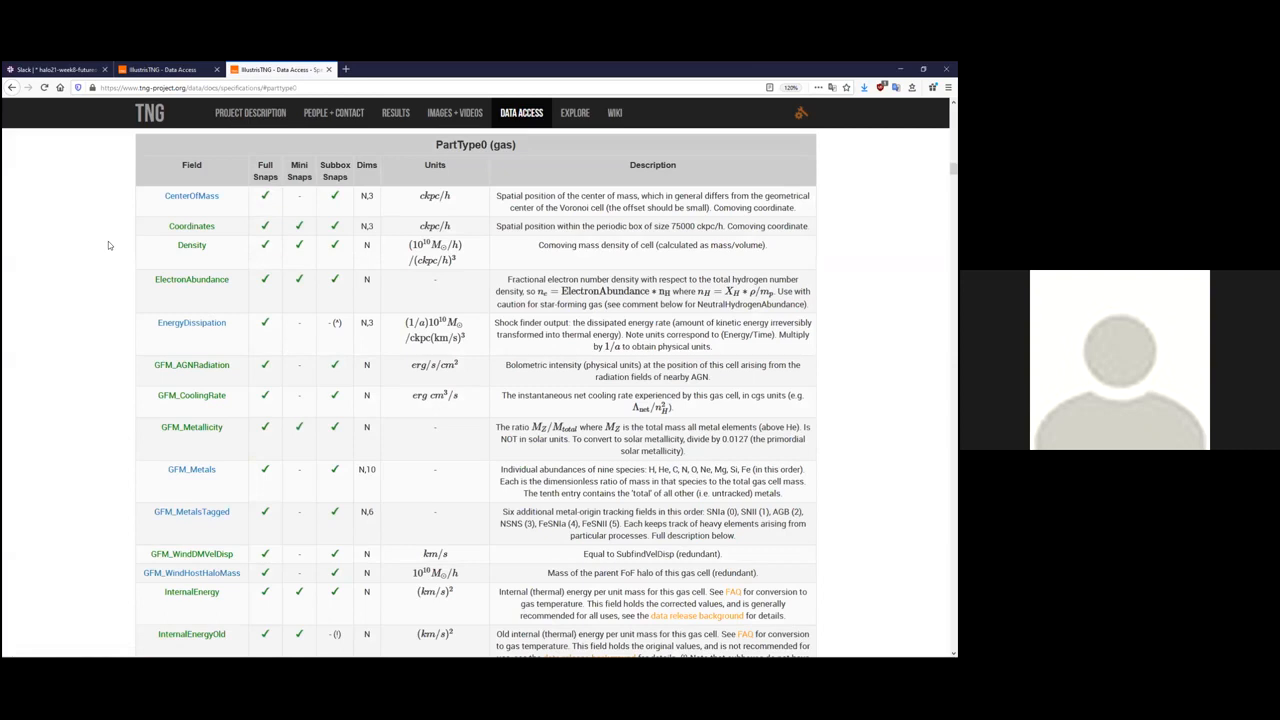
{"action": "mouse_move", "coordinate": [121, 247]}
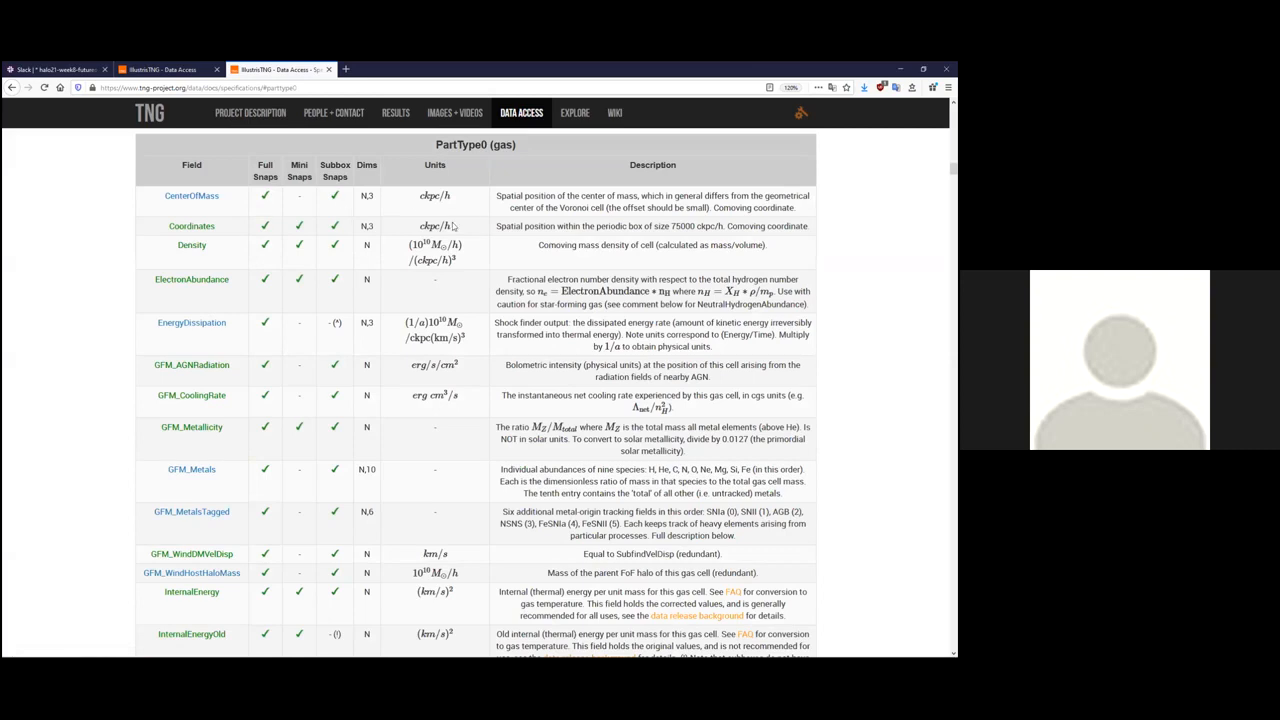
{"action": "mouse_move", "coordinate": [467, 224]}
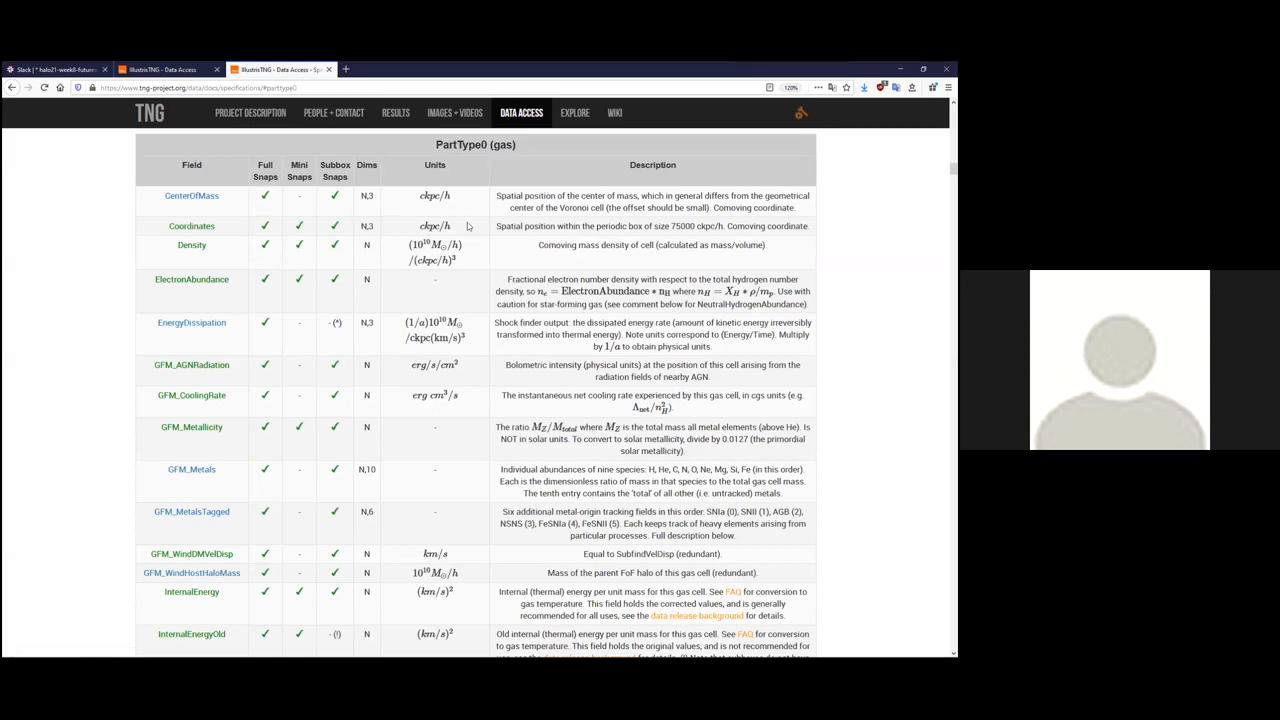
{"action": "mouse_move", "coordinate": [459, 306]}
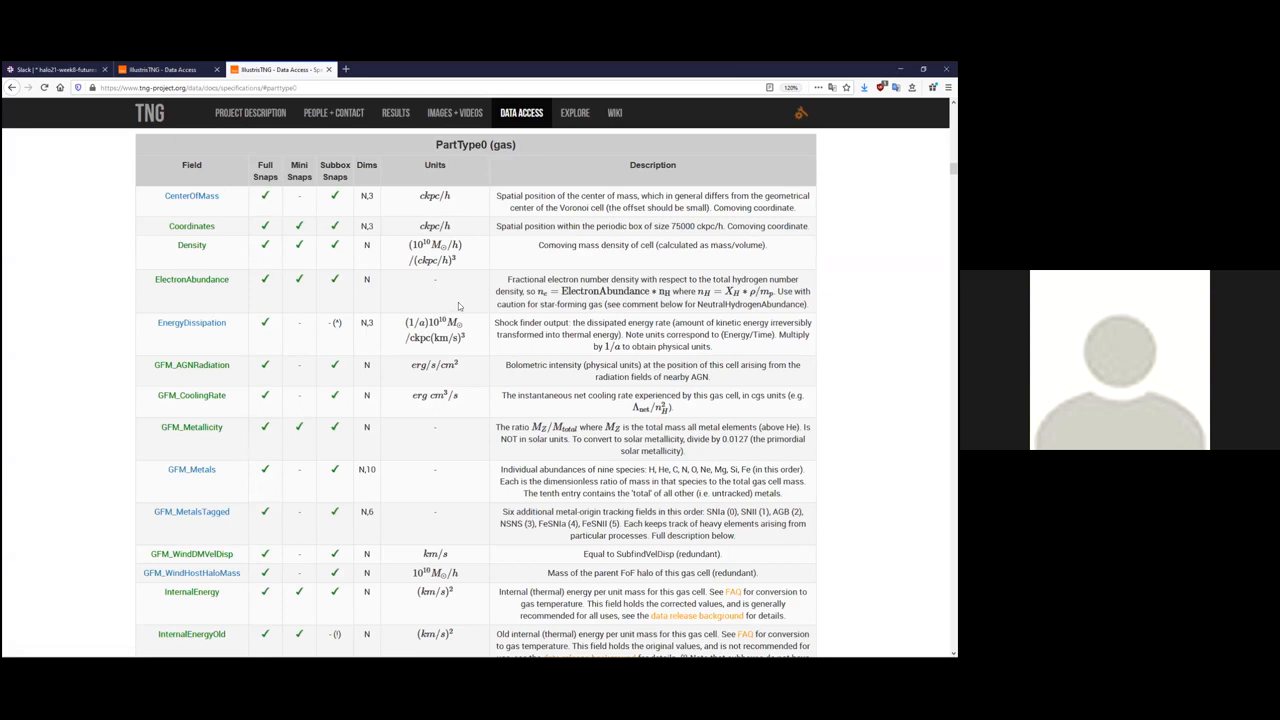
{"action": "mouse_move", "coordinate": [645, 463]}
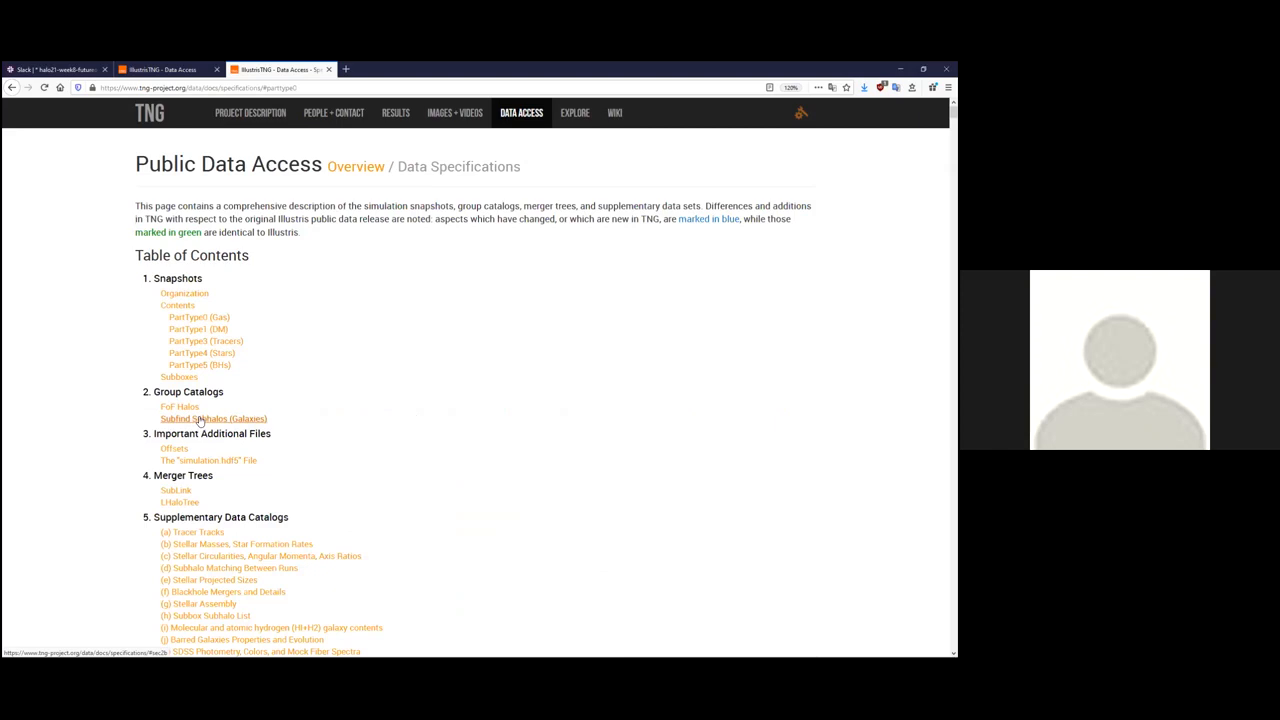
Review the Subfind Subhalos (Galaxies) field table, highlighting SubhaloMass units.
{"action": "left_click", "coordinate": [213, 418]}
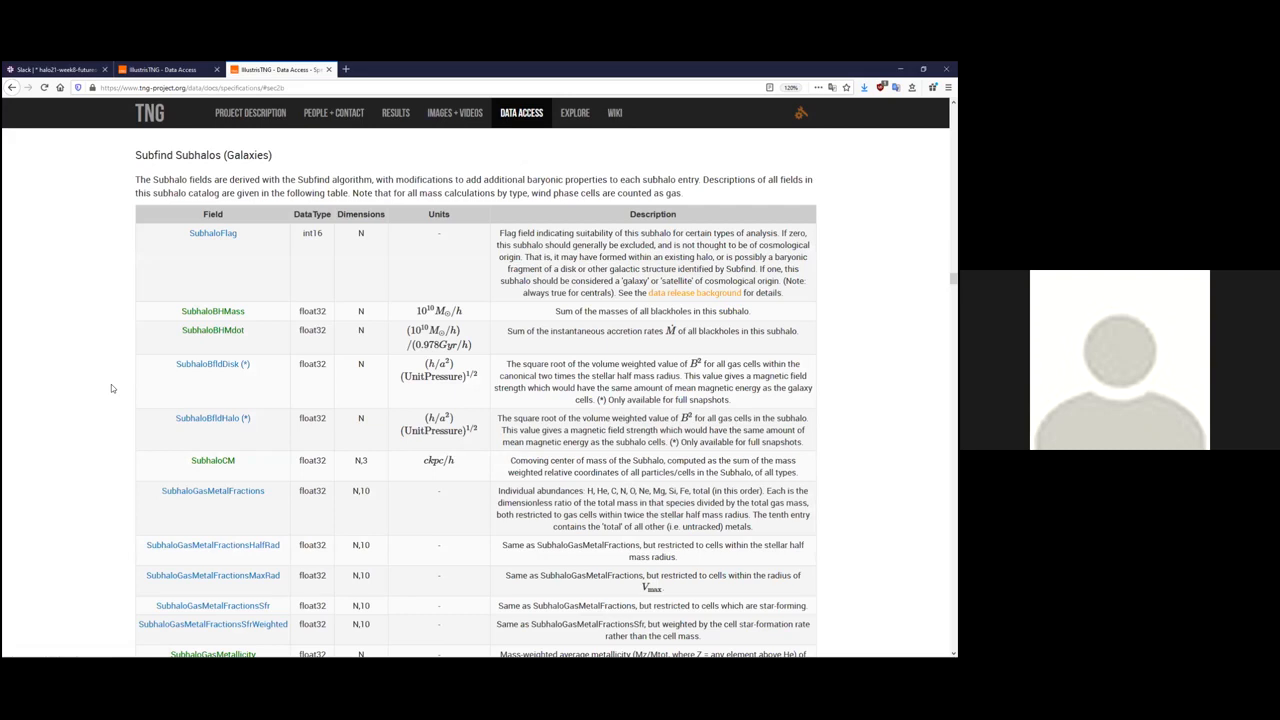
{"action": "mouse_move", "coordinate": [146, 351]}
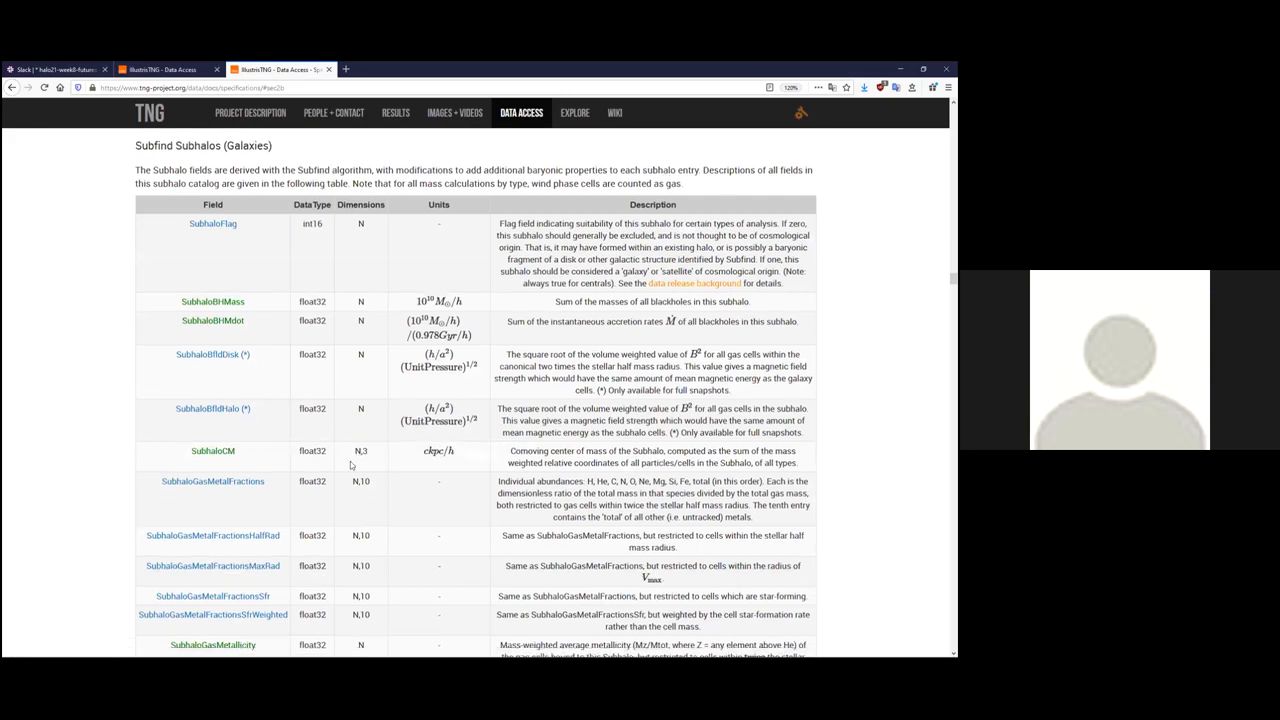
{"action": "scroll", "scroll_direction": "down", "scroll_amount": 3}
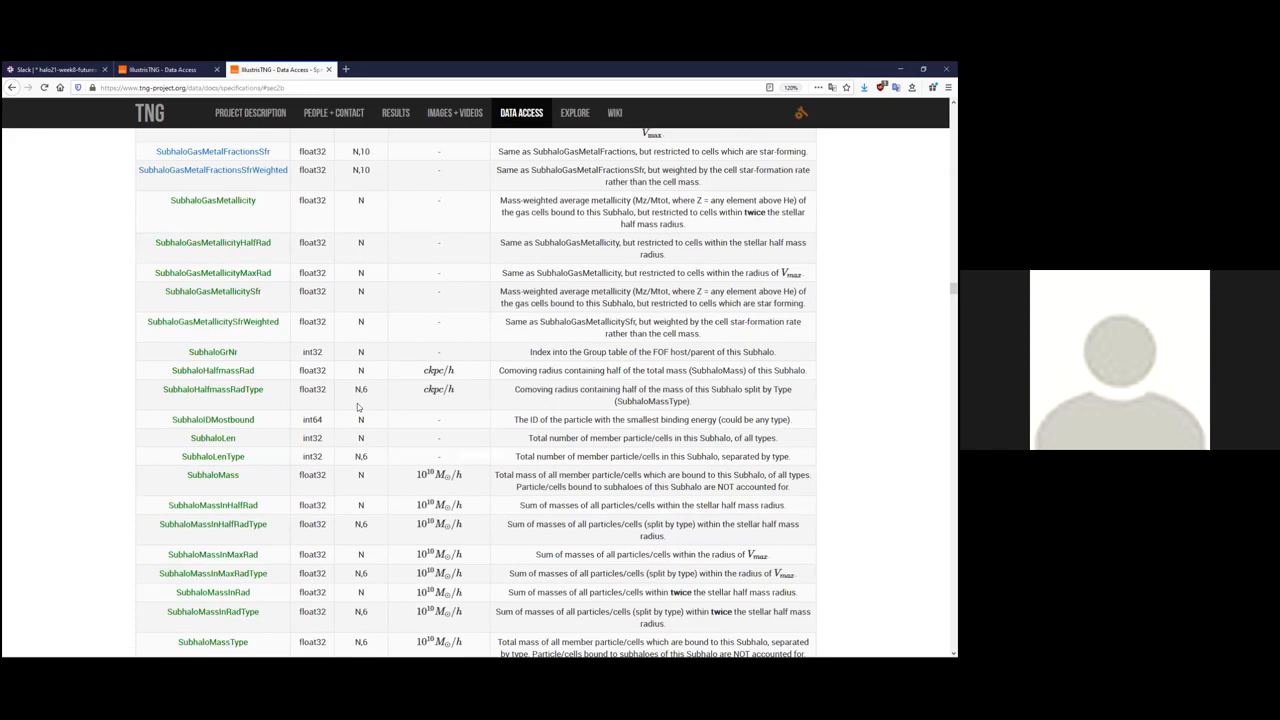
{"action": "scroll", "scroll_direction": "down", "scroll_amount": 3}
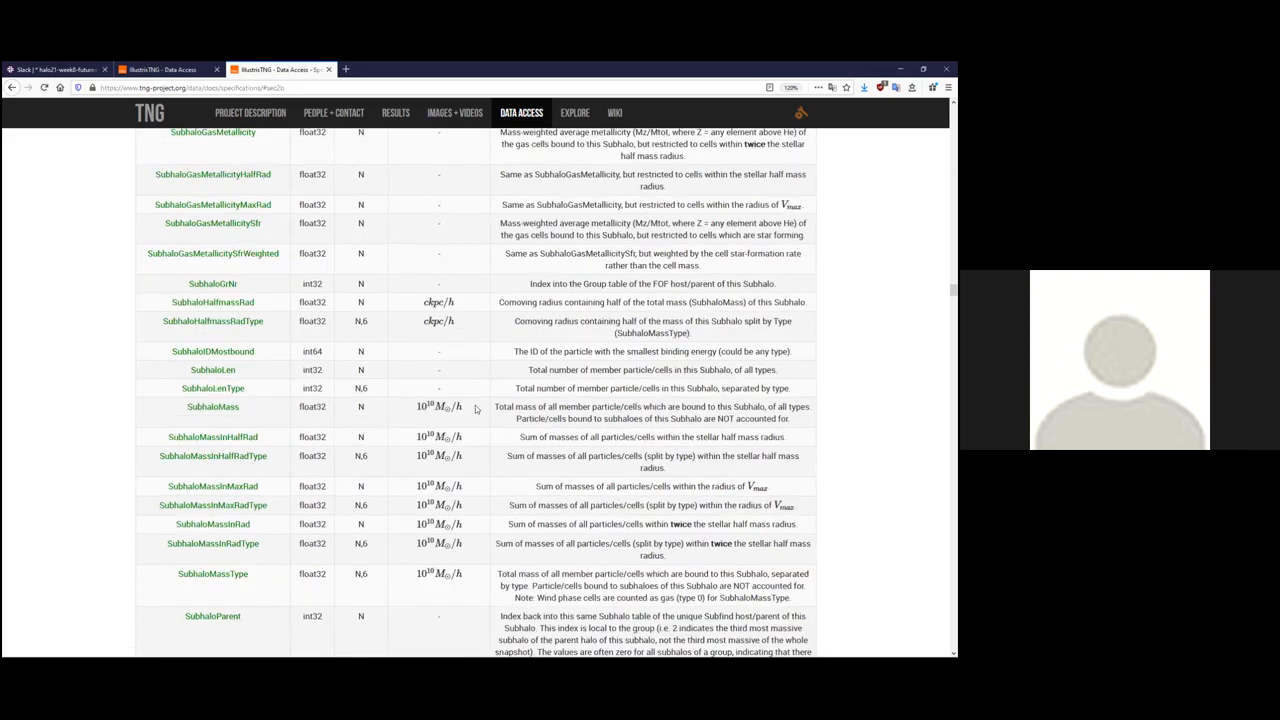
{"action": "double_click", "coordinate": [438, 406]}
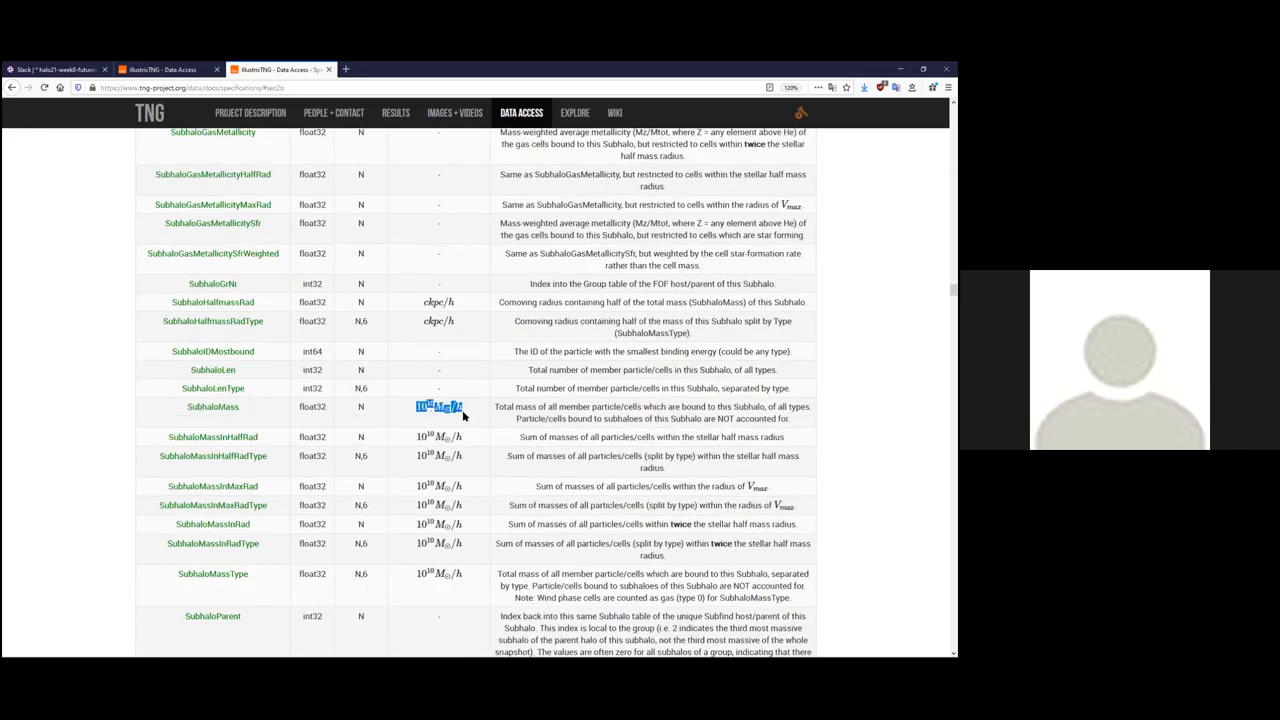
{"action": "scroll", "scroll_direction": "down", "scroll_amount": 3}
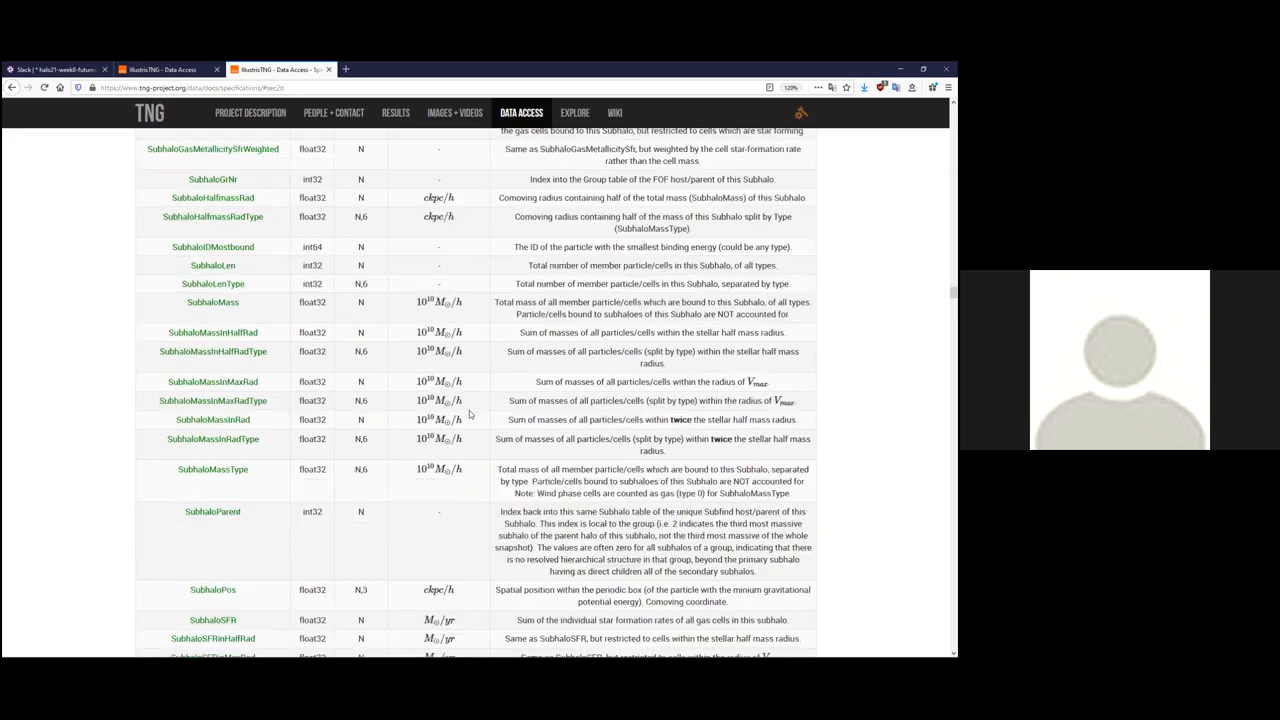
{"action": "scroll", "scroll_direction": "down", "scroll_amount": 3}
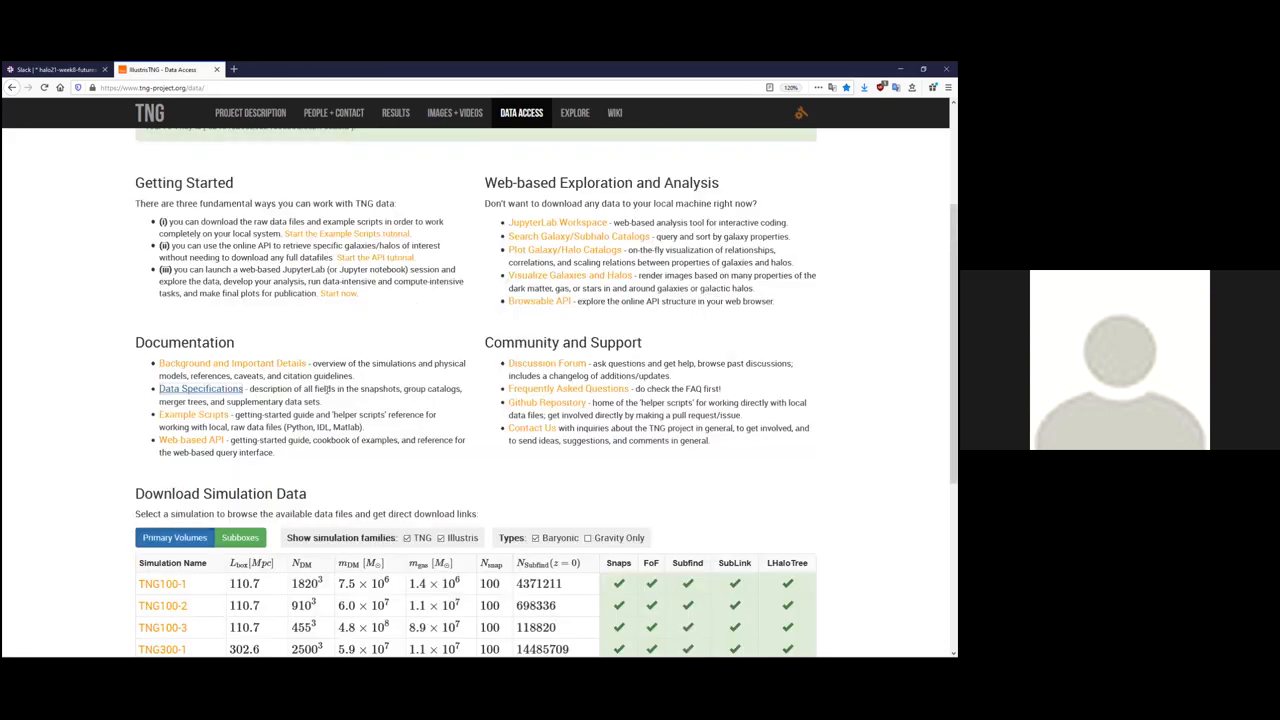
Select the Example Scripts and Web-based API entries under Documentation.
{"action": "left_click_drag", "start_coordinate": [159, 363], "coordinate": [322, 401]}
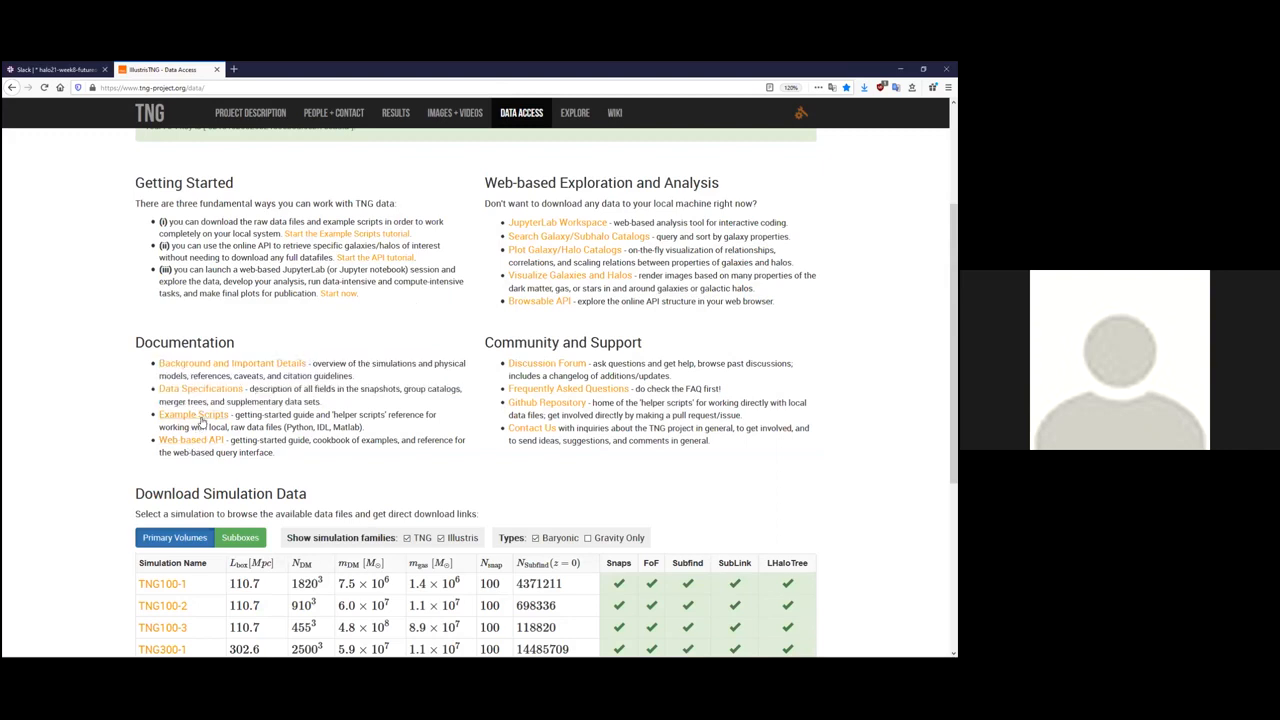
{"action": "mouse_move", "coordinate": [193, 414]}
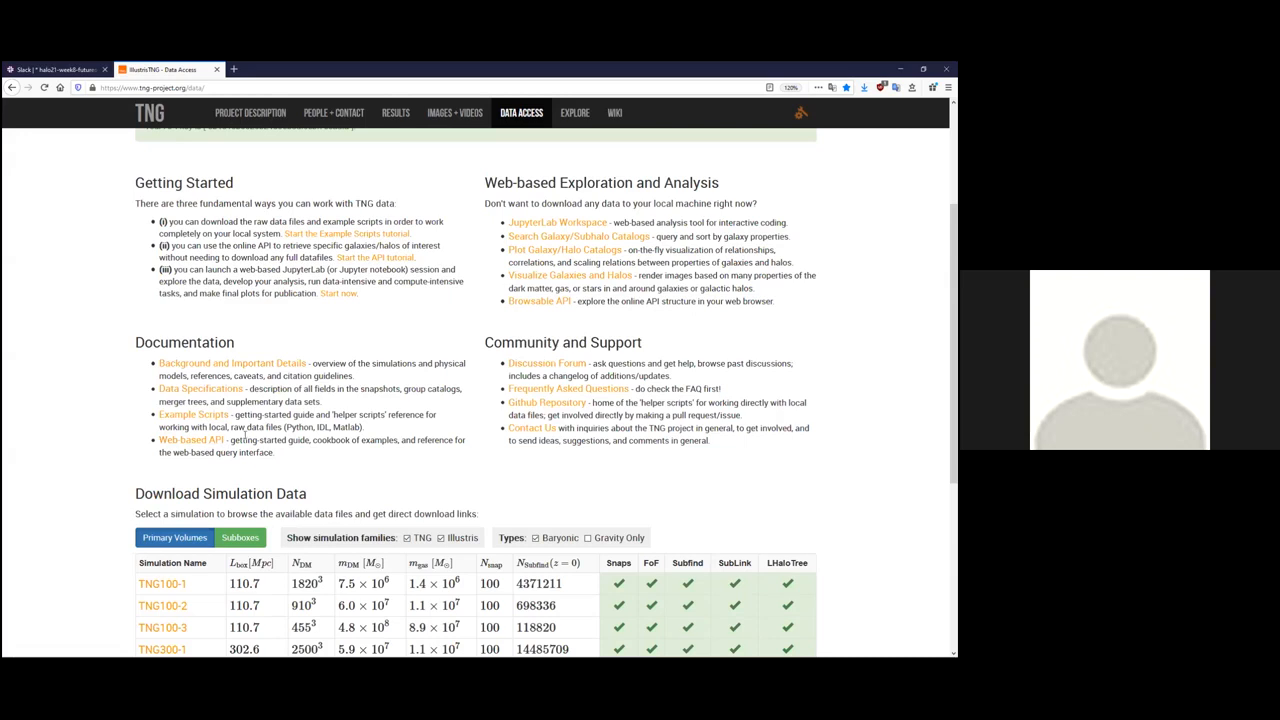
{"action": "mouse_move", "coordinate": [210, 463]}
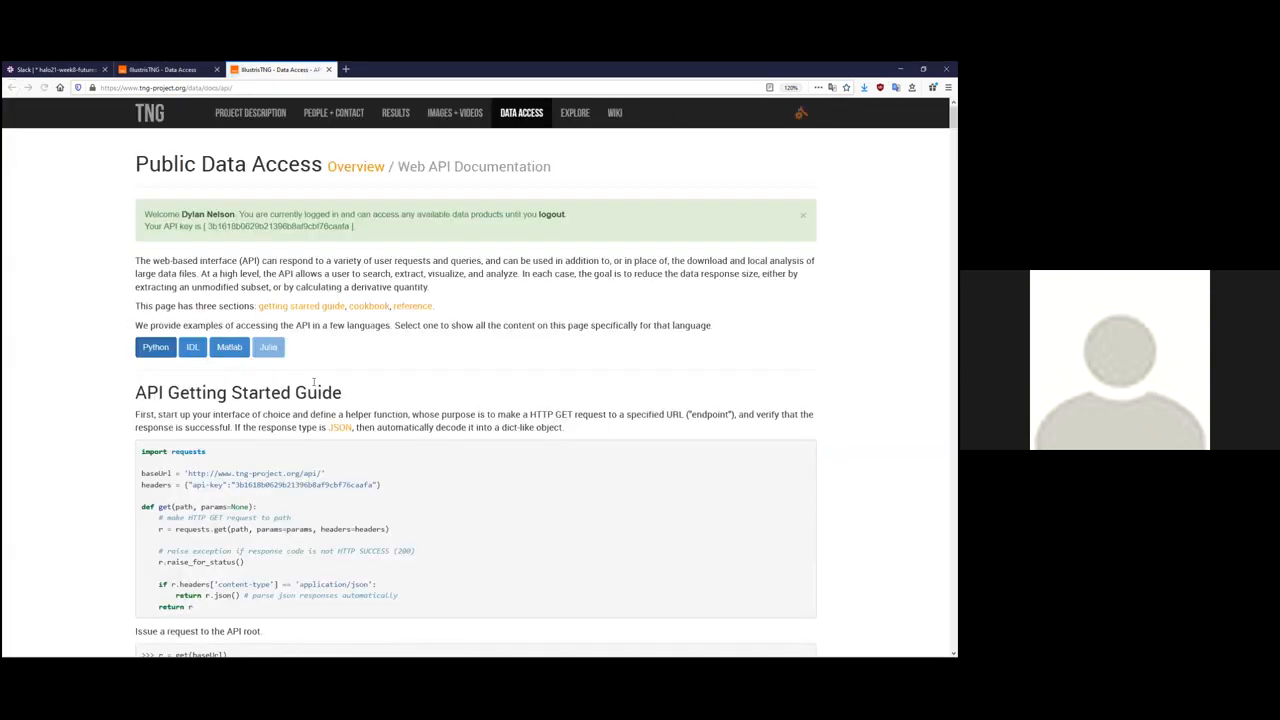
Scroll through the API Getting Started Guide, then close its tab.
{"action": "scroll", "scroll_direction": "down", "scroll_amount": 3}
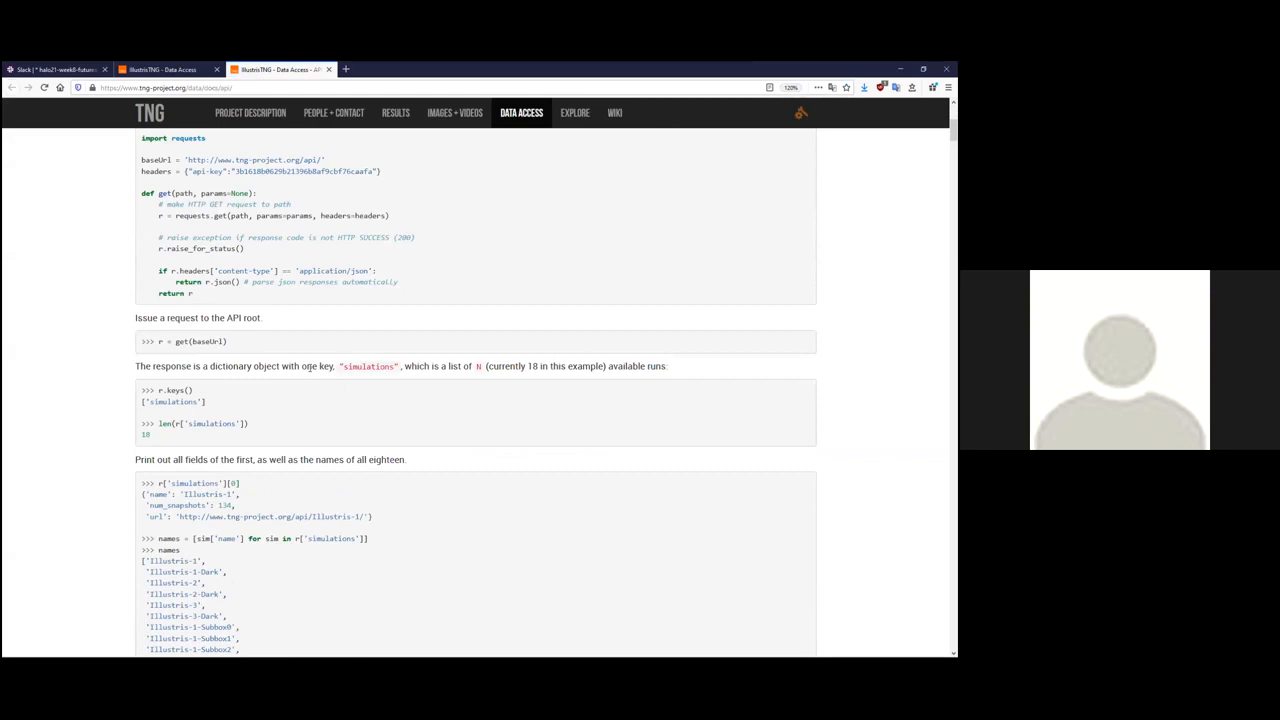
{"action": "mouse_move", "coordinate": [134, 357]}
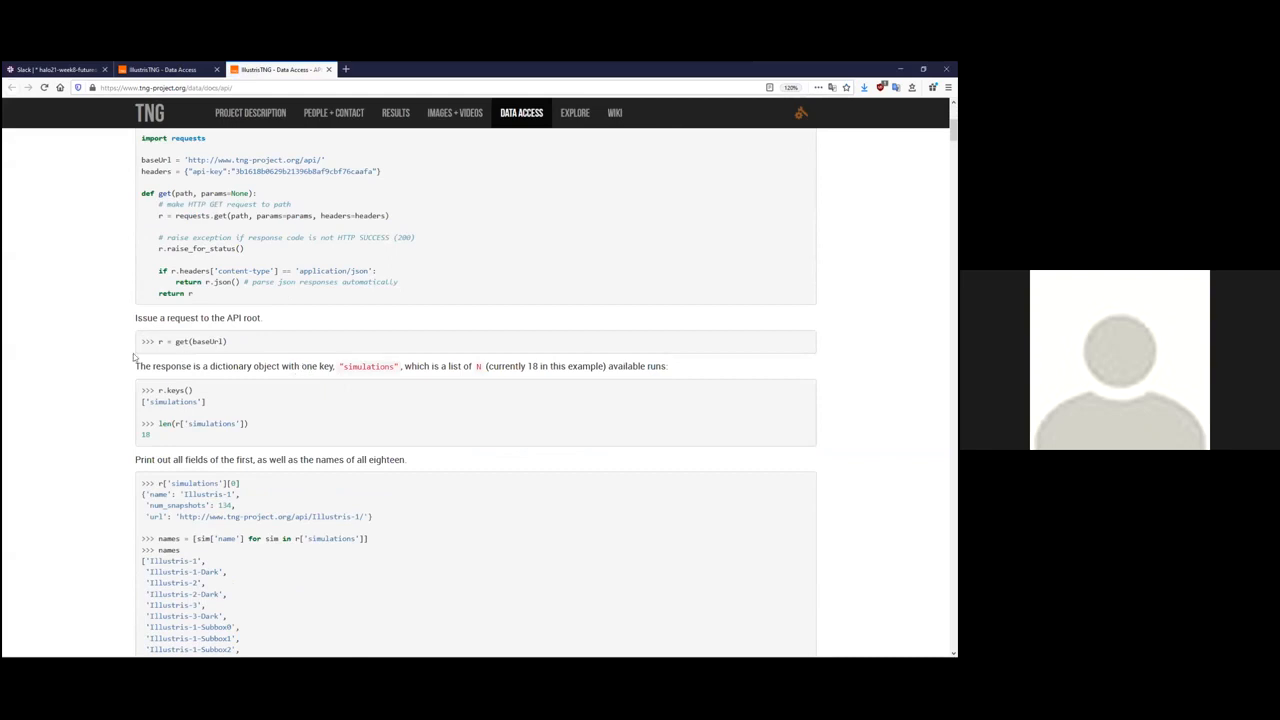
{"action": "mouse_move", "coordinate": [112, 368]}
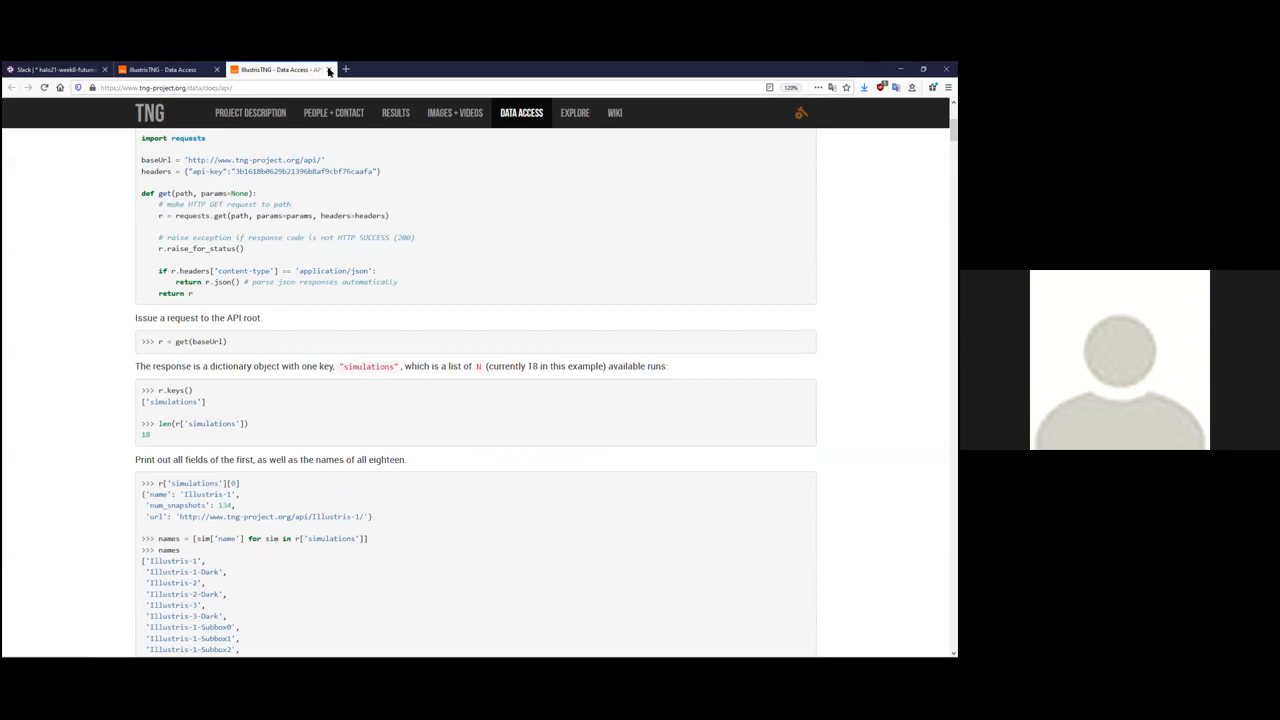
{"action": "mouse_move", "coordinate": [328, 69]}
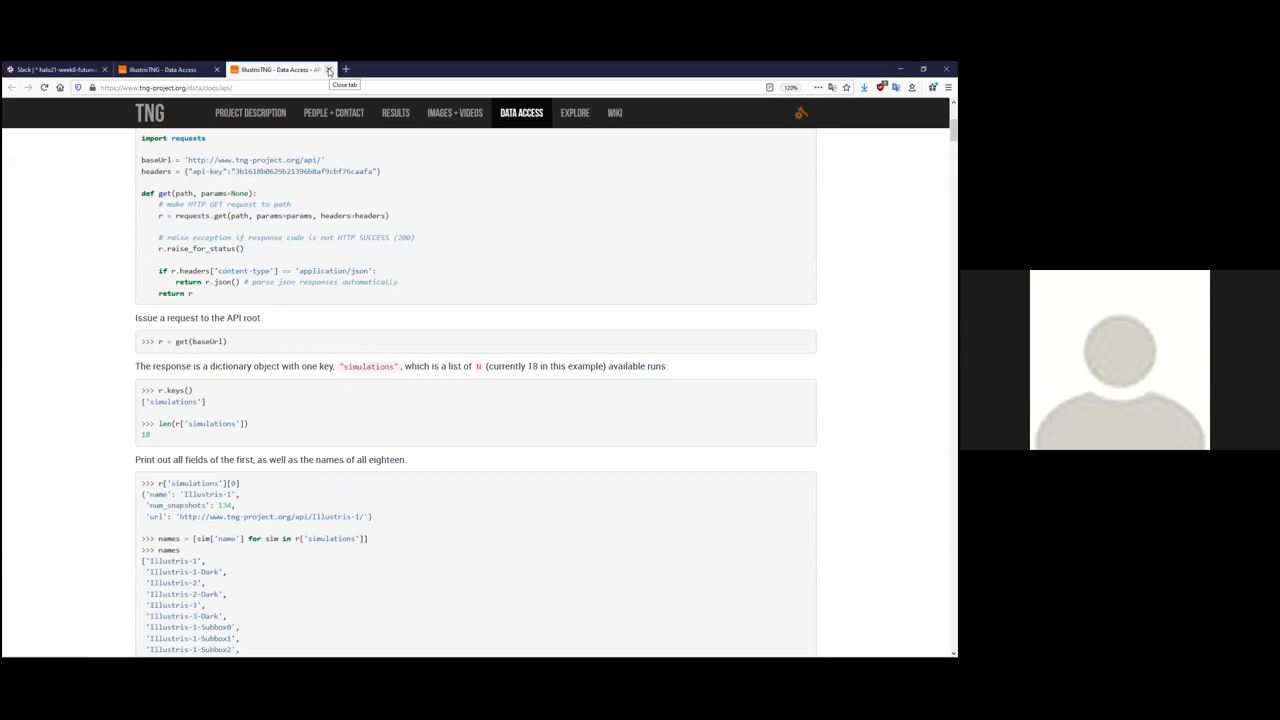
{"action": "left_click", "coordinate": [328, 69]}
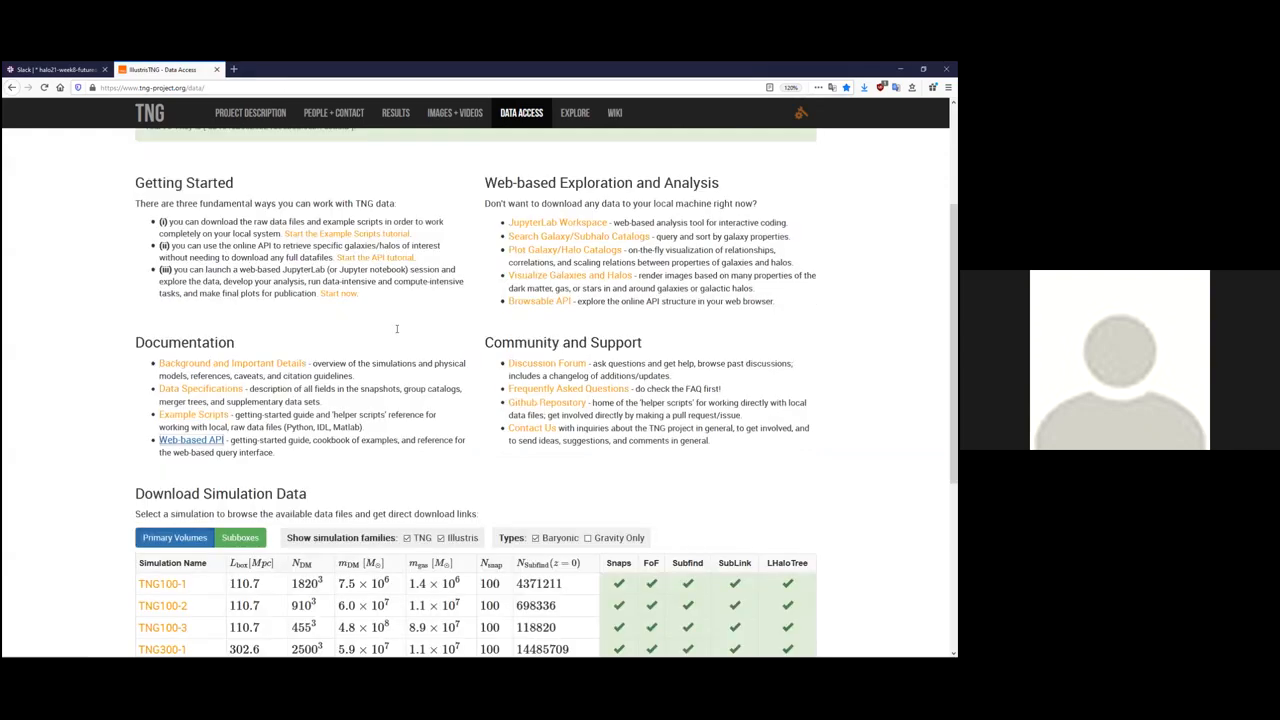
Open the IllustrisTNG Discussion Forum link under Community and Support in a new tab.
{"action": "scroll", "scroll_direction": "up", "scroll_amount": 3}
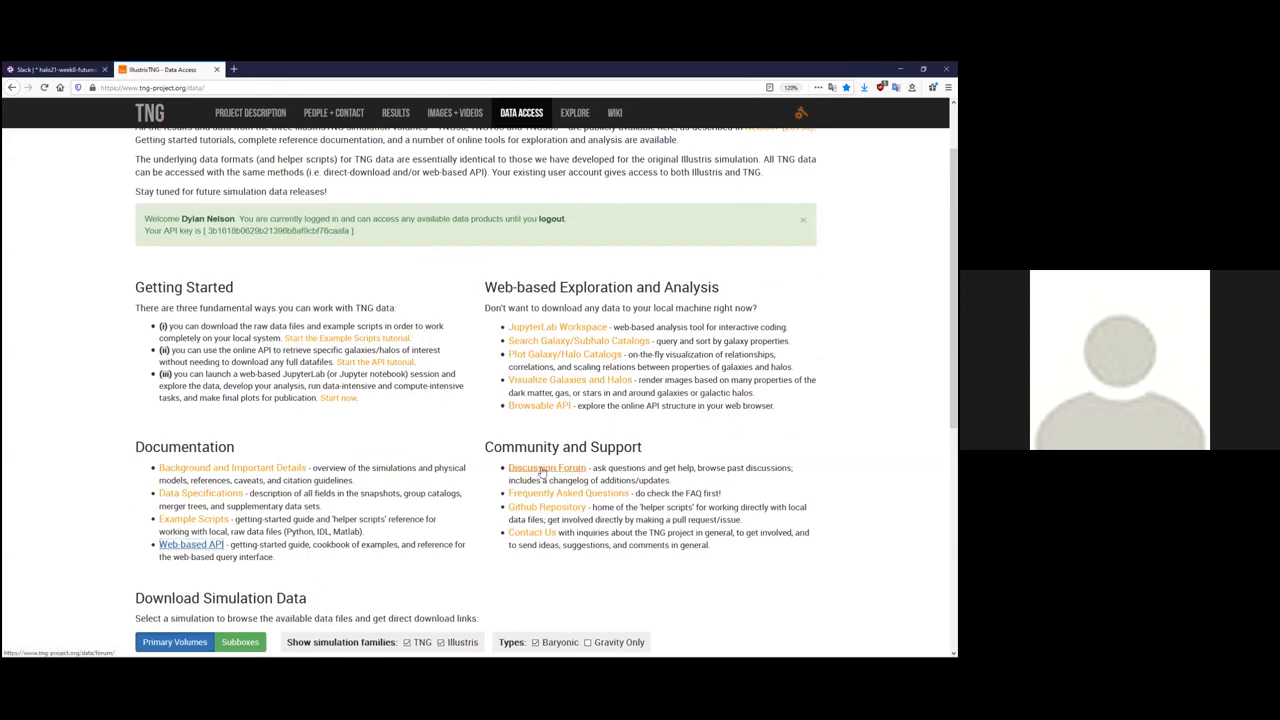
{"action": "left_click", "coordinate": [546, 467]}
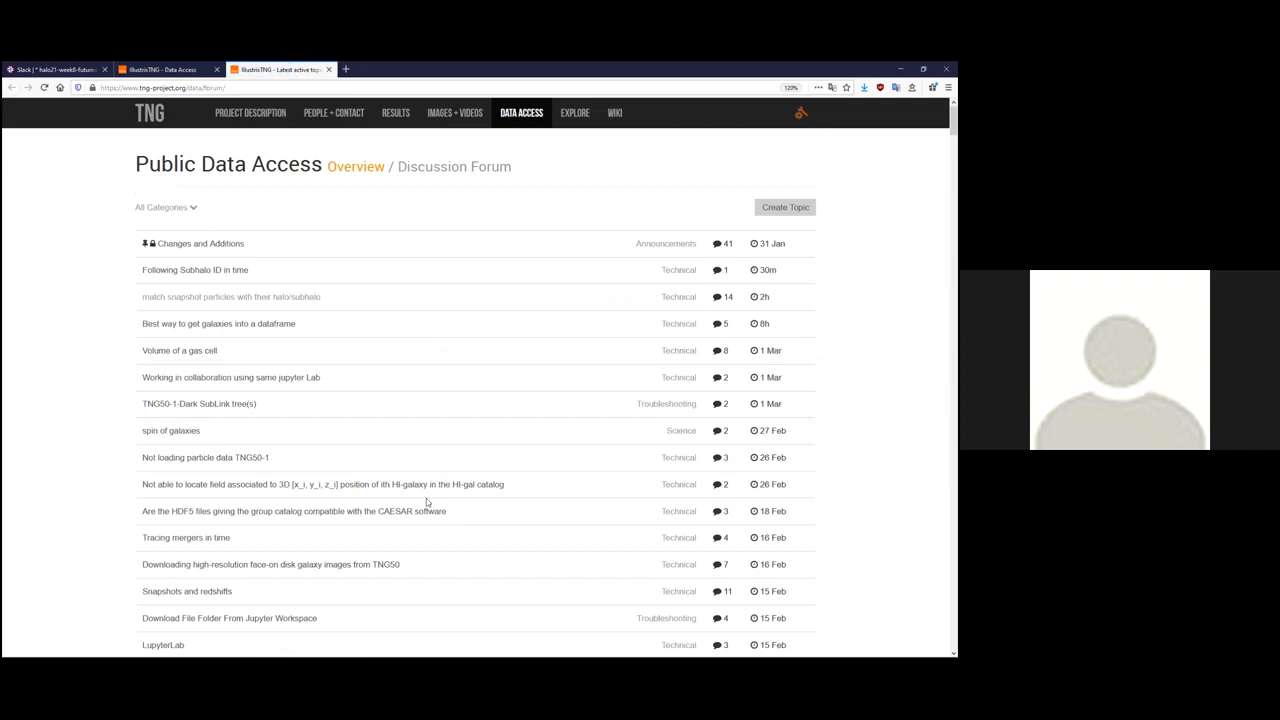
{"action": "mouse_move", "coordinate": [380, 330]}
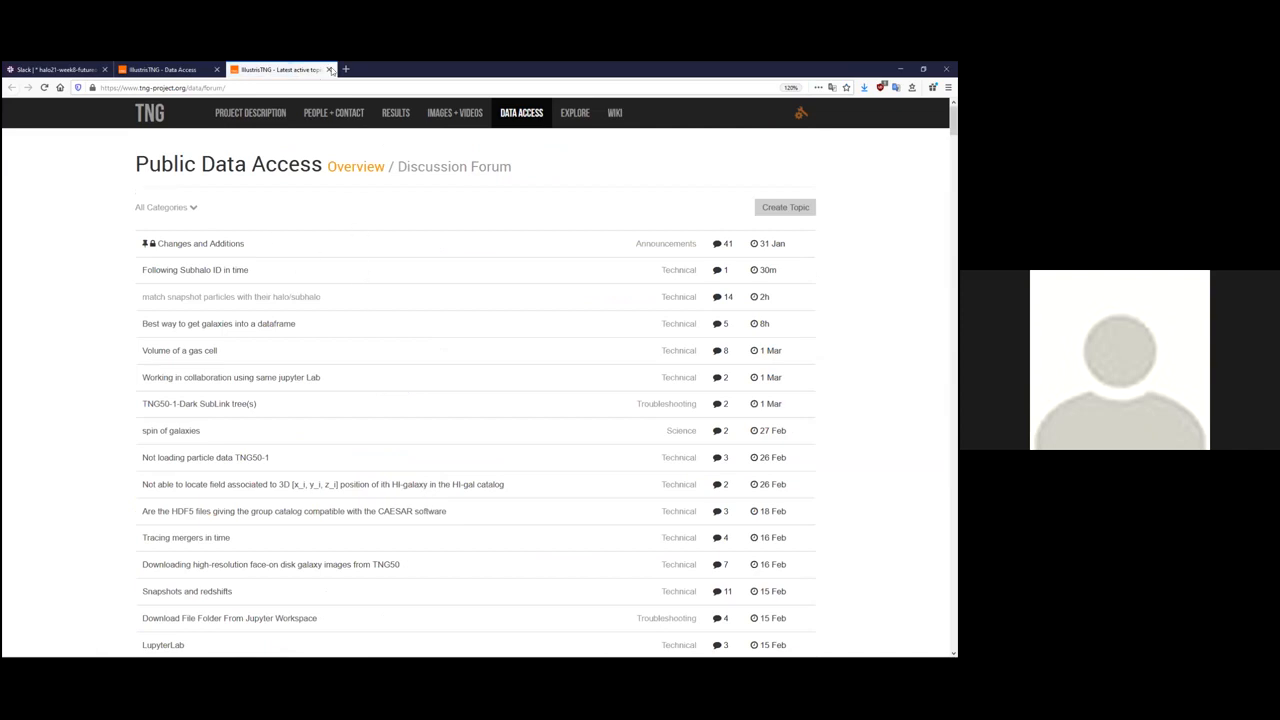
{"action": "mouse_move", "coordinate": [330, 69]}
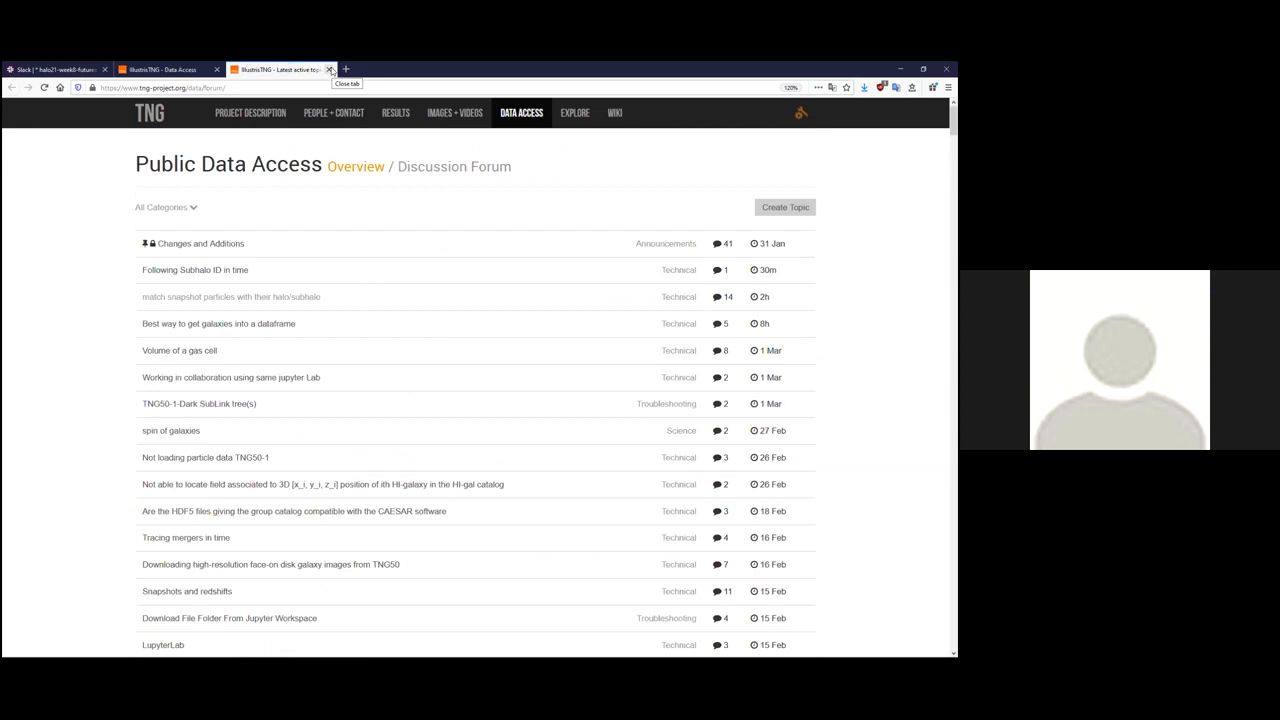
{"action": "mouse_move", "coordinate": [598, 467]}
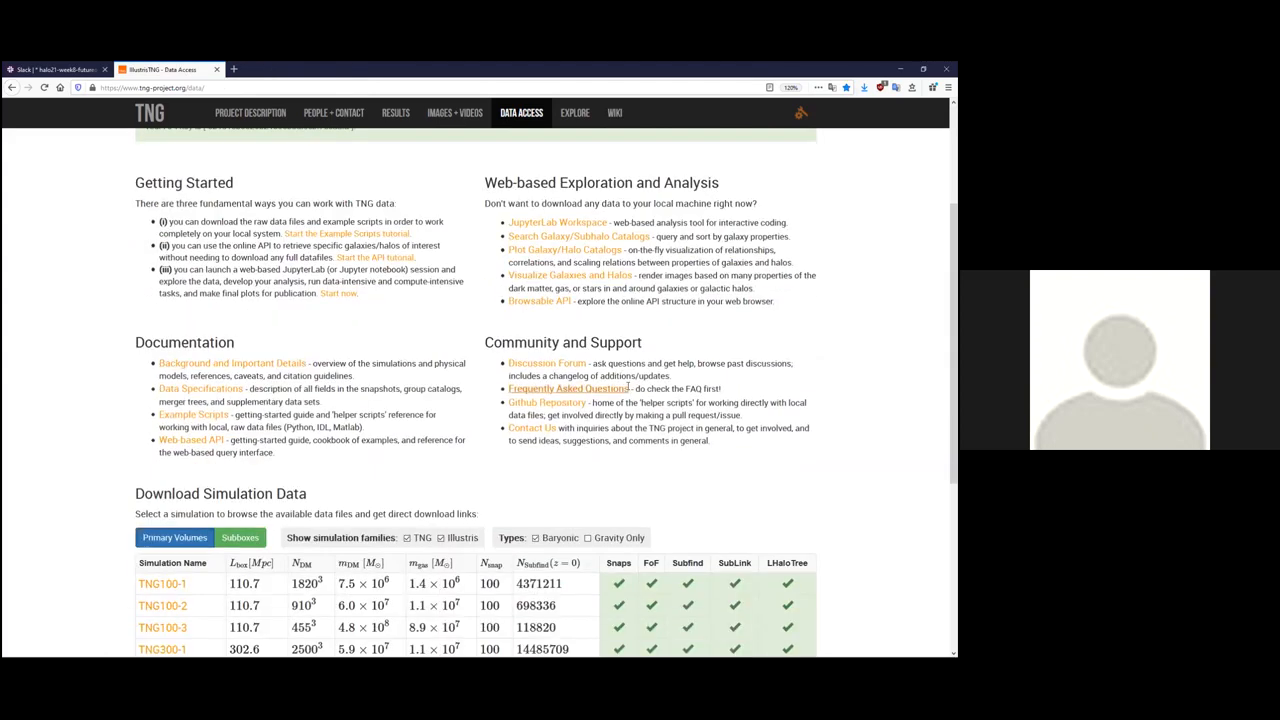
{"action": "mouse_move", "coordinate": [784, 307]}
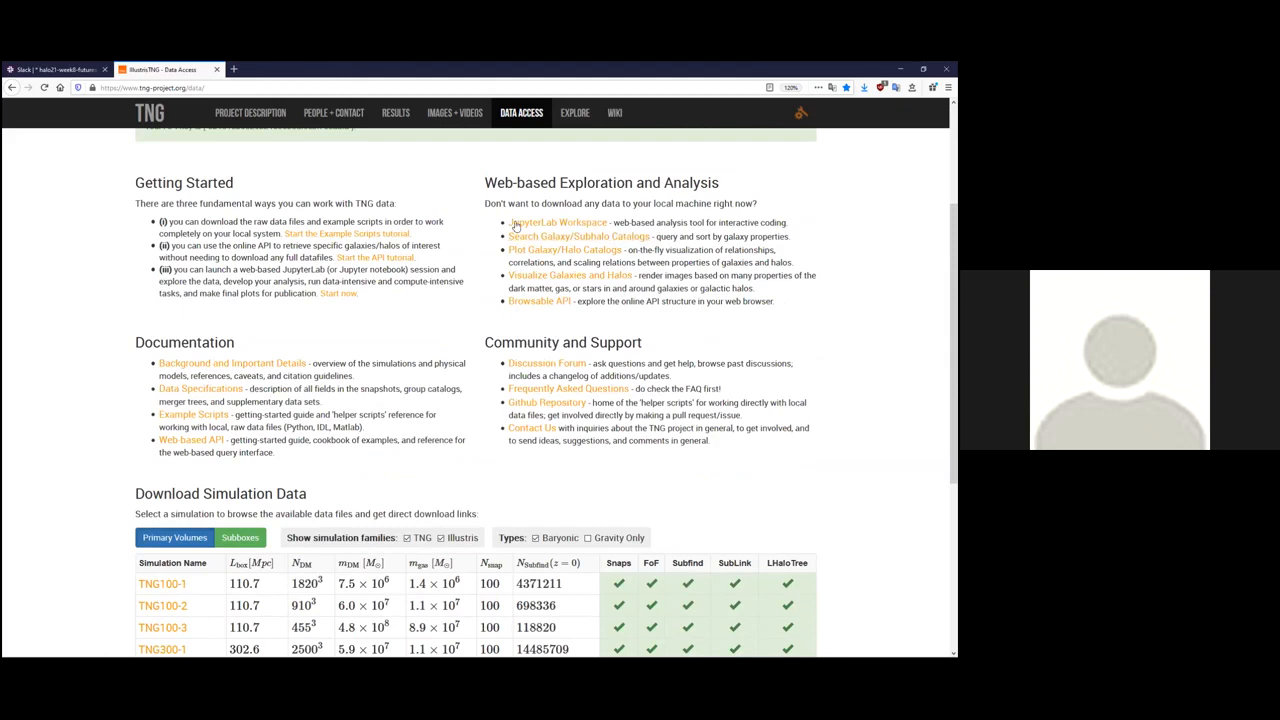
{"action": "mouse_move", "coordinate": [568, 227]}
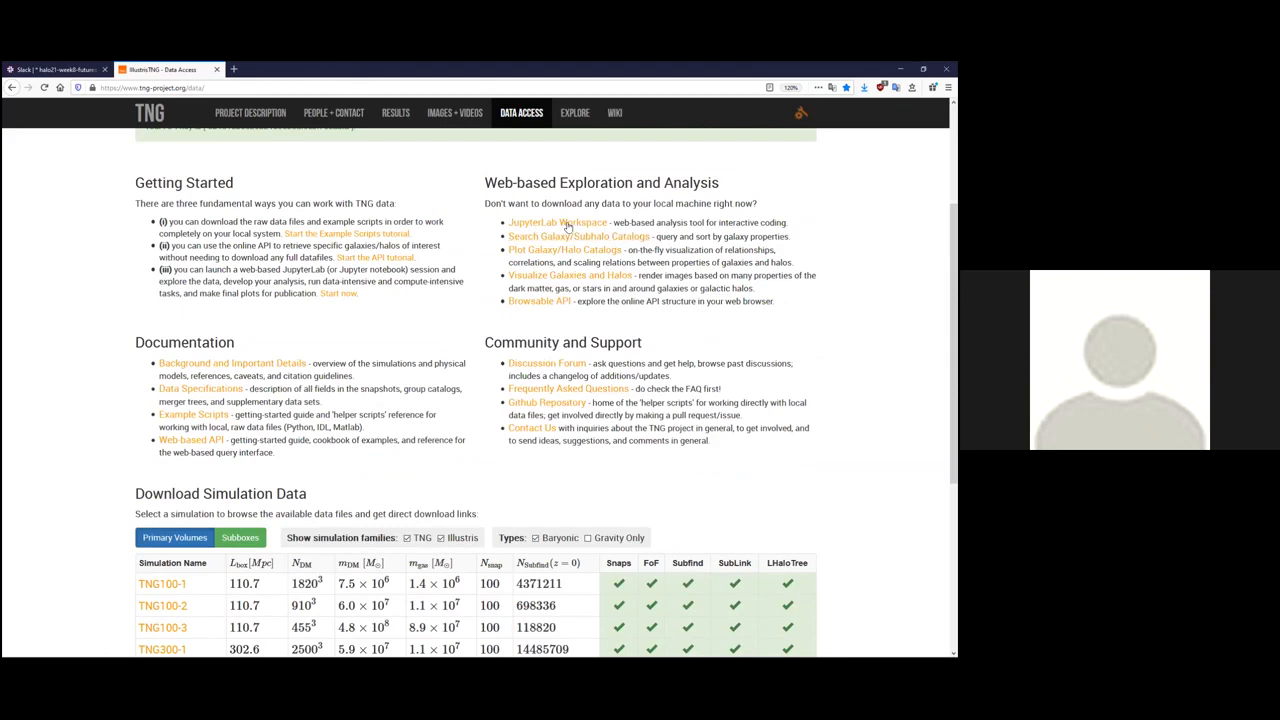
{"action": "mouse_move", "coordinate": [558, 222]}
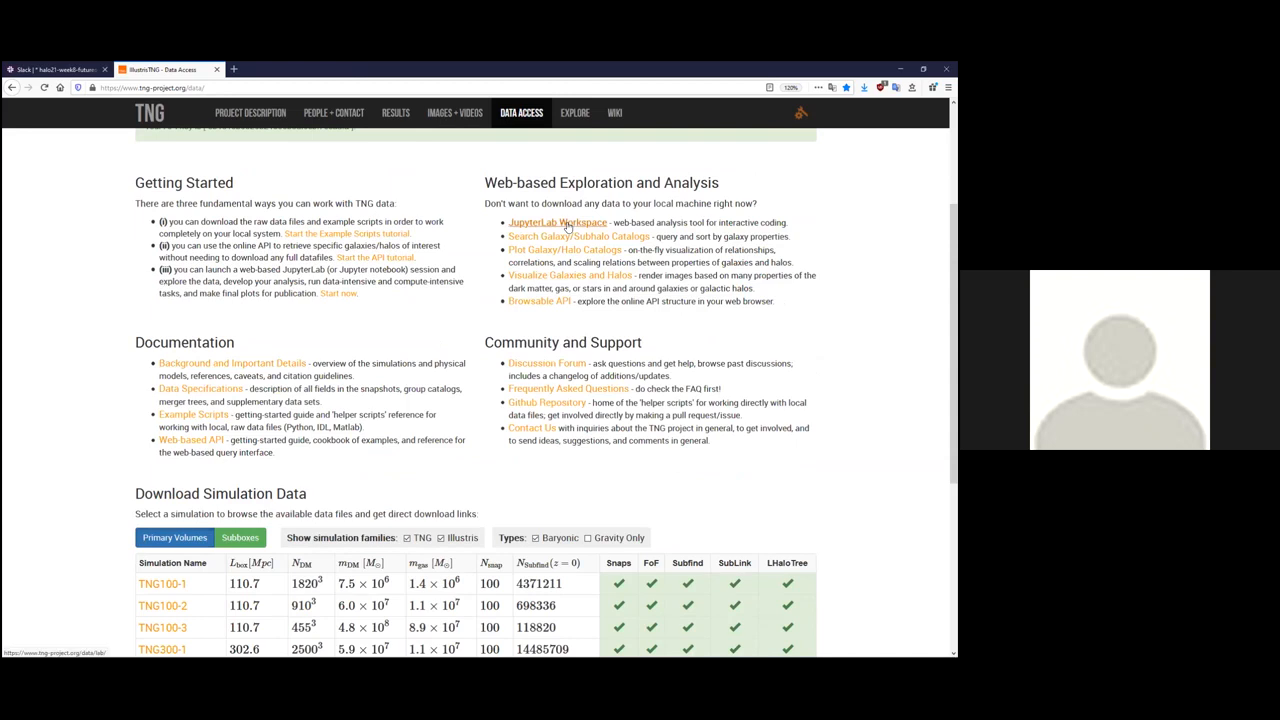
{"action": "mouse_move", "coordinate": [551, 240]}
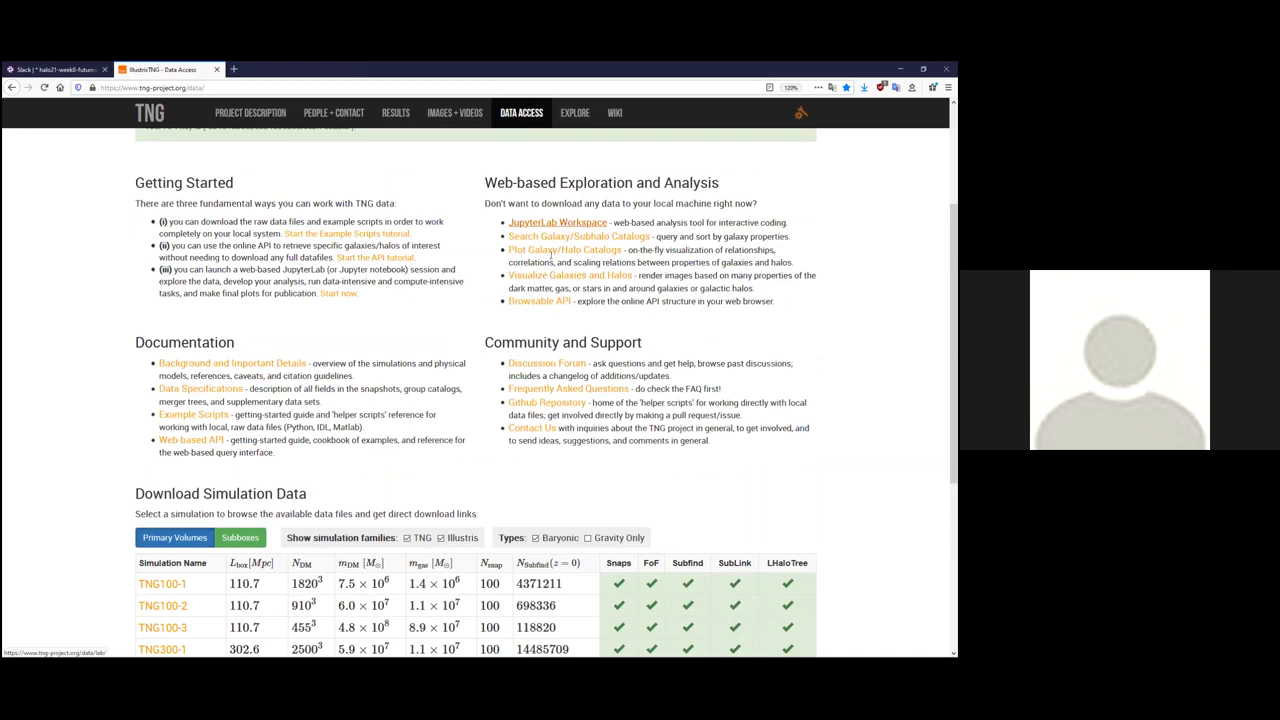
{"action": "mouse_move", "coordinate": [553, 250]}
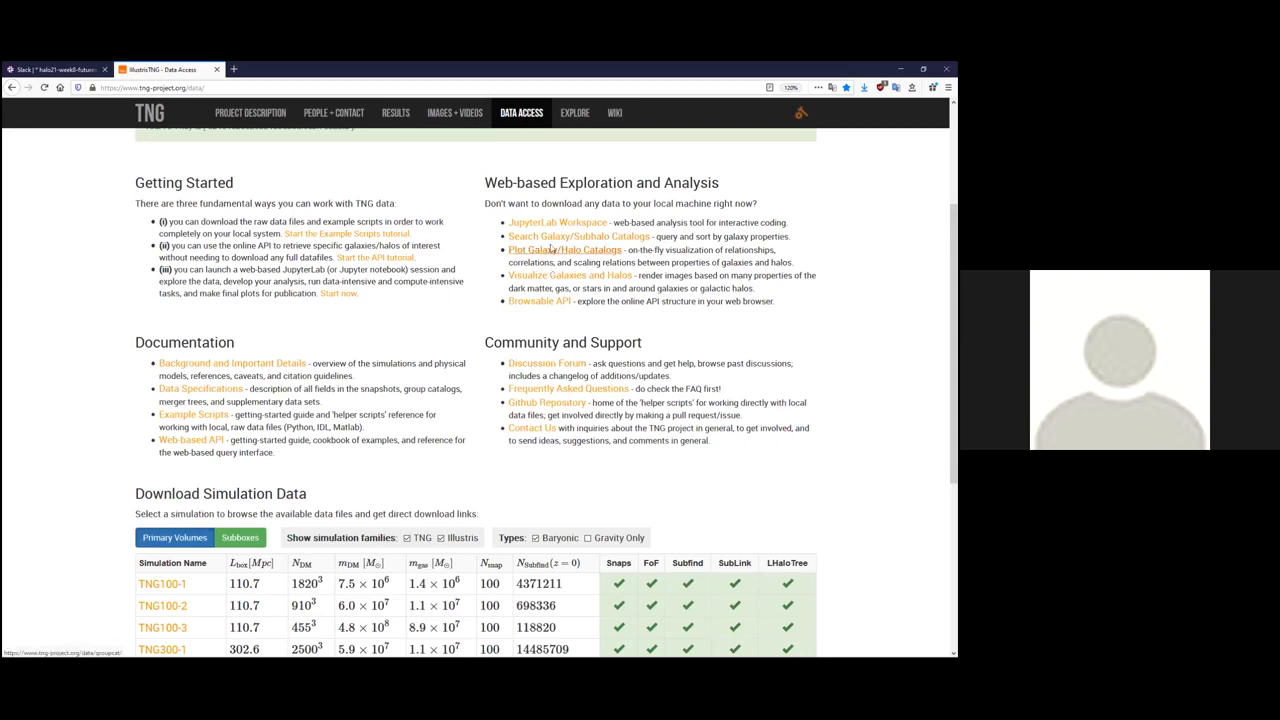
Open 'Search Galaxy/Subhalo Catalogs' under Web-based Exploration and Analysis.
{"action": "left_click", "coordinate": [578, 236]}
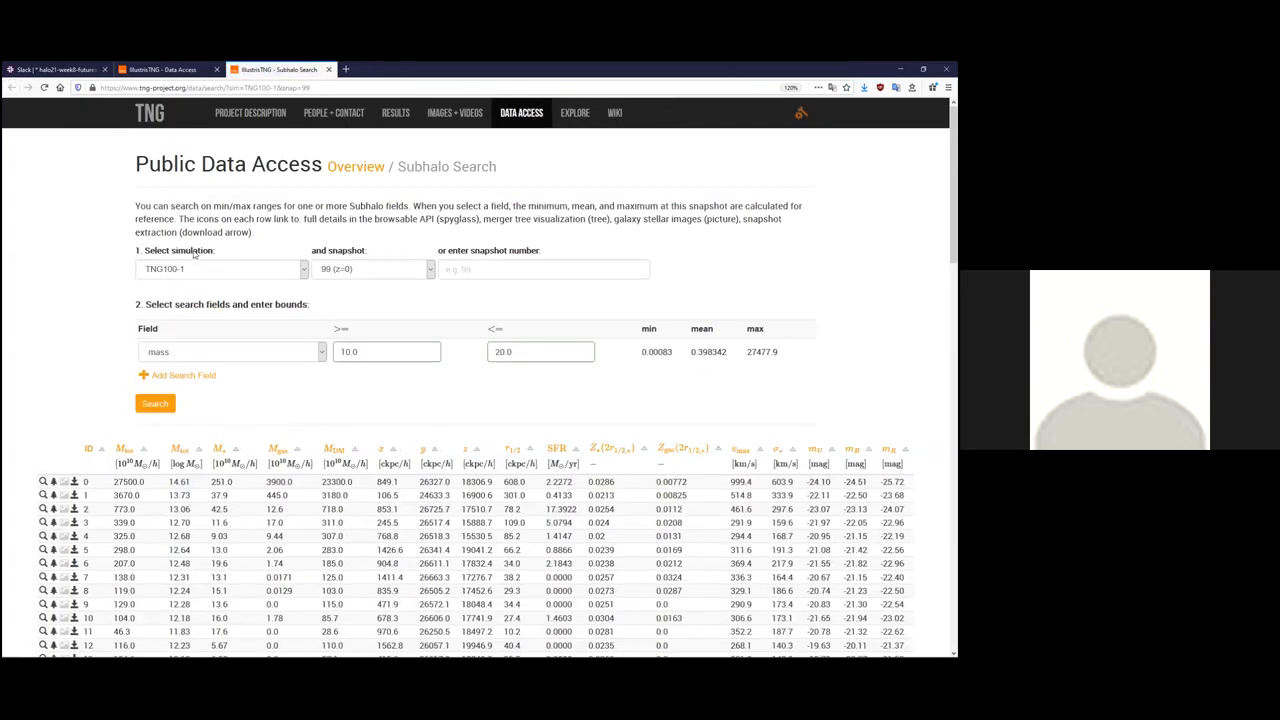
Keep snapshot 99 (z=0), browse the 4,371,211-subhalo results, and add an empty search field.
{"action": "double_click", "coordinate": [175, 250]}
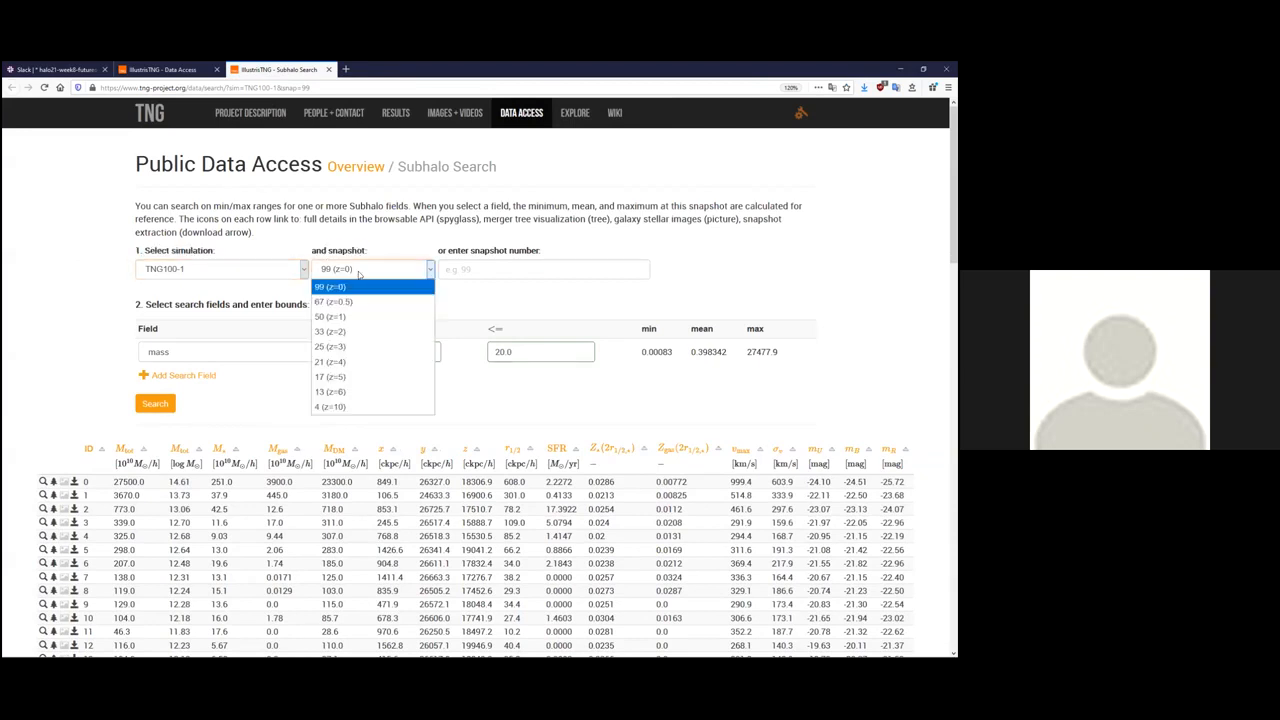
{"action": "left_click", "coordinate": [330, 287]}
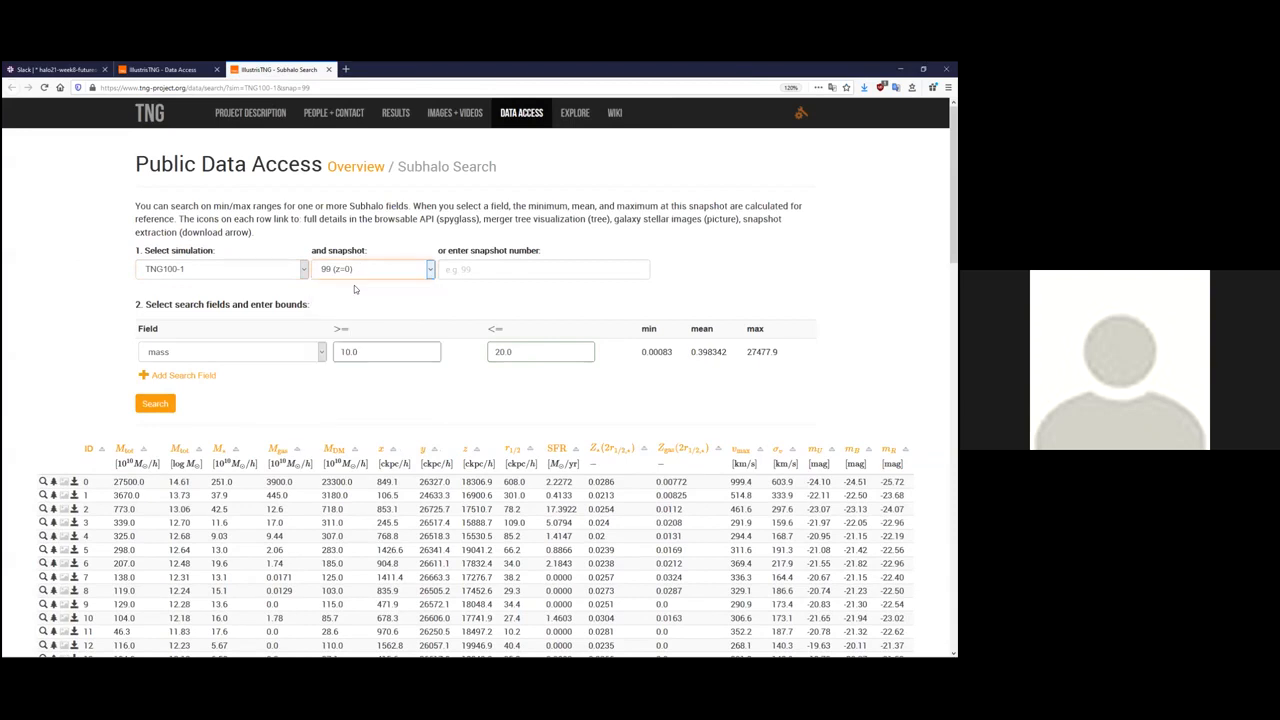
{"action": "mouse_move", "coordinate": [190, 357]}
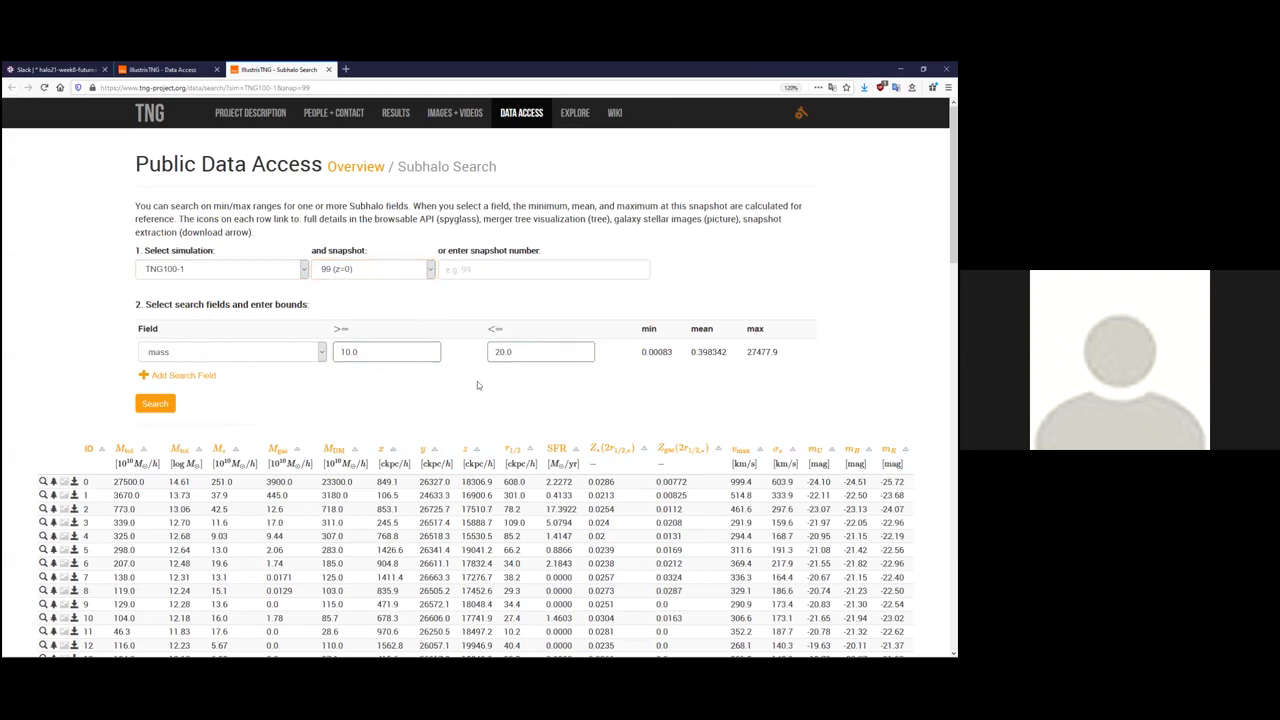
{"action": "scroll", "scroll_direction": "down", "scroll_amount": 3}
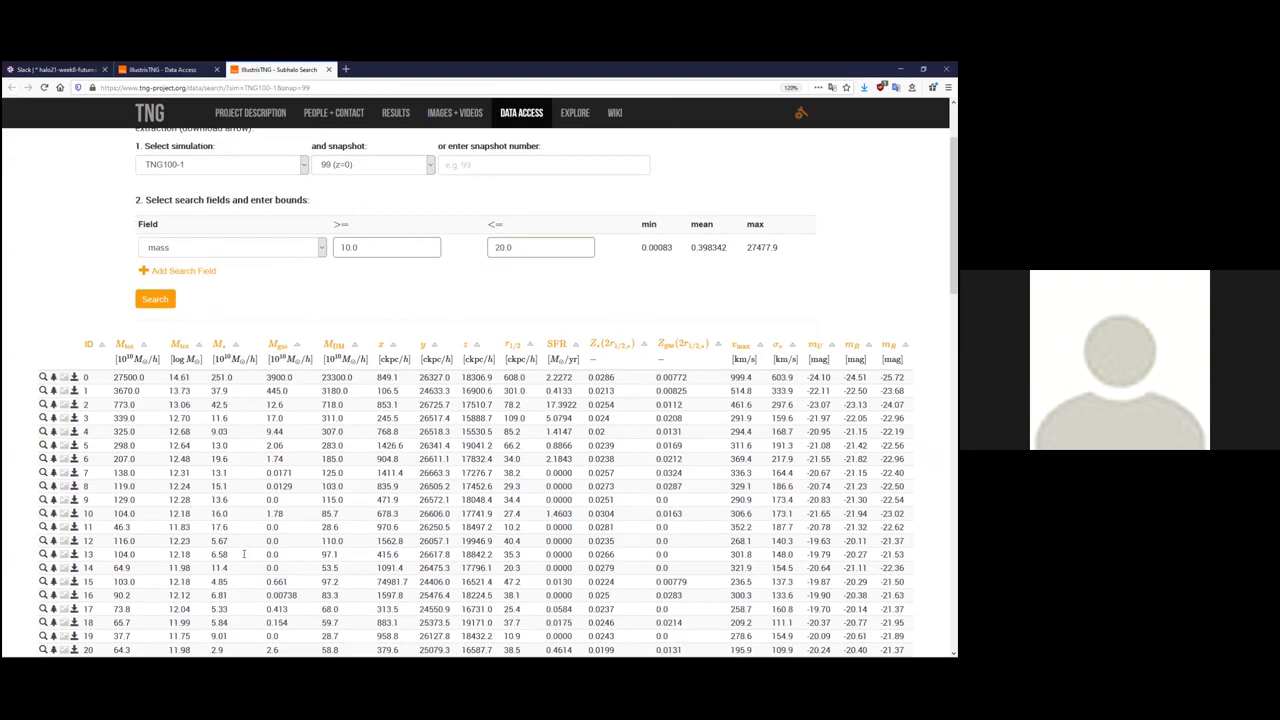
{"action": "scroll", "scroll_direction": "down", "scroll_amount": 3}
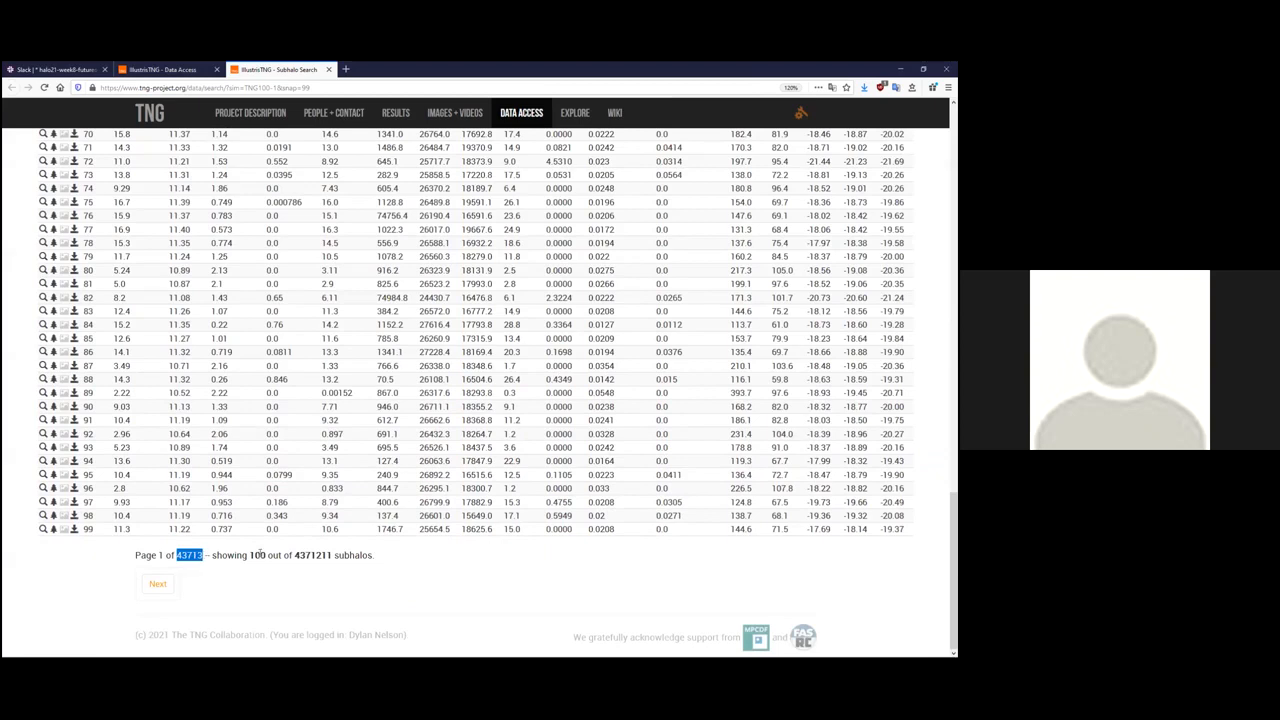
{"action": "scroll", "scroll_direction": "up", "scroll_amount": 3}
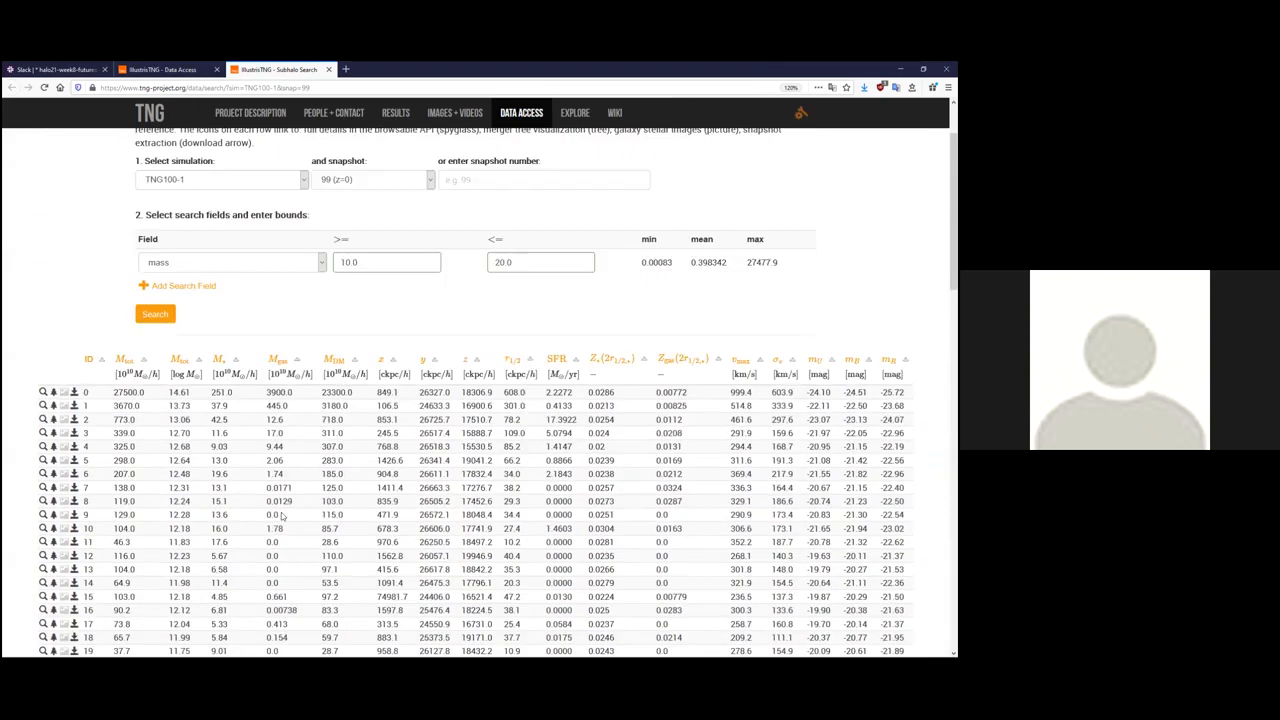
{"action": "left_click", "coordinate": [176, 285]}
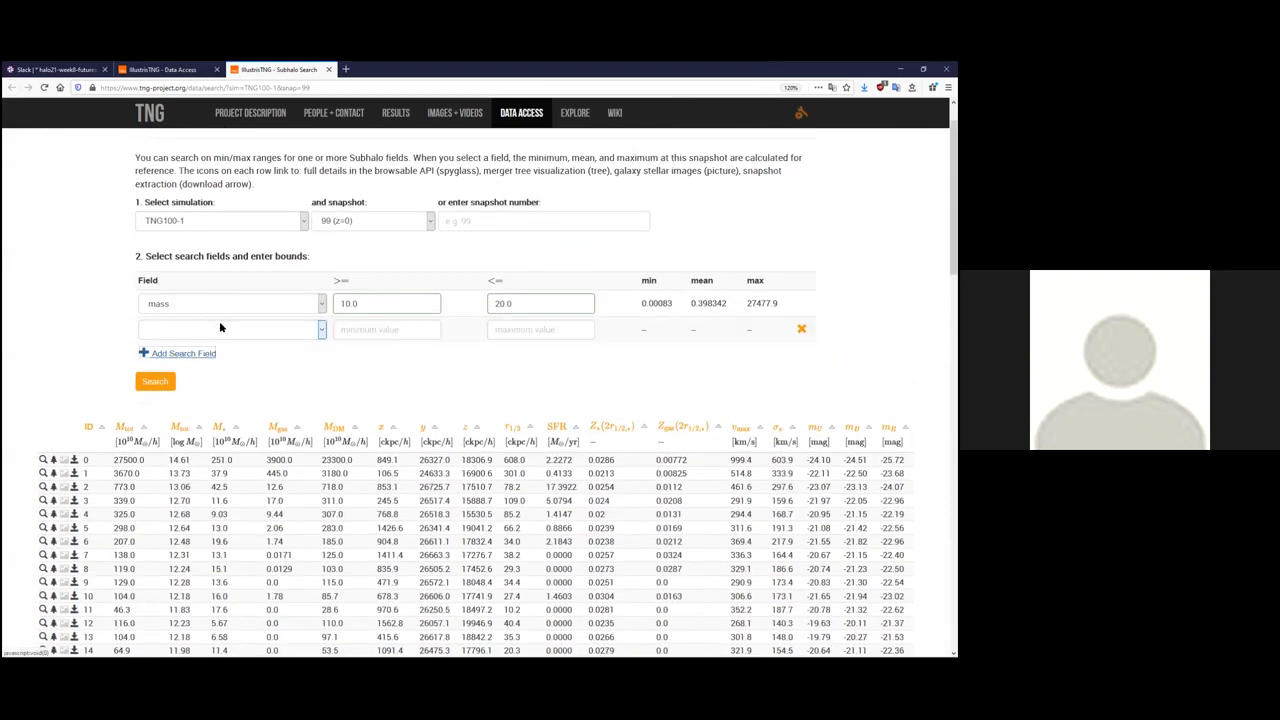
Add an sfr filter of 5 to 8 beside mass 10–20 and search, leaving six subhalos.
{"action": "left_click", "coordinate": [230, 329]}
{"action": "type", "text": "sfr"}
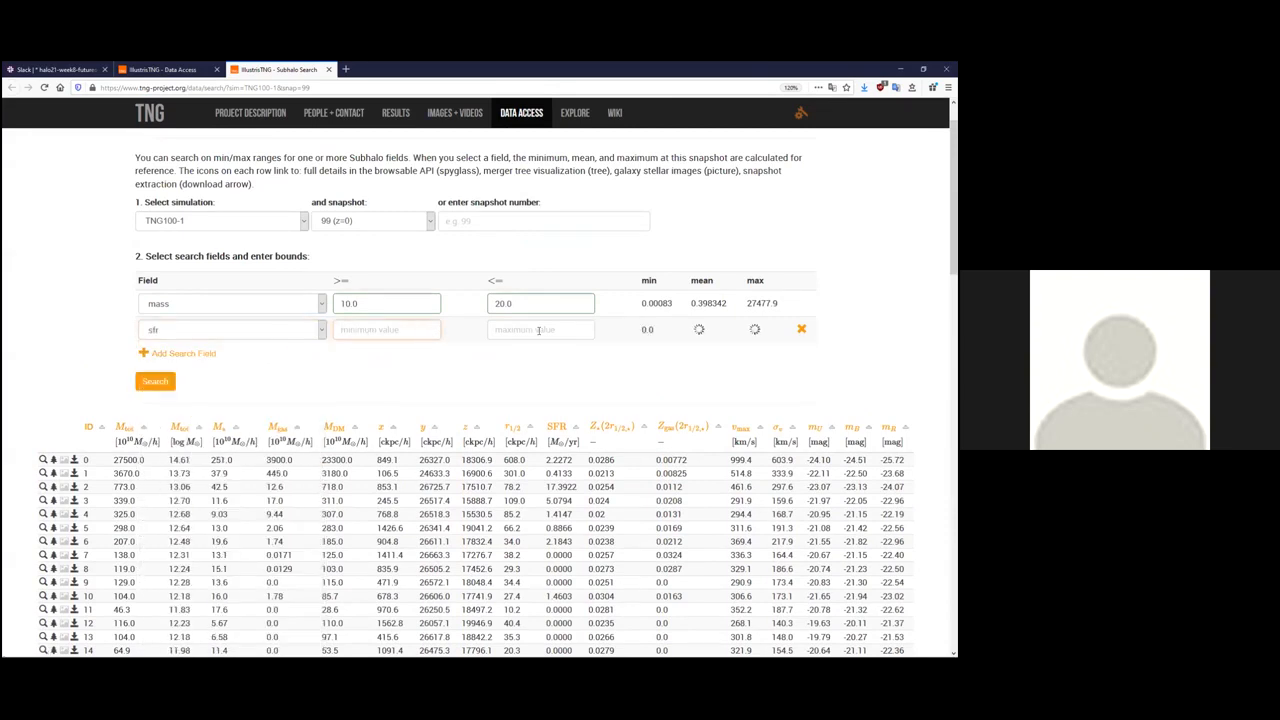
{"action": "type", "text": "8"}
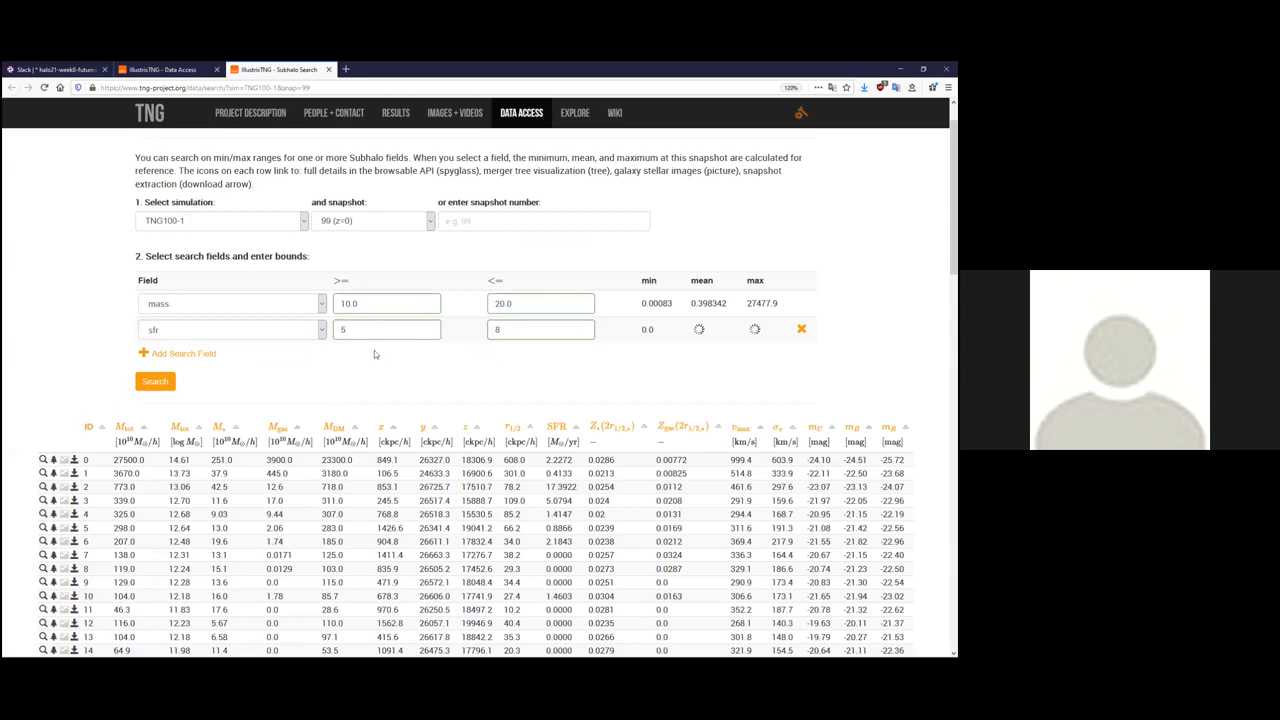
{"action": "left_click", "coordinate": [155, 381]}
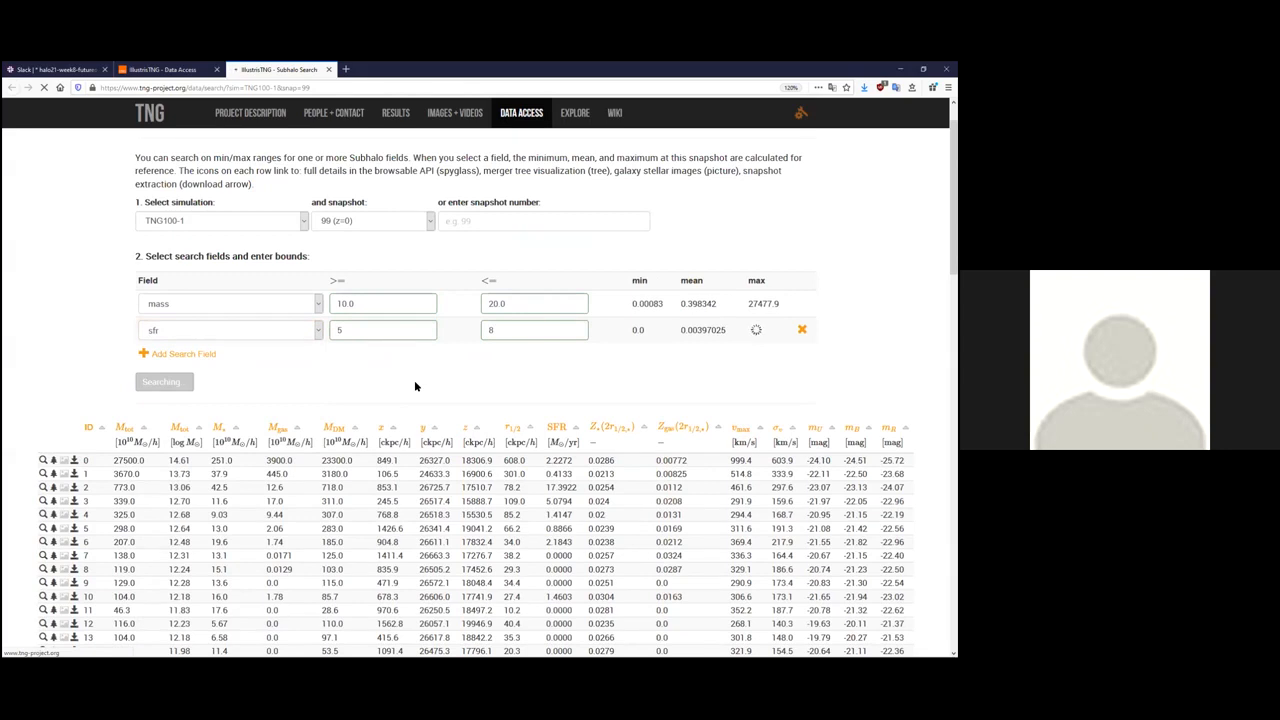
{"action": "left_click", "coordinate": [161, 381]}
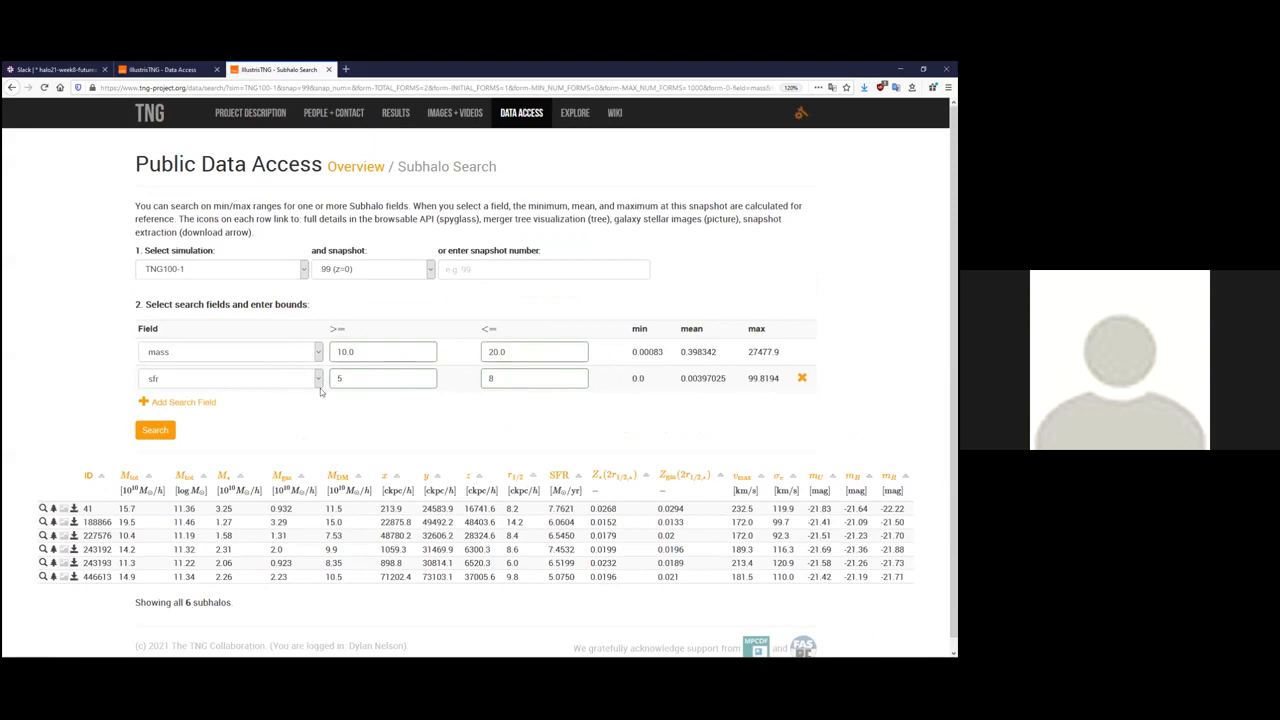
{"action": "mouse_move", "coordinate": [348, 404]}
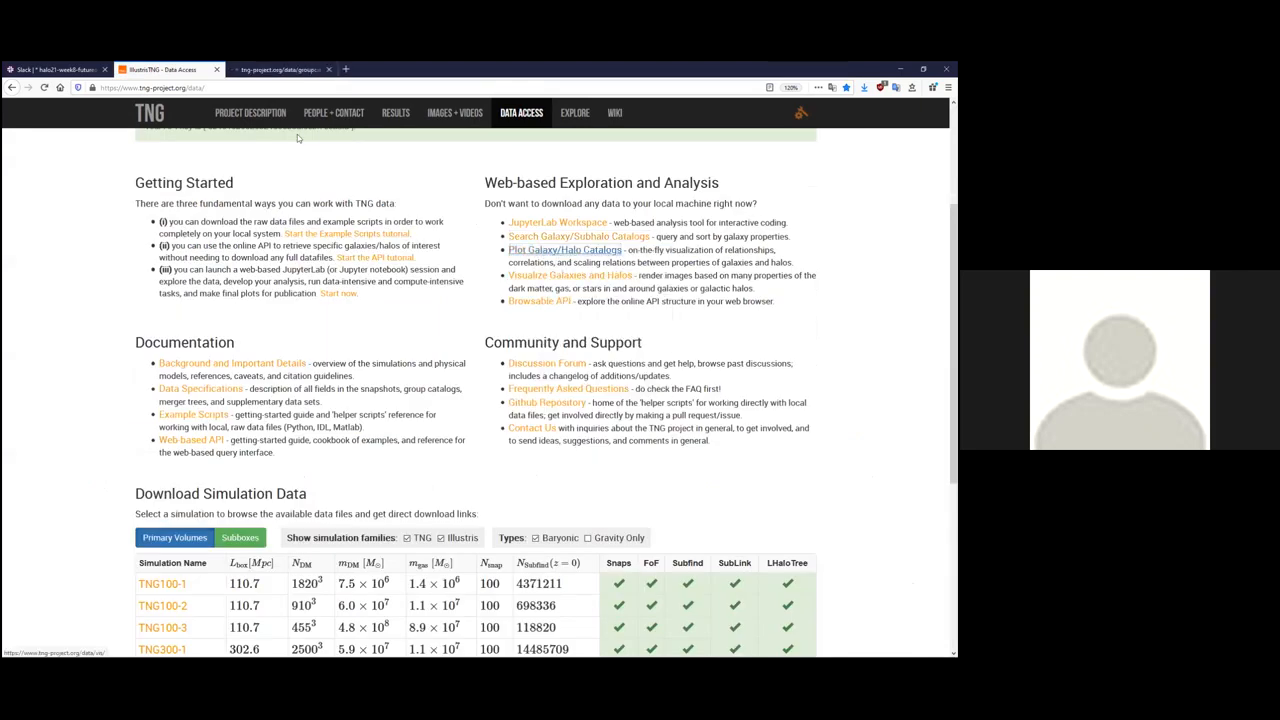
Open 'Plot Galaxy/Halo Catalogs', keep TNG100-1 as the simulation, and request the default plot.
{"action": "left_click", "coordinate": [565, 249]}
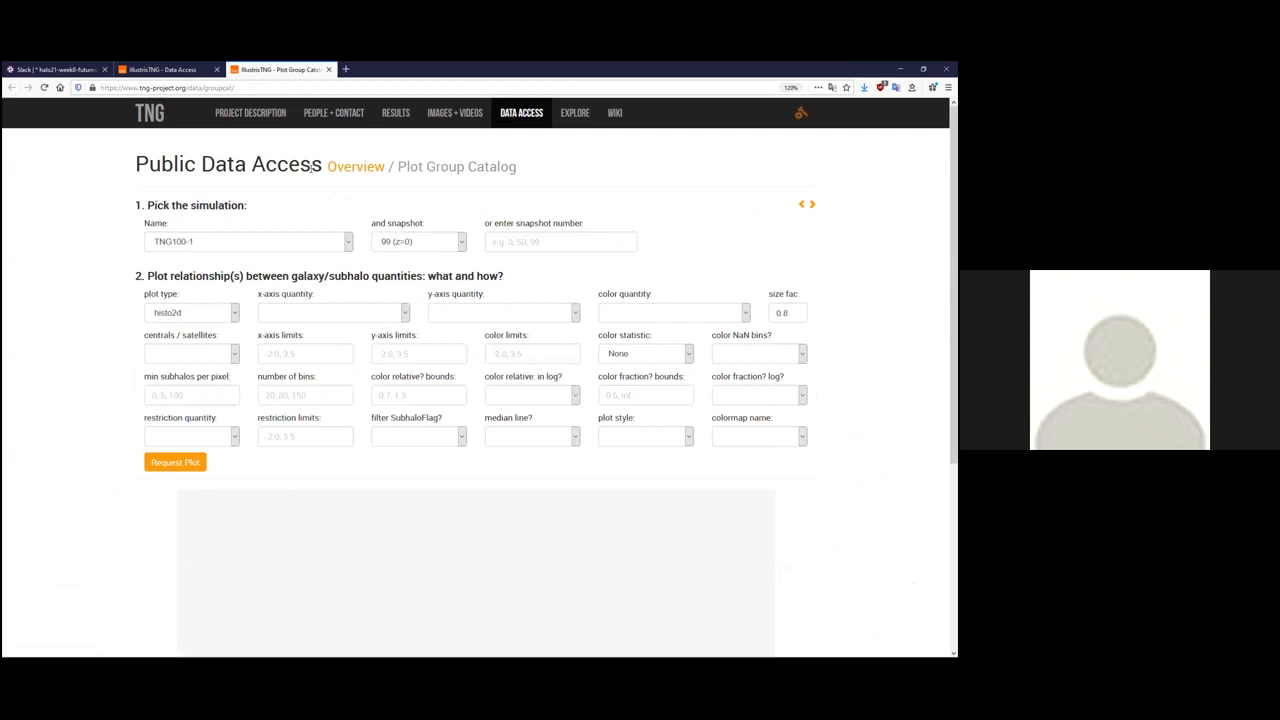
{"action": "mouse_move", "coordinate": [294, 208]}
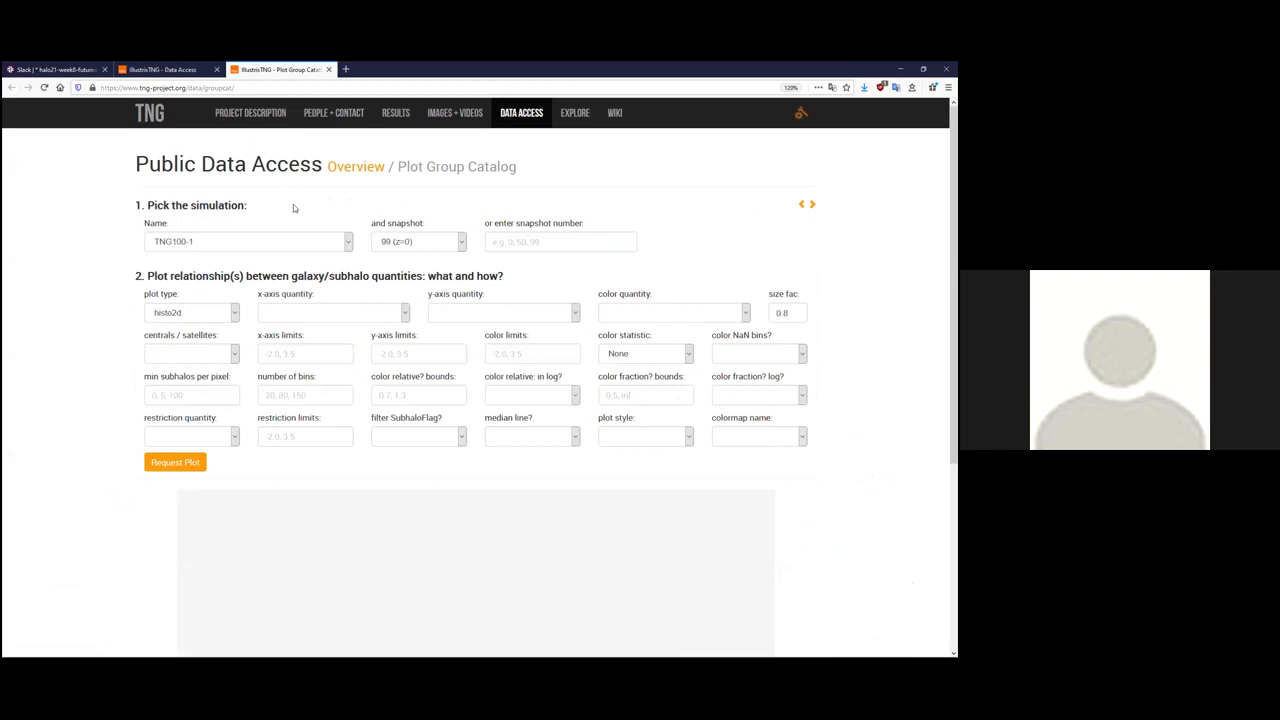
{"action": "mouse_move", "coordinate": [234, 251]}
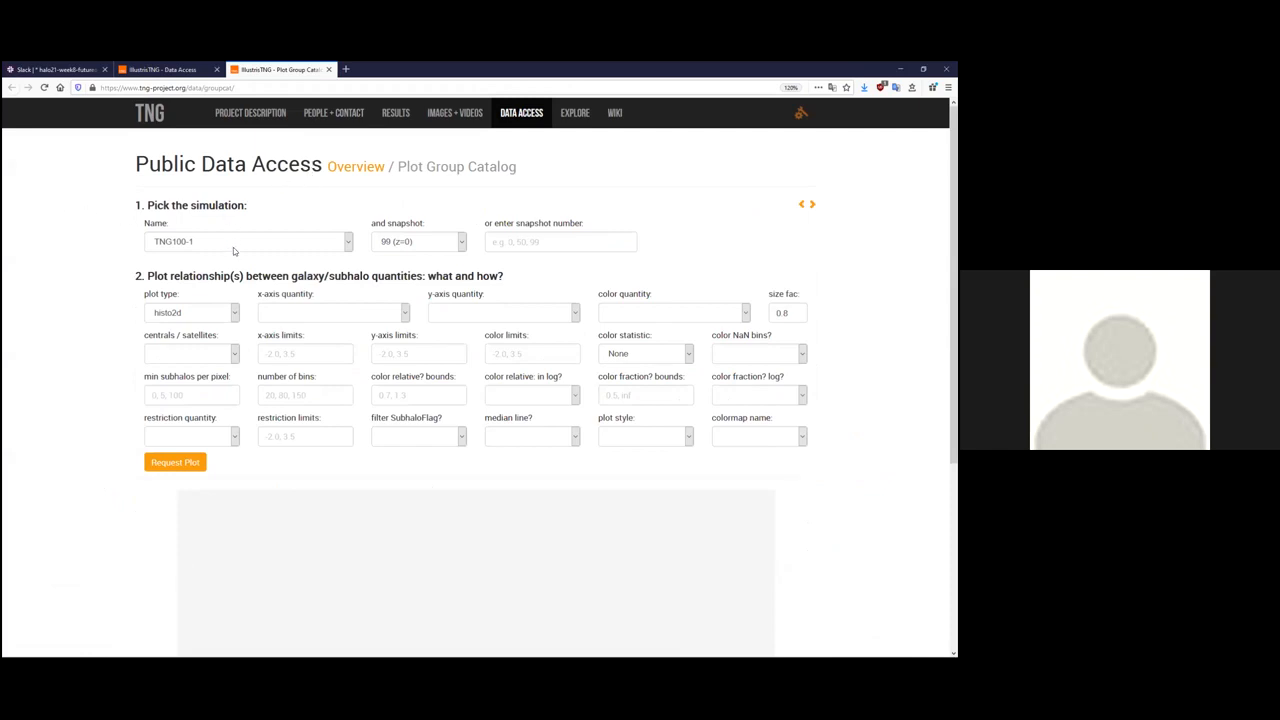
{"action": "left_click", "coordinate": [246, 241]}
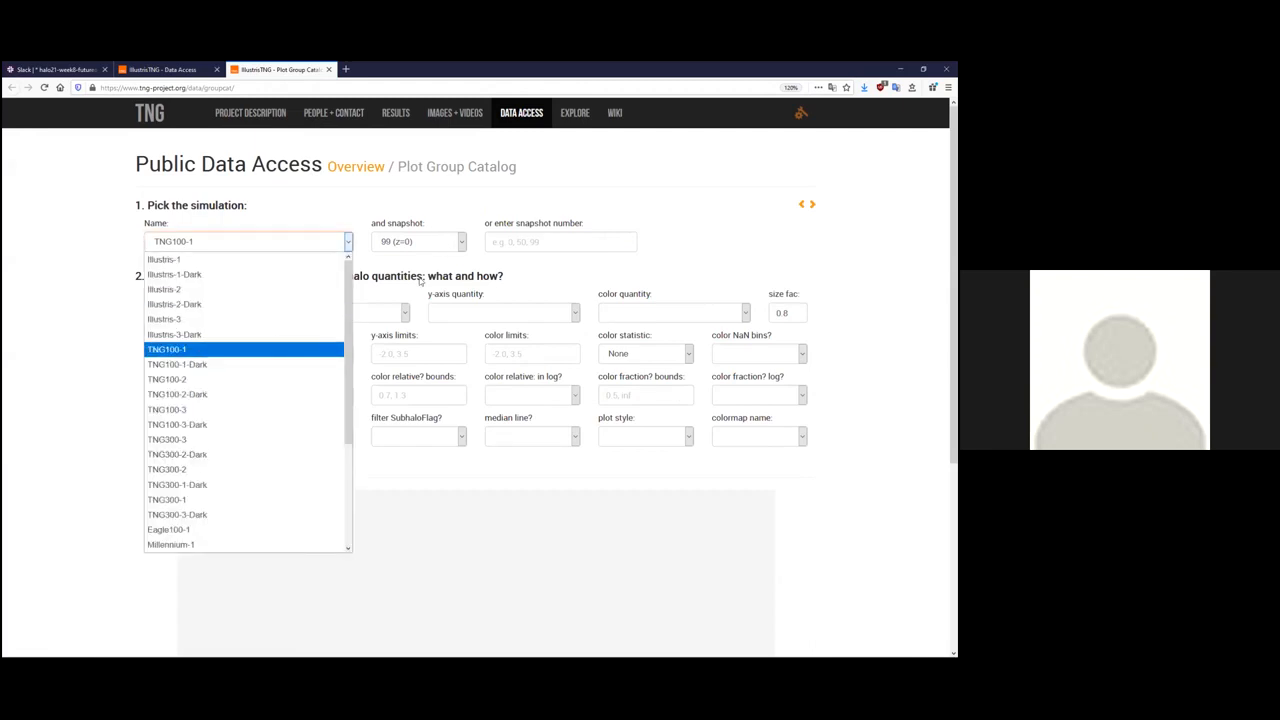
{"action": "left_click", "coordinate": [166, 349]}
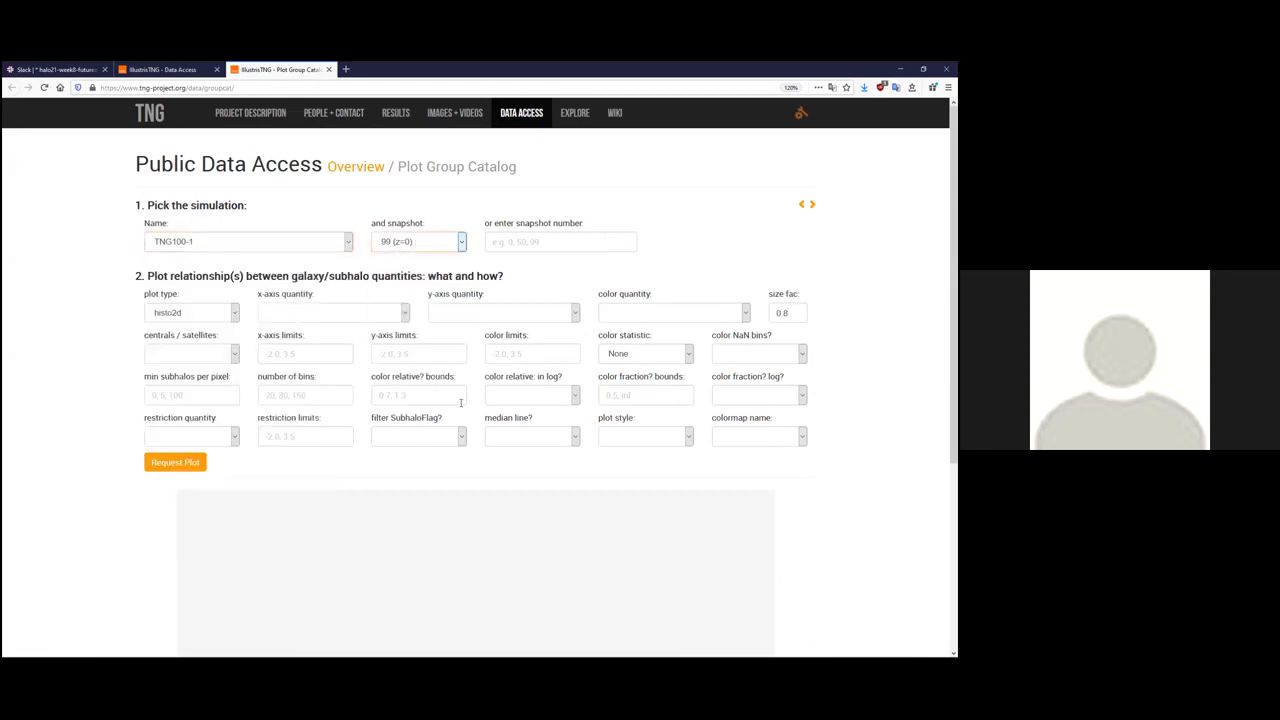
{"action": "left_click", "coordinate": [175, 462]}
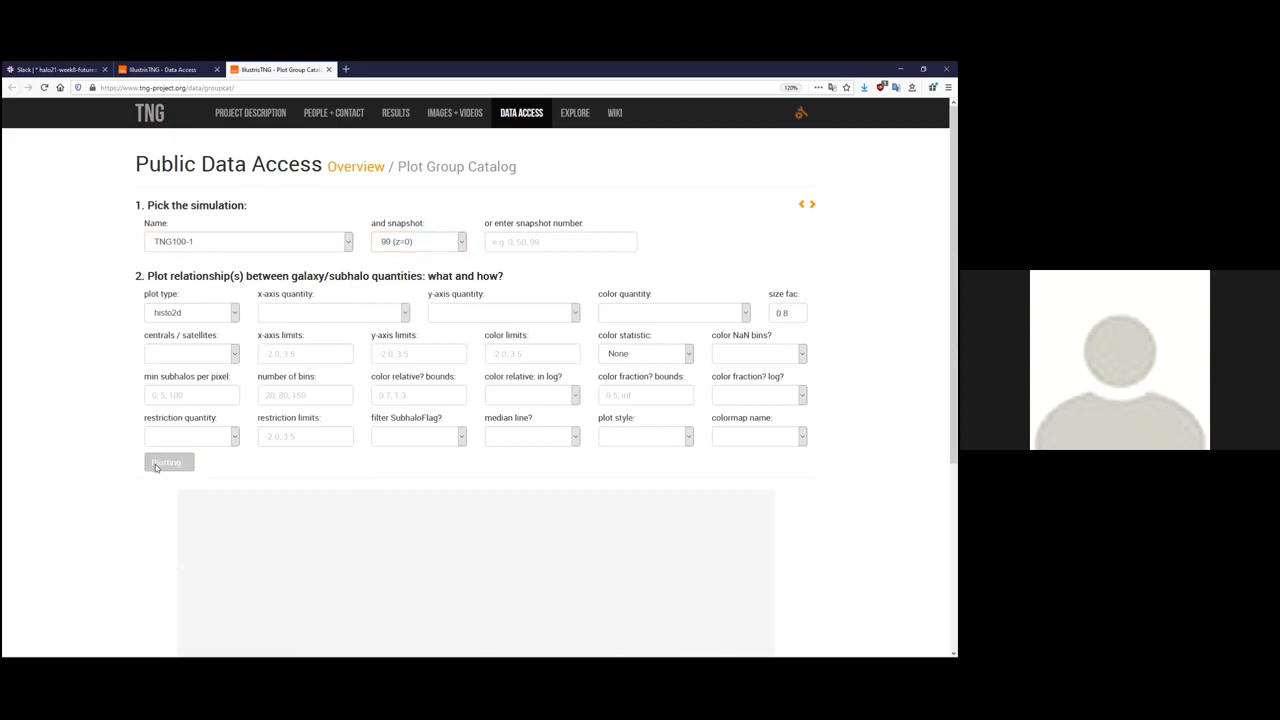
Scroll down to view the log sSFR versus stellar mass centrals plot, then return to the form.
{"action": "left_click", "coordinate": [166, 462]}
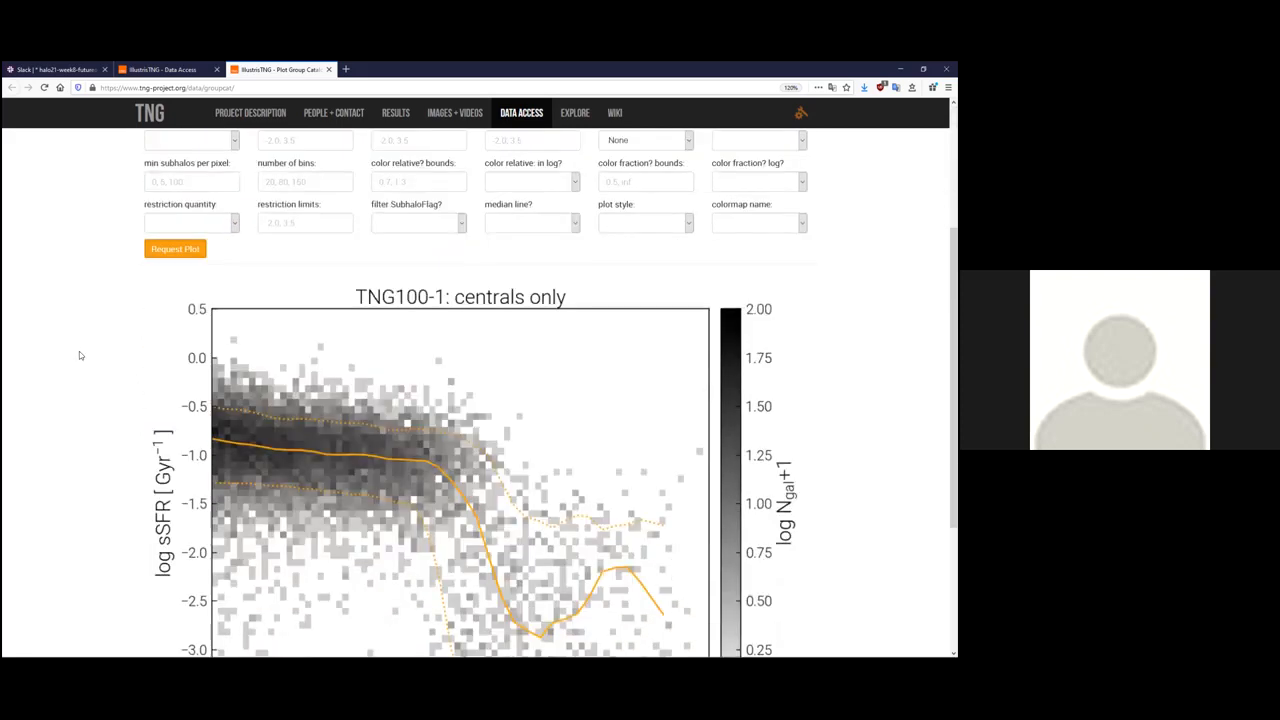
{"action": "scroll", "scroll_direction": "down", "scroll_amount": 3}
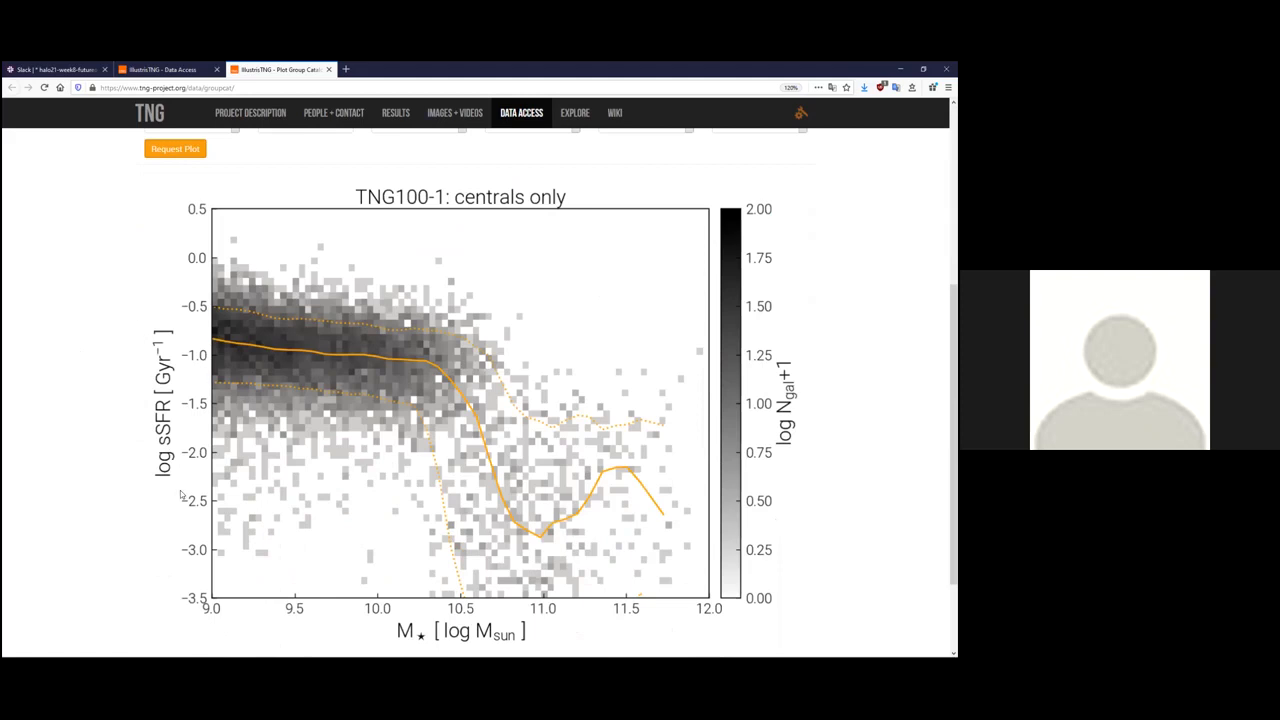
{"action": "mouse_move", "coordinate": [720, 623]}
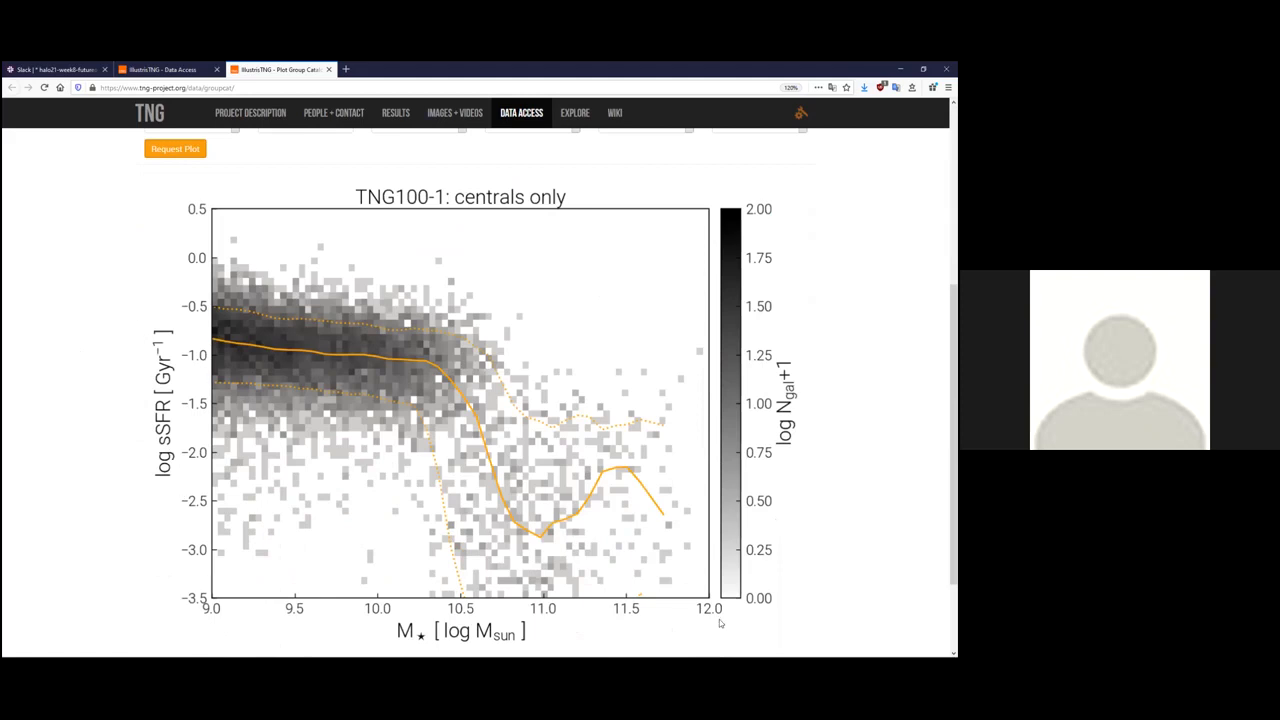
{"action": "mouse_move", "coordinate": [433, 226]}
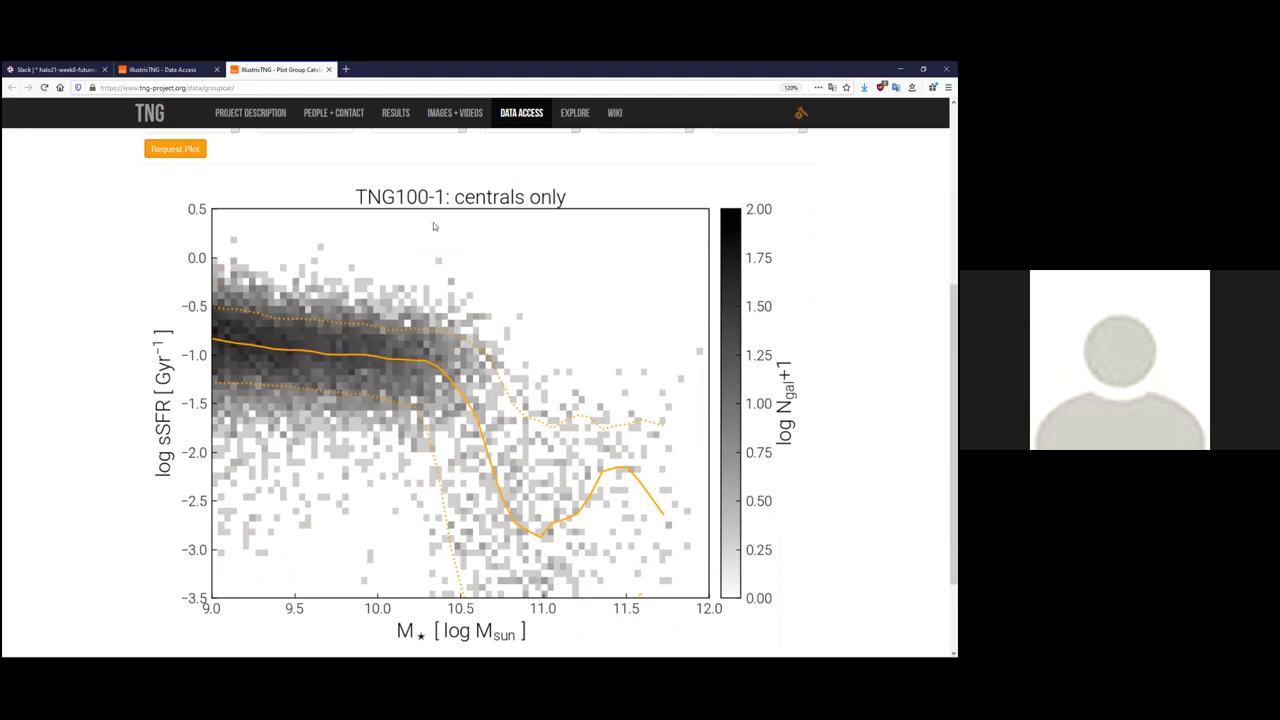
{"action": "mouse_move", "coordinate": [547, 376]}
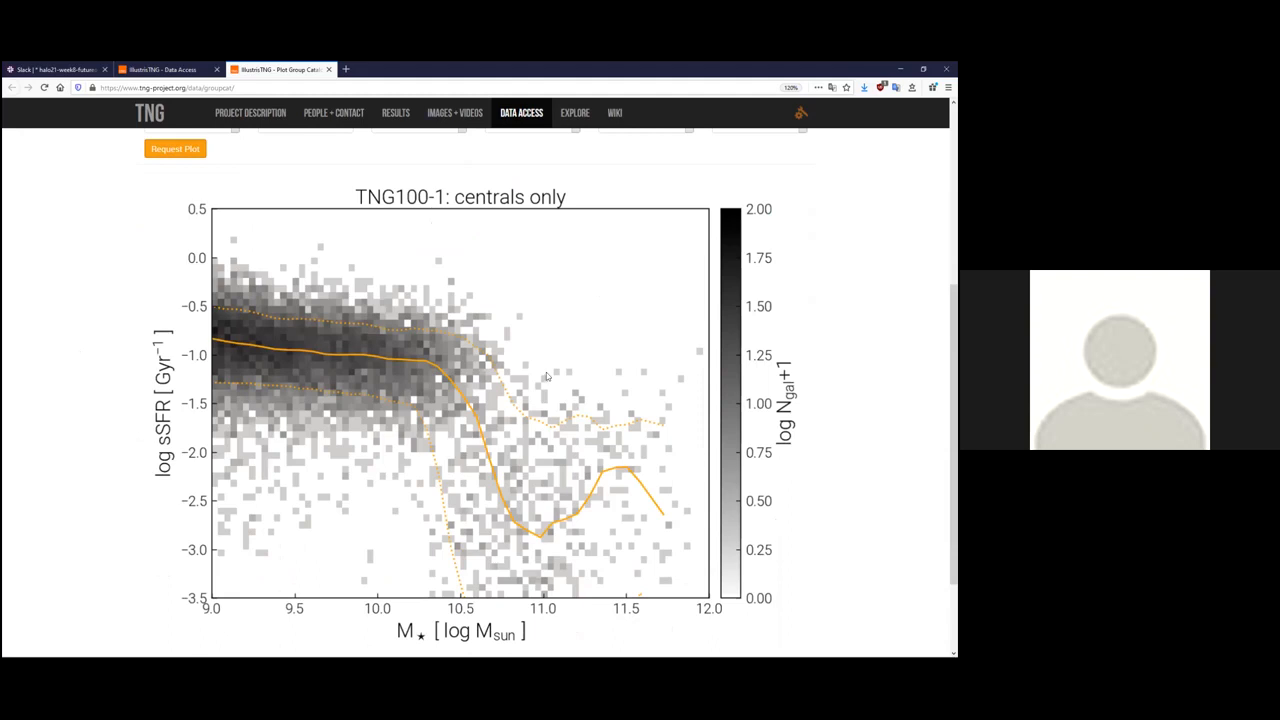
{"action": "scroll", "scroll_direction": "up", "scroll_amount": 3}
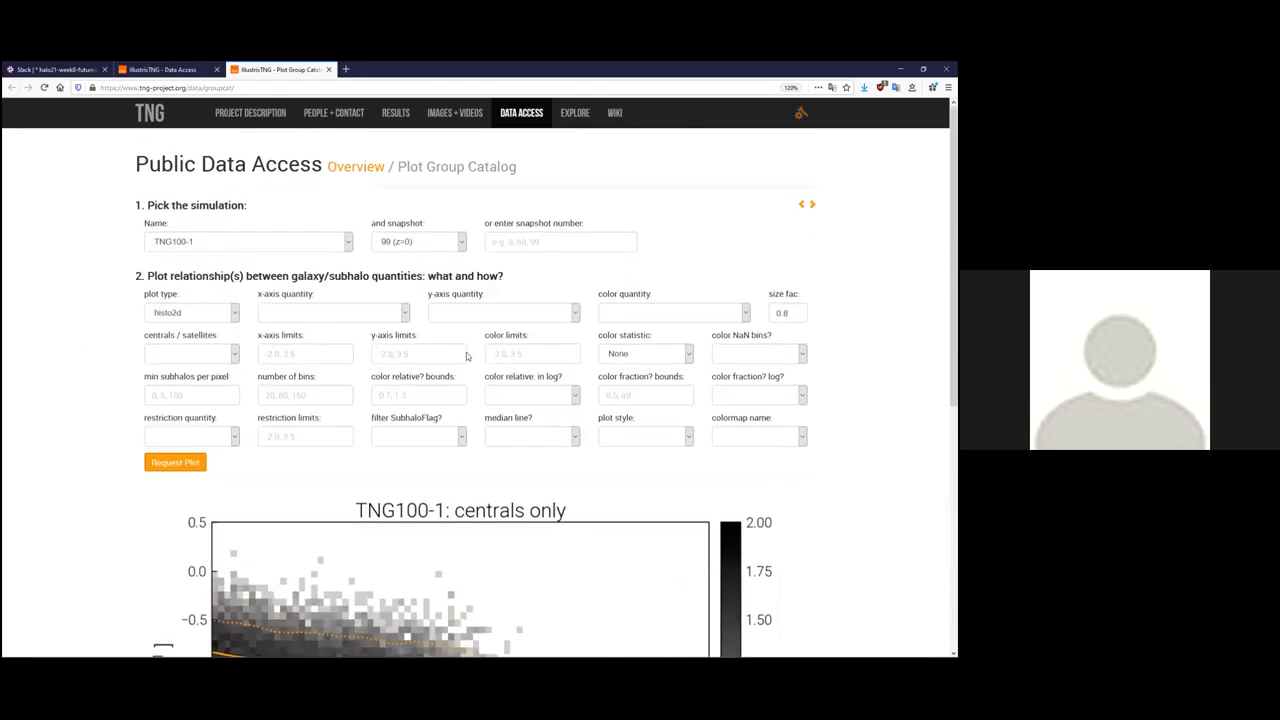
Set the x-axis quantity to mstar_30pkpc and the y-axis quantity to Z_gas.
{"action": "left_click", "coordinate": [332, 312]}
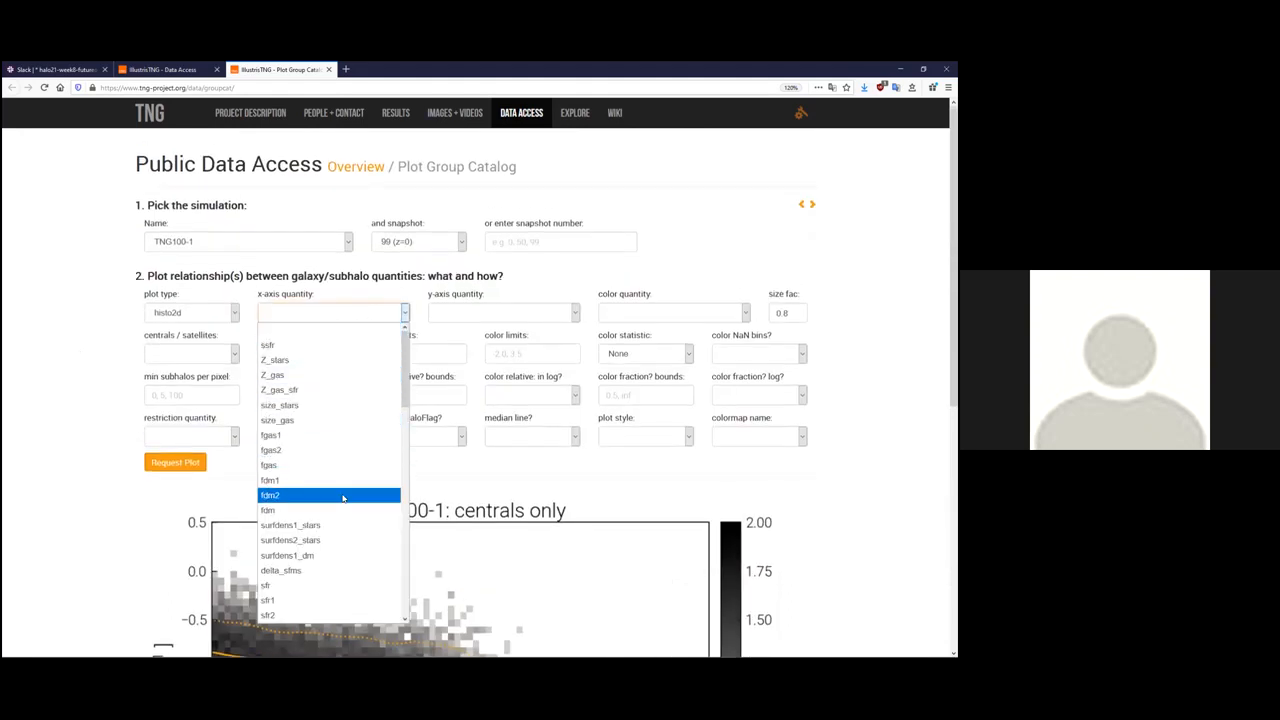
{"action": "mouse_move", "coordinate": [330, 464]}
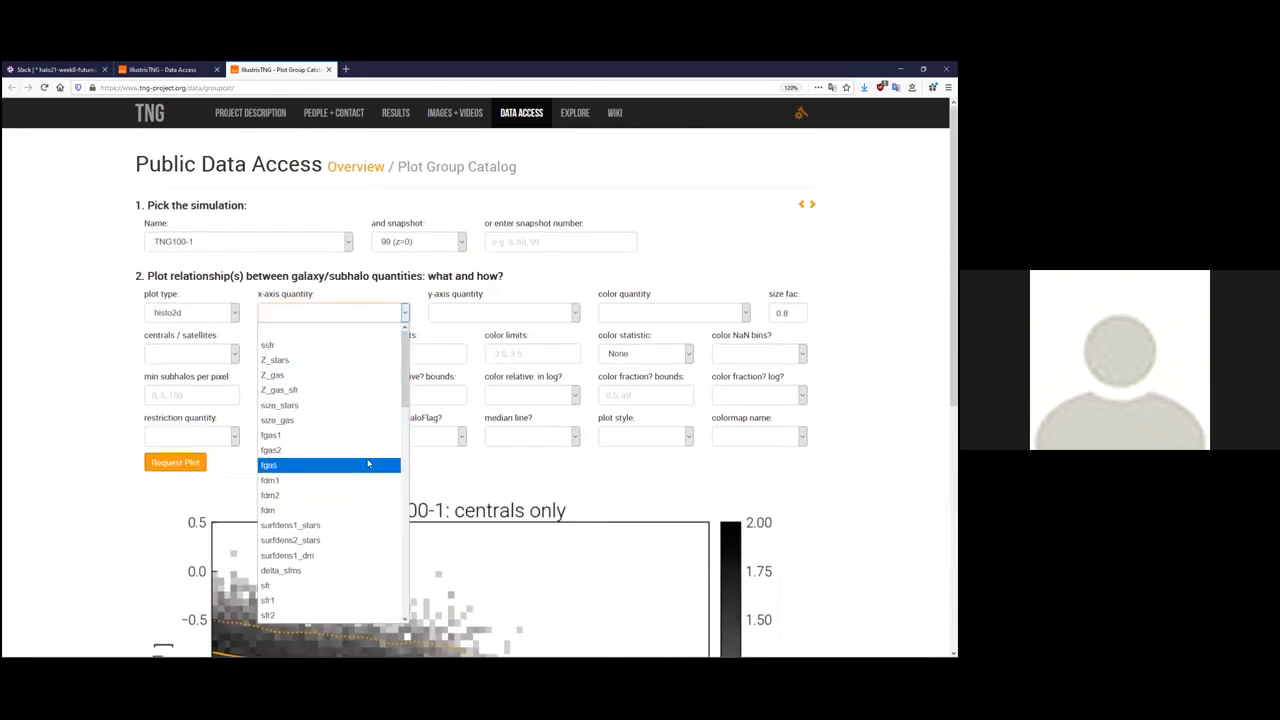
{"action": "mouse_move", "coordinate": [328, 464]}
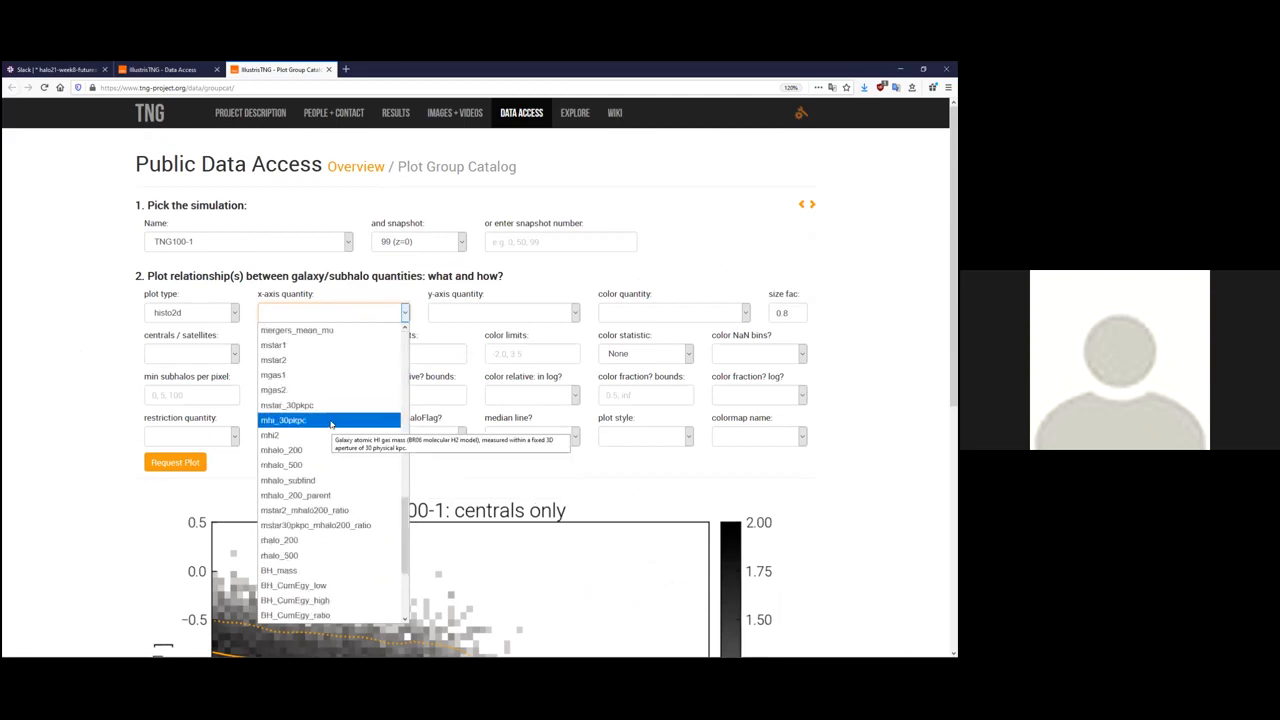
{"action": "left_click", "coordinate": [287, 405]}
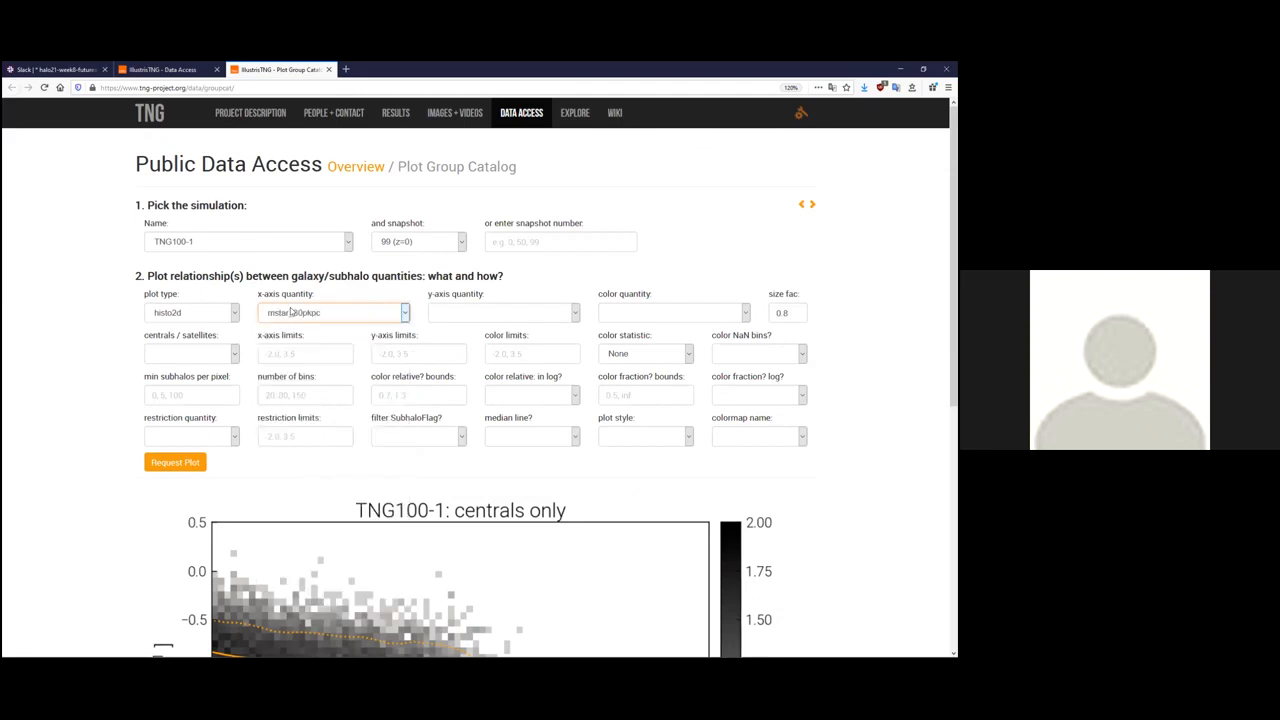
{"action": "left_click", "coordinate": [502, 312]}
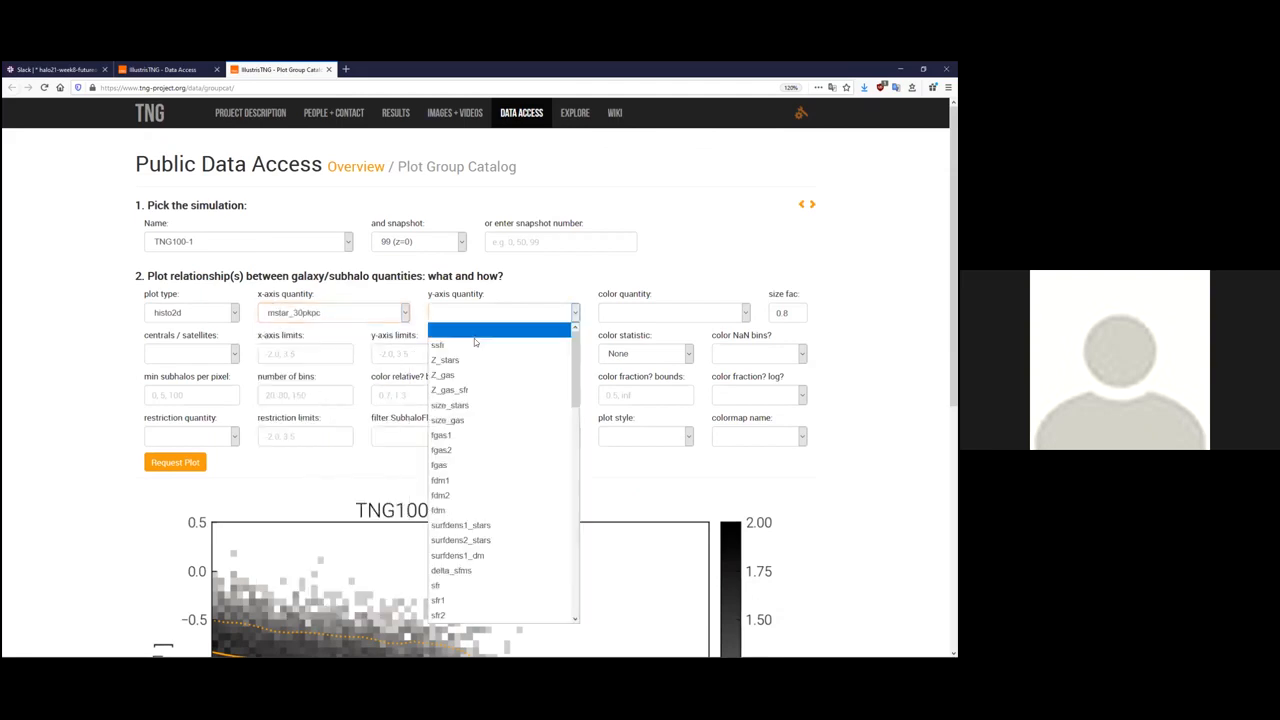
{"action": "mouse_move", "coordinate": [445, 375]}
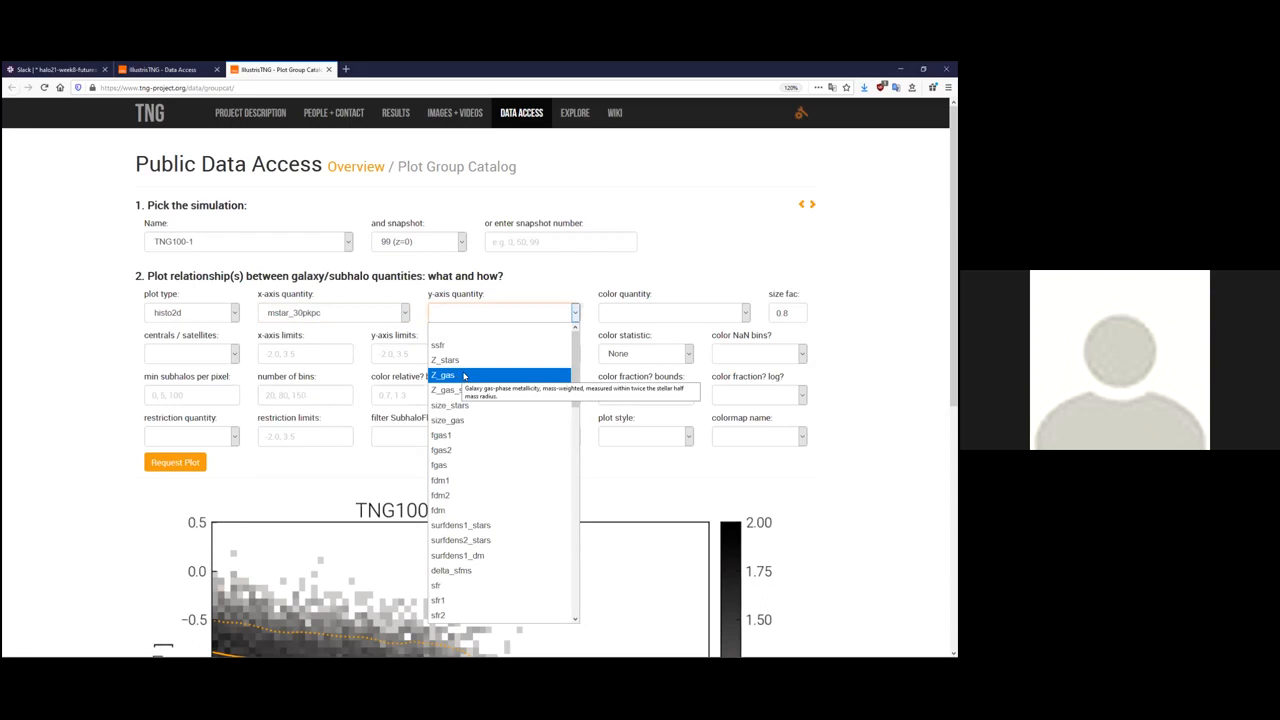
{"action": "left_click", "coordinate": [445, 375]}
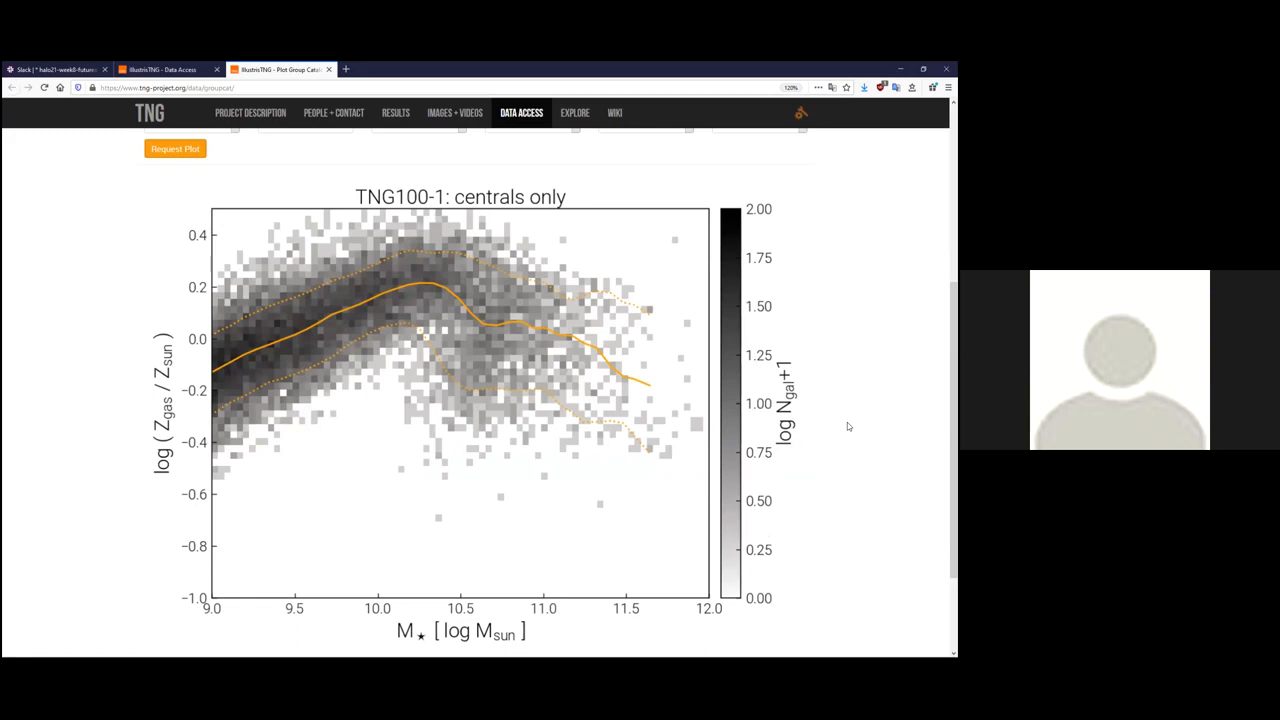
{"action": "mouse_move", "coordinate": [843, 425]}
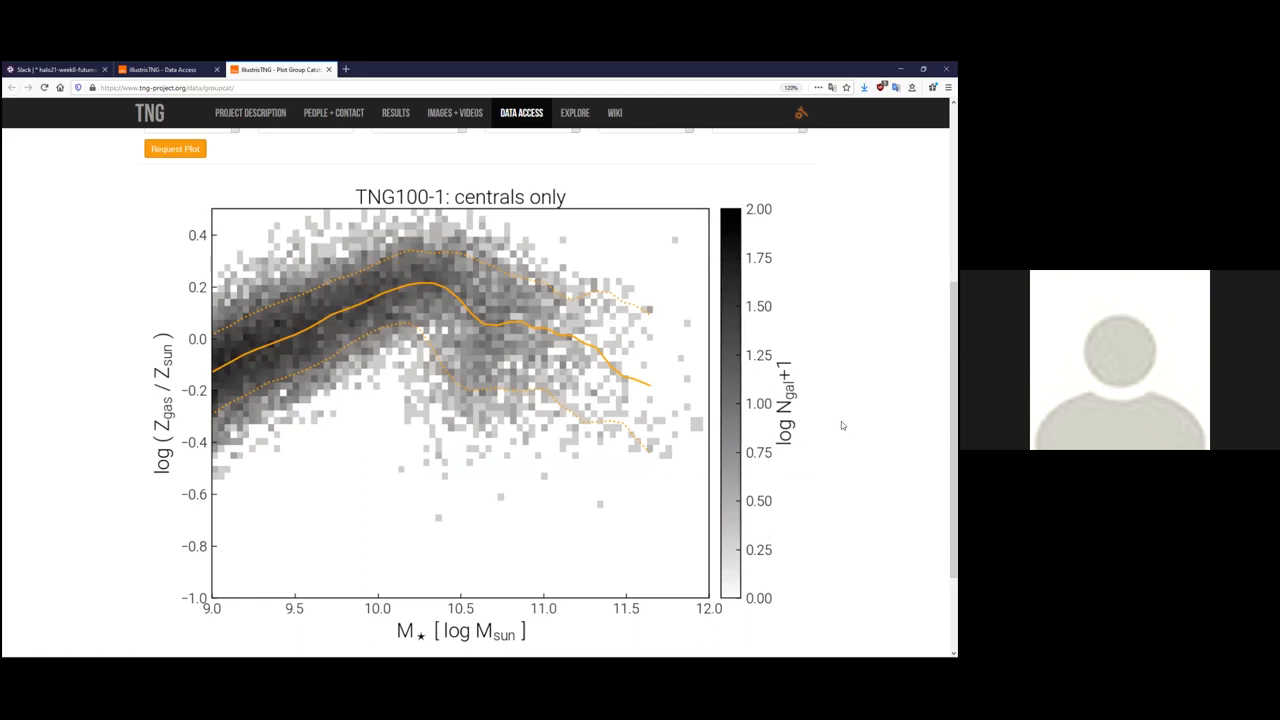
{"action": "mouse_move", "coordinate": [813, 382]}
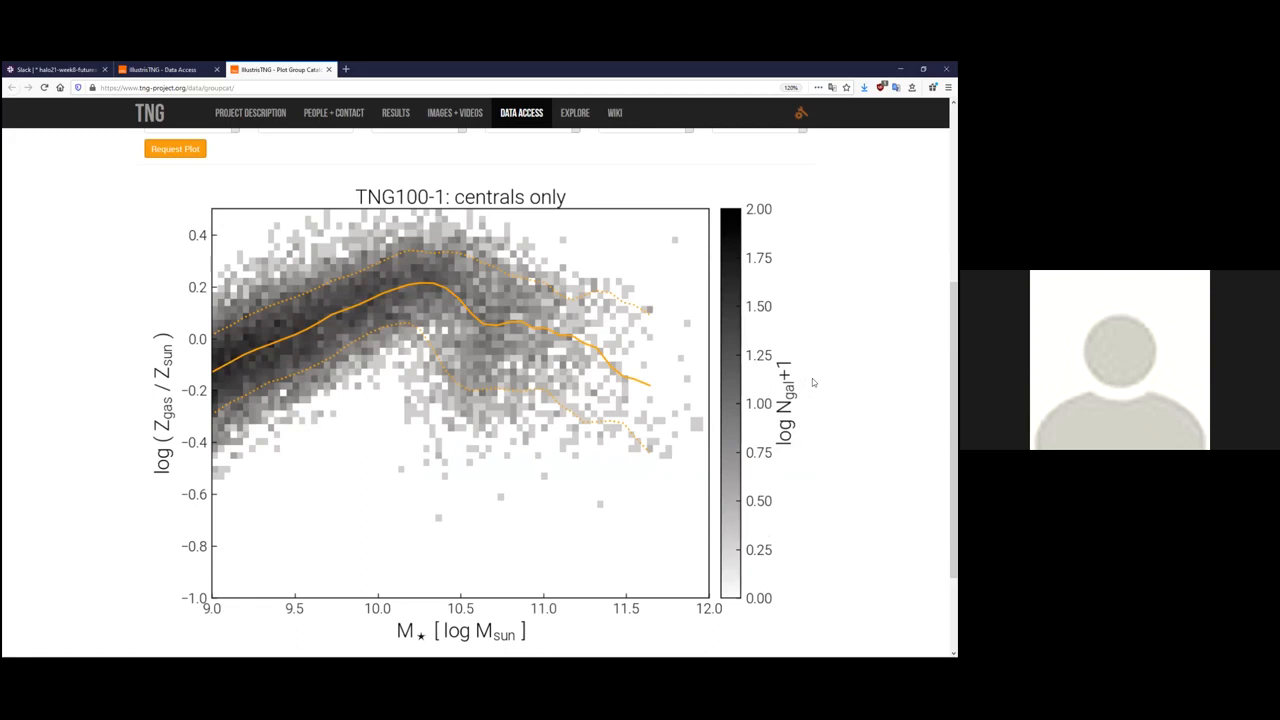
{"action": "mouse_move", "coordinate": [340, 317]}
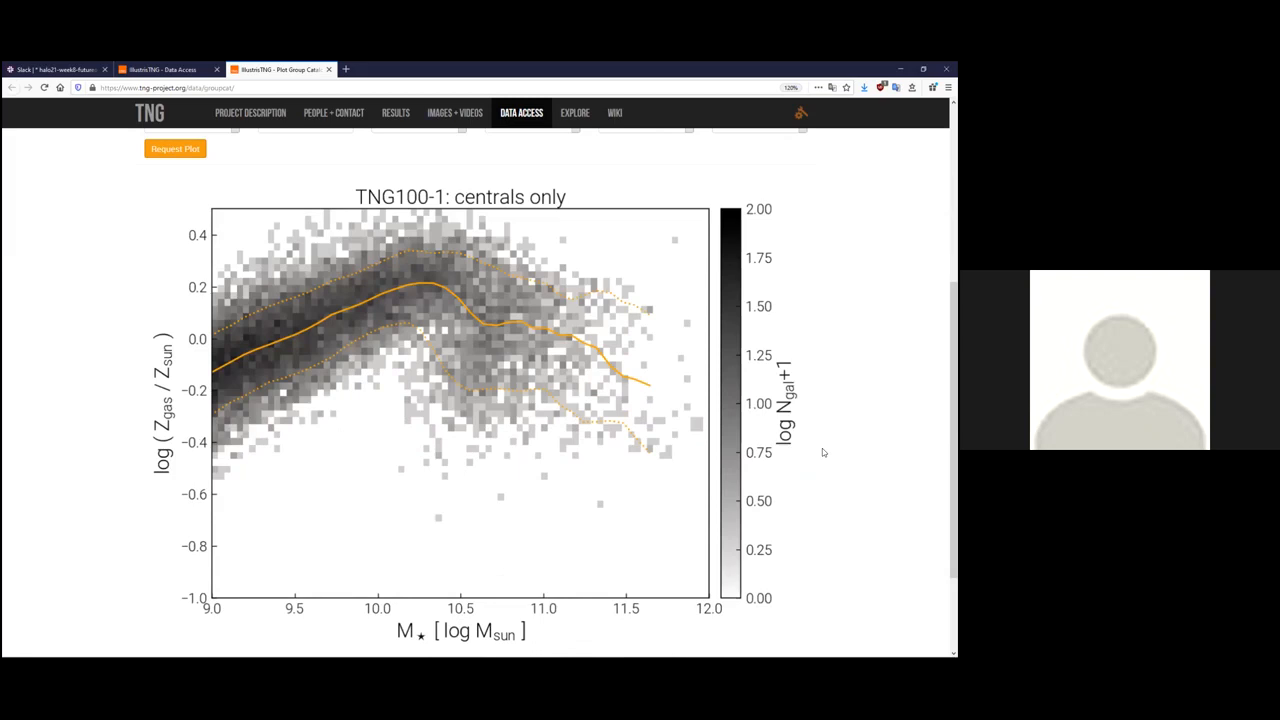
{"action": "mouse_move", "coordinate": [739, 437]}
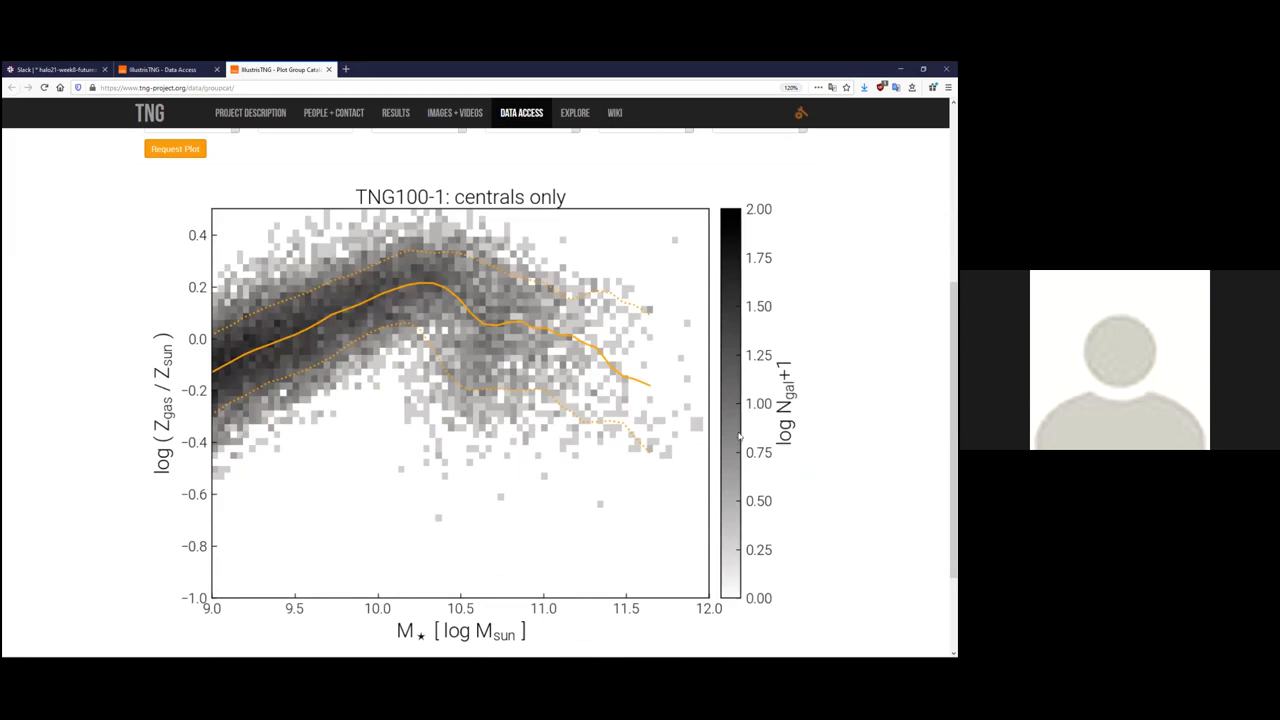
{"action": "mouse_move", "coordinate": [225, 466]}
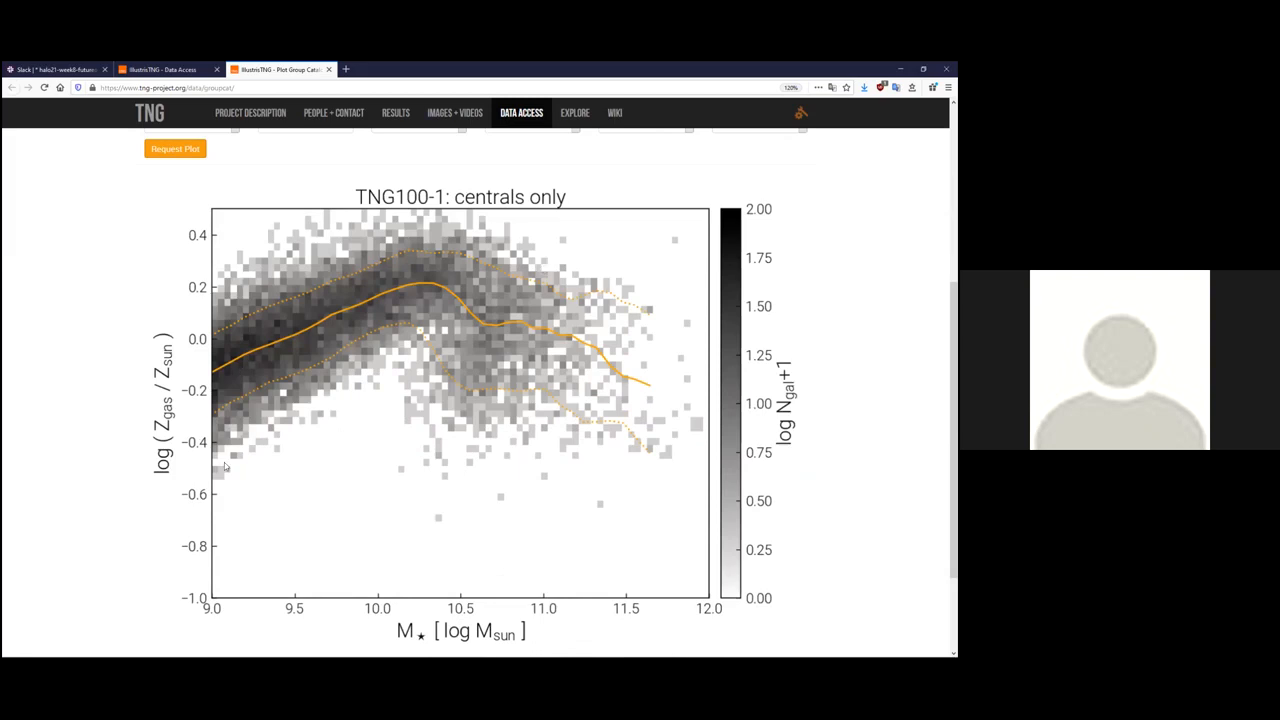
{"action": "scroll", "scroll_direction": "up", "scroll_amount": 3}
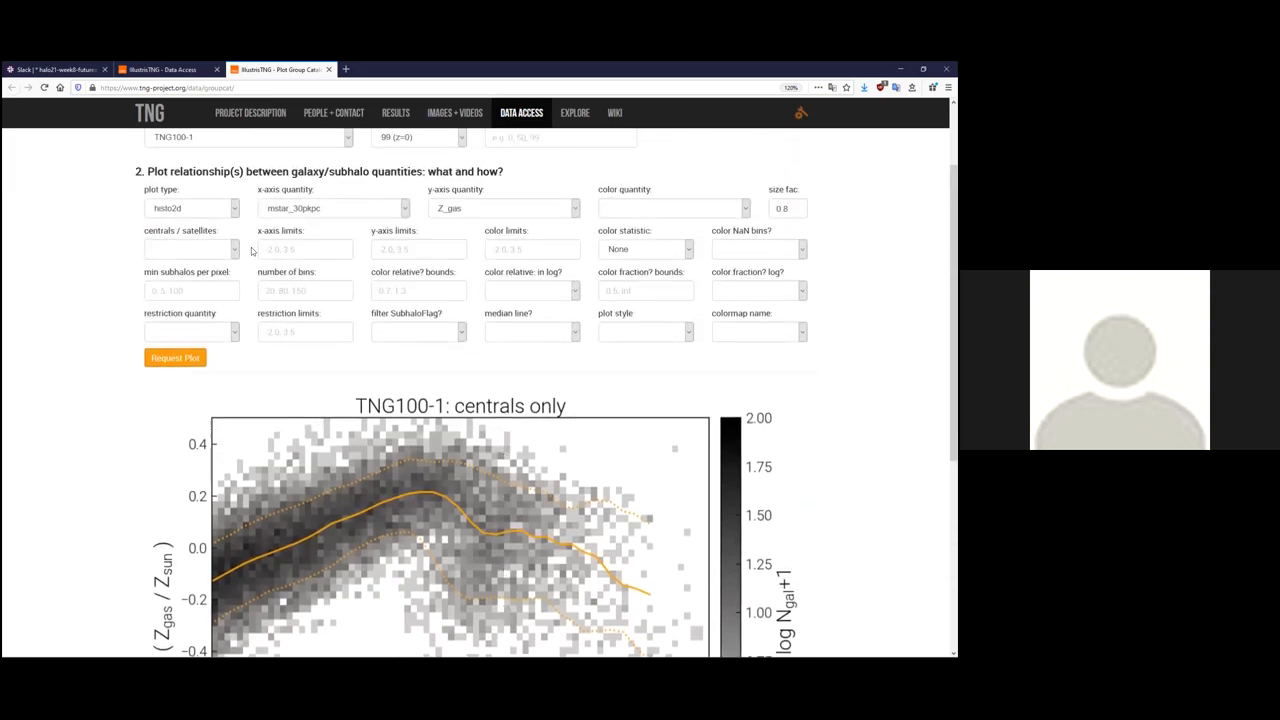
{"action": "mouse_move", "coordinate": [577, 249]}
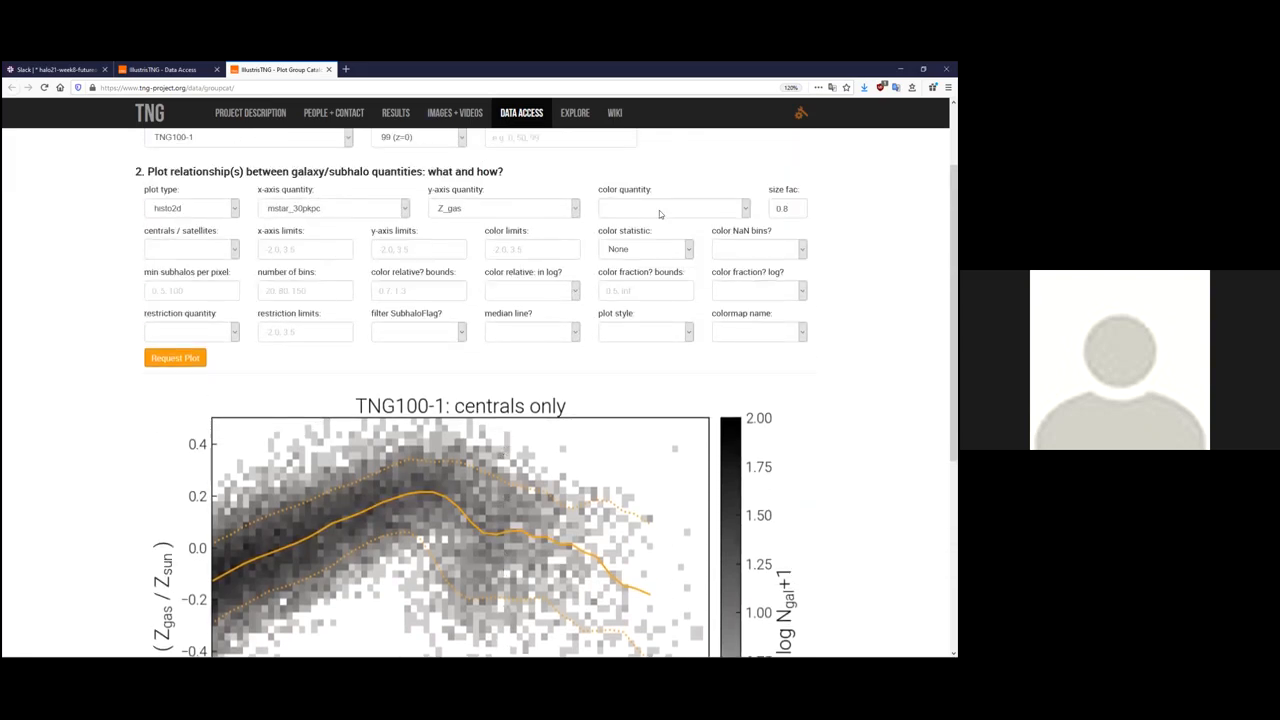
Open the colour quantity dropdown, showing options such as ssfr, Z_stars and Z_gas.
{"action": "left_click", "coordinate": [670, 208]}
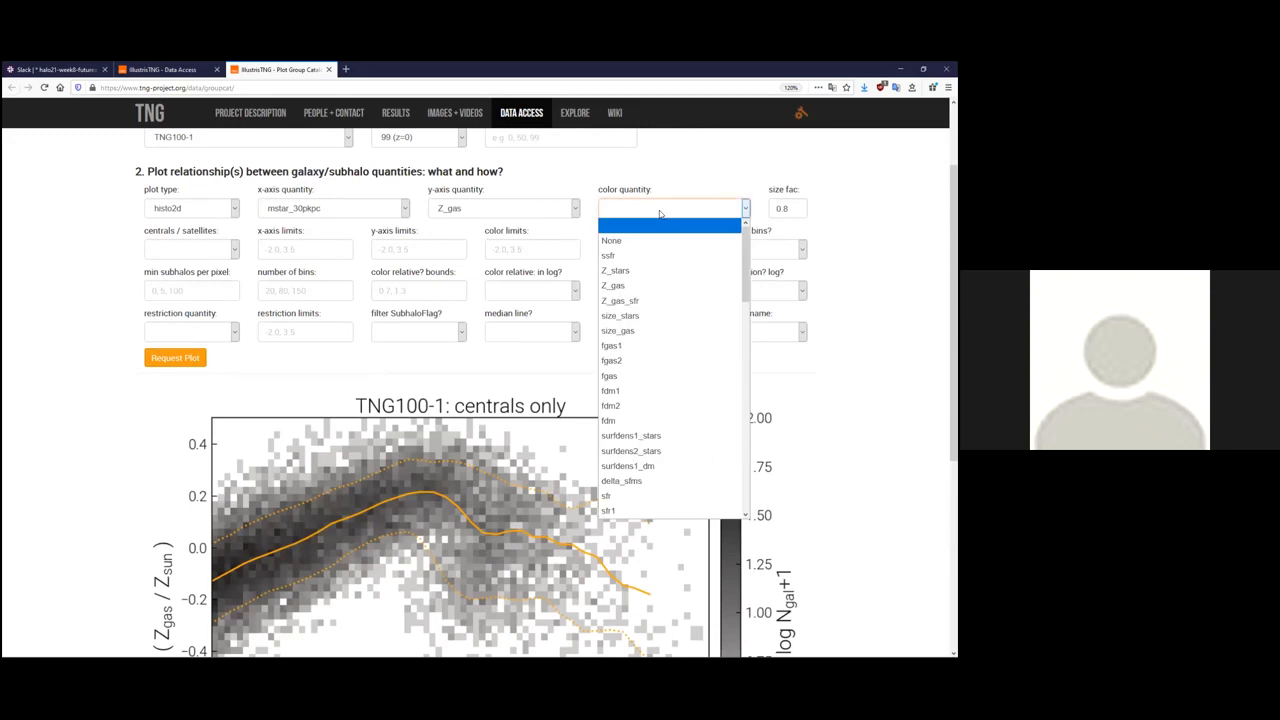
{"action": "mouse_move", "coordinate": [660, 270]}
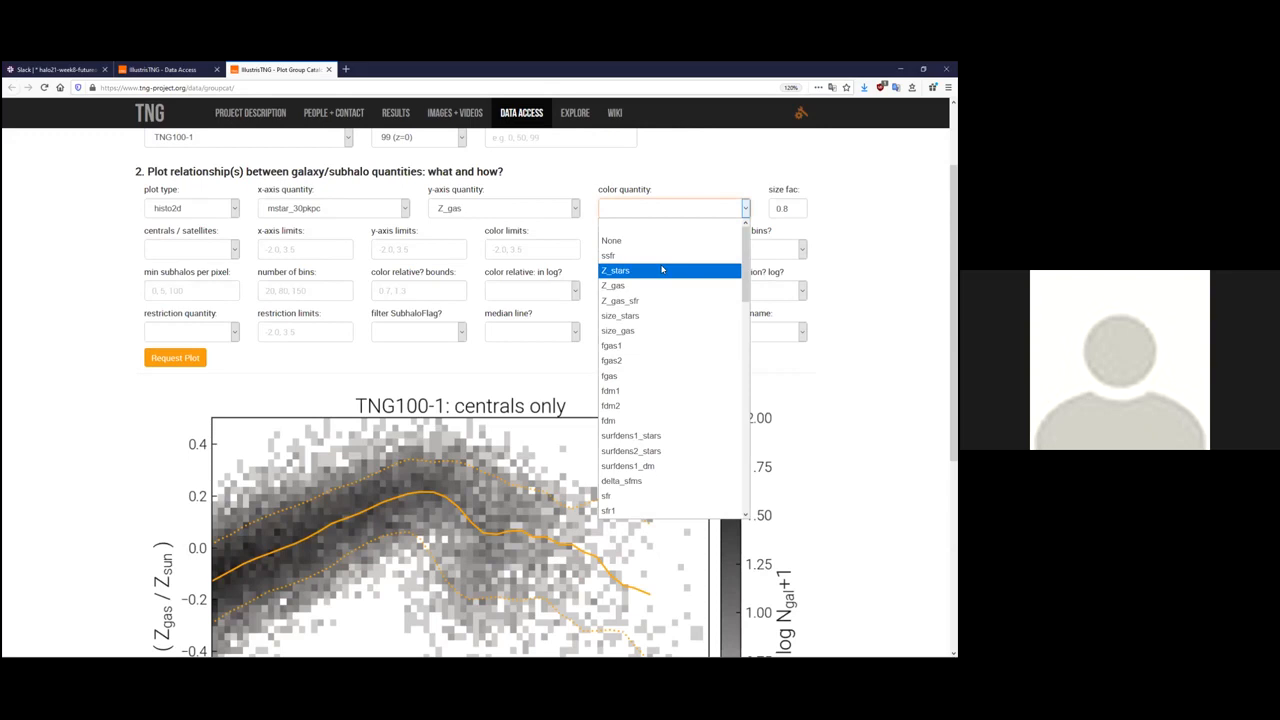
{"action": "mouse_move", "coordinate": [612, 360]}
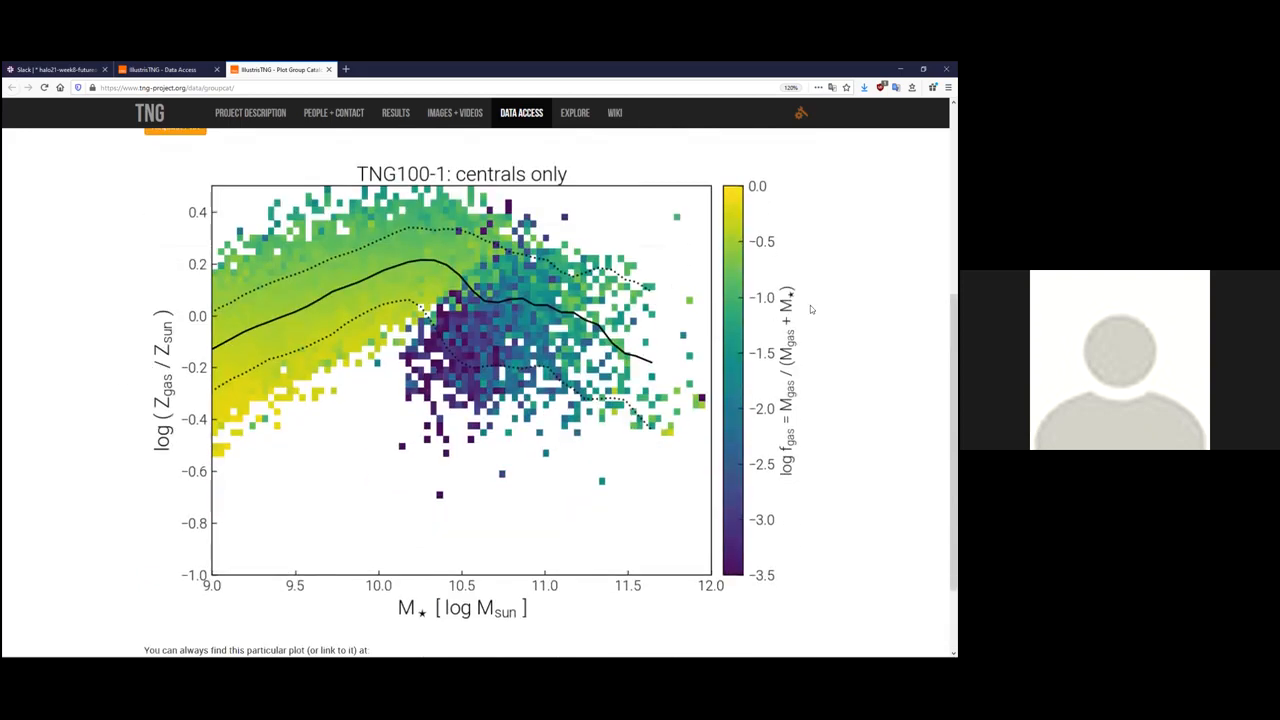
{"action": "mouse_move", "coordinate": [805, 435]}
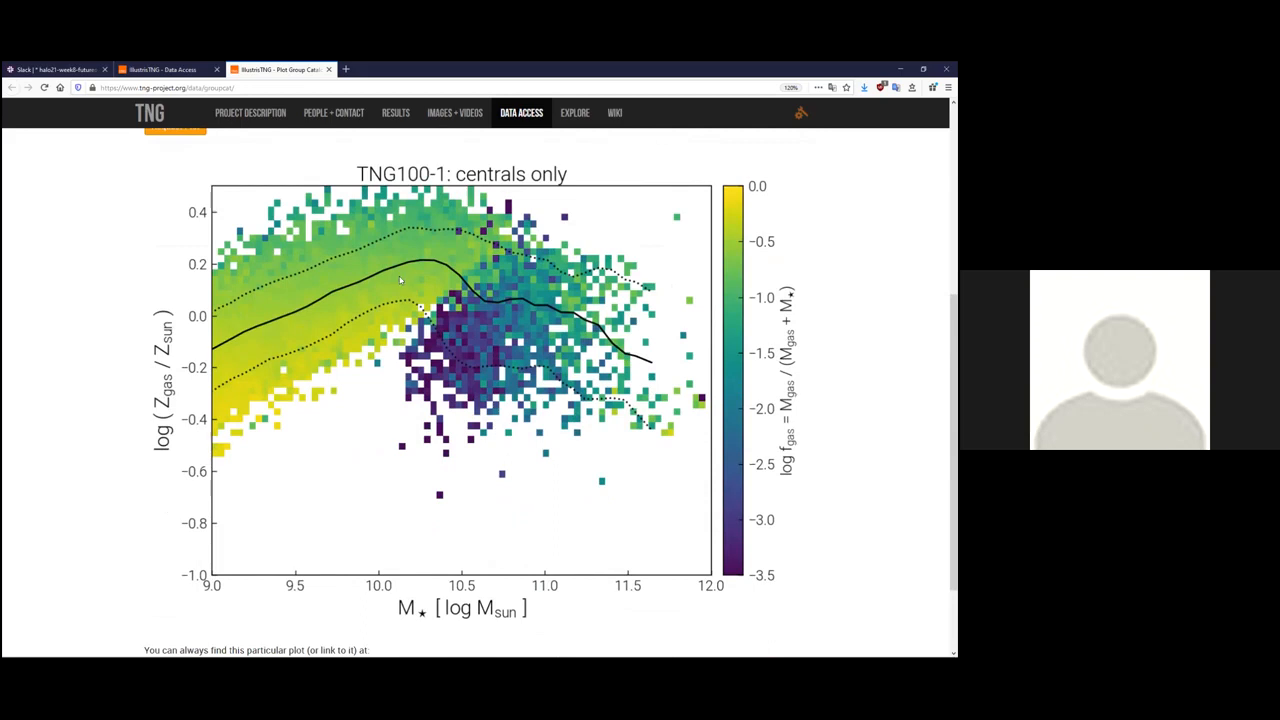
{"action": "mouse_move", "coordinate": [245, 305]}
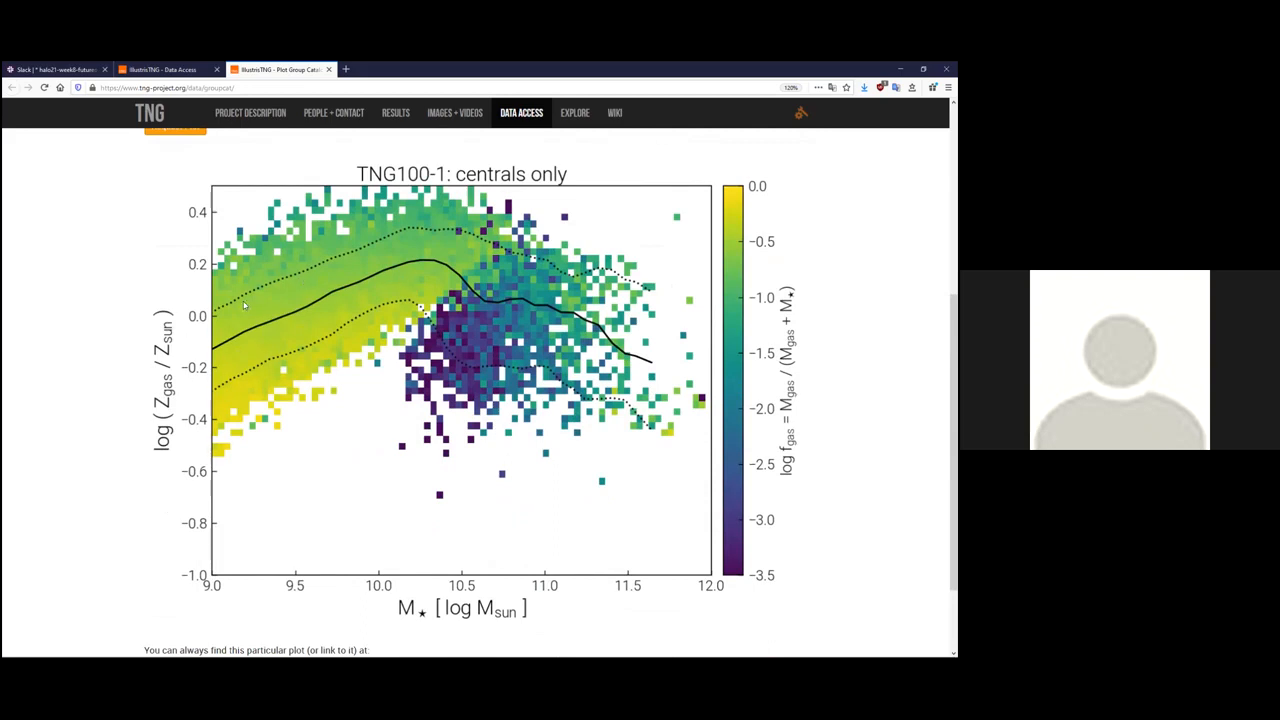
{"action": "mouse_move", "coordinate": [837, 403]}
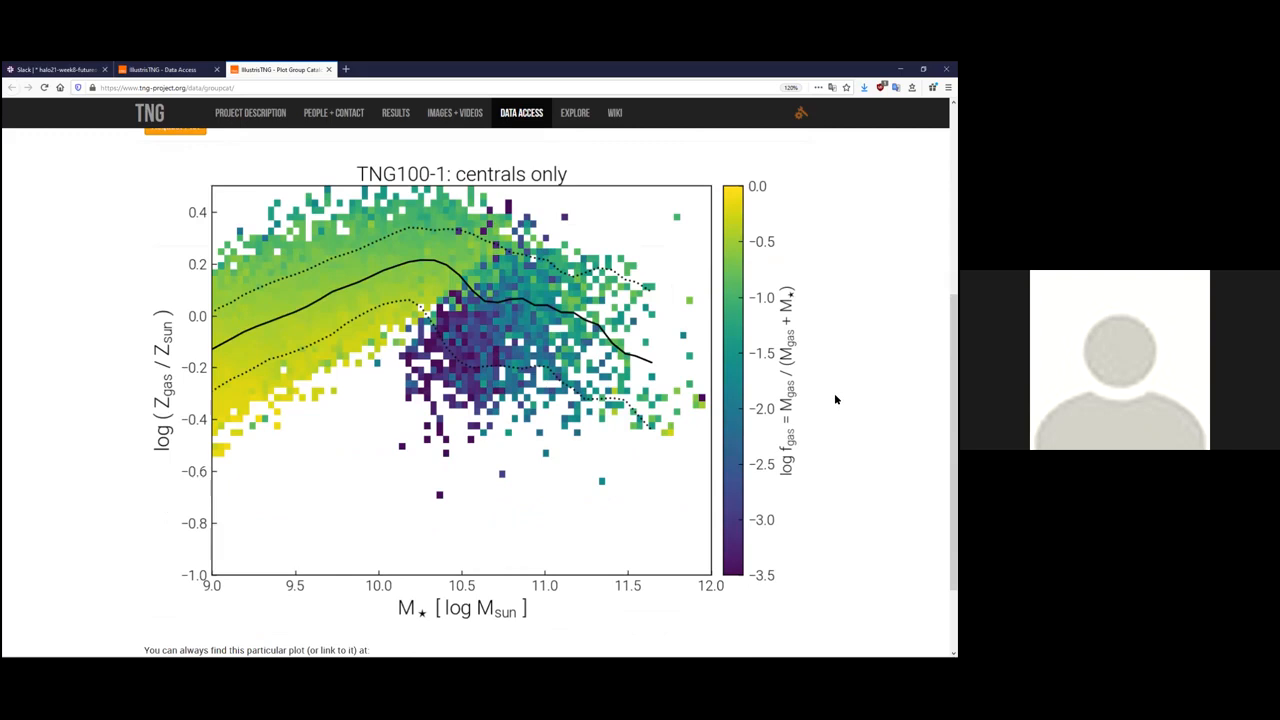
{"action": "mouse_move", "coordinate": [585, 303]}
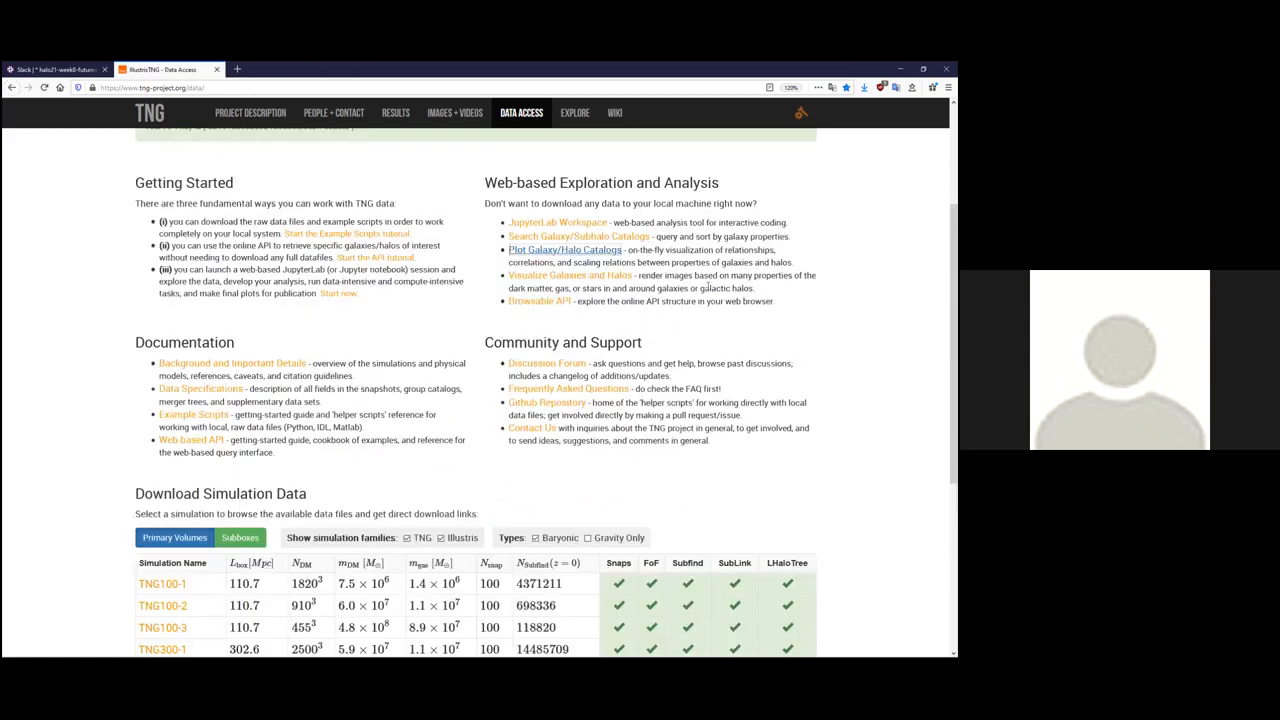
Open 'Visualize Galaxies and Halos' in a new tab and render TNG100-1 halo 320.
{"action": "right_click", "coordinate": [570, 275]}
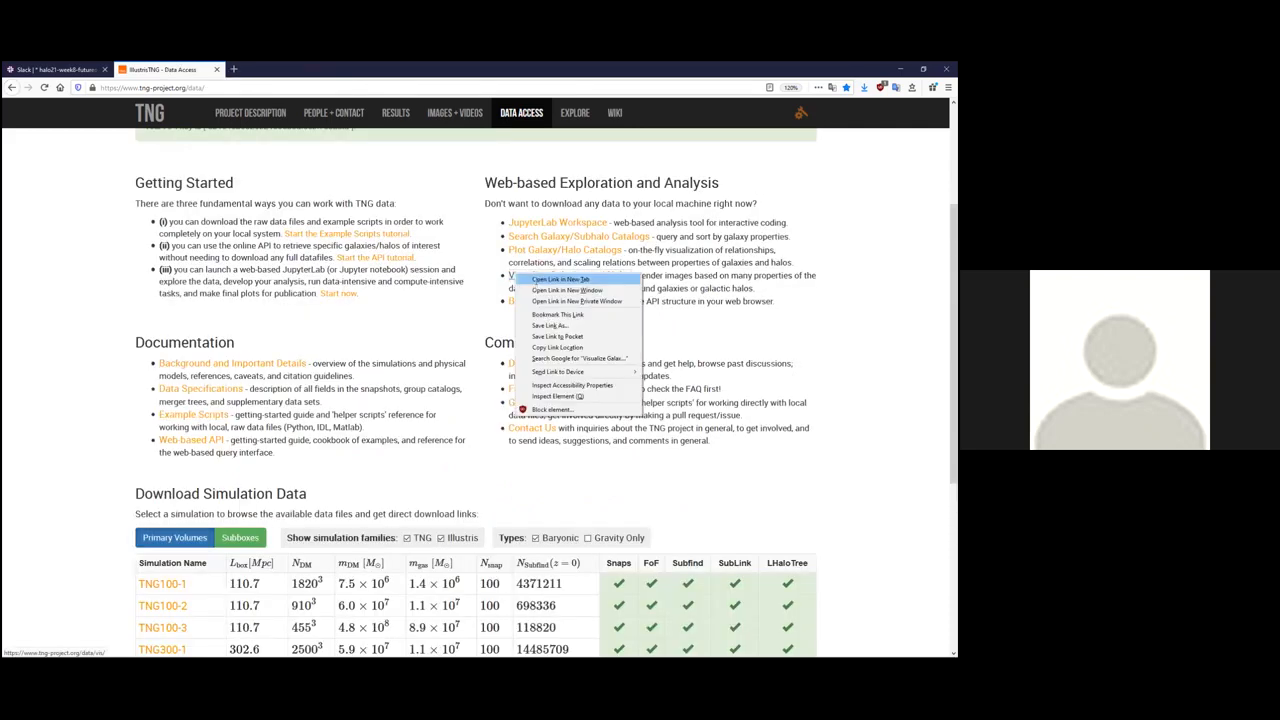
{"action": "left_click", "coordinate": [562, 279]}
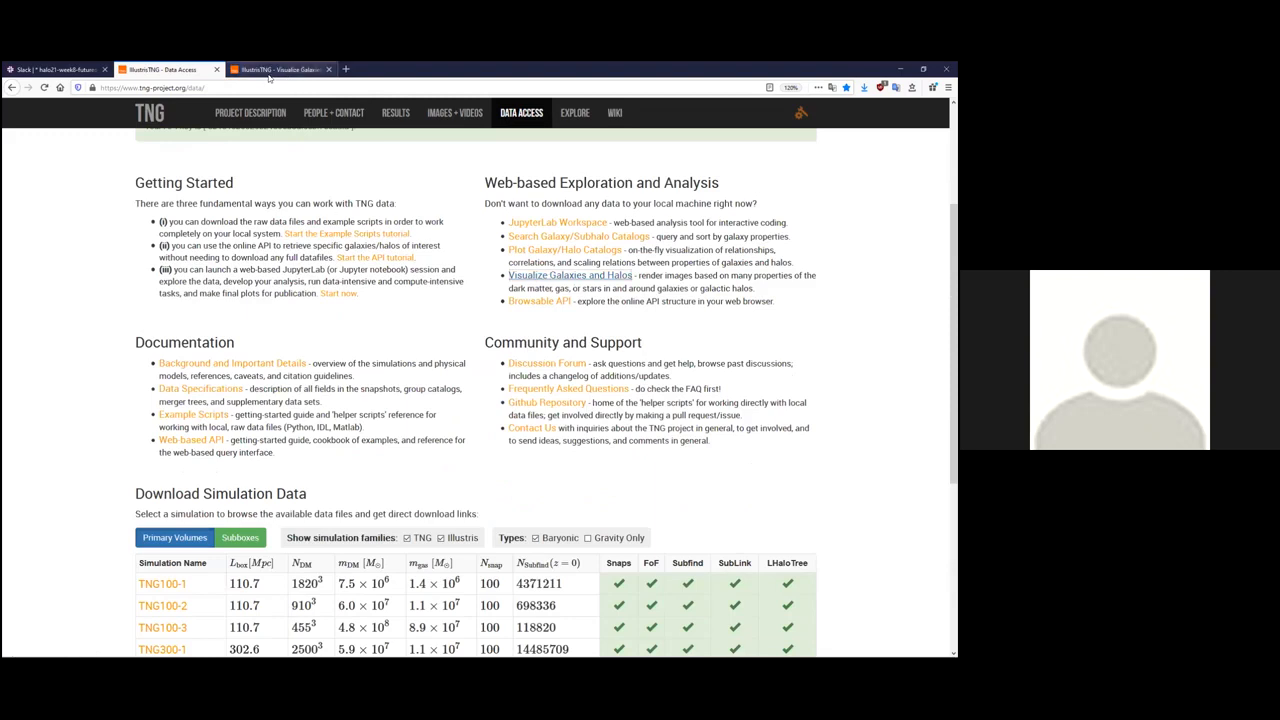
{"action": "left_click", "coordinate": [569, 275]}
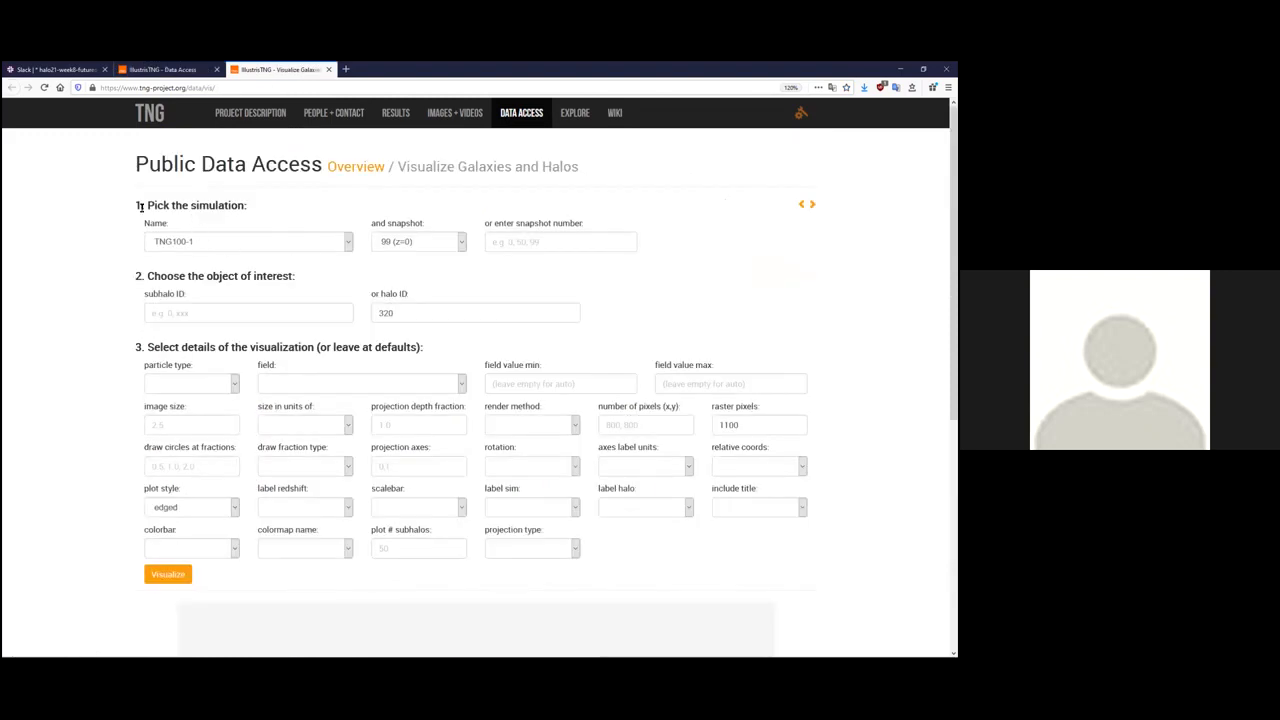
{"action": "double_click", "coordinate": [180, 276]}
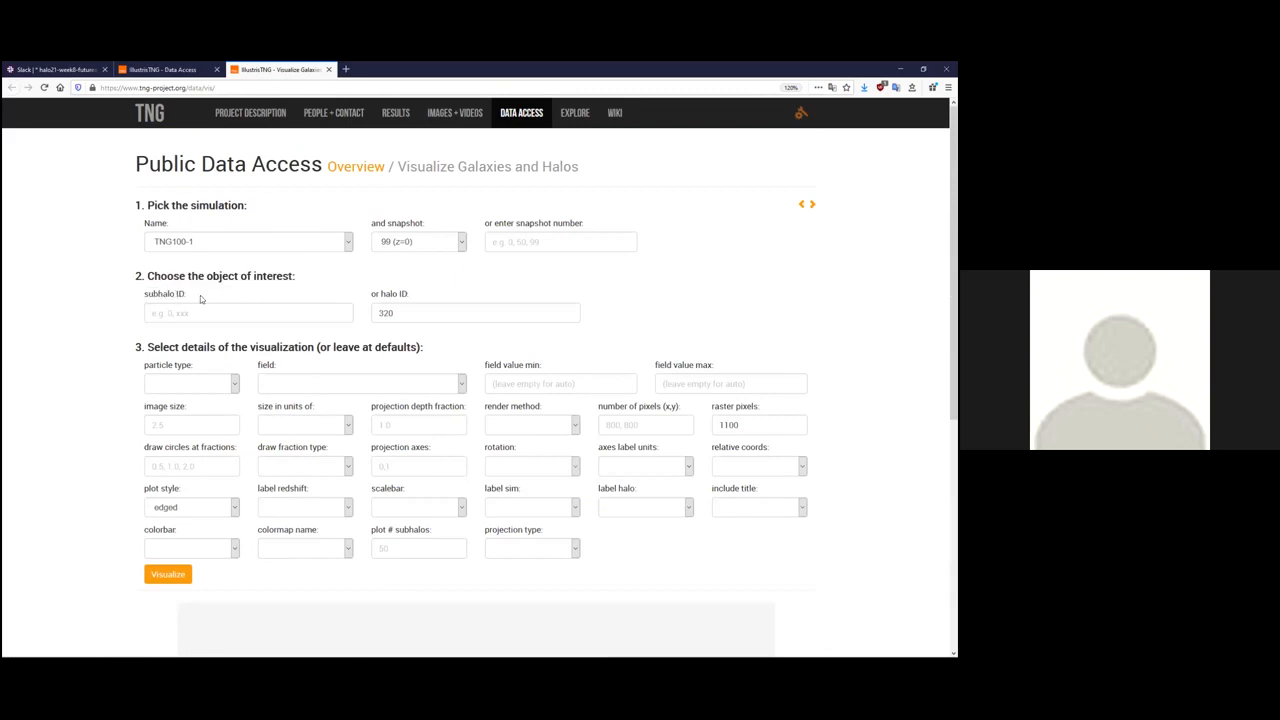
{"action": "mouse_move", "coordinate": [436, 304]}
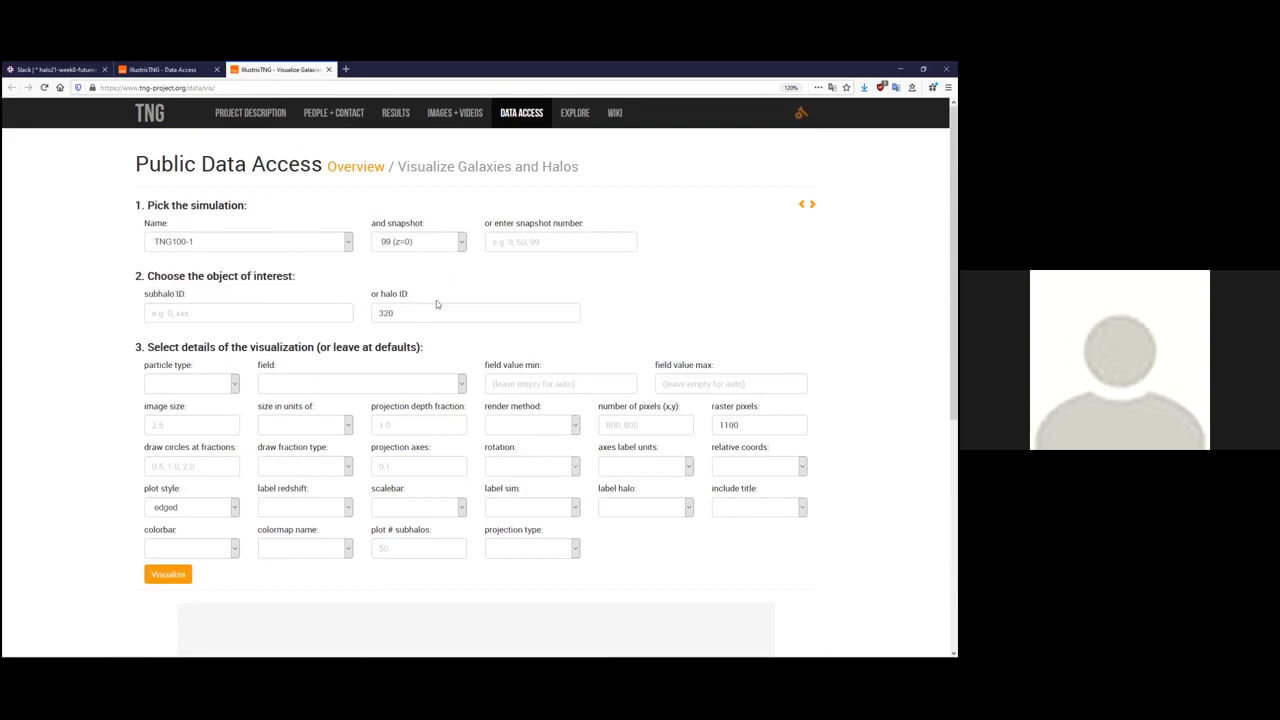
{"action": "mouse_move", "coordinate": [406, 412]}
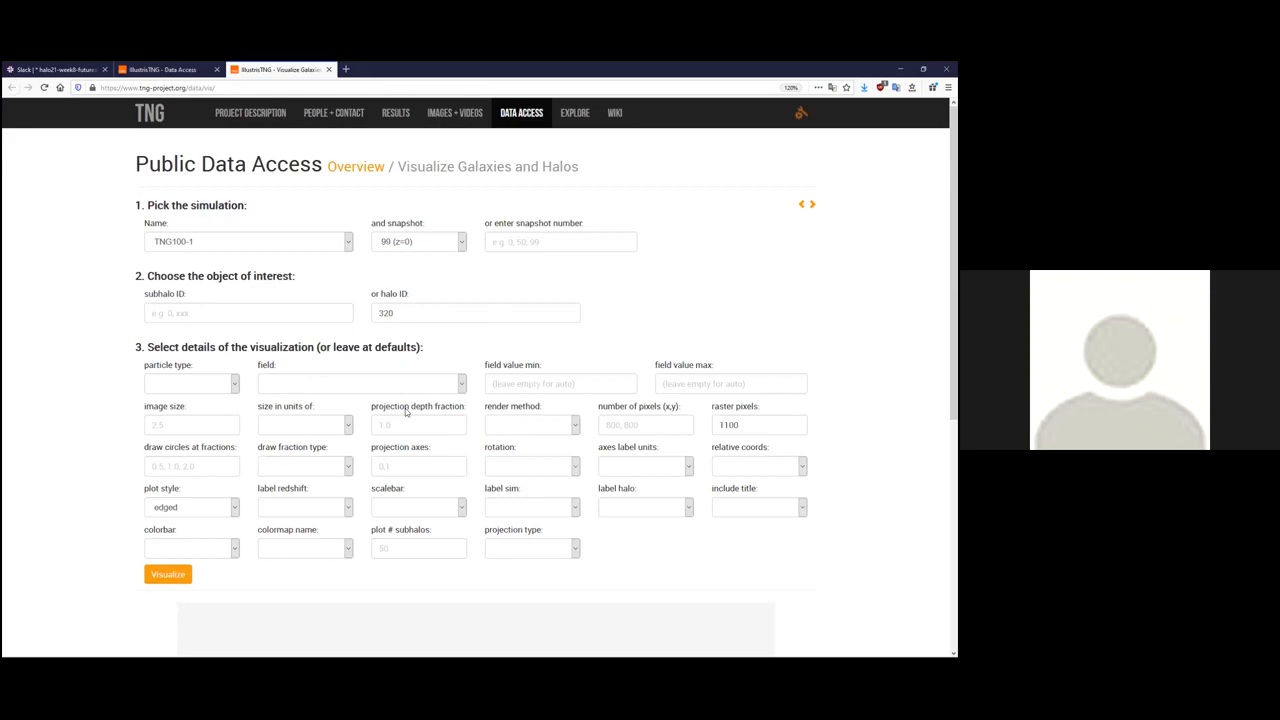
{"action": "mouse_move", "coordinate": [175, 548]}
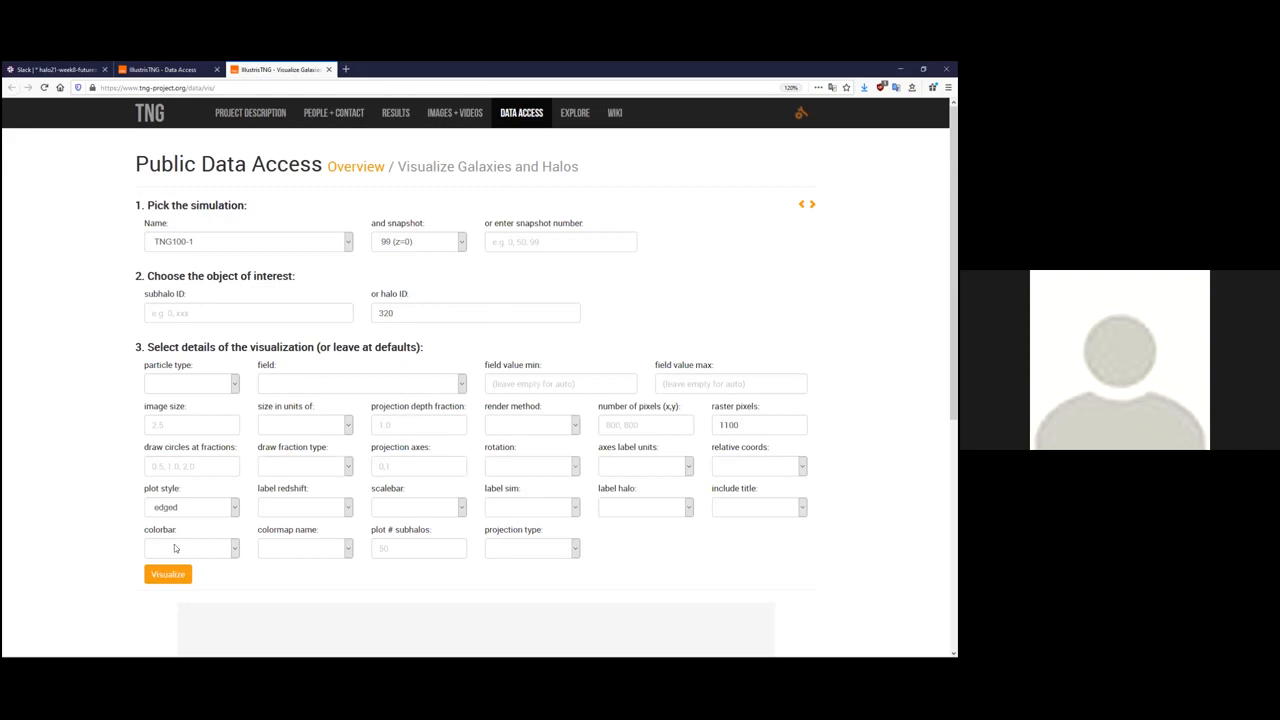
{"action": "left_click", "coordinate": [167, 573]}
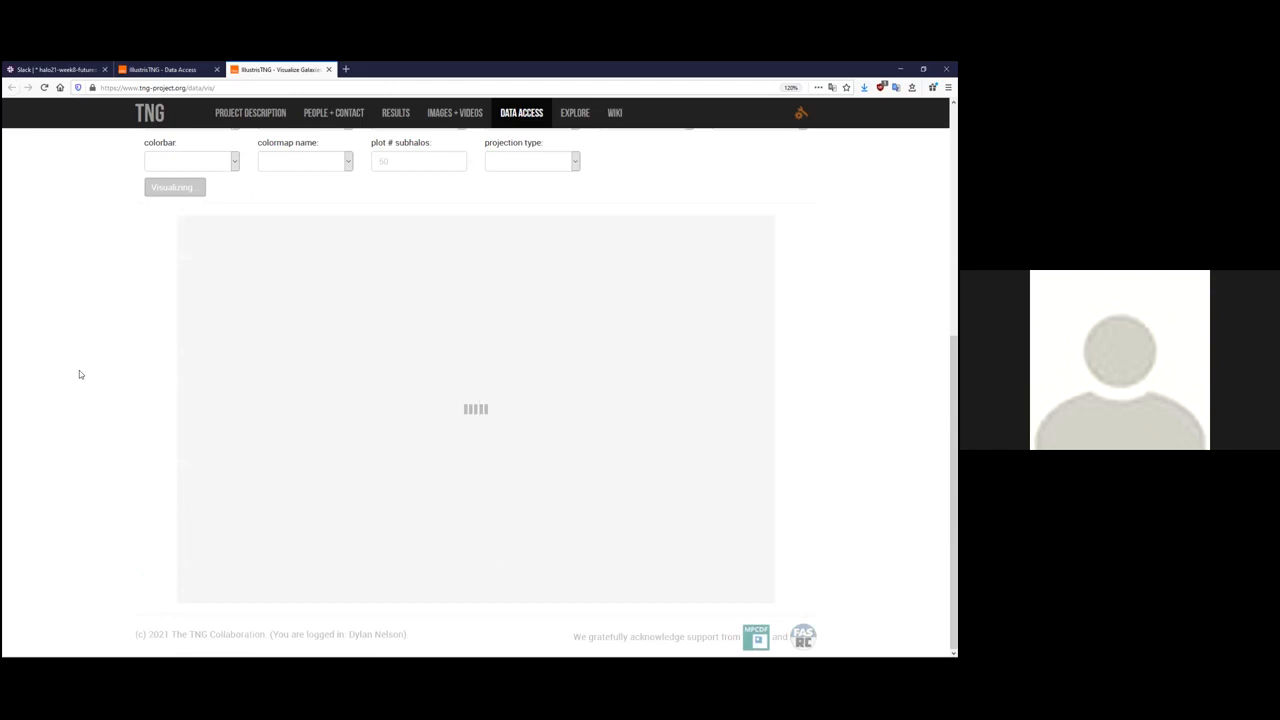
{"action": "mouse_move", "coordinate": [98, 370]}
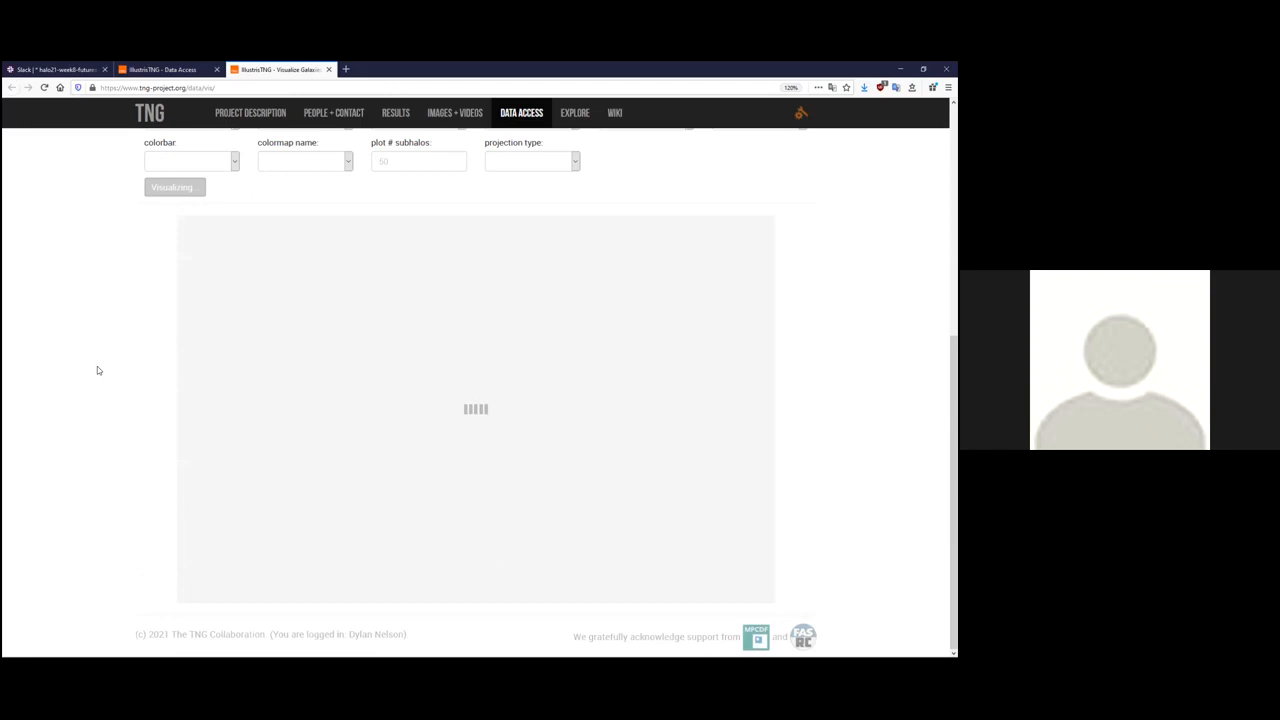
Select halo ID 320, then scroll to the finished gas column density map and colorbar.
{"action": "scroll", "scroll_direction": "up", "scroll_amount": 3}
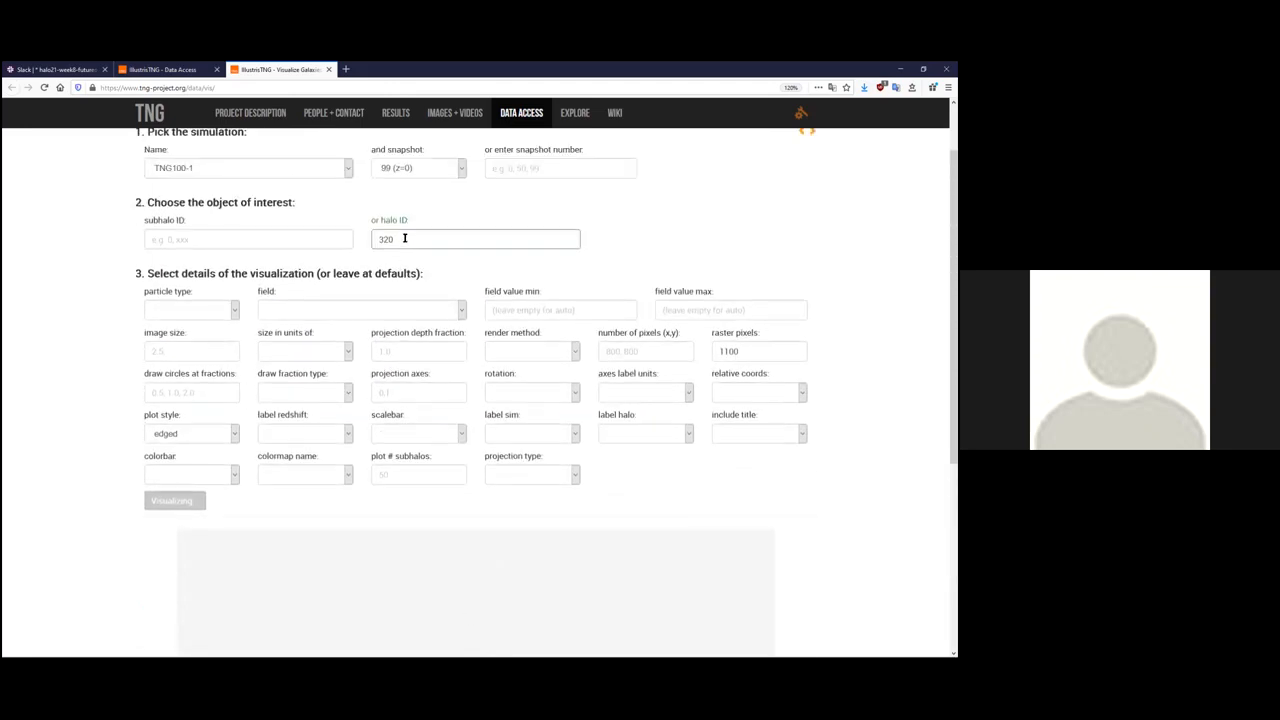
{"action": "triple_click", "coordinate": [475, 239]}
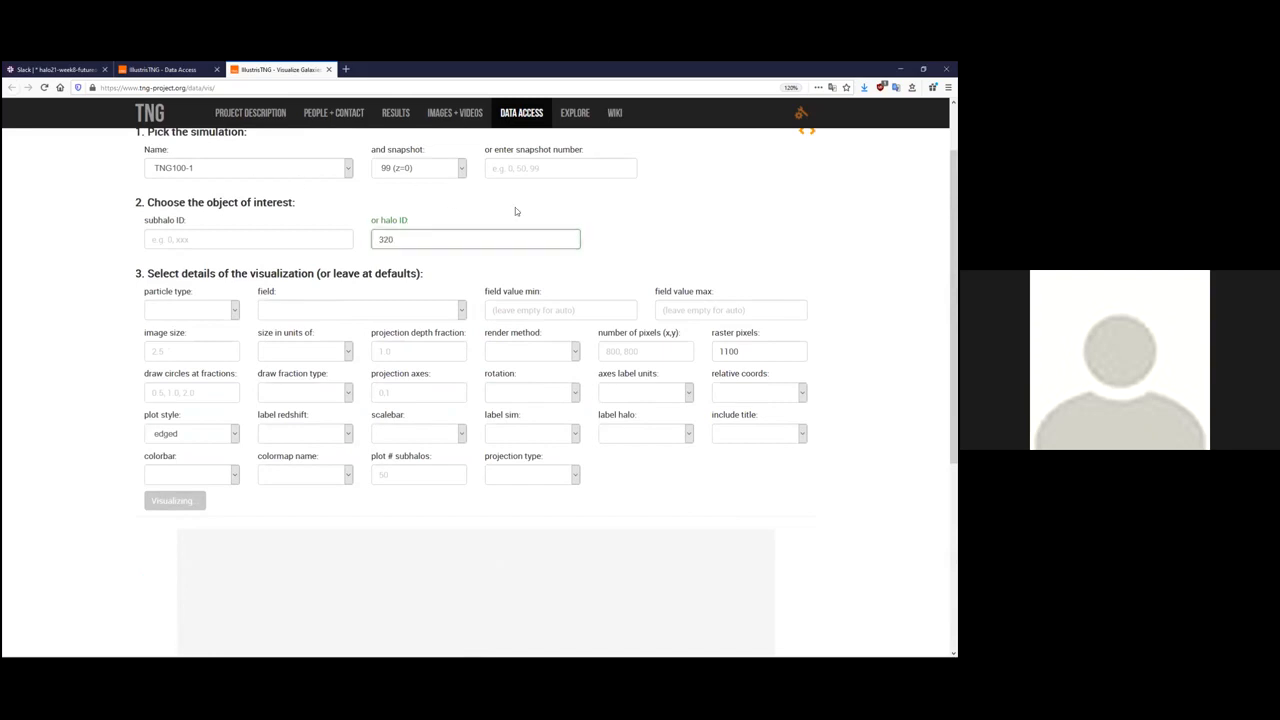
{"action": "scroll", "scroll_direction": "down", "scroll_amount": 3}
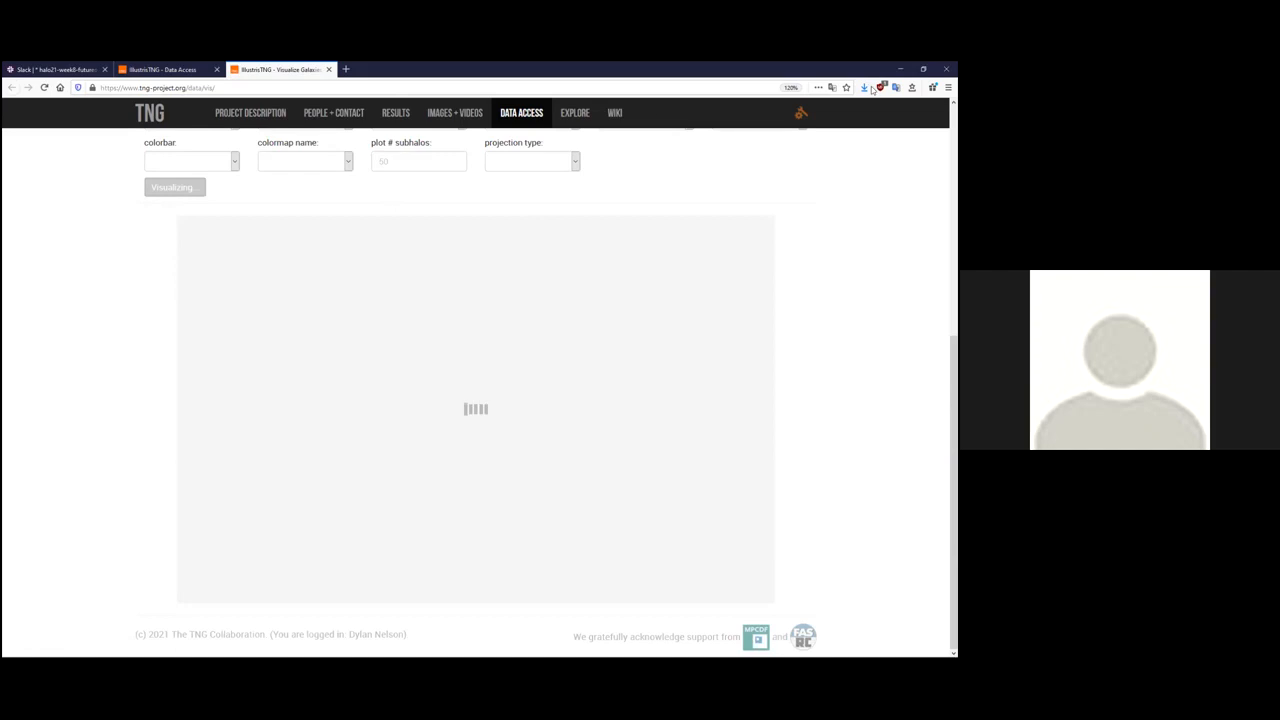
{"action": "left_click", "coordinate": [879, 88]}
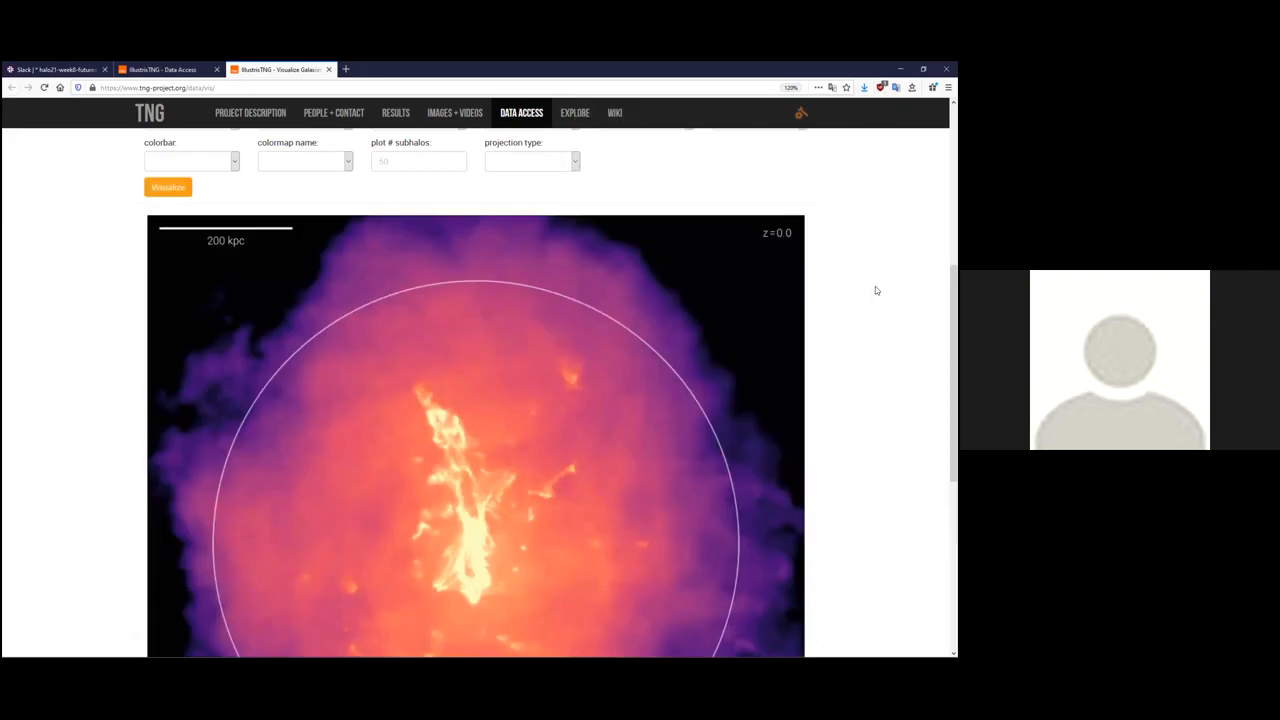
{"action": "scroll", "scroll_direction": "down", "scroll_amount": 3}
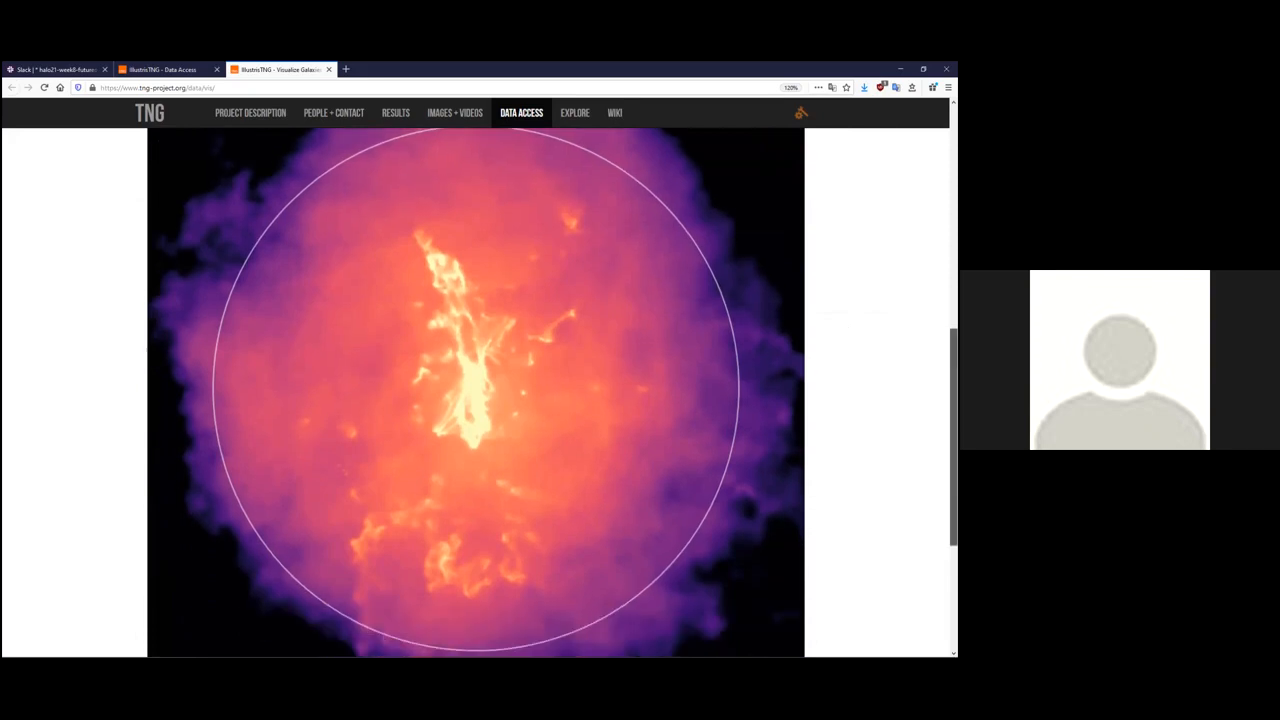
{"action": "scroll", "scroll_direction": "down", "scroll_amount": 3}
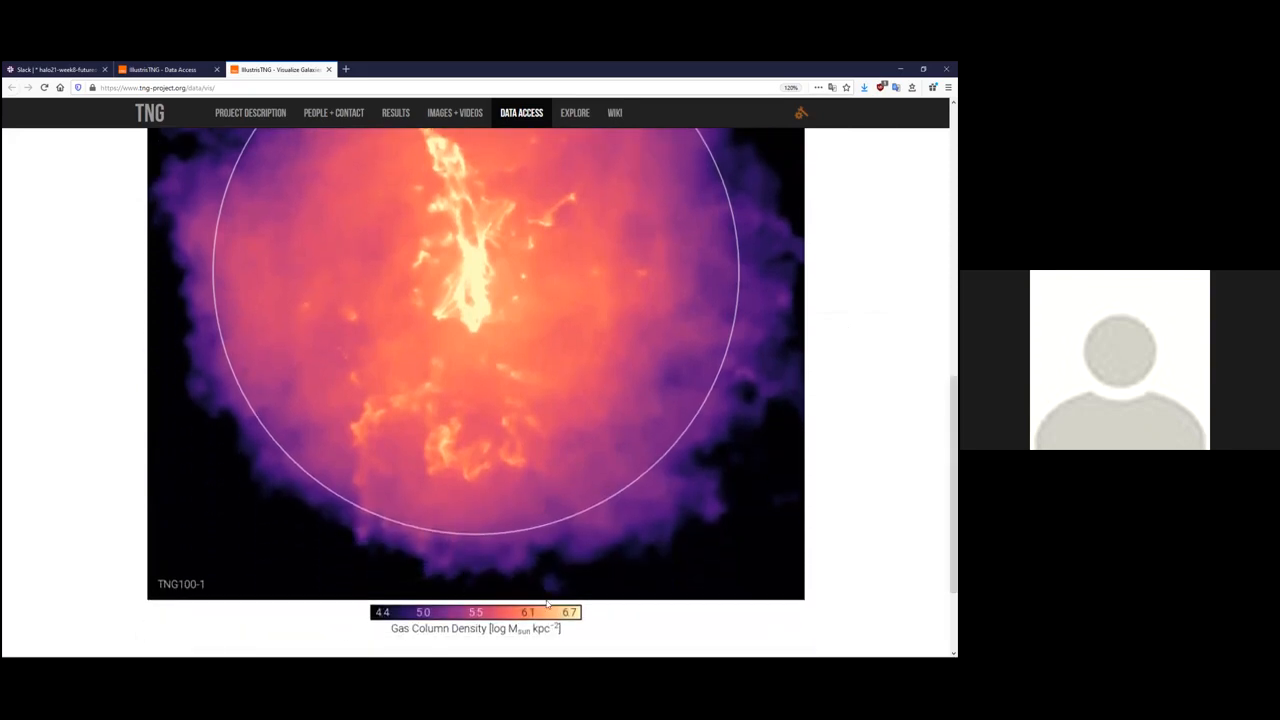
{"action": "mouse_move", "coordinate": [789, 480]}
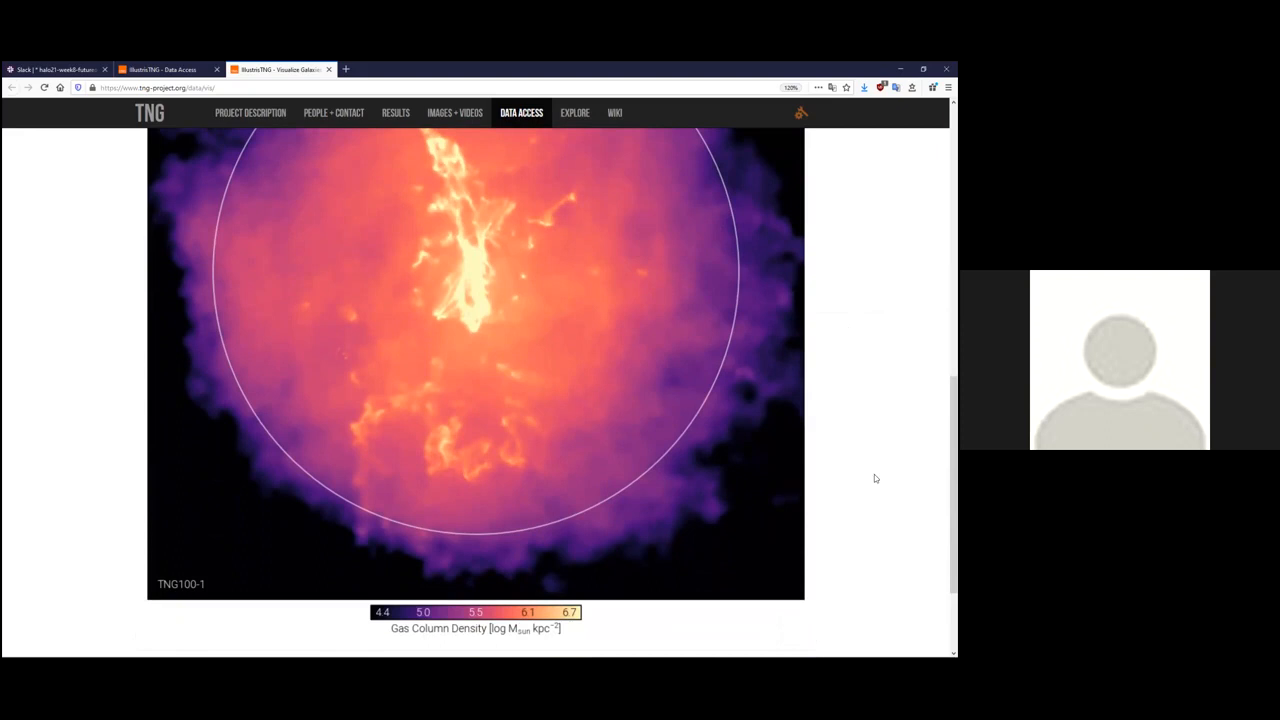
Set the visualization particle type to stars and render the halo image.
{"action": "scroll", "scroll_direction": "up", "scroll_amount": 3}
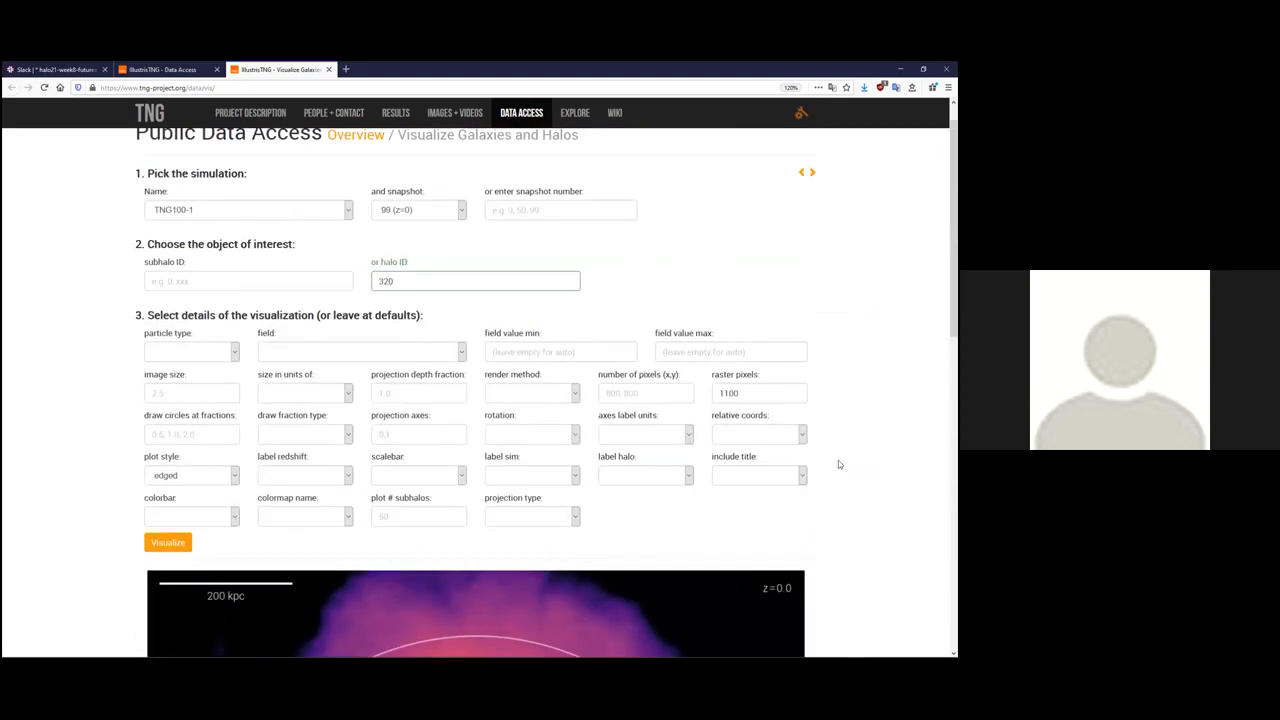
{"action": "left_click", "coordinate": [360, 351]}
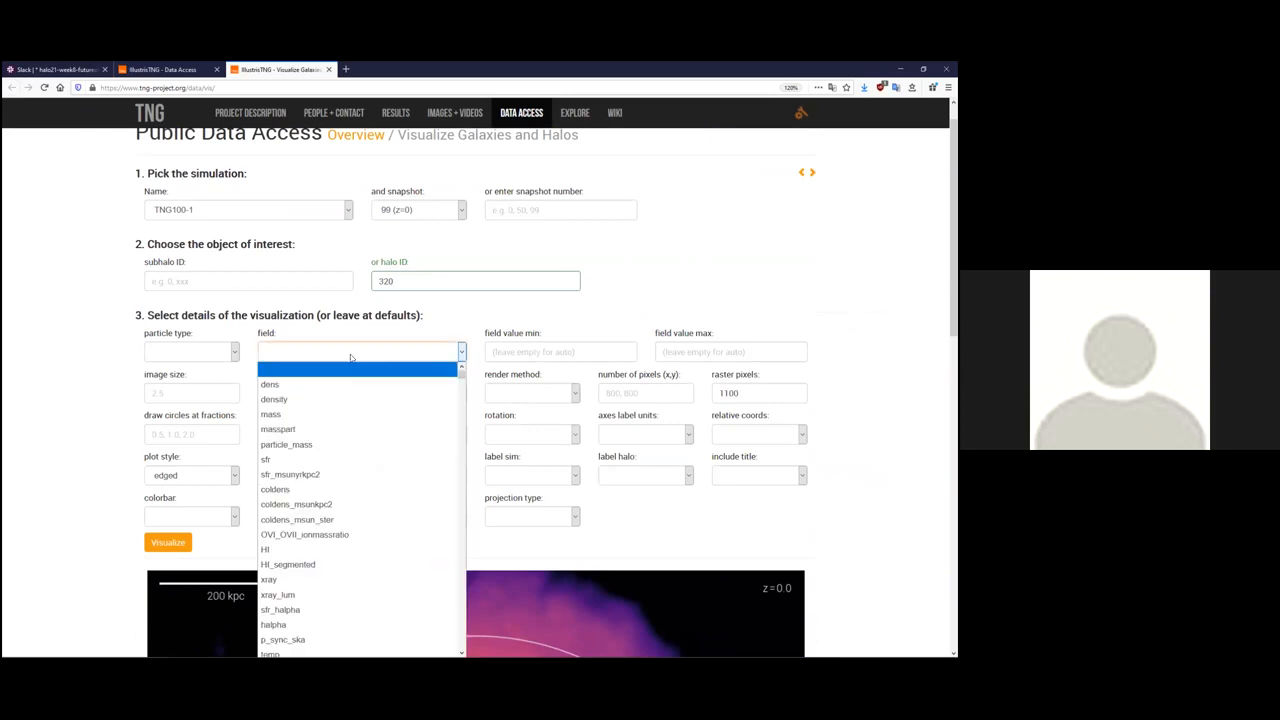
{"action": "mouse_move", "coordinate": [358, 444]}
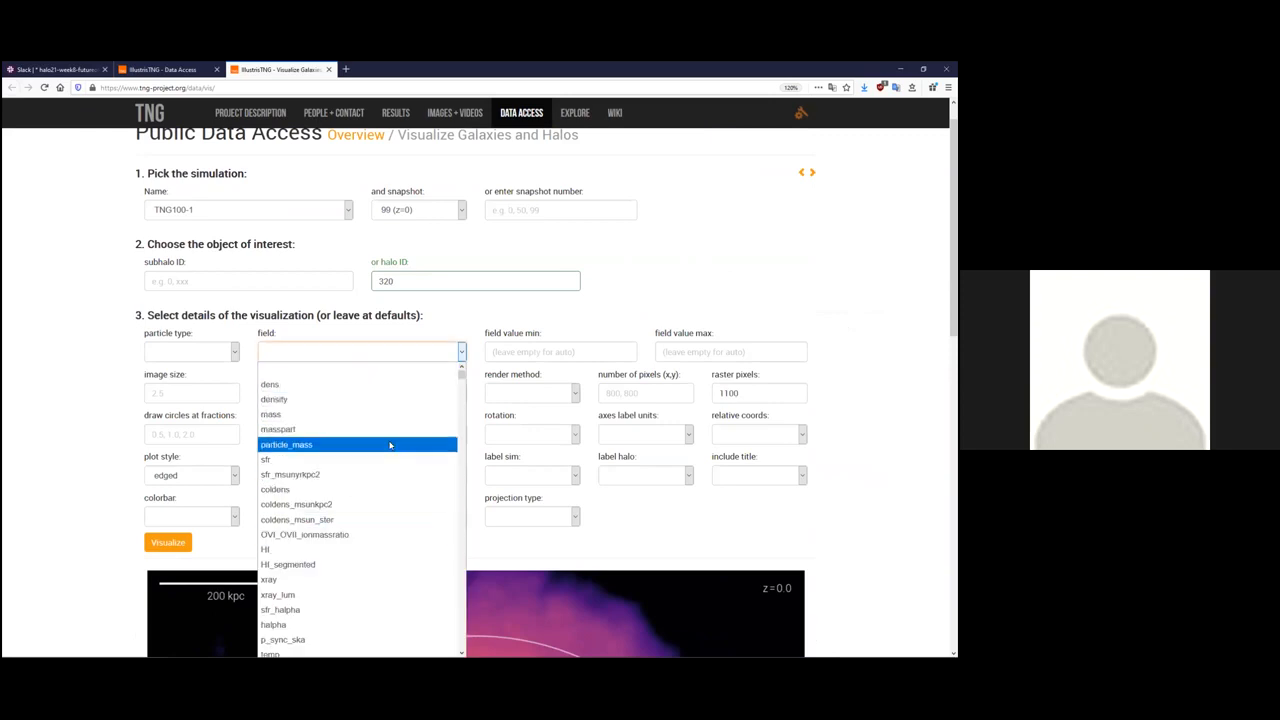
{"action": "mouse_move", "coordinate": [357, 399]}
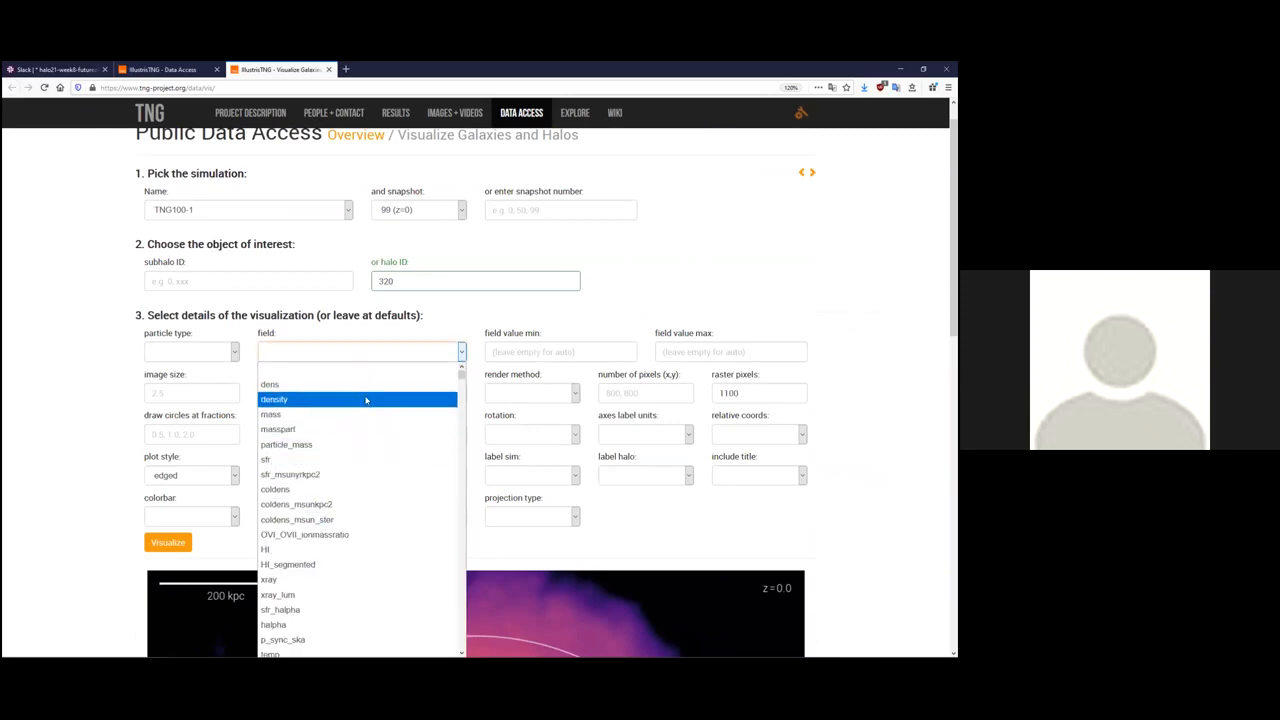
{"action": "left_click", "coordinate": [191, 351]}
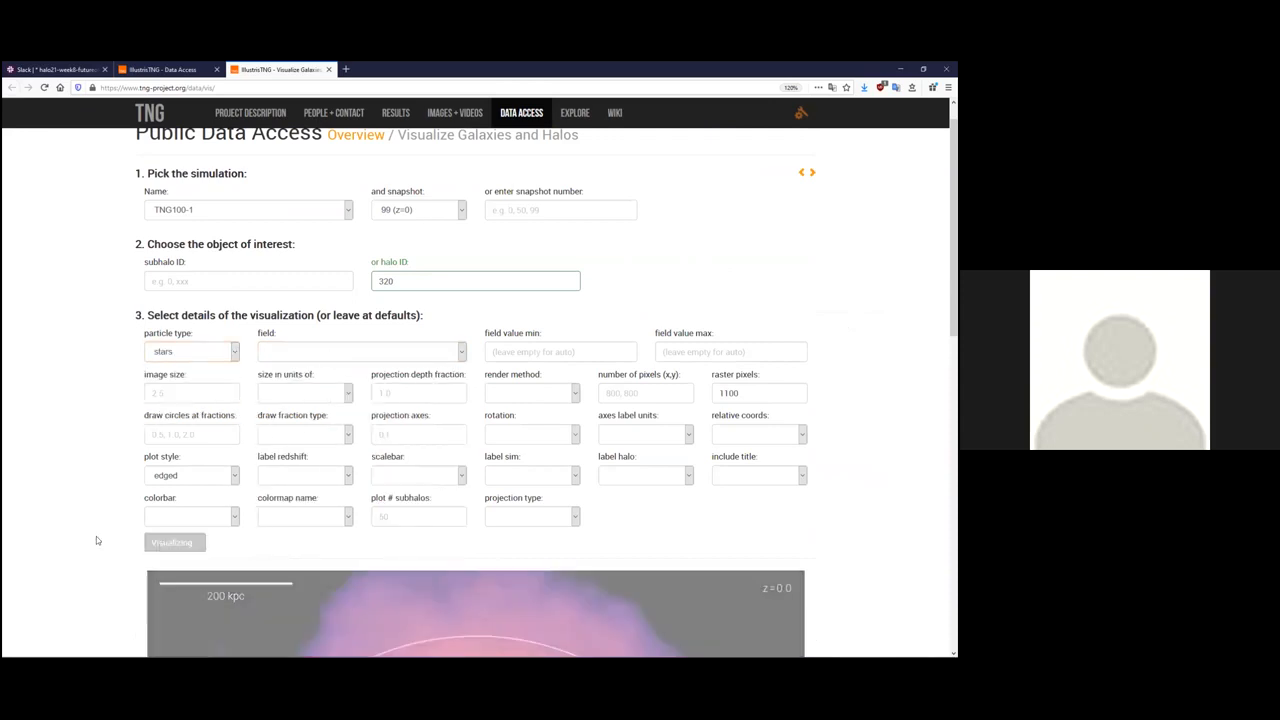
Reopen the field list and browse the available fields.
{"action": "scroll", "scroll_direction": "down", "scroll_amount": 3}
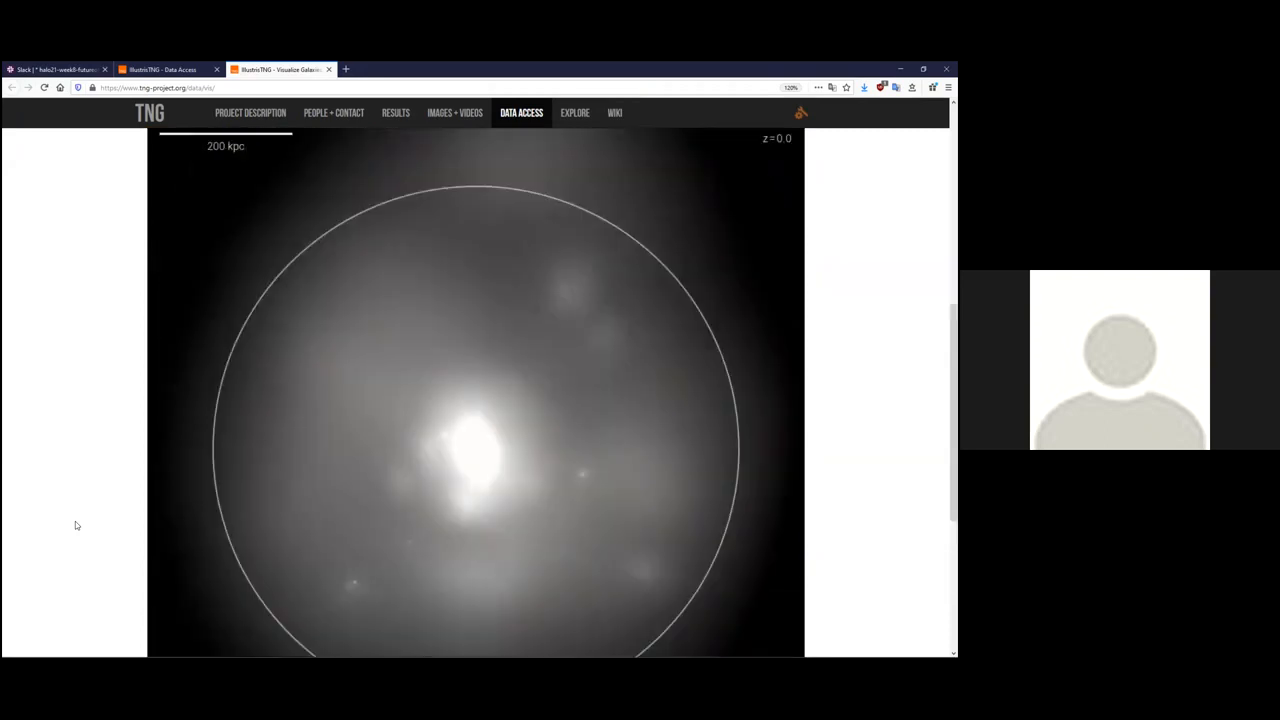
{"action": "left_click", "coordinate": [360, 247]}
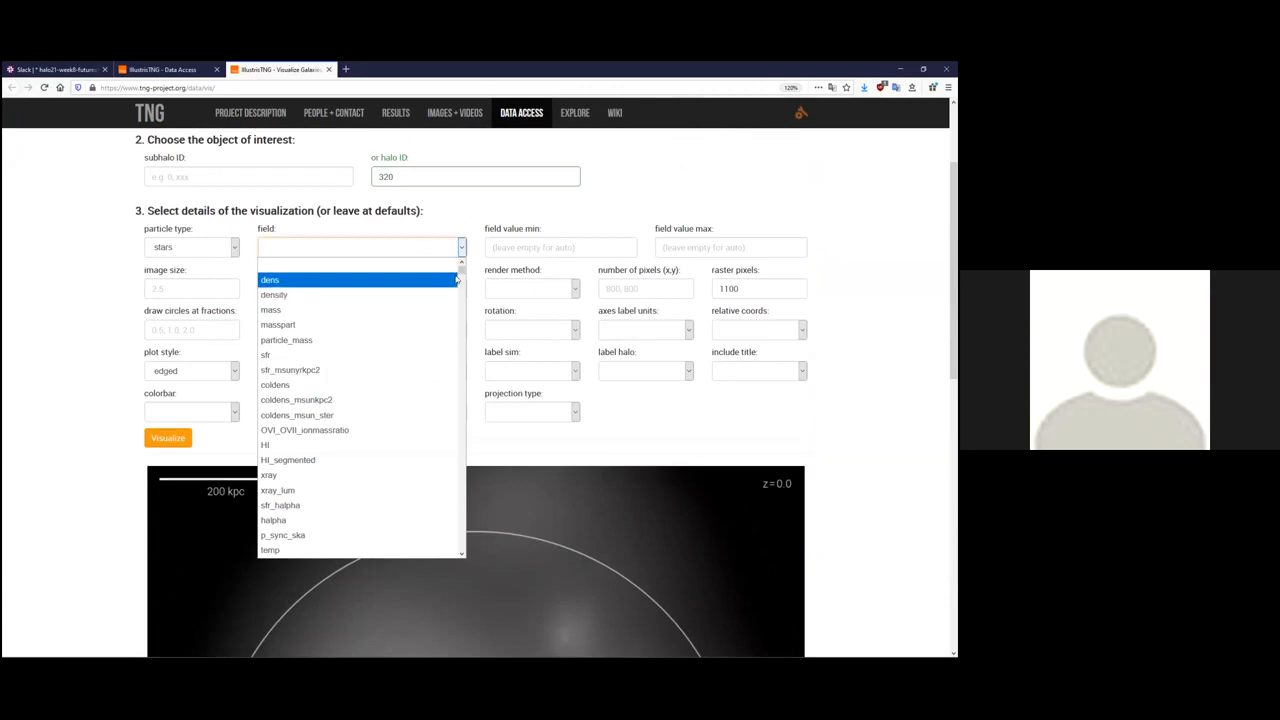
{"action": "scroll", "scroll_direction": "down", "scroll_amount": 3}
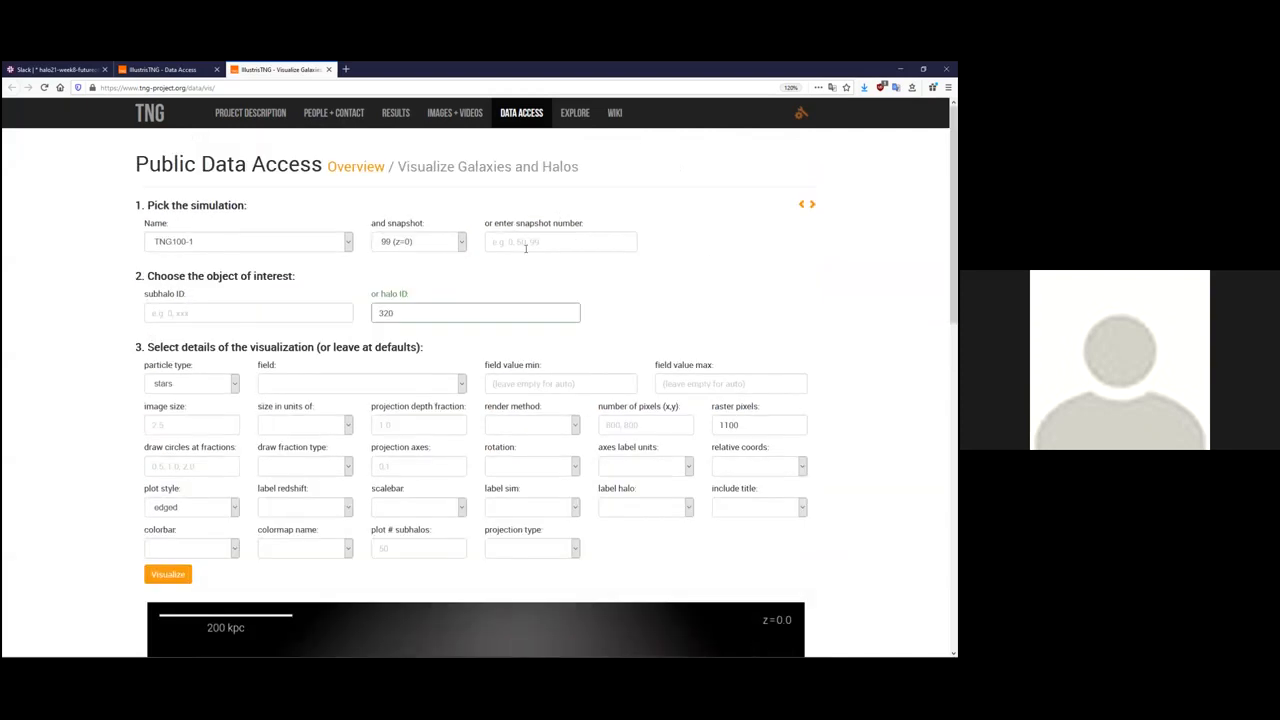
{"action": "left_click", "coordinate": [475, 313]}
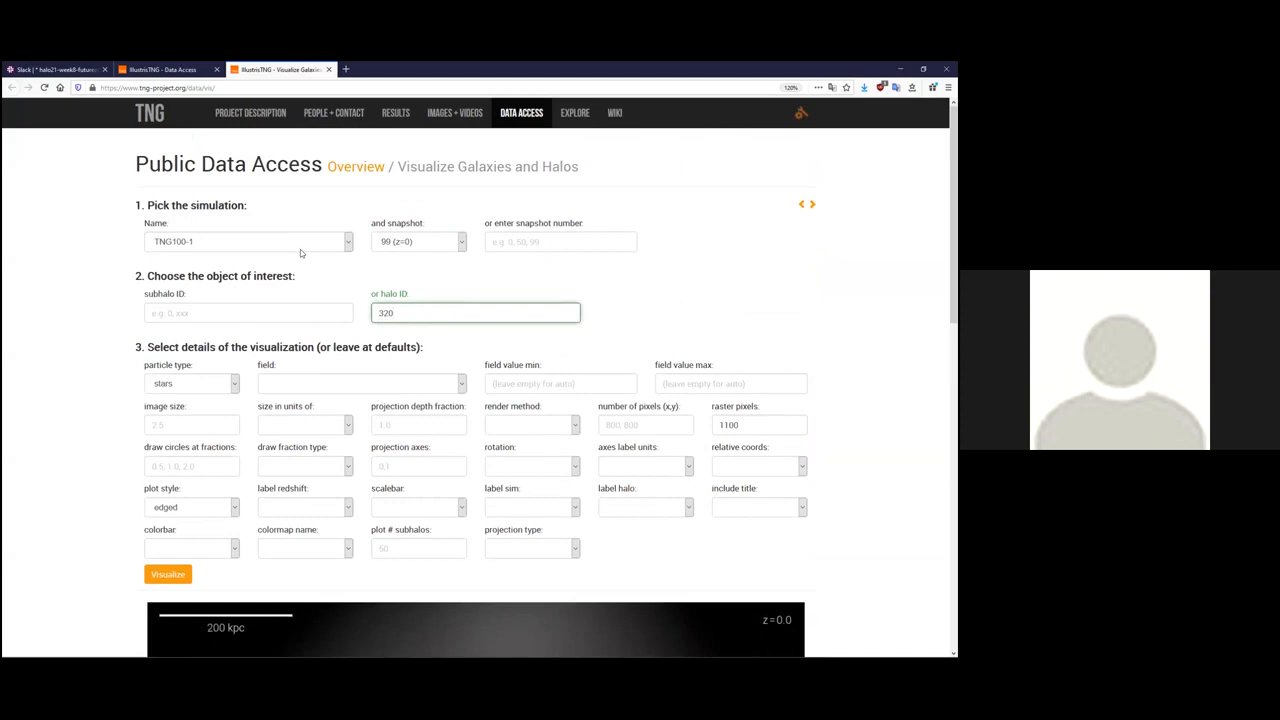
{"action": "mouse_move", "coordinate": [449, 285]}
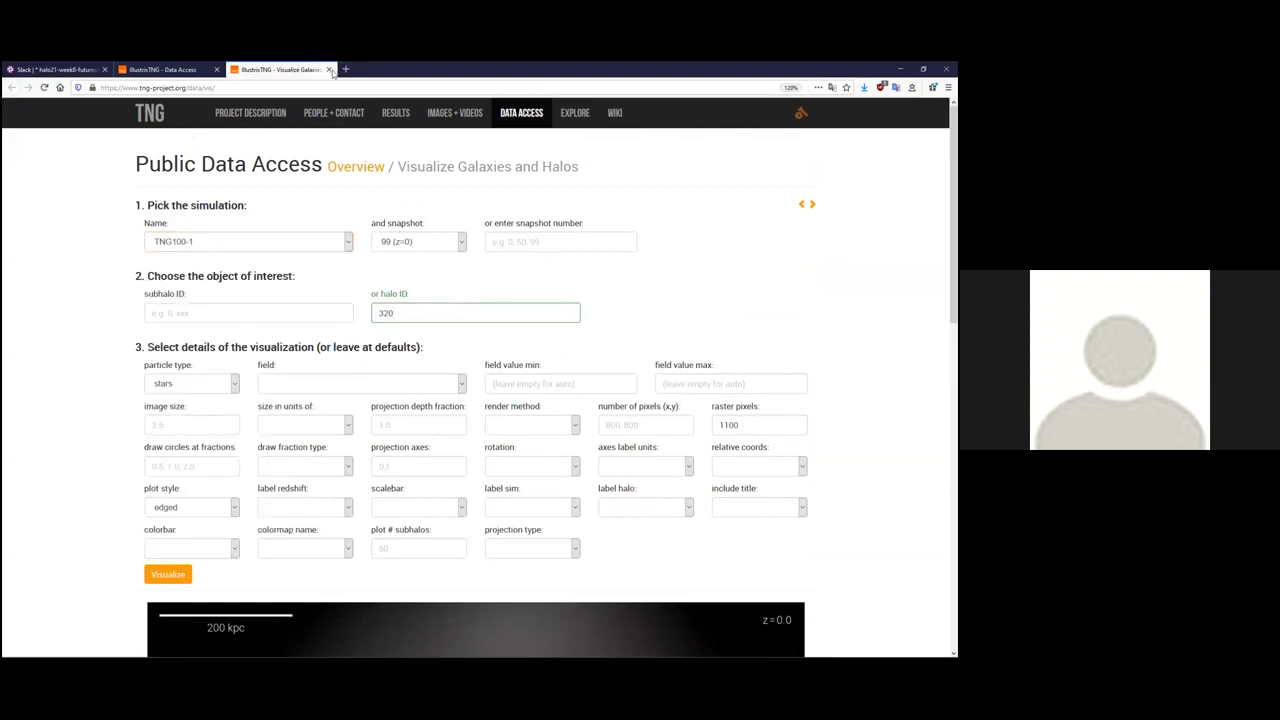
{"action": "mouse_move", "coordinate": [330, 70]}
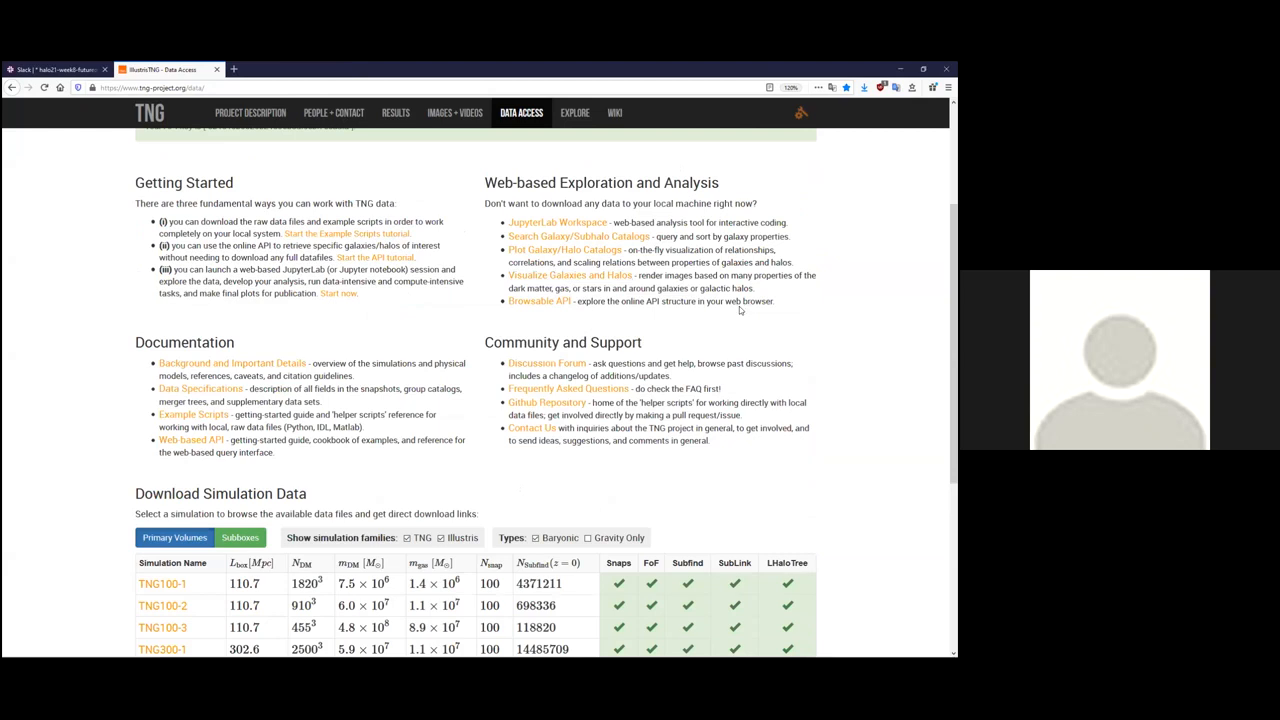
{"action": "mouse_move", "coordinate": [571, 228]}
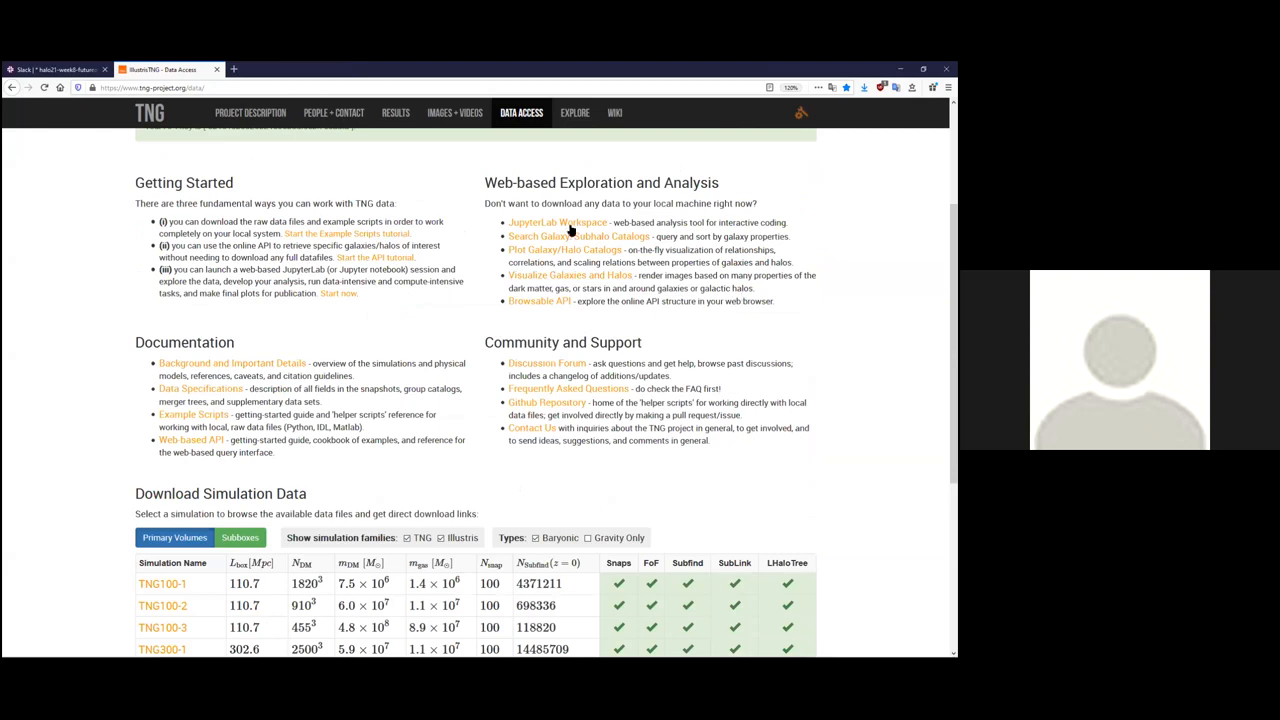
{"action": "mouse_move", "coordinate": [557, 222]}
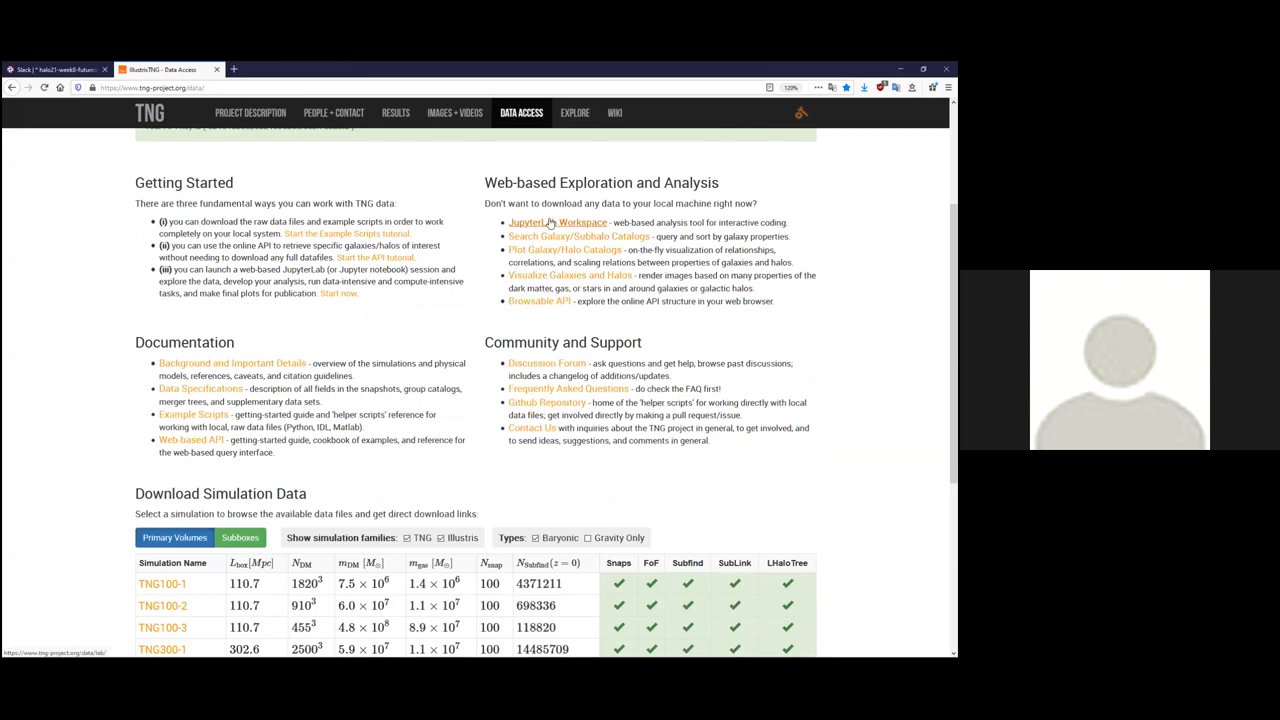
Open the JupyterLab Workspace page and start a session with Launch Now.
{"action": "left_click", "coordinate": [551, 222]}
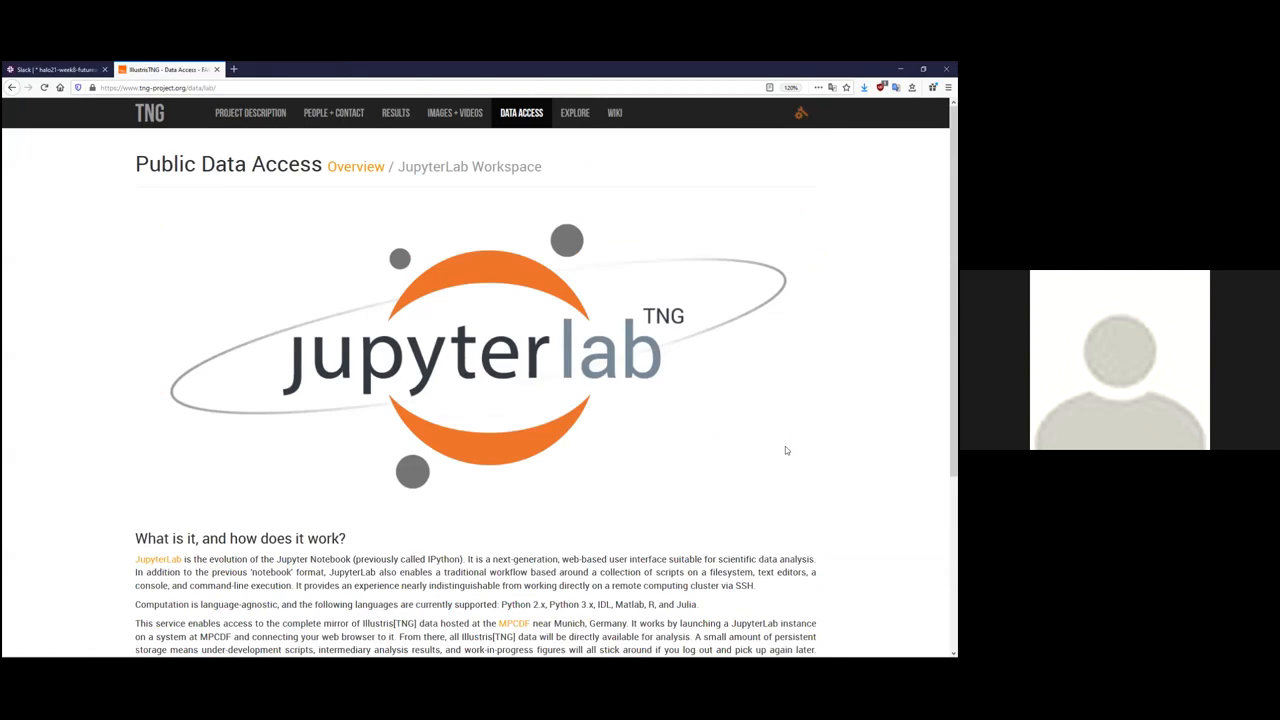
{"action": "mouse_move", "coordinate": [213, 524]}
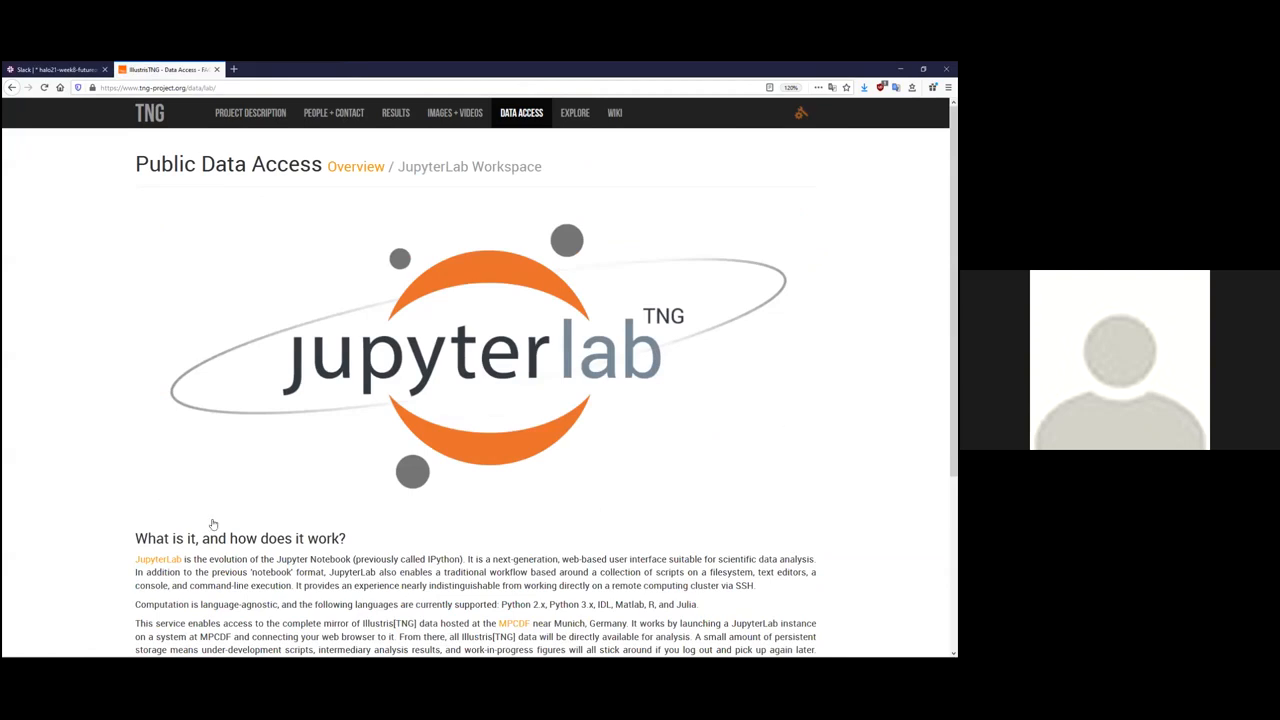
{"action": "scroll", "scroll_direction": "down", "scroll_amount": 3}
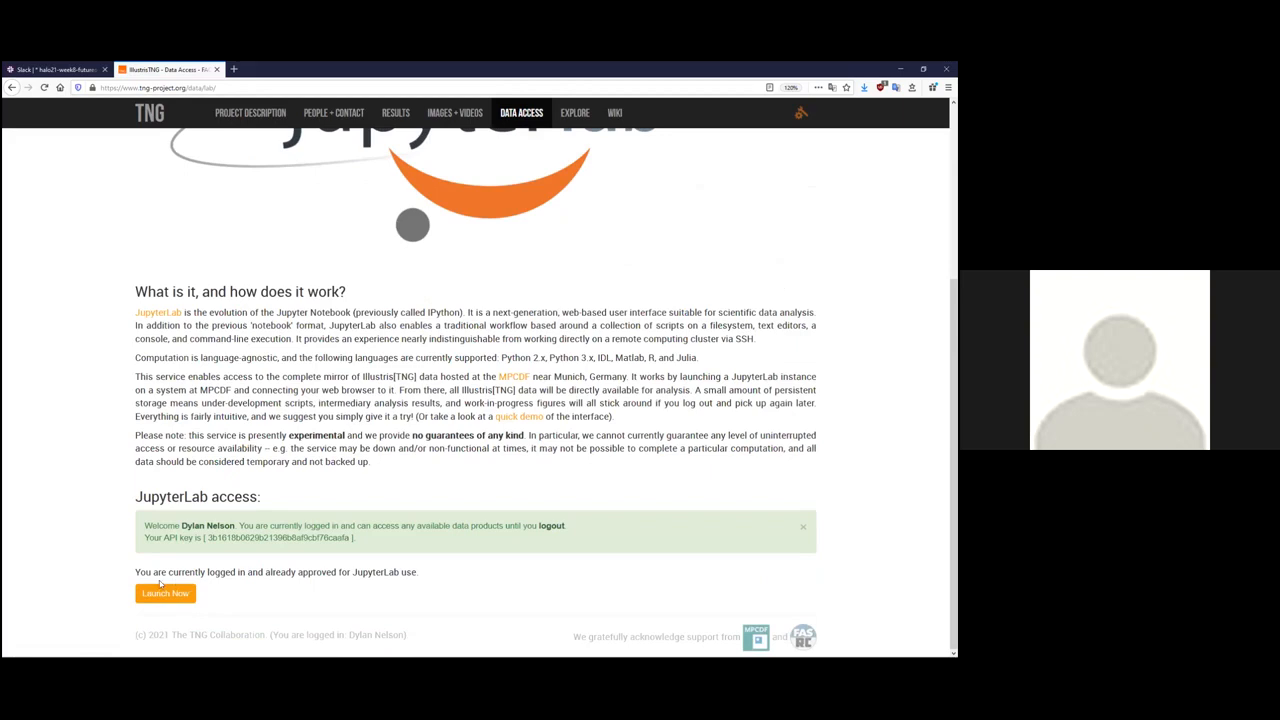
{"action": "mouse_move", "coordinate": [184, 571]}
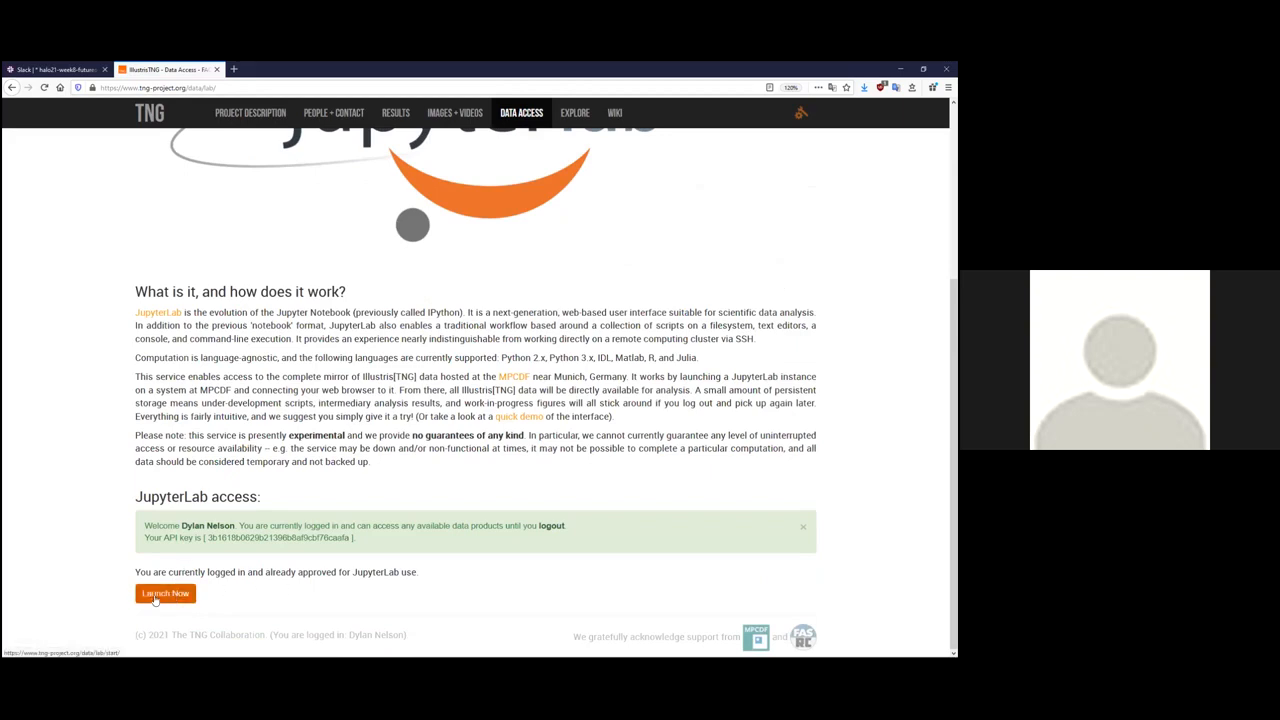
{"action": "left_click", "coordinate": [165, 593]}
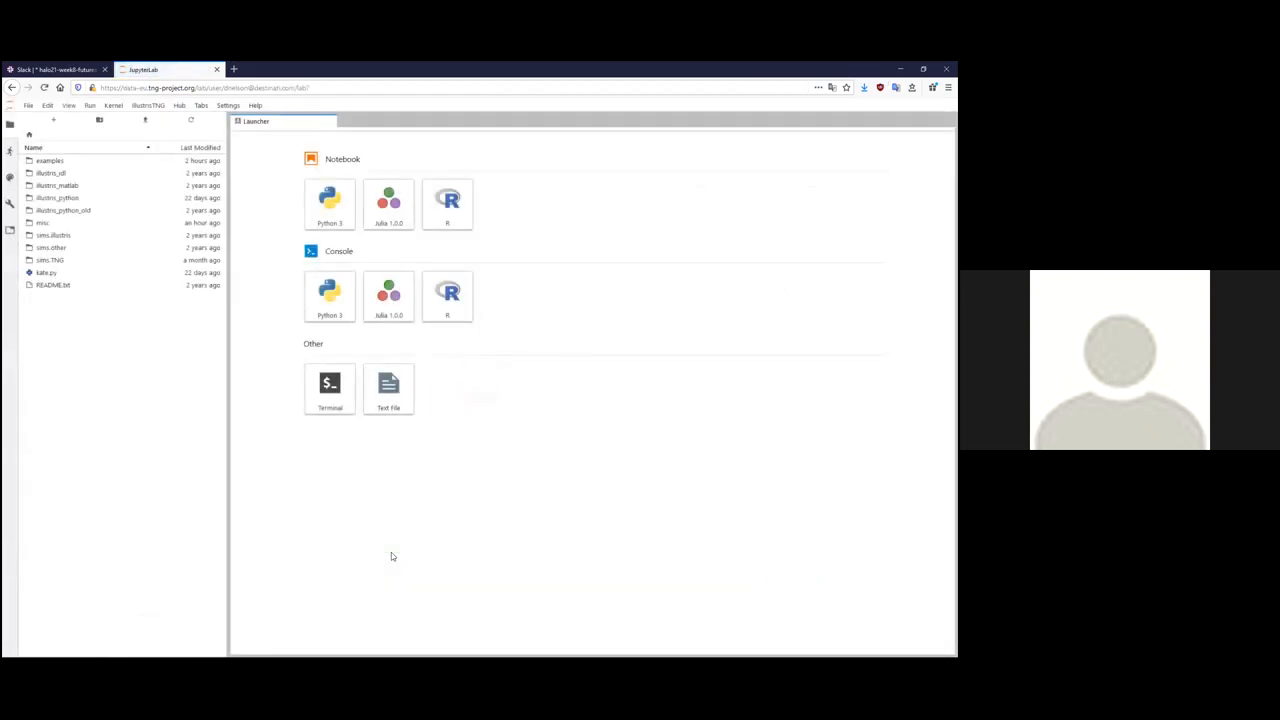
{"action": "mouse_move", "coordinate": [374, 498]}
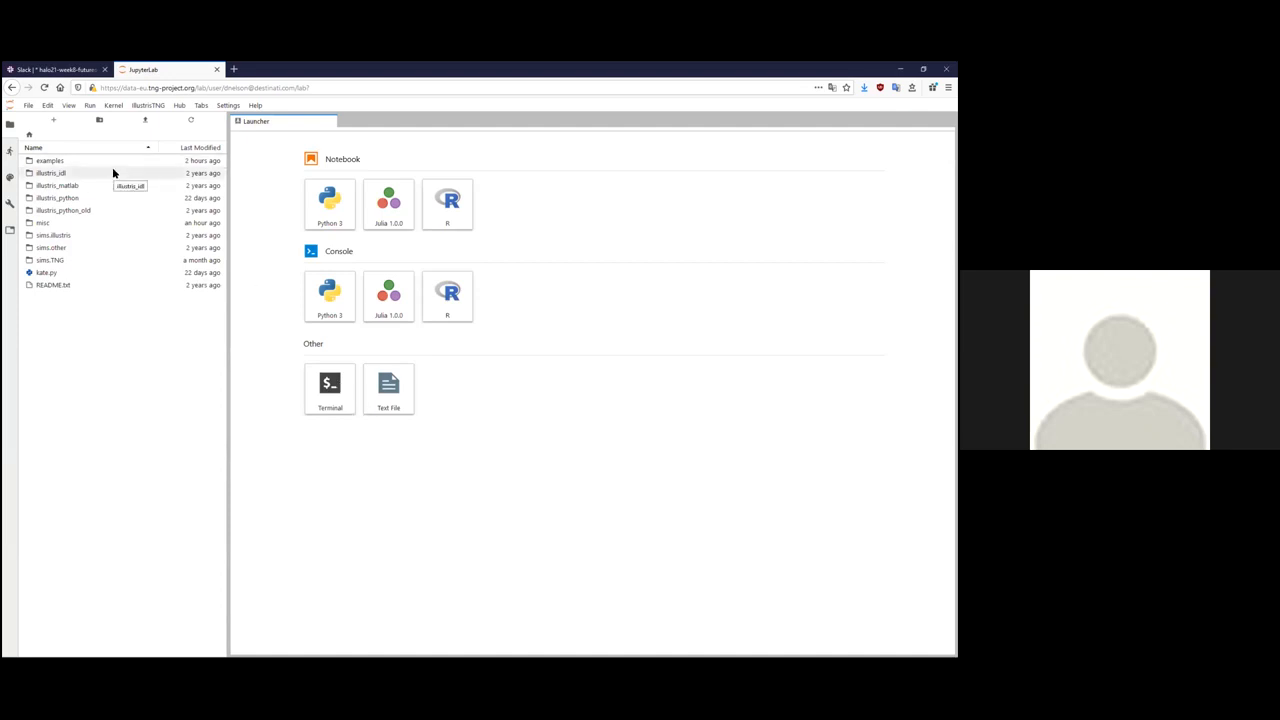
{"action": "mouse_move", "coordinate": [641, 345]}
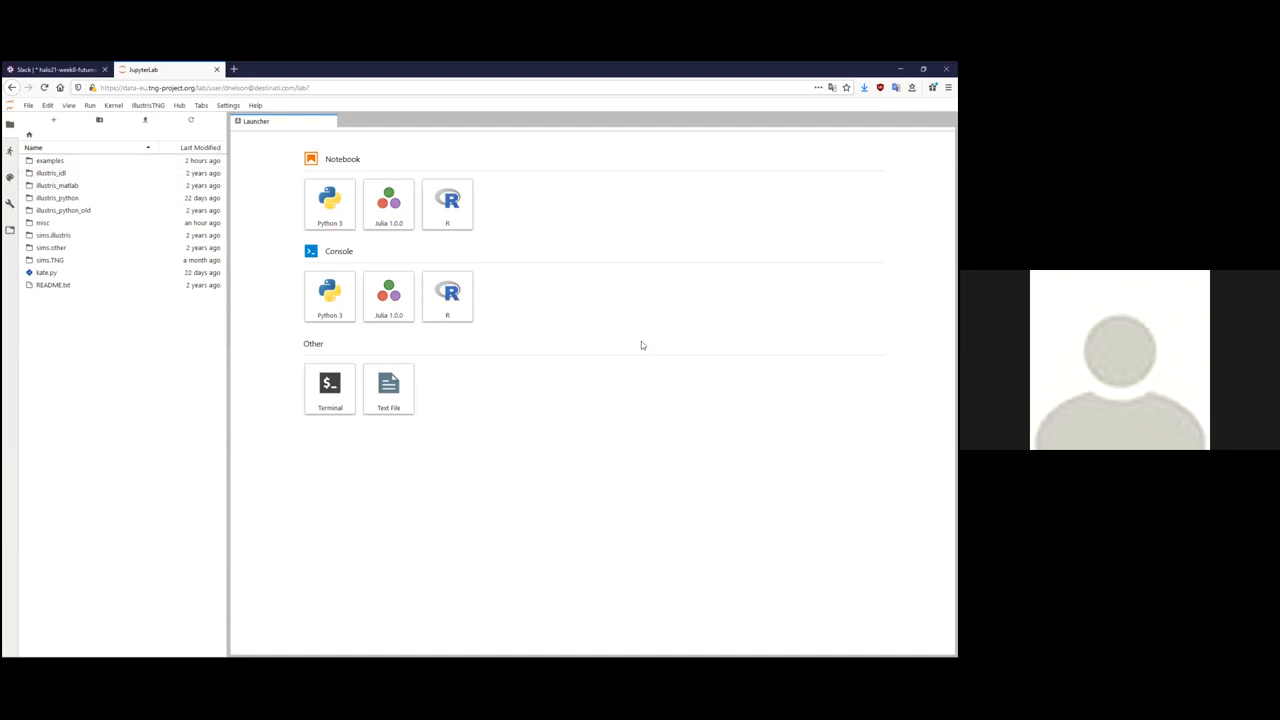
{"action": "mouse_move", "coordinate": [619, 340]}
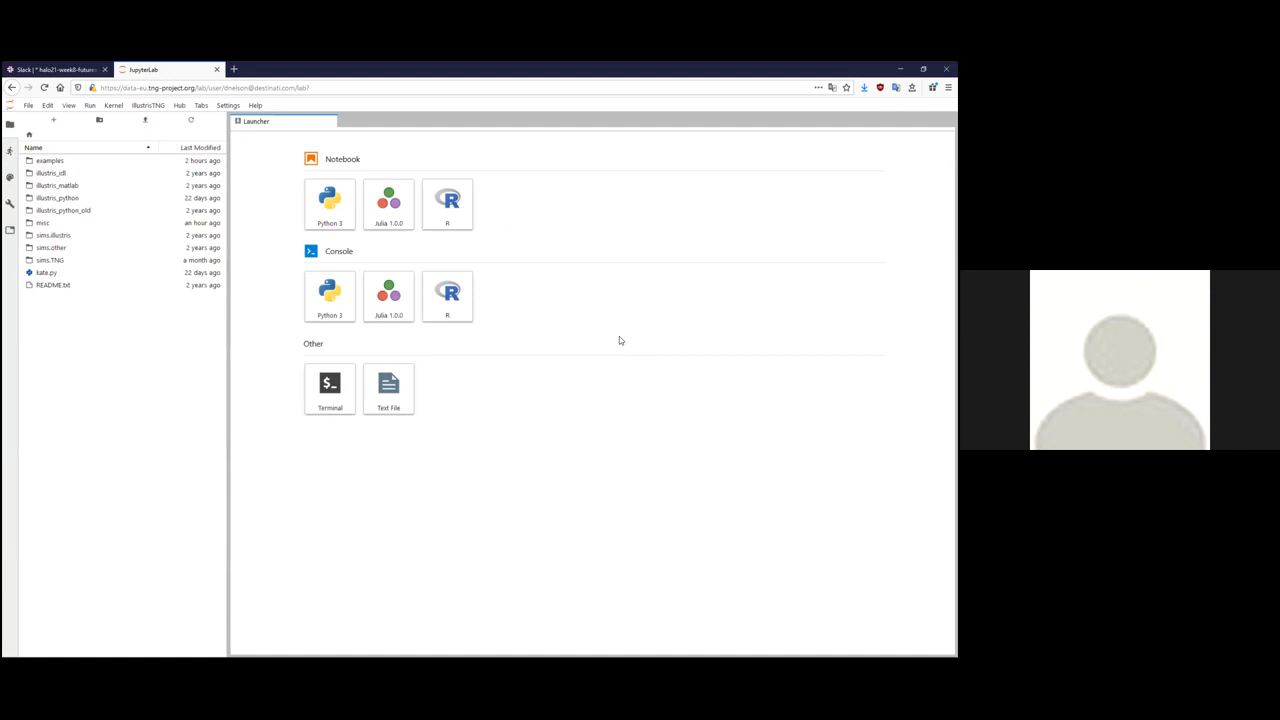
{"action": "mouse_move", "coordinate": [597, 339]}
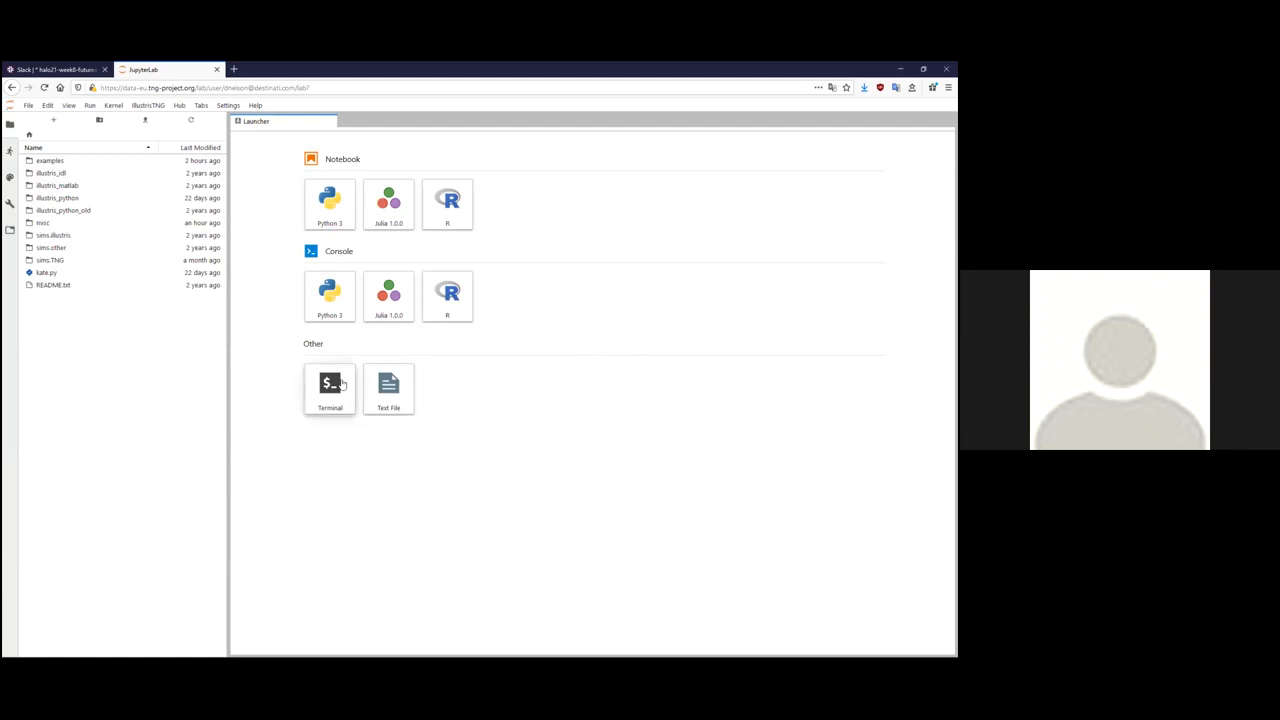
Start a new Terminal from the JupyterLab Launcher.
{"action": "left_click", "coordinate": [329, 389]}
{"action": "type", "text": "ll"}
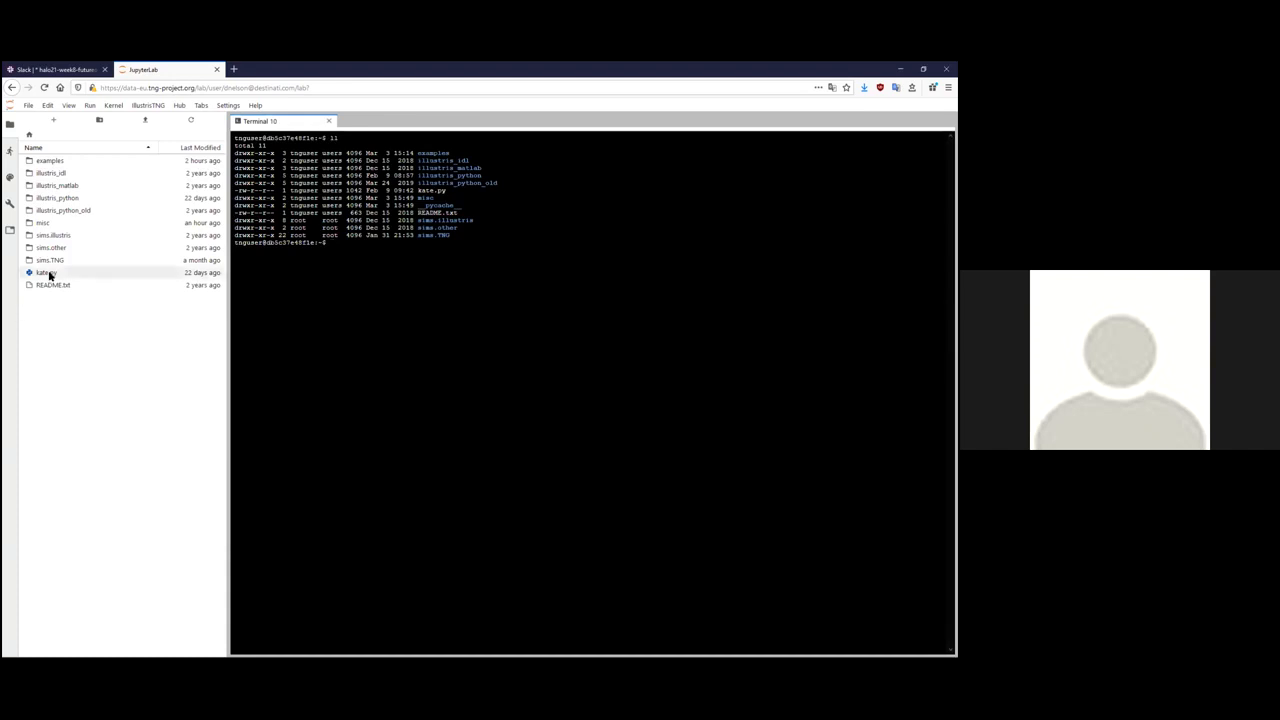
Run ipython, import kate, exit IPython with 'y', and close the kate.py editor.
{"action": "double_click", "coordinate": [45, 272]}
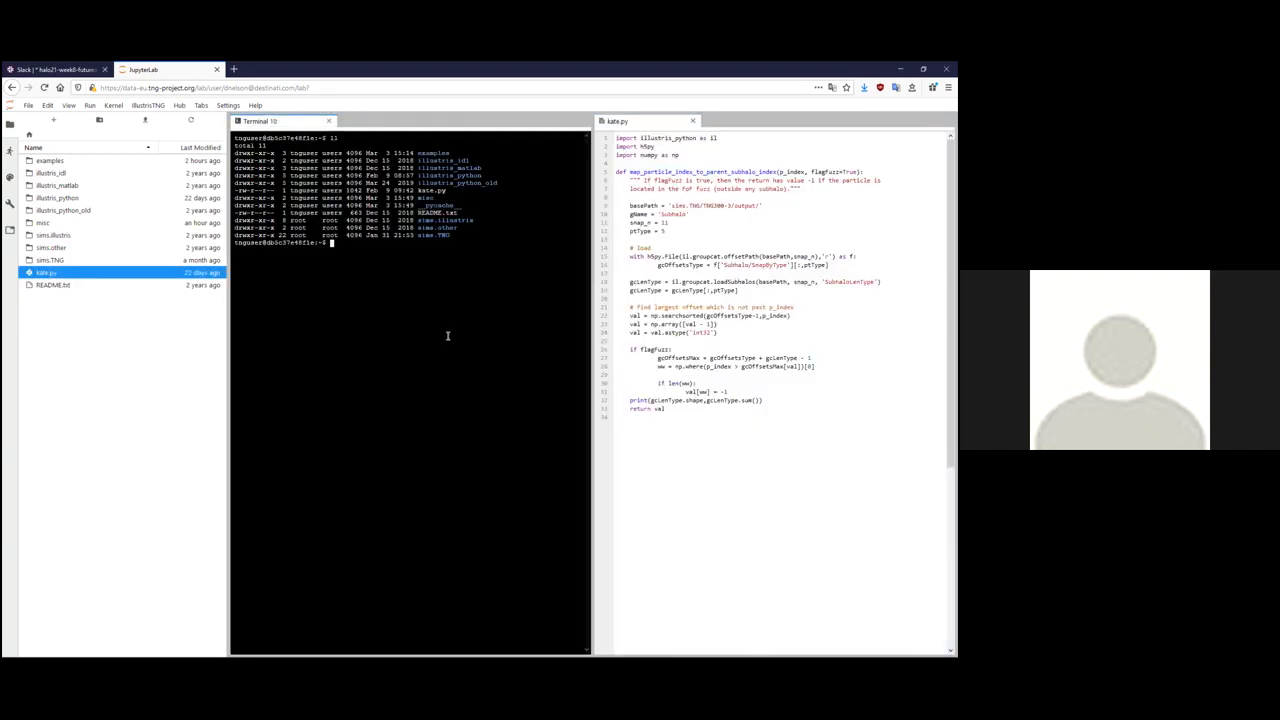
{"action": "type", "text": "ipython"}
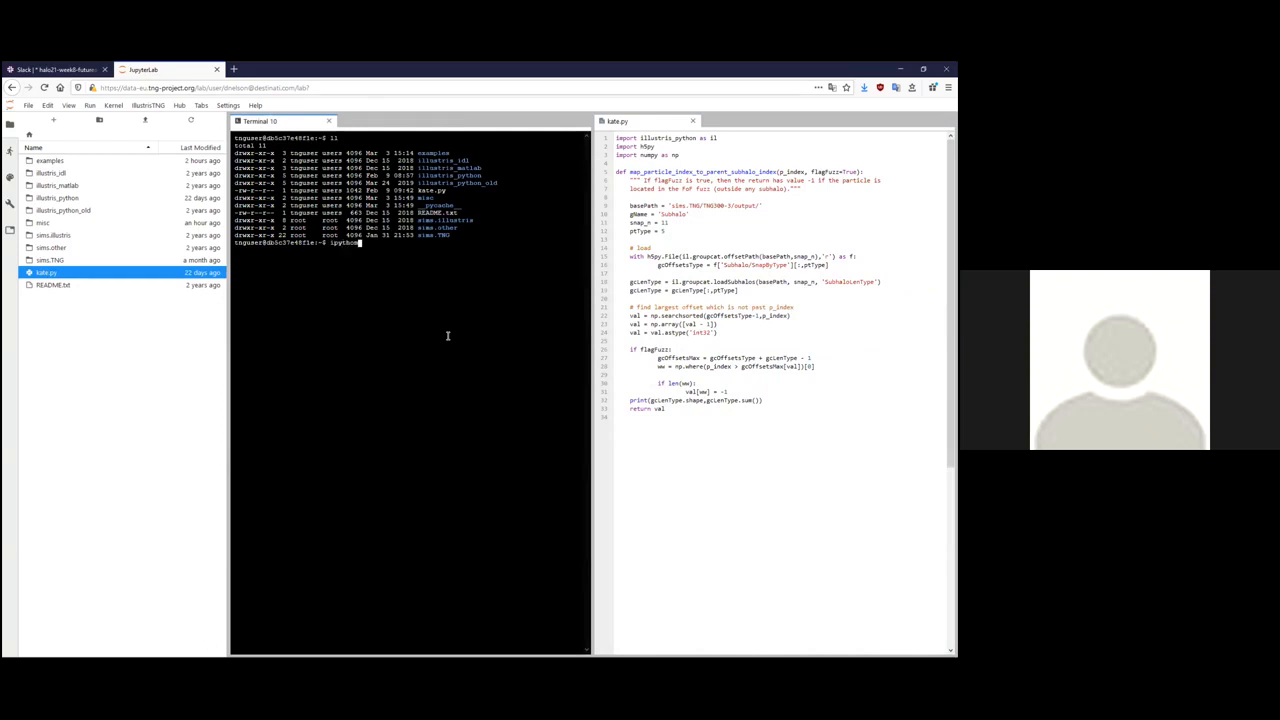
{"action": "key", "text": "Return"}
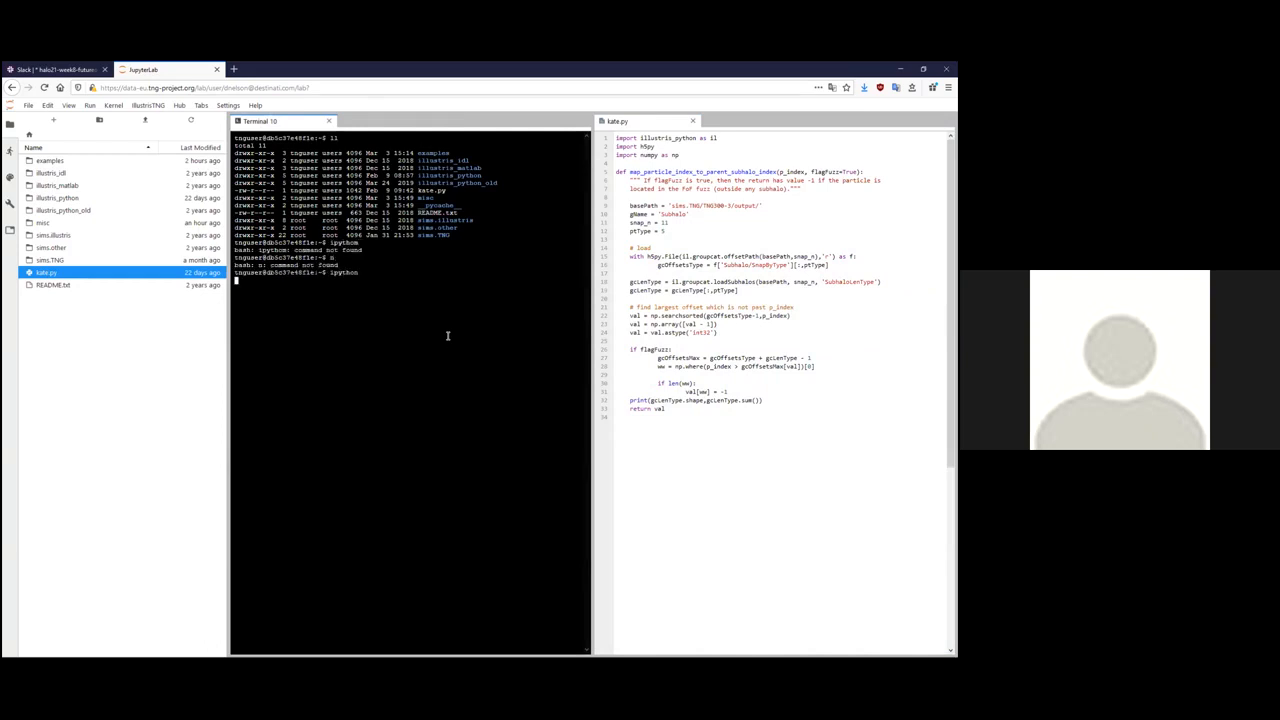
{"action": "key", "text": "Return"}
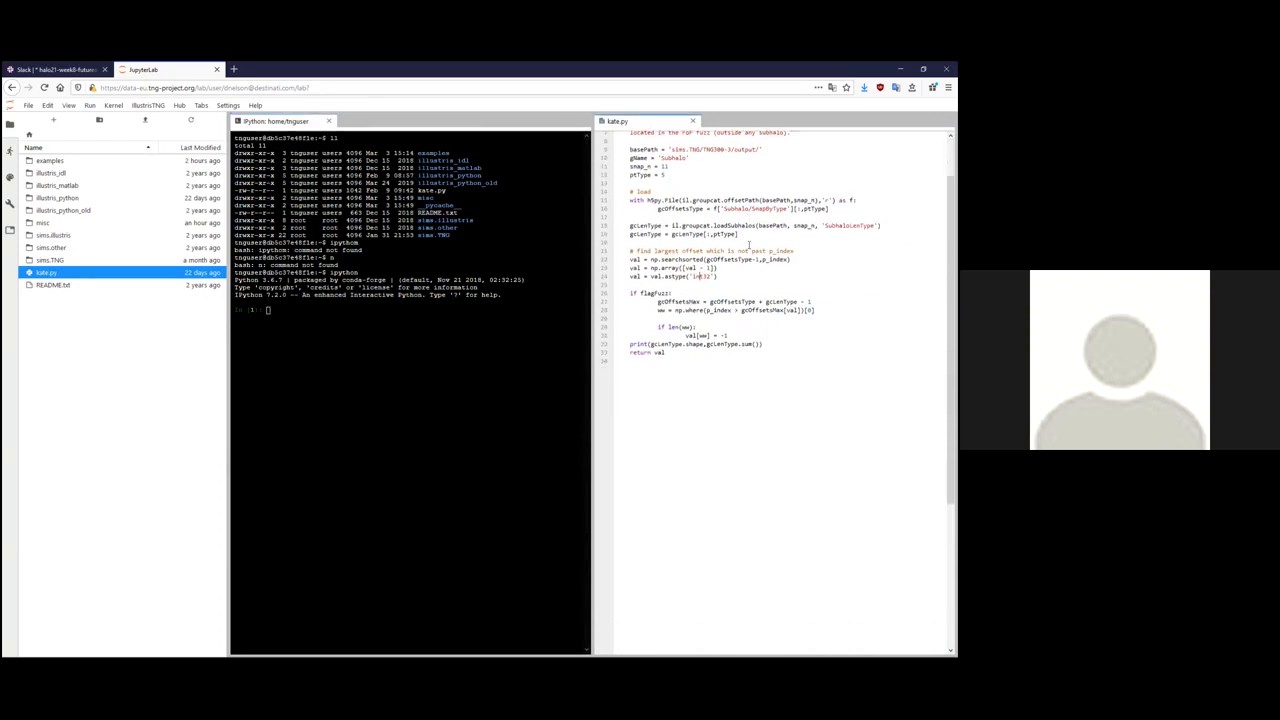
{"action": "scroll", "scroll_direction": "up", "scroll_amount": 3}
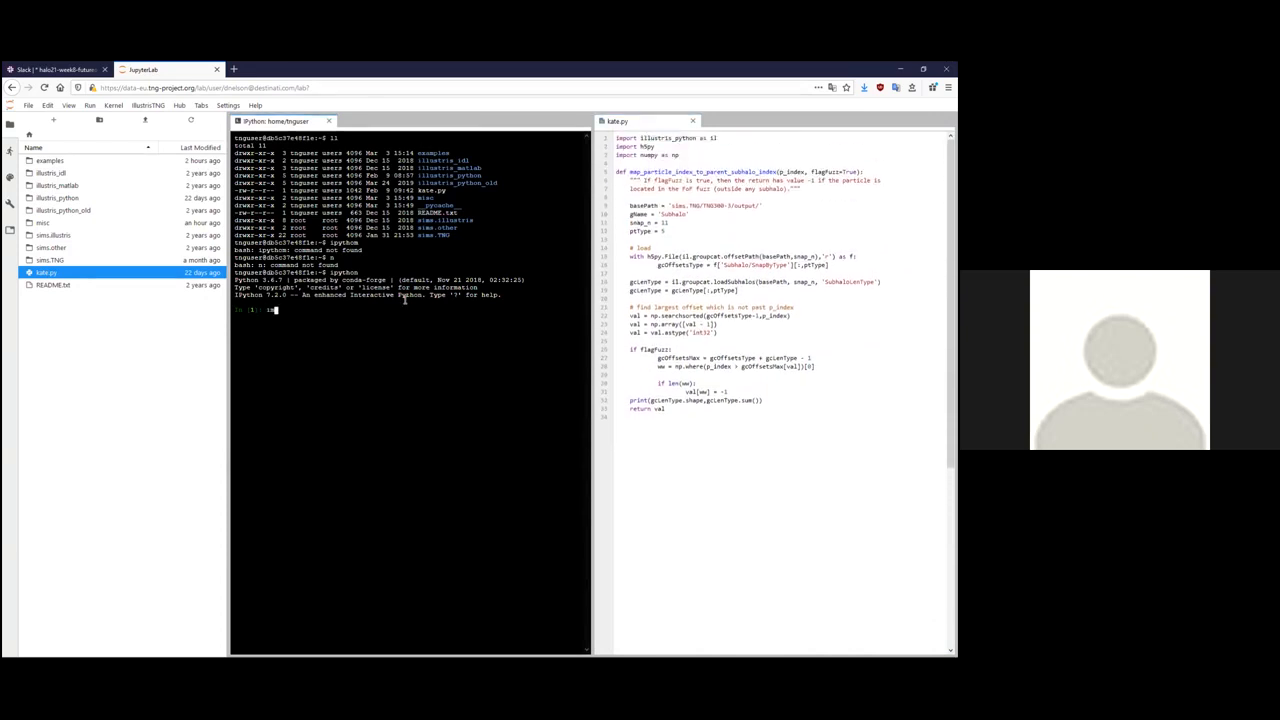
{"action": "type", "text": "port kate"}
{"action": "key", "text": "Return"}
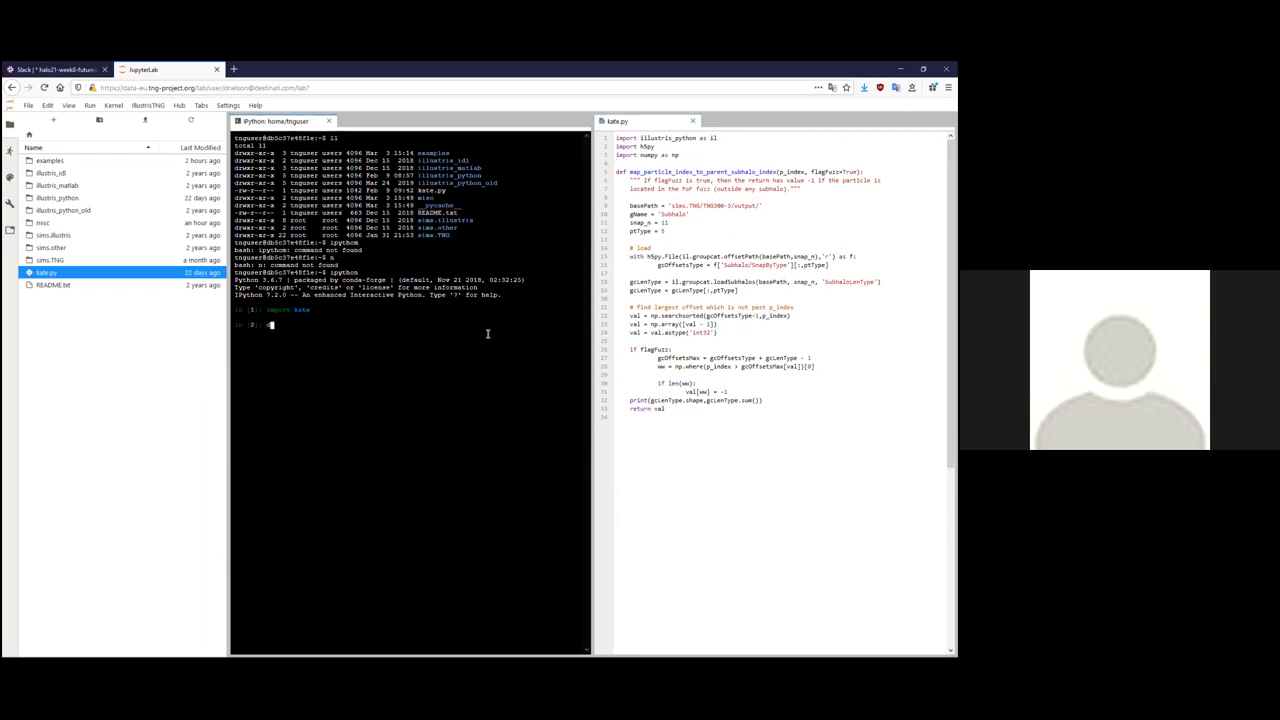
{"action": "type", "text": "y"}
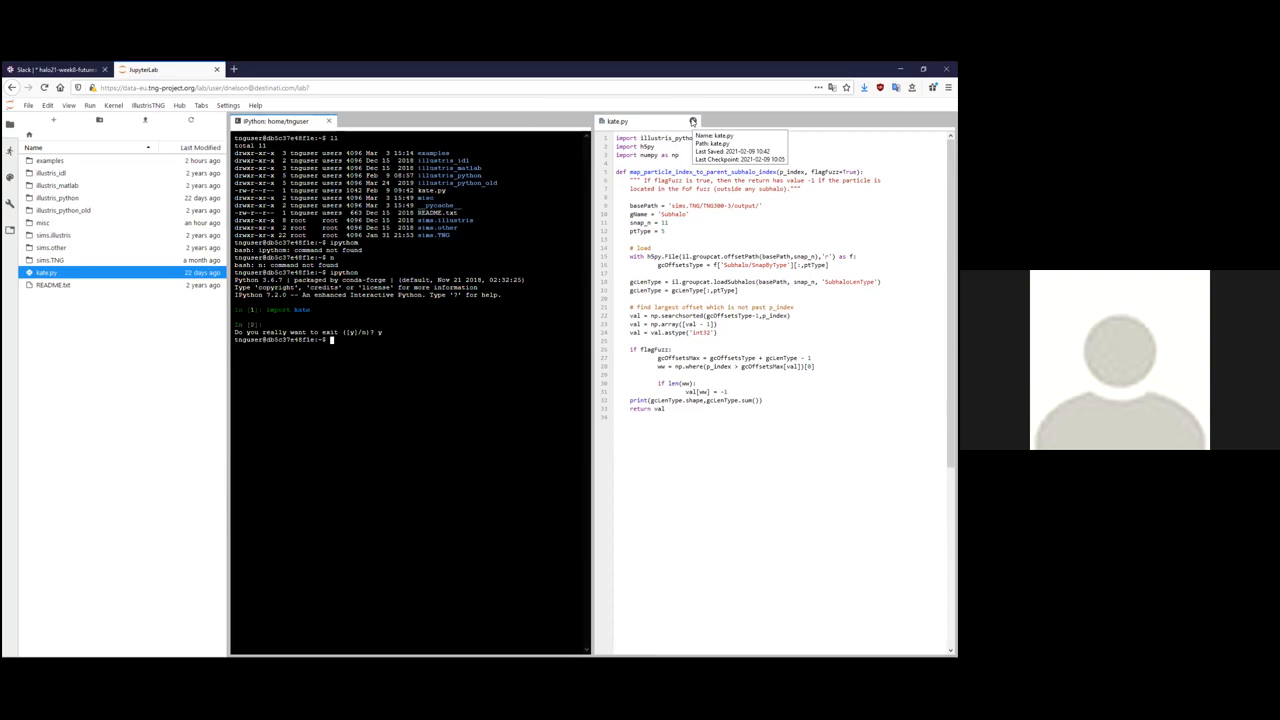
{"action": "left_click", "coordinate": [691, 121]}
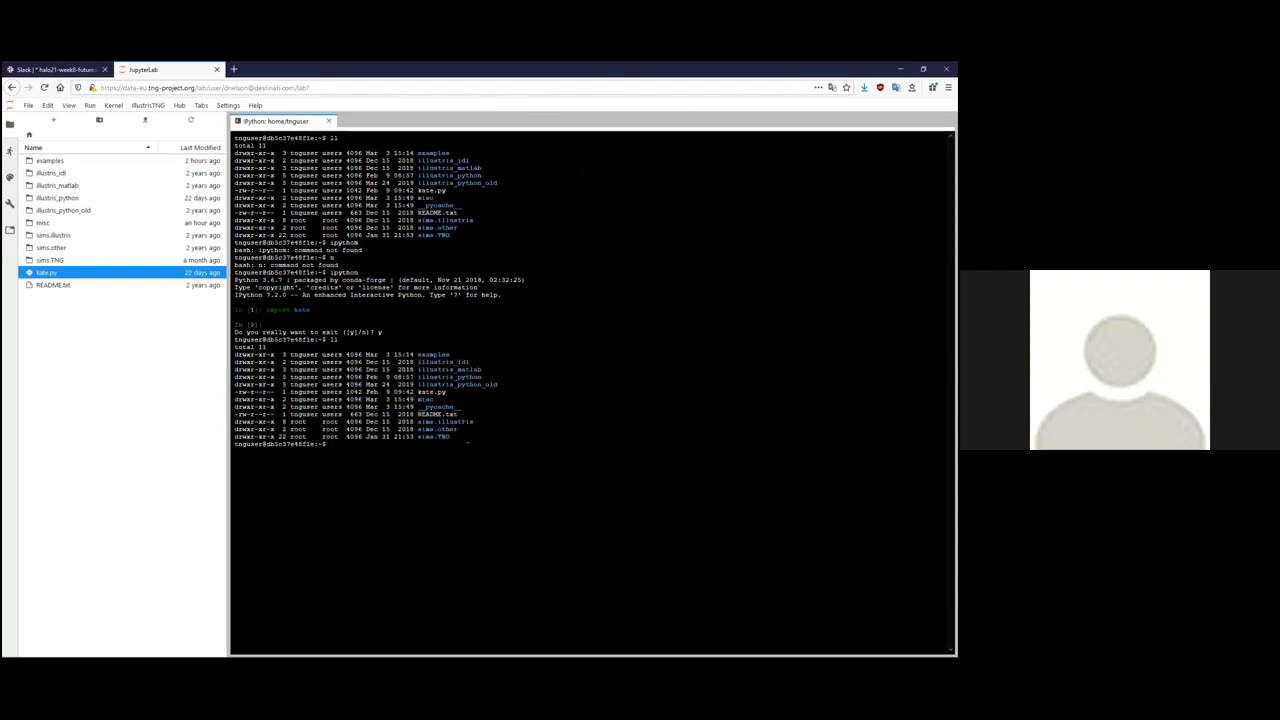
List the simulation directories and list groups_0 inside the TNG100-1 output folder.
{"action": "type", "text": "ll"}
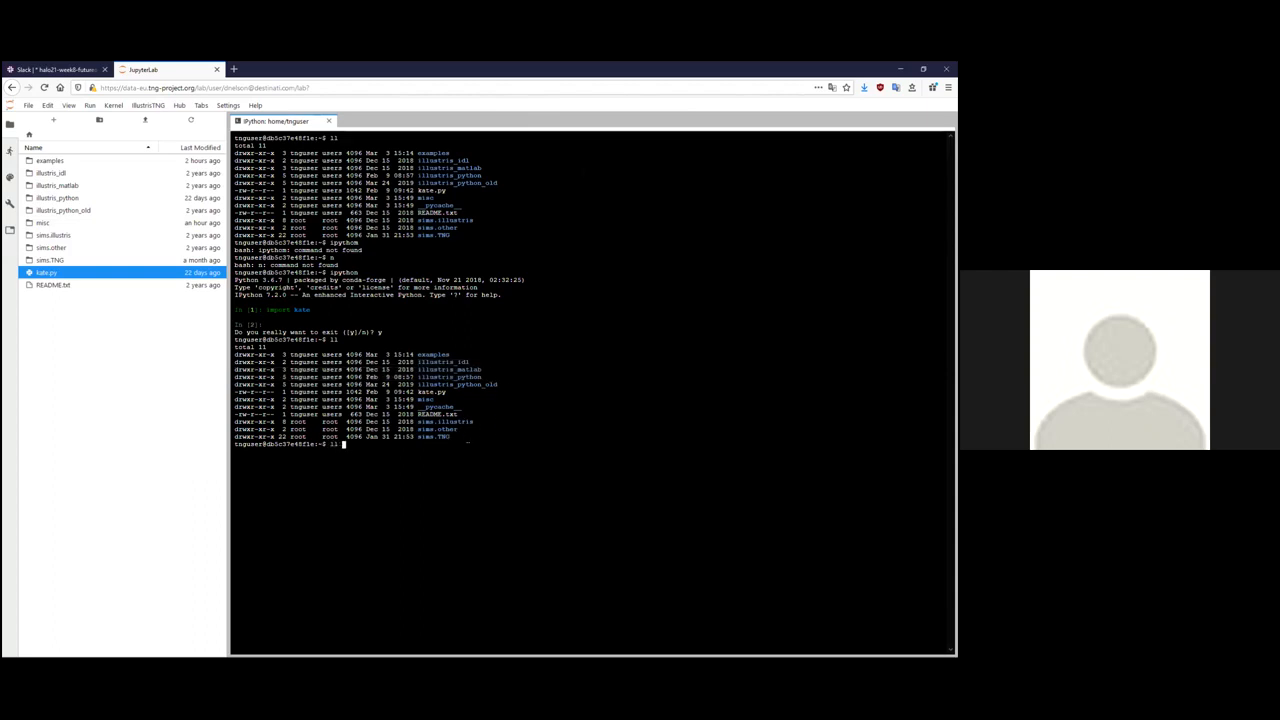
{"action": "key", "text": "Return"}
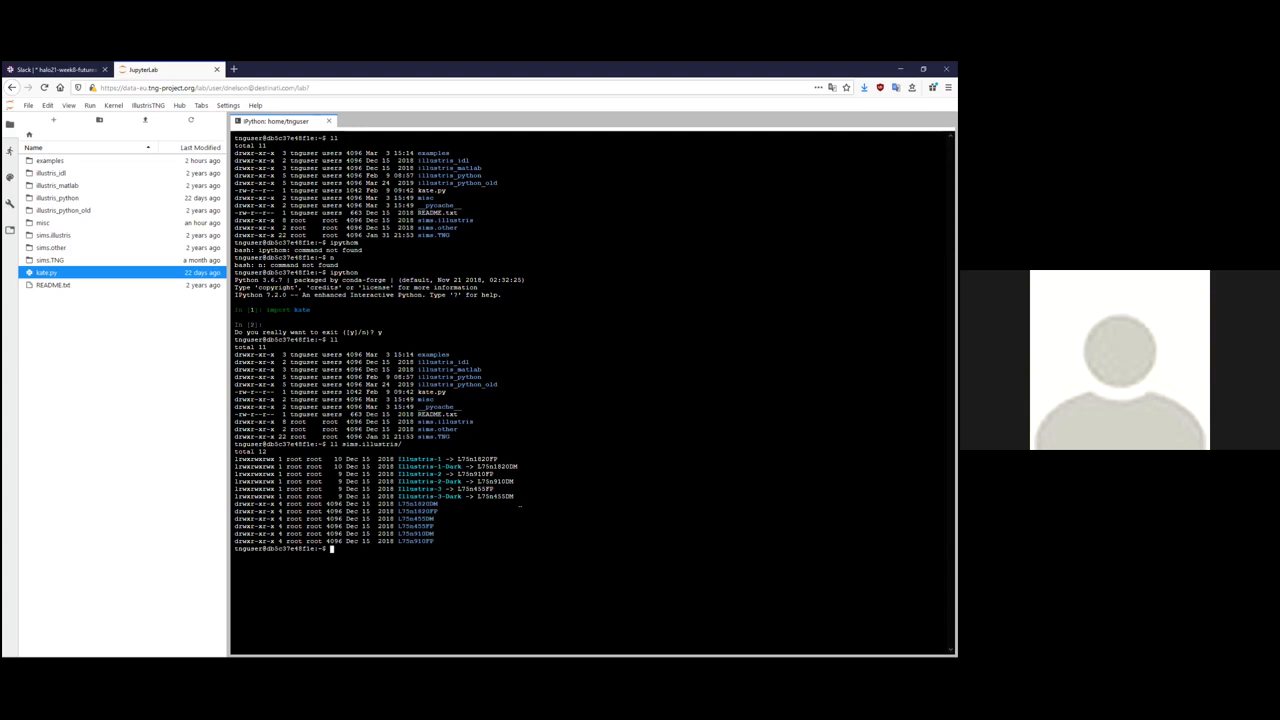
{"action": "scroll", "scroll_direction": "down", "scroll_amount": 3}
{"action": "type", "text": "ll sims.TNG/"}
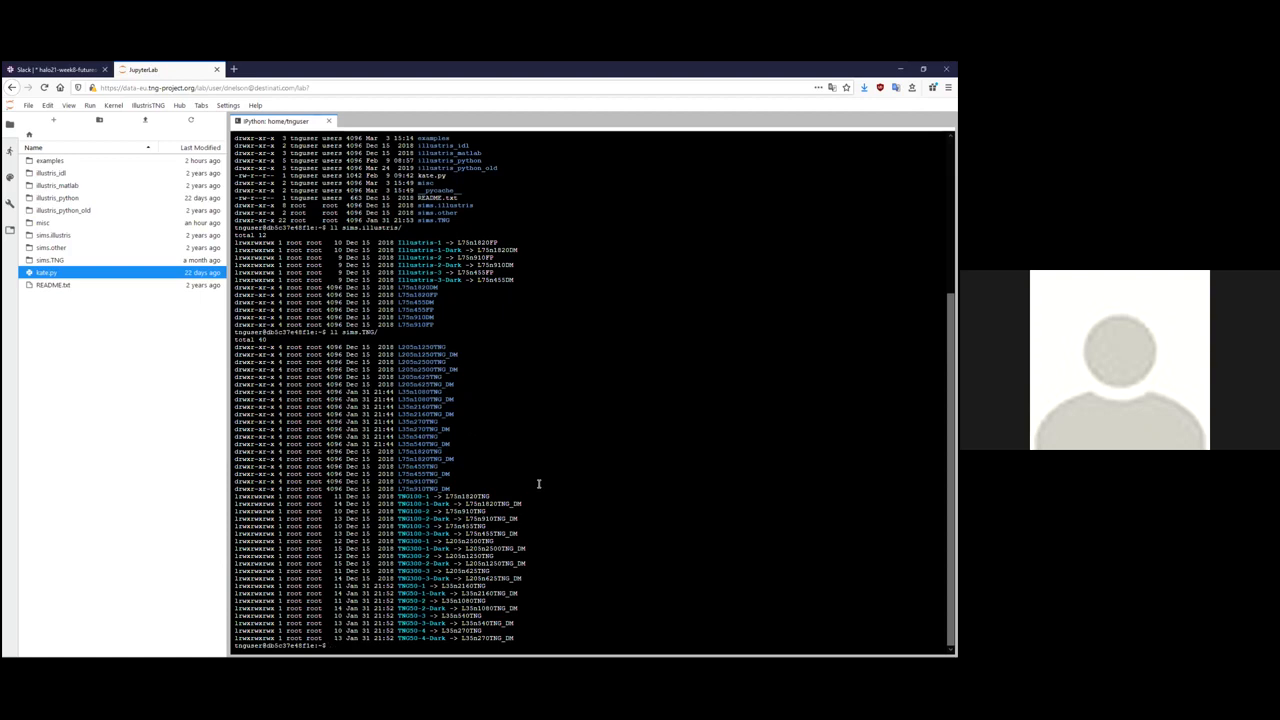
{"action": "key", "text": "Return"}
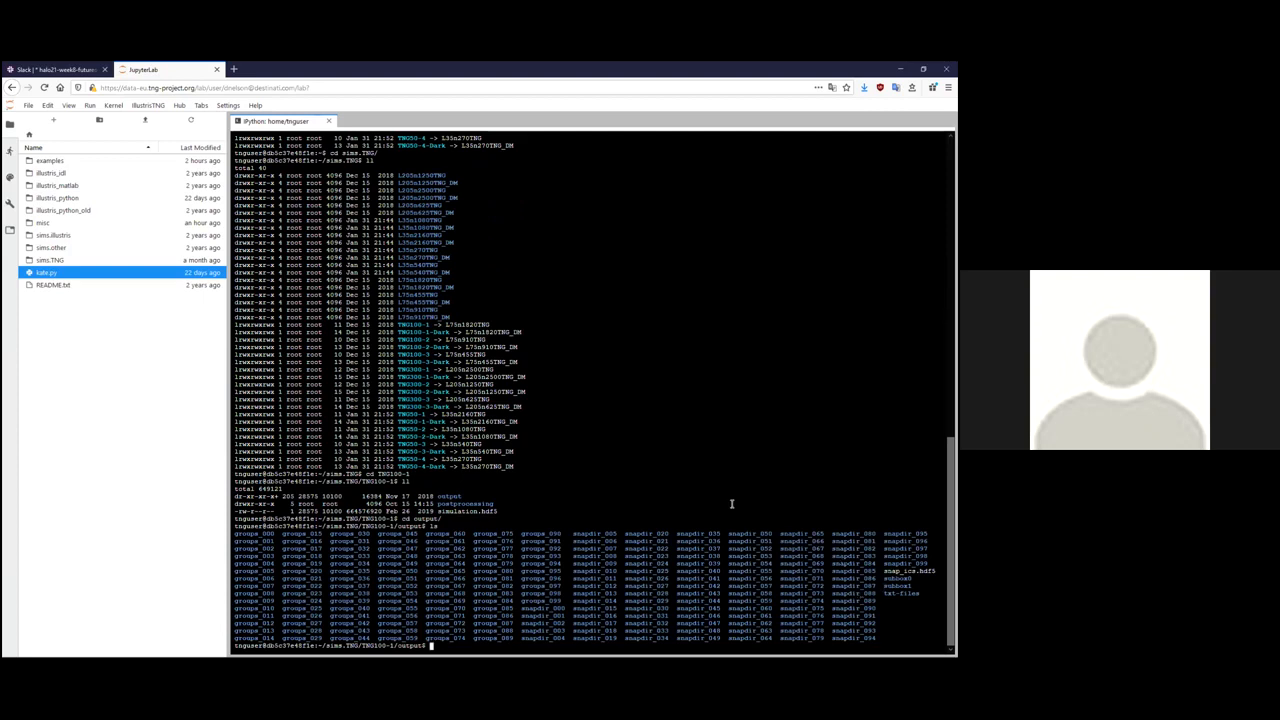
{"action": "type", "text": "ls groups_0"}
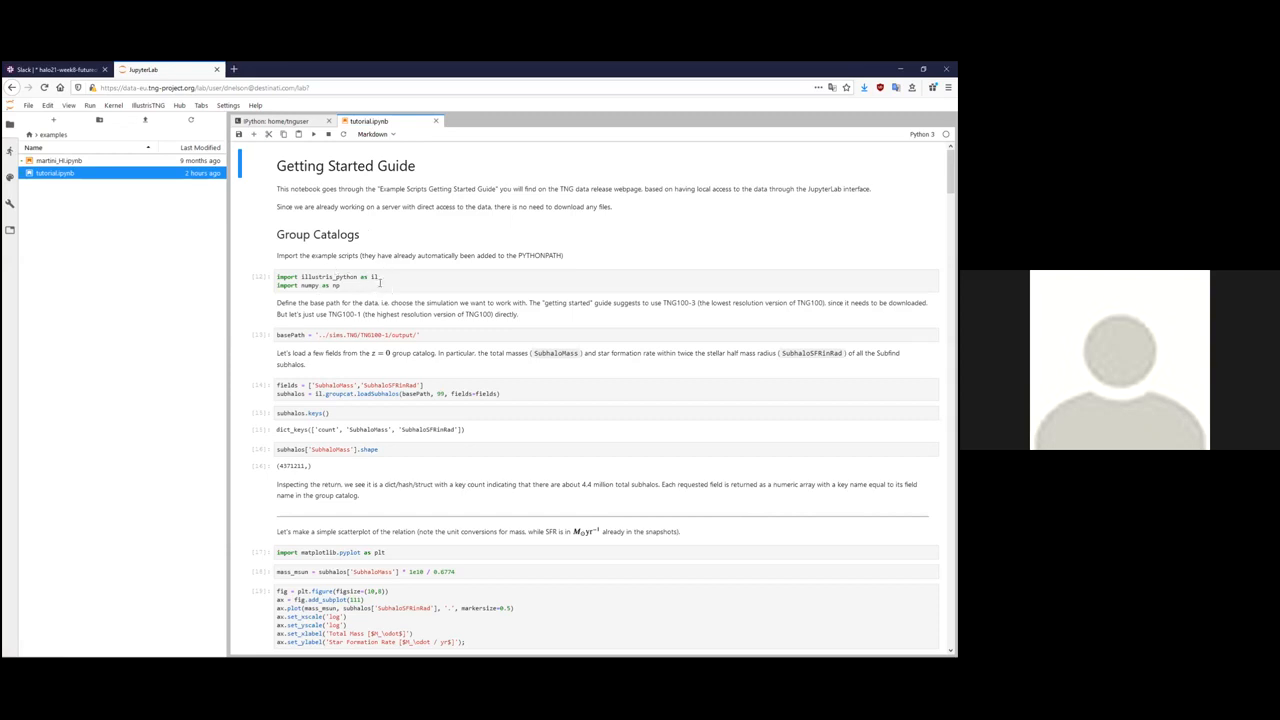
Scroll past the SubhaloMass/SFR scatter plots to the Stellar Mass Function plot.
{"action": "scroll", "scroll_direction": "down", "scroll_amount": 3}
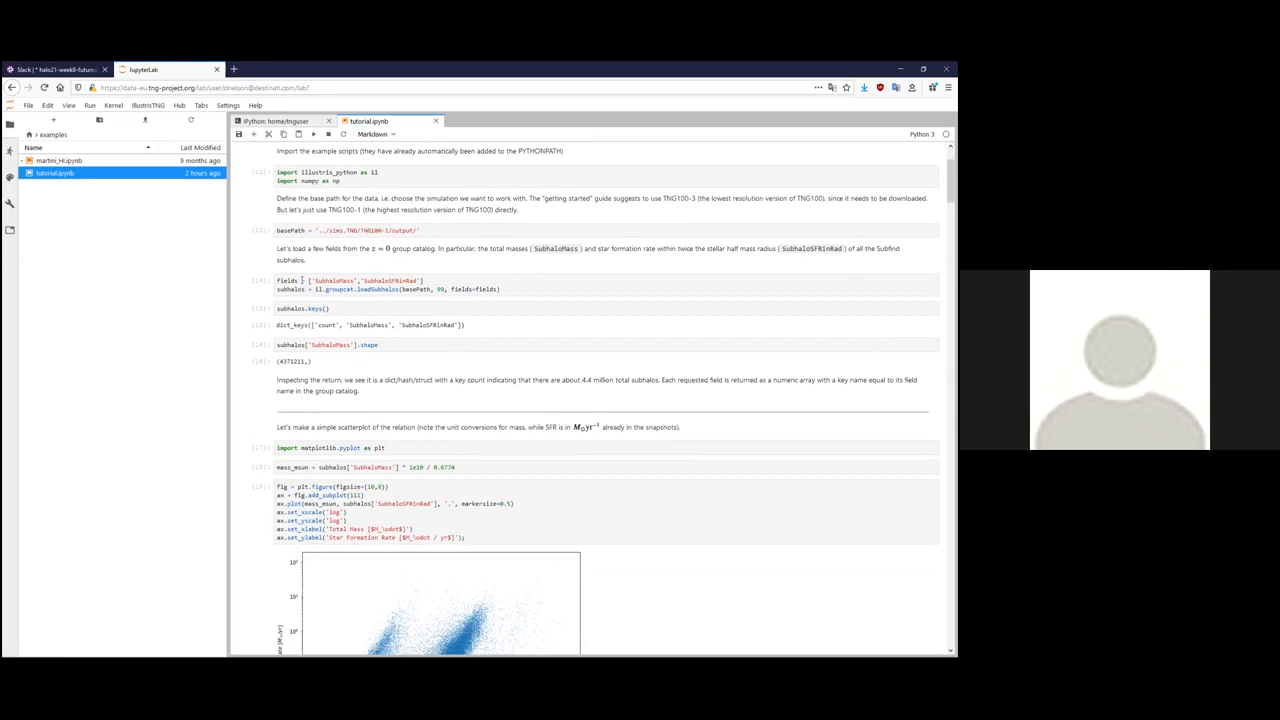
{"action": "left_click", "coordinate": [400, 285]}
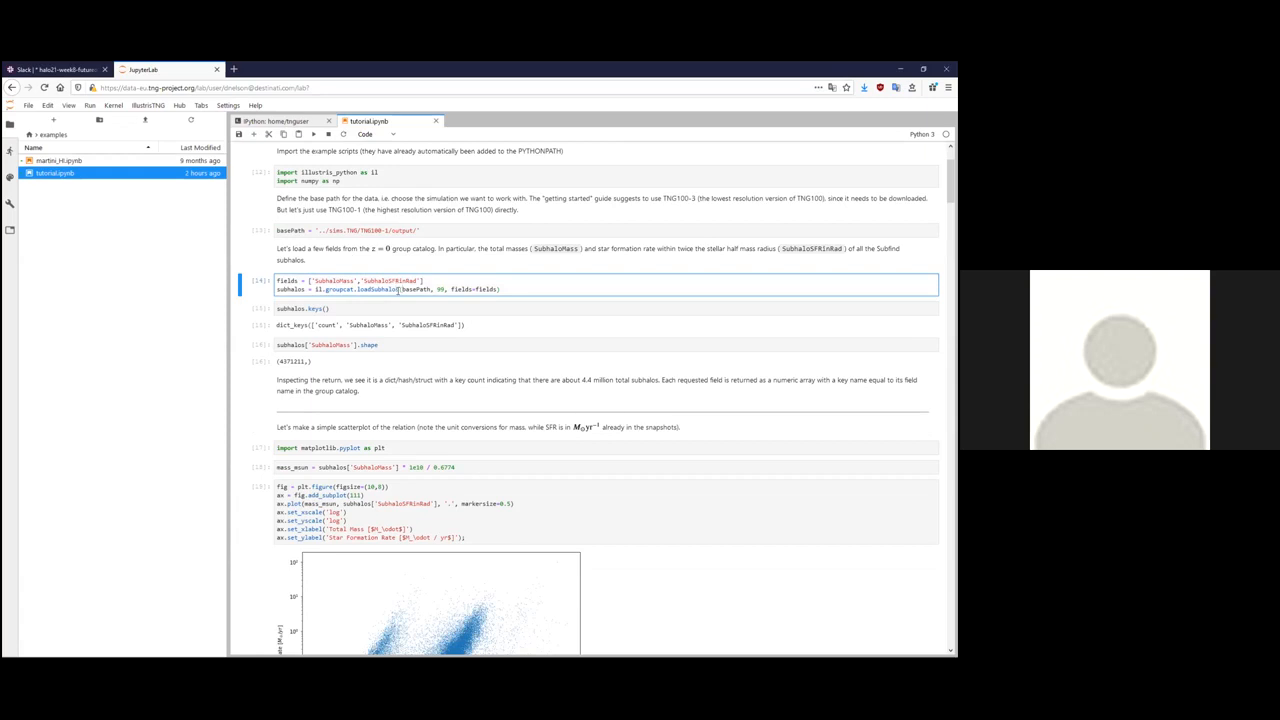
{"action": "scroll", "scroll_direction": "down", "scroll_amount": 3}
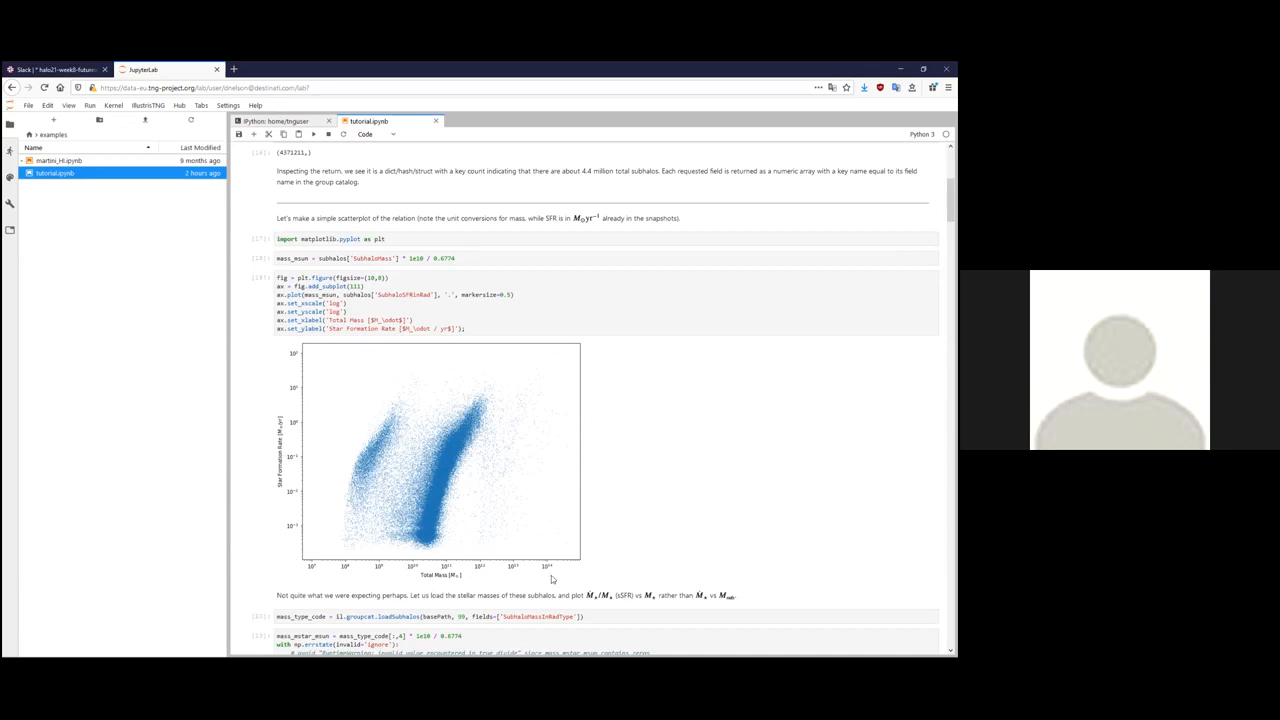
{"action": "scroll", "scroll_direction": "down", "scroll_amount": 3}
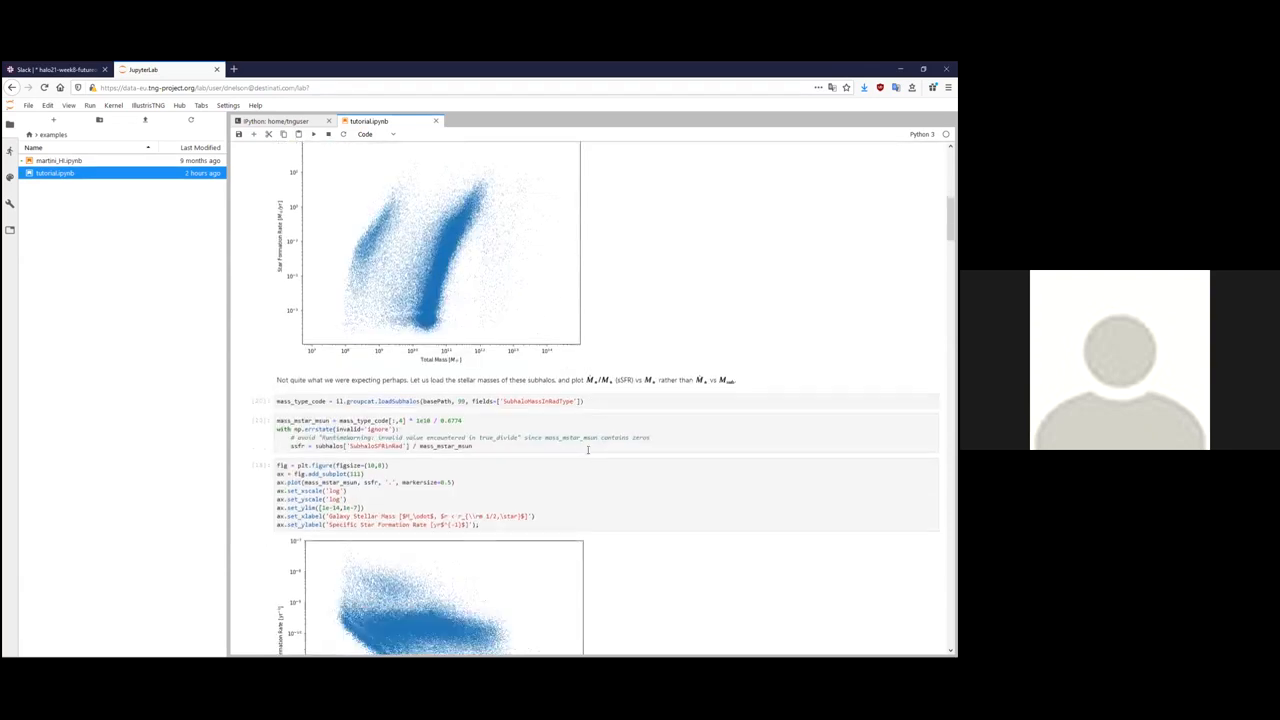
{"action": "scroll", "scroll_direction": "down", "scroll_amount": 3}
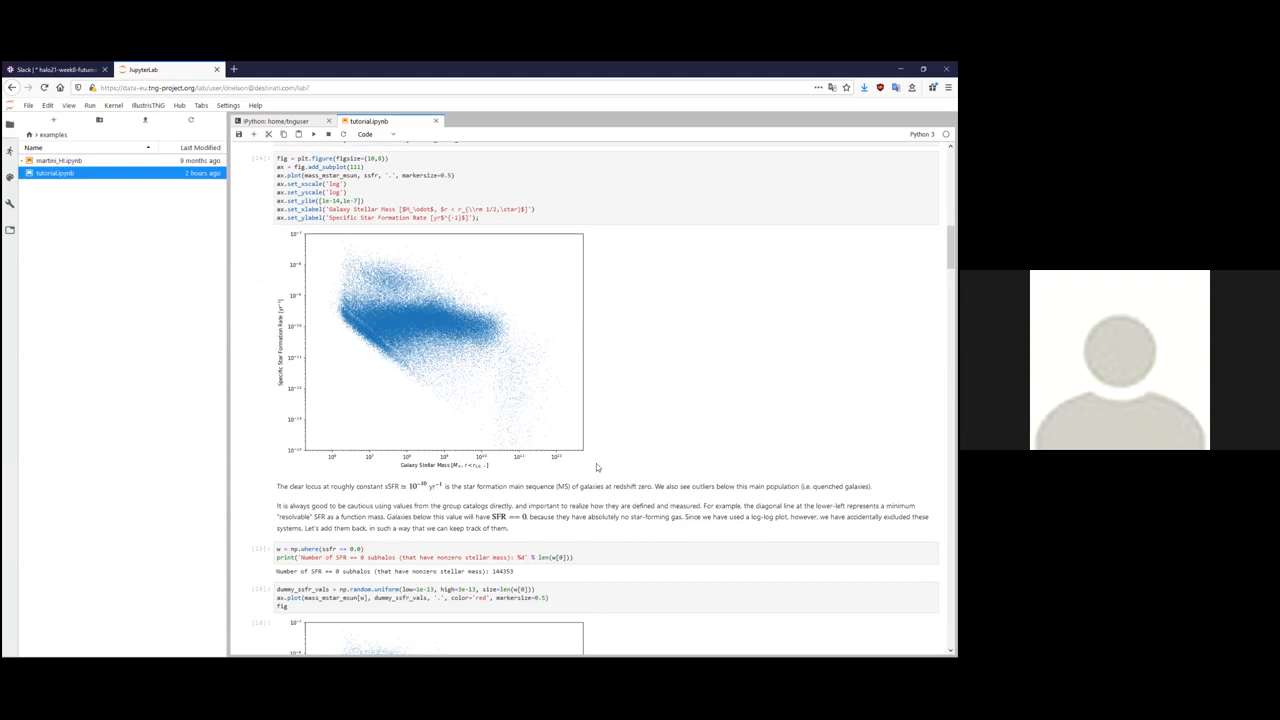
{"action": "mouse_move", "coordinate": [532, 328]}
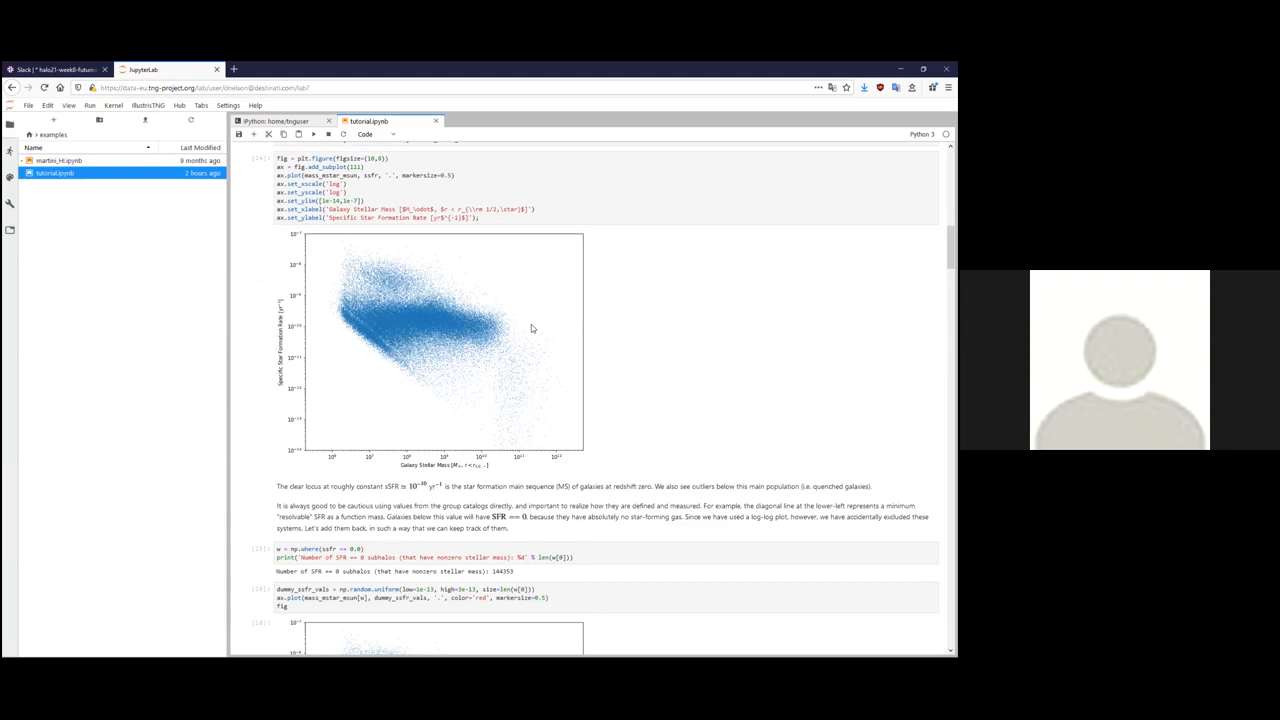
{"action": "scroll", "scroll_direction": "down", "scroll_amount": 3}
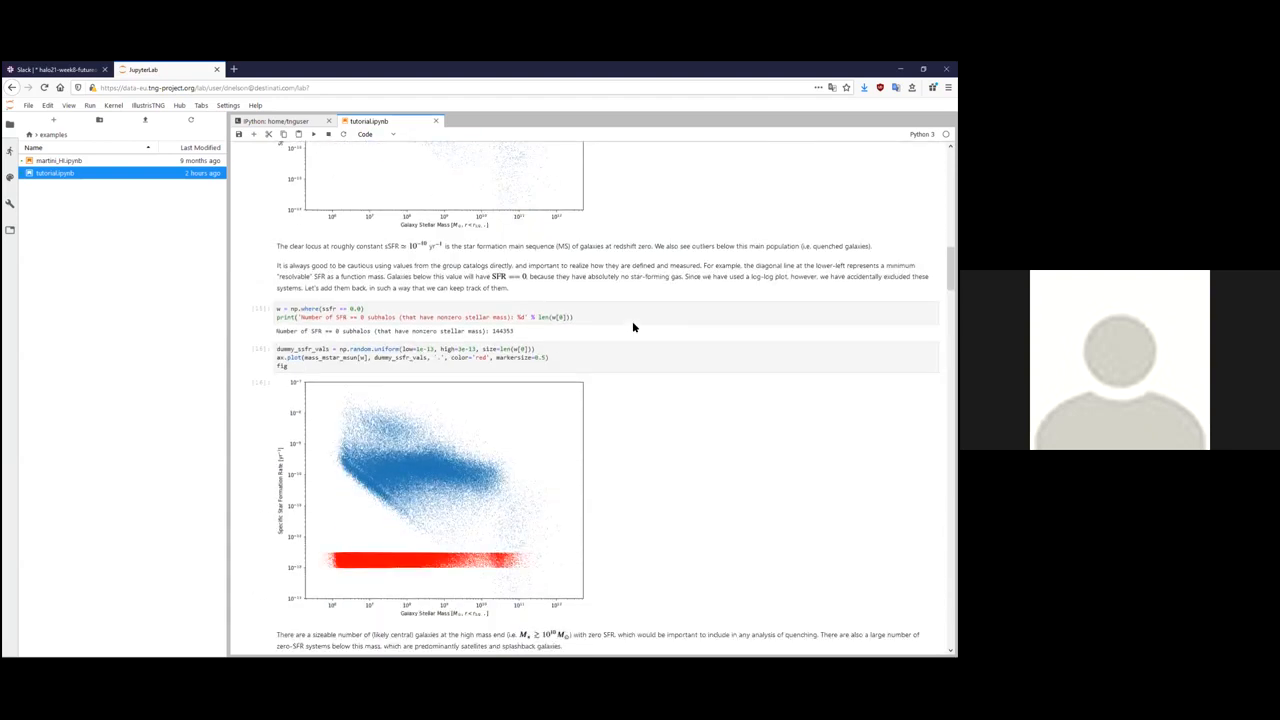
{"action": "scroll", "scroll_direction": "down", "scroll_amount": 3}
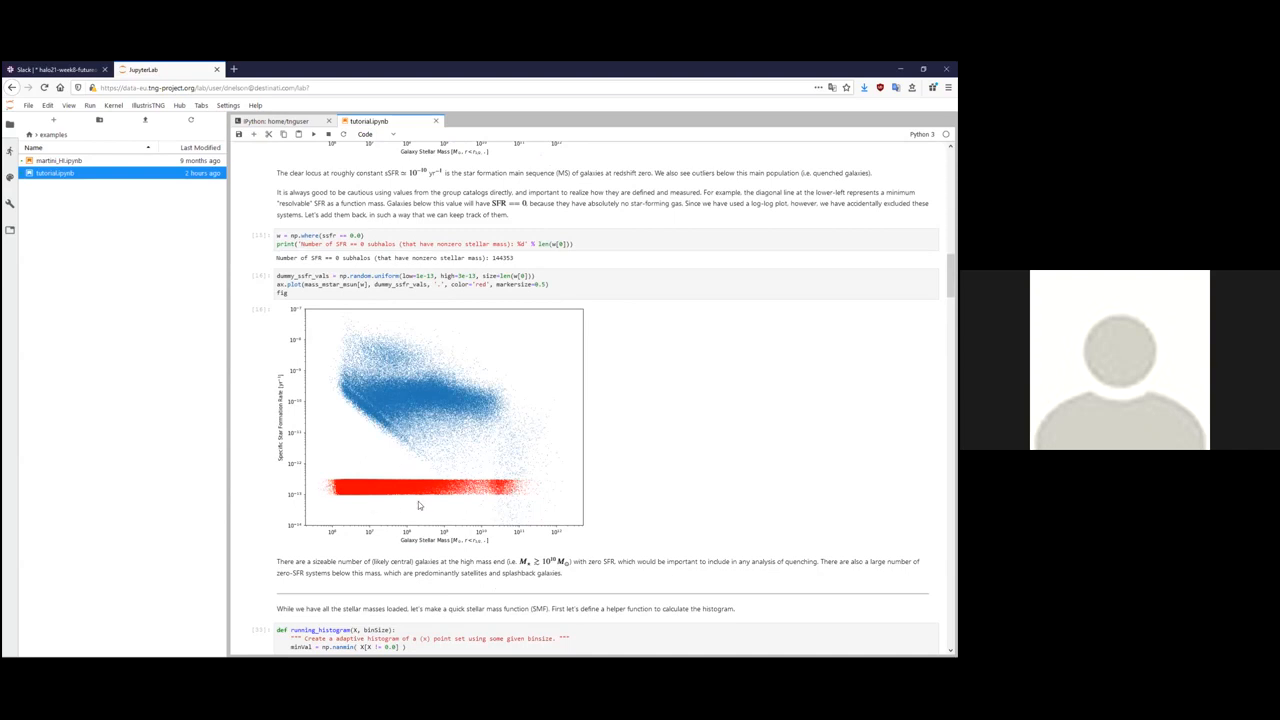
{"action": "mouse_move", "coordinate": [557, 477]}
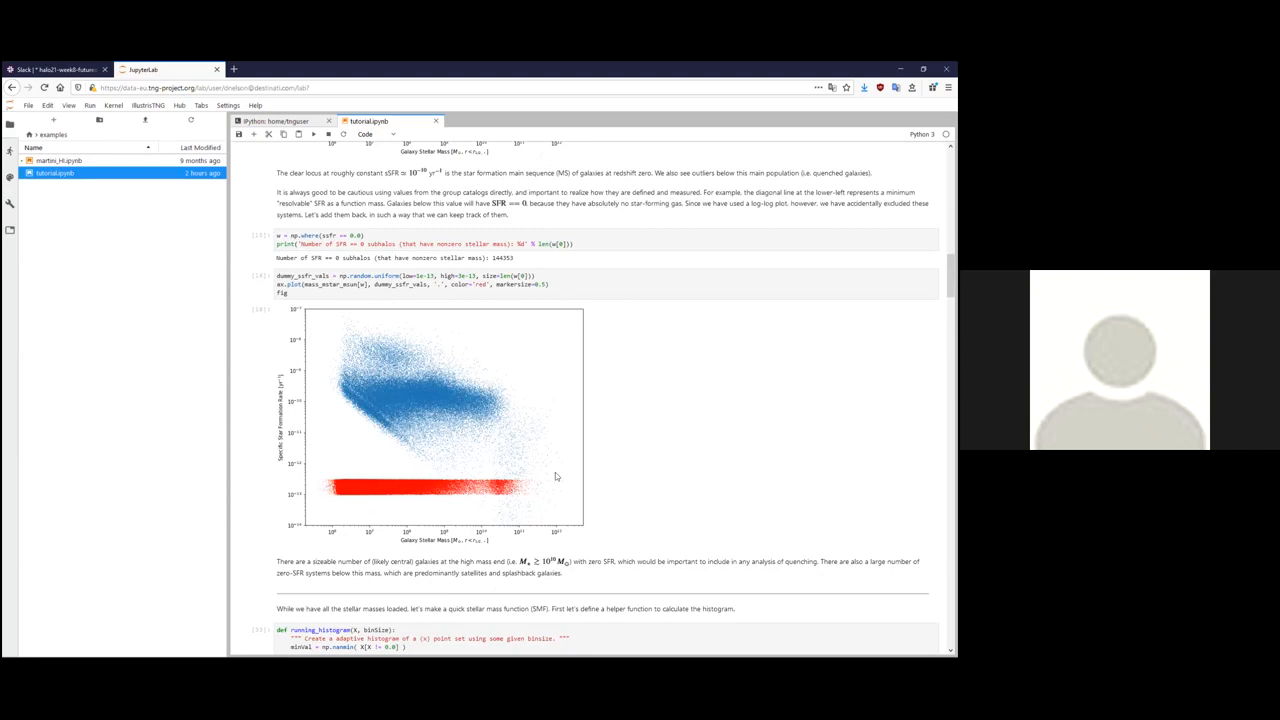
{"action": "scroll", "scroll_direction": "down", "scroll_amount": 3}
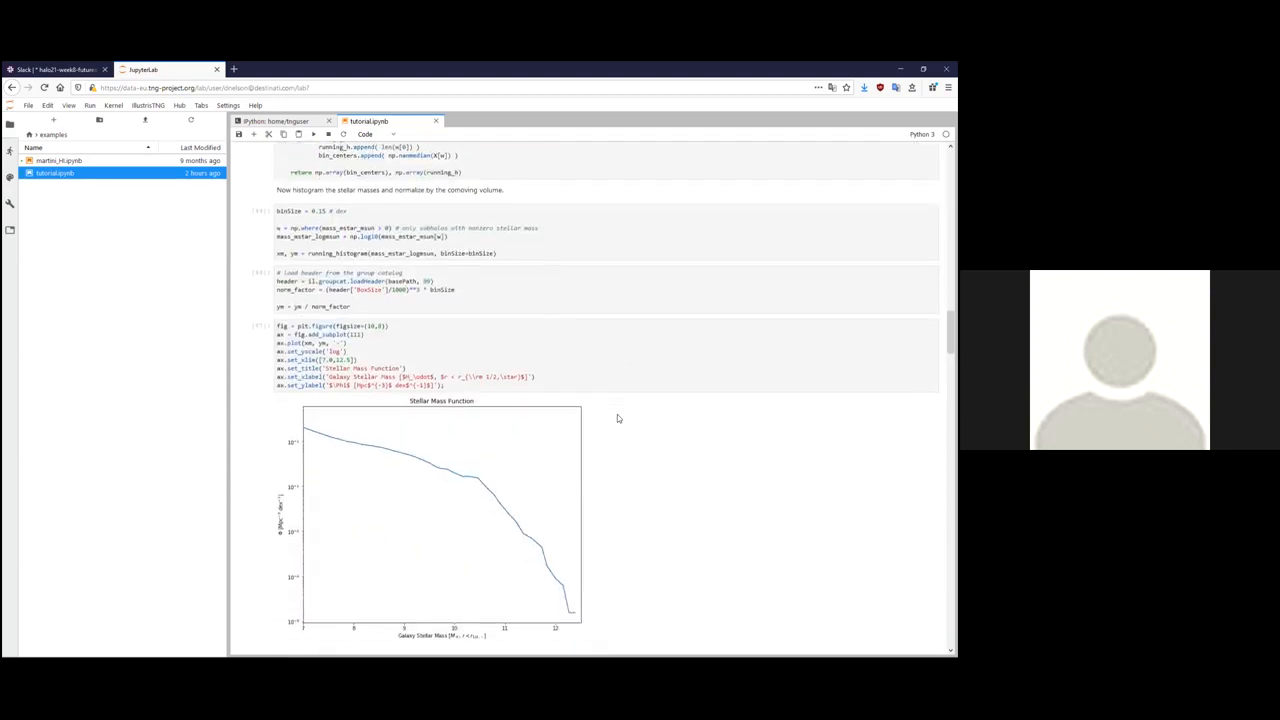
{"action": "scroll", "scroll_direction": "down", "scroll_amount": 3}
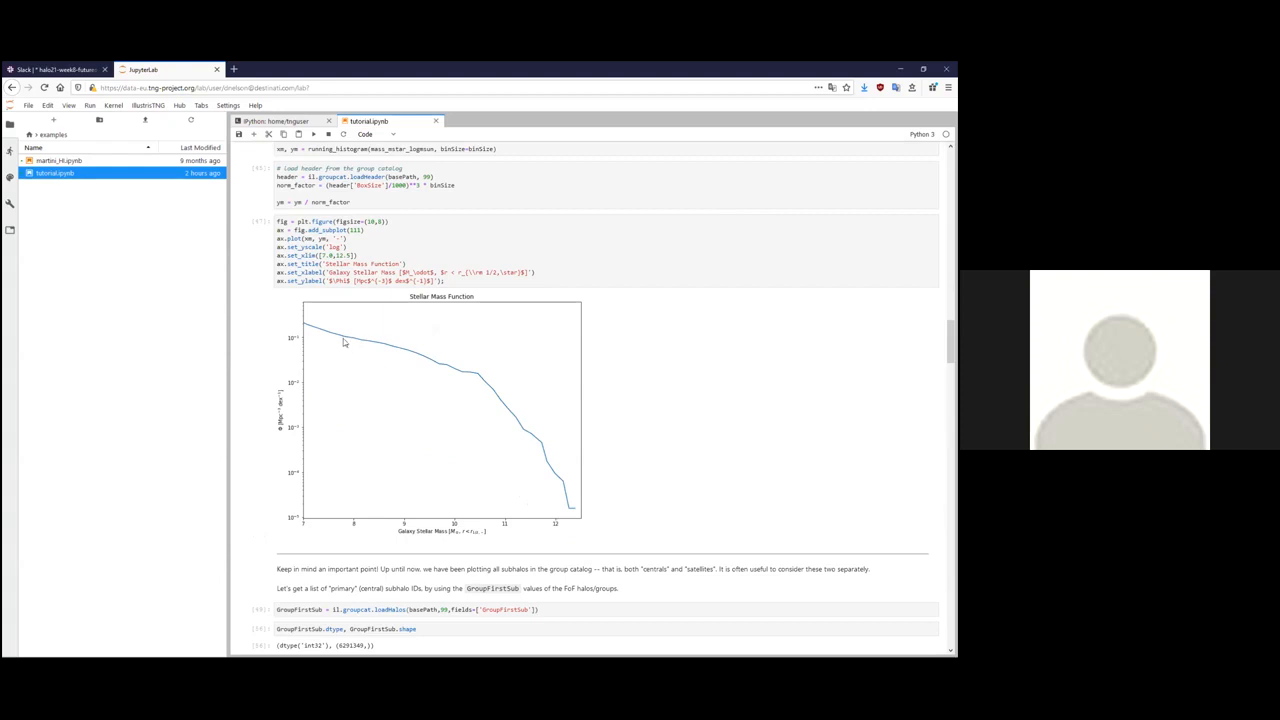
{"action": "mouse_move", "coordinate": [644, 461]}
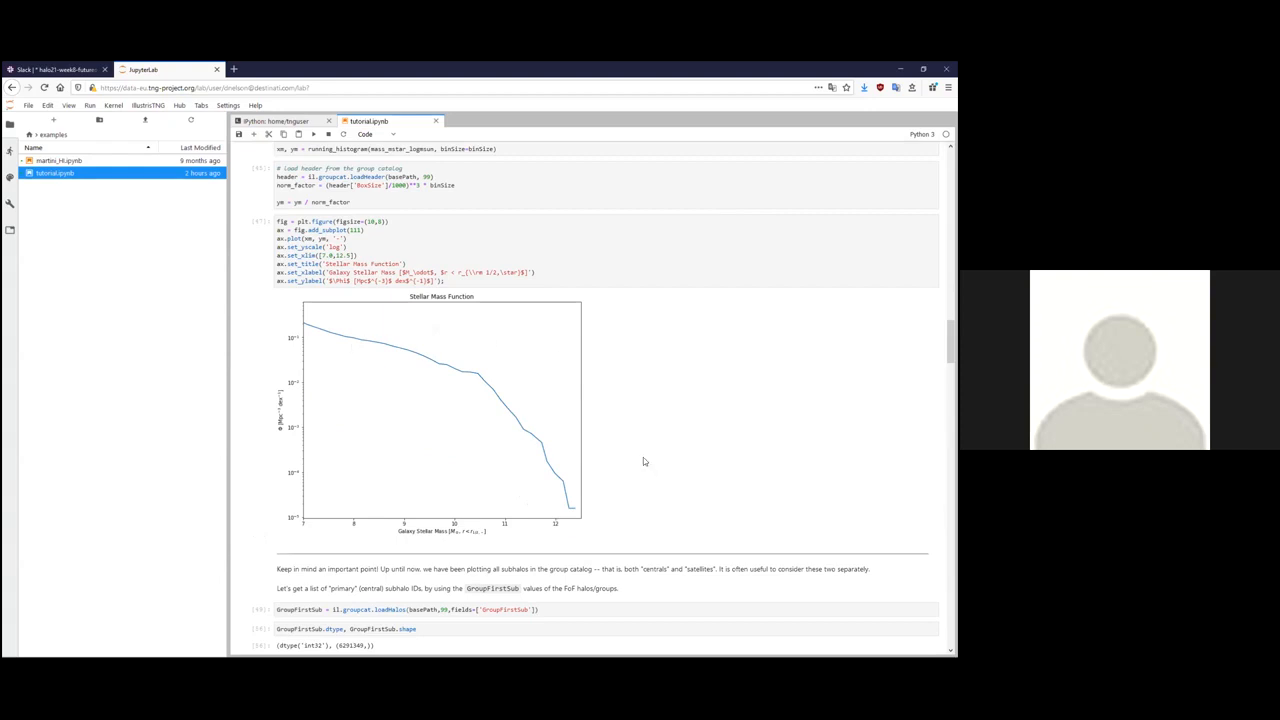
{"action": "mouse_move", "coordinate": [618, 415]}
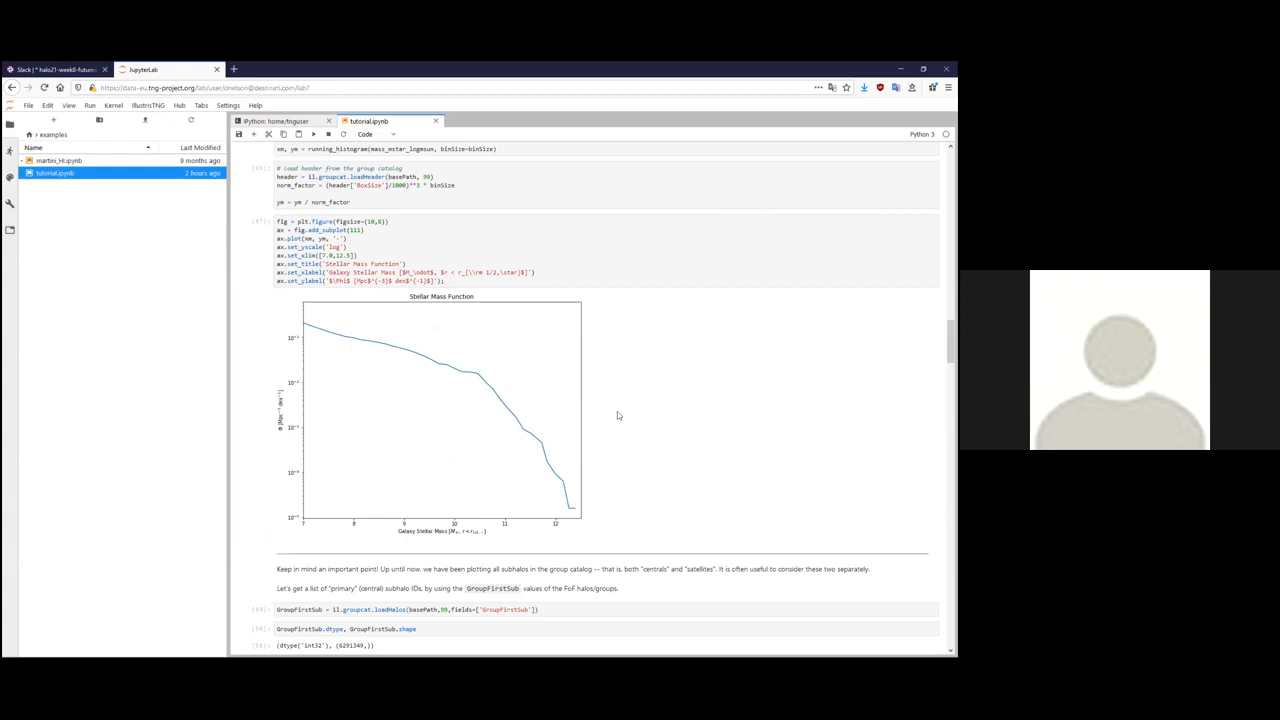
{"action": "mouse_move", "coordinate": [669, 397]}
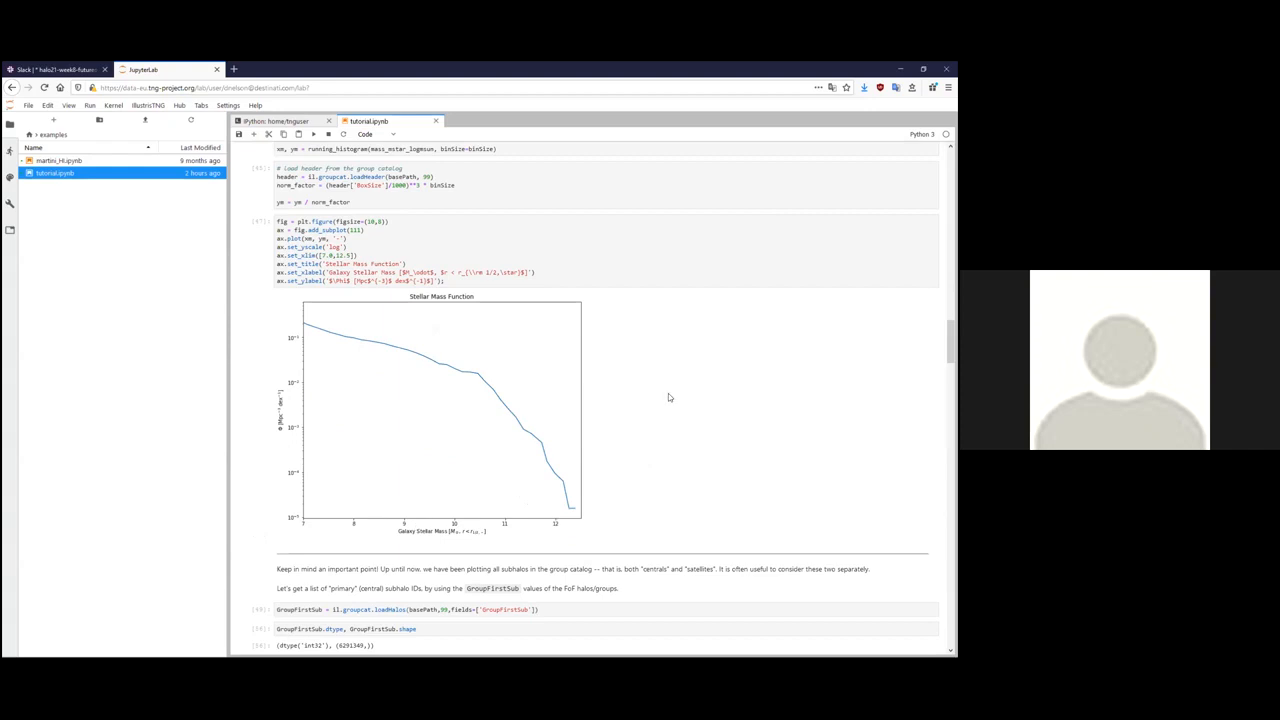
{"action": "scroll", "scroll_direction": "down", "scroll_amount": 3}
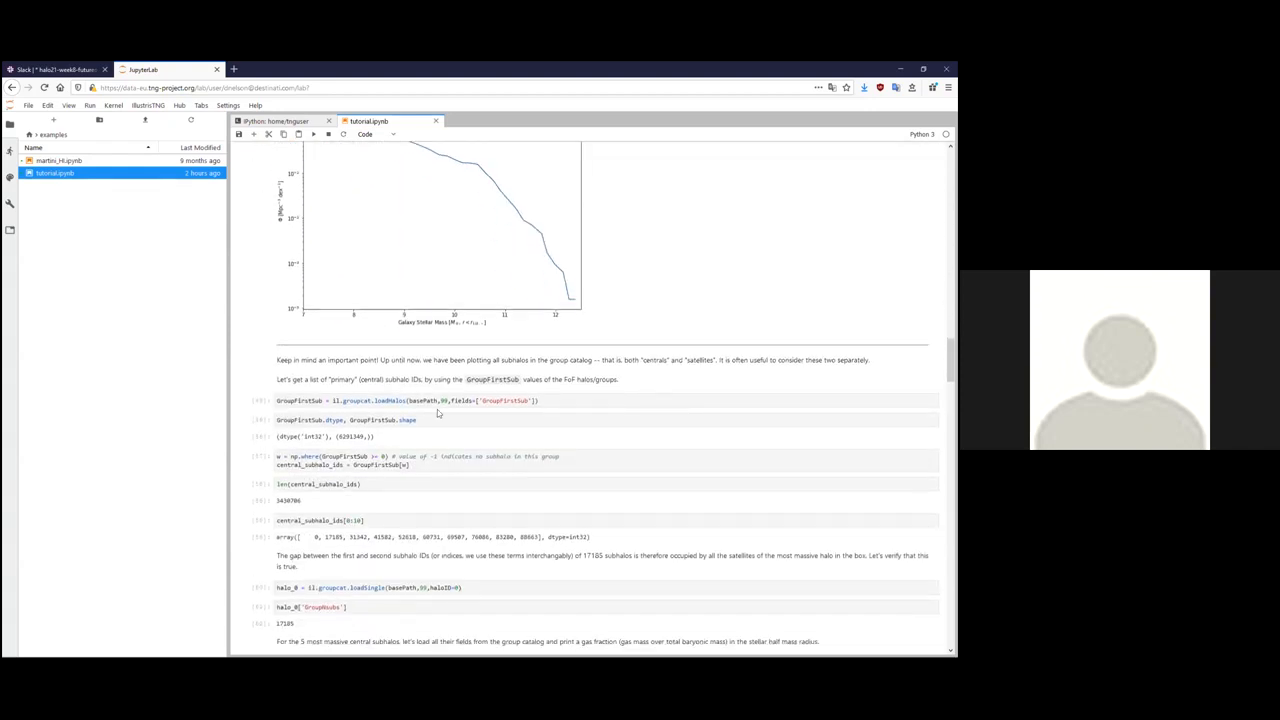
Scroll the tutorial down to the Merger Trees subhalo mass history plot.
{"action": "scroll", "scroll_direction": "down", "scroll_amount": 3}
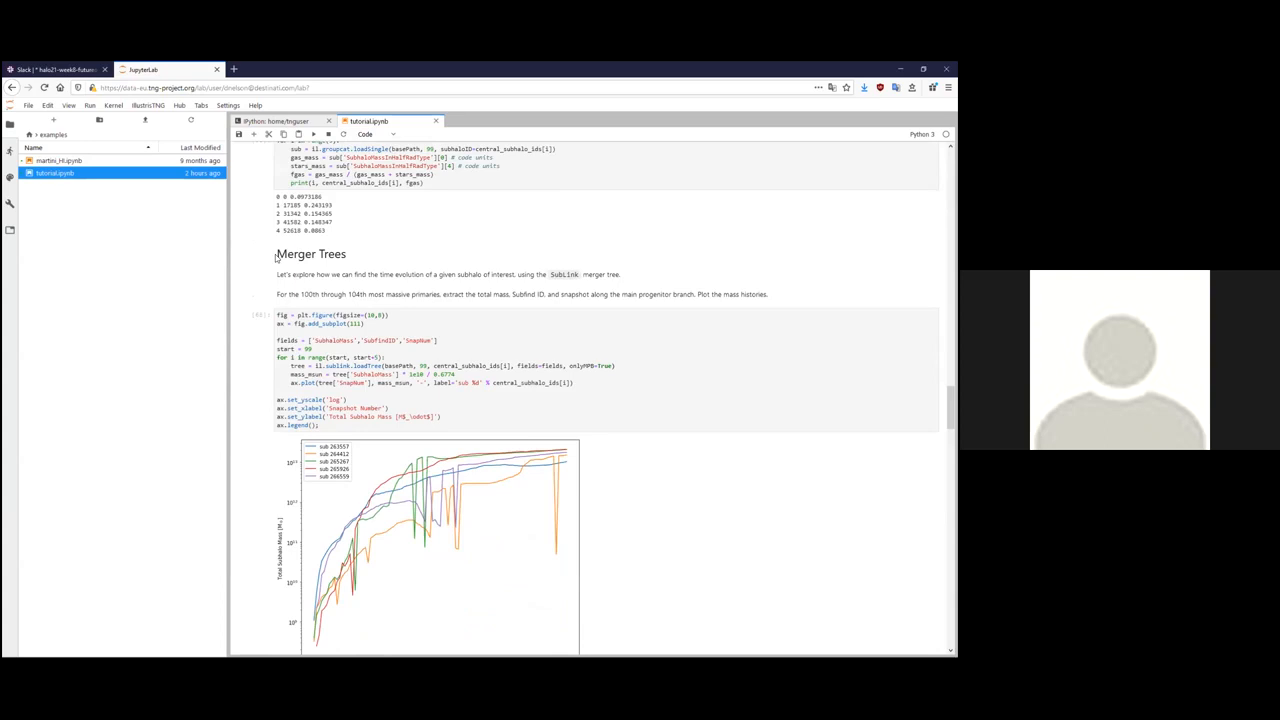
{"action": "mouse_move", "coordinate": [284, 299]}
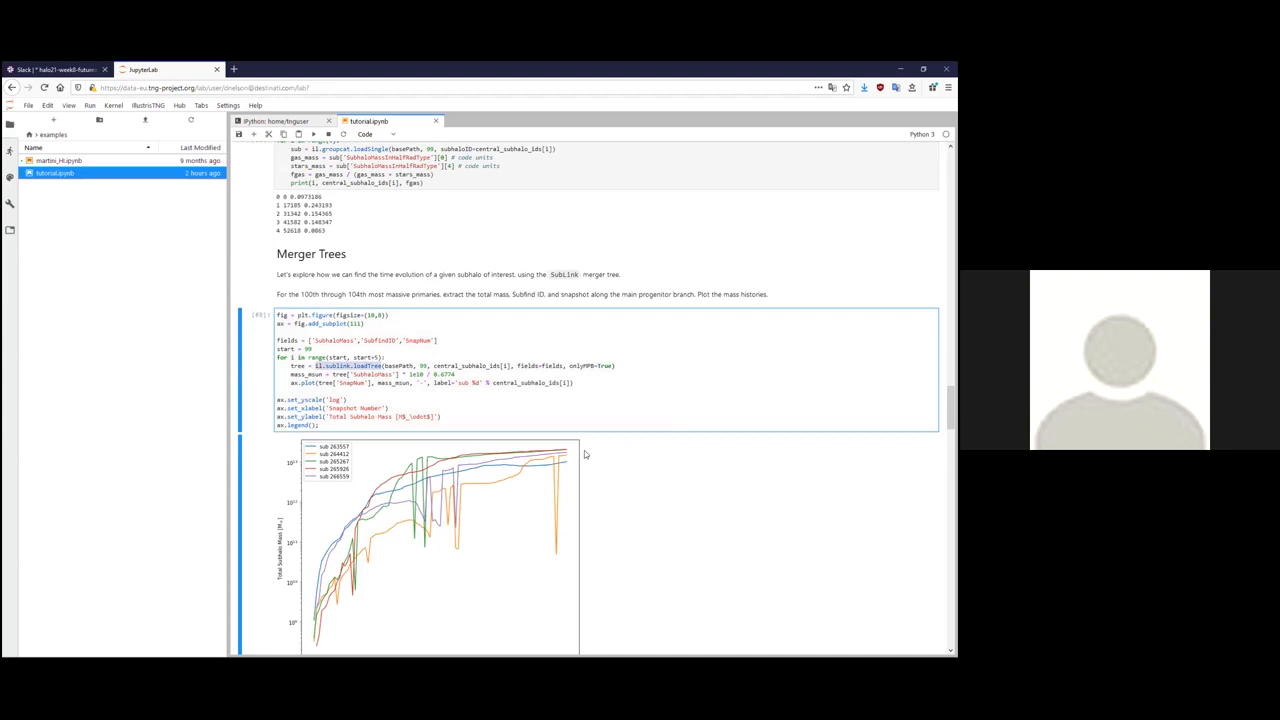
{"action": "scroll", "scroll_direction": "down", "scroll_amount": 3}
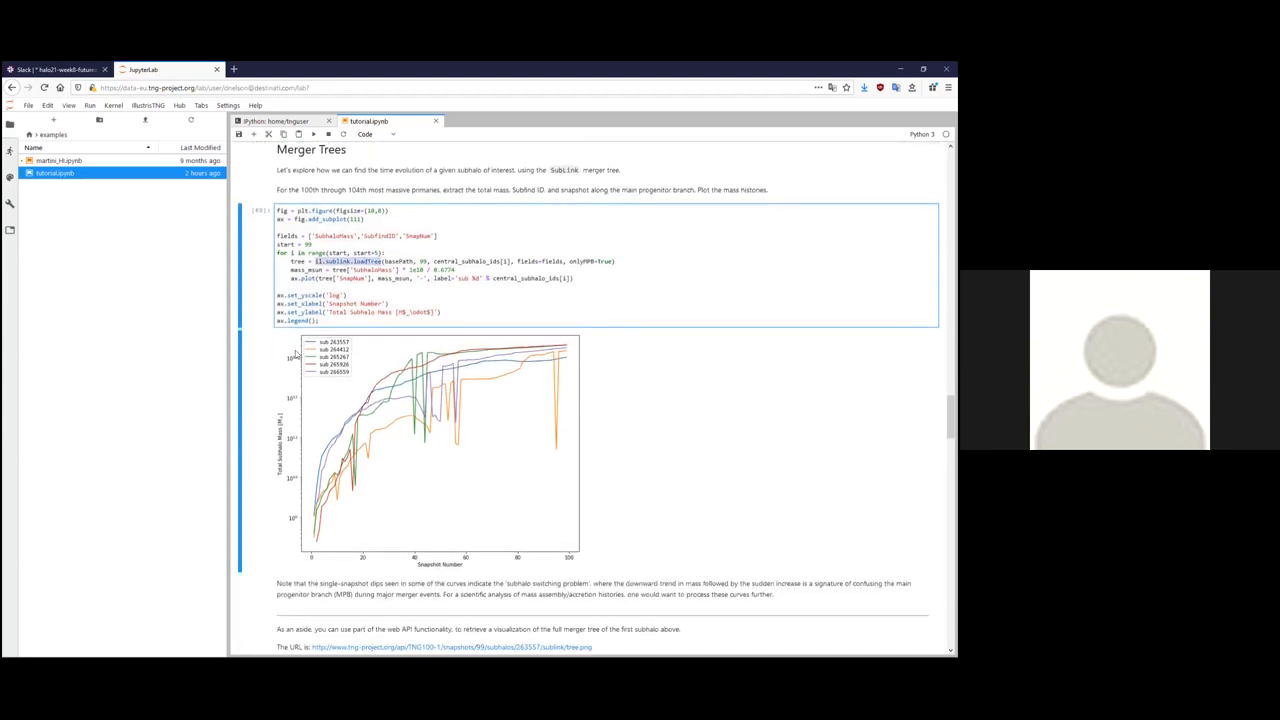
{"action": "mouse_move", "coordinate": [296, 421]}
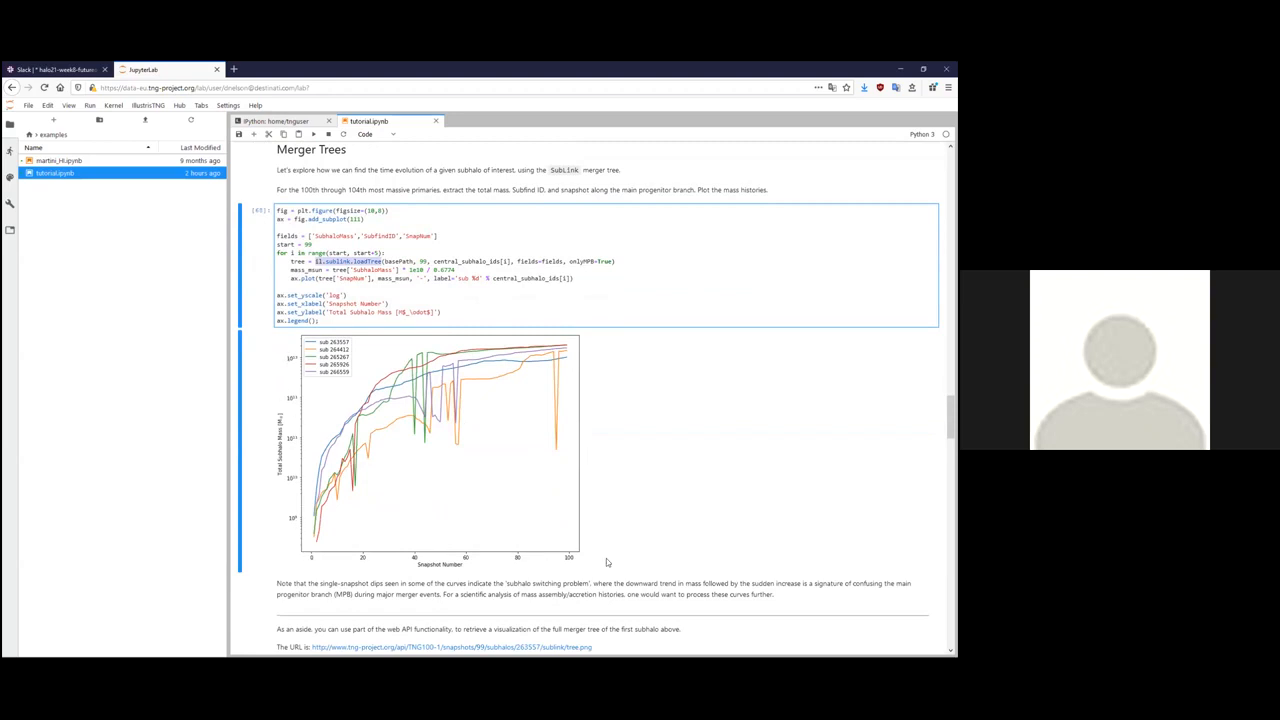
{"action": "mouse_move", "coordinate": [640, 377]}
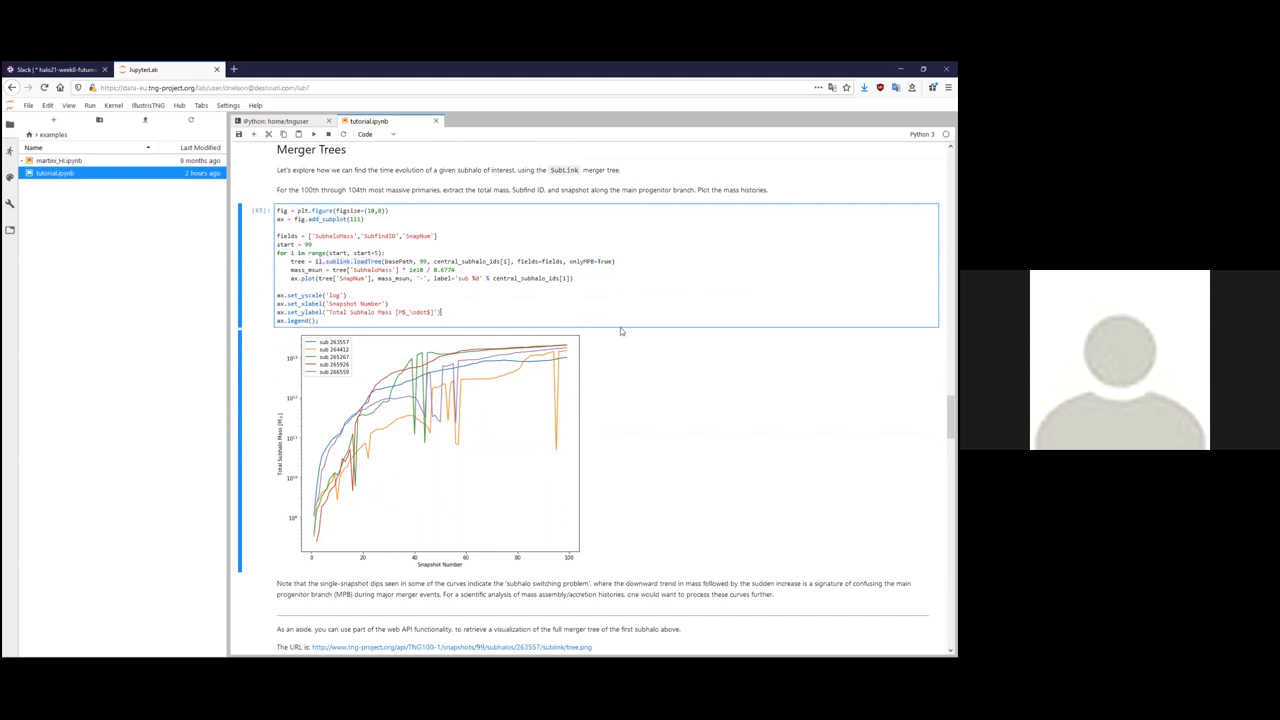
Scroll through Snapshot Data to the TNG100-3 gas surface density map.
{"action": "scroll", "scroll_direction": "down", "scroll_amount": 3}
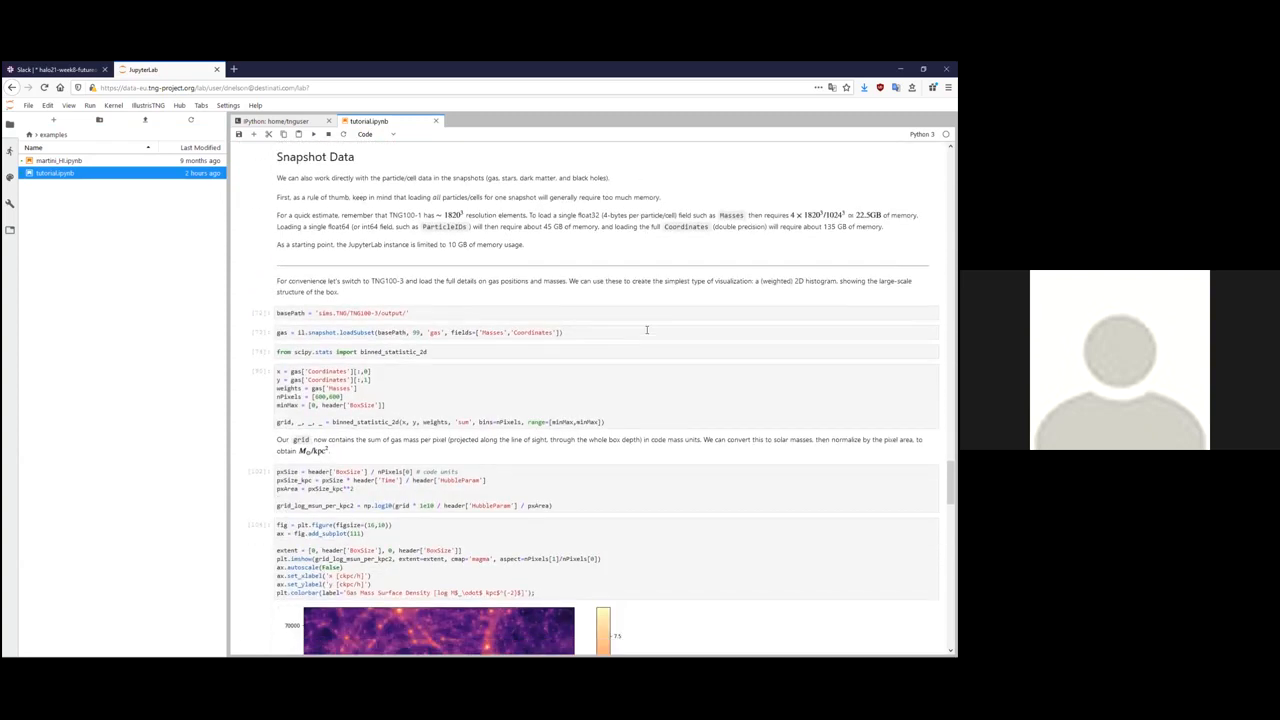
{"action": "scroll", "scroll_direction": "up", "scroll_amount": 3}
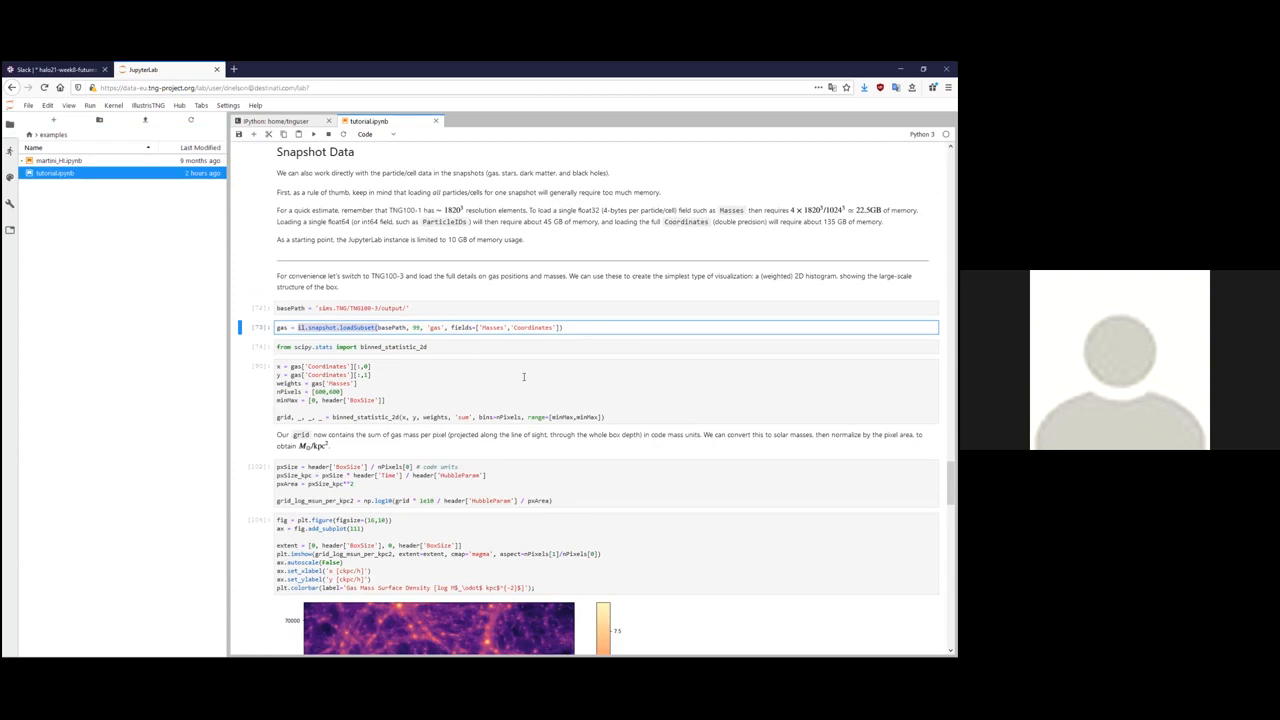
{"action": "scroll", "scroll_direction": "down", "scroll_amount": 3}
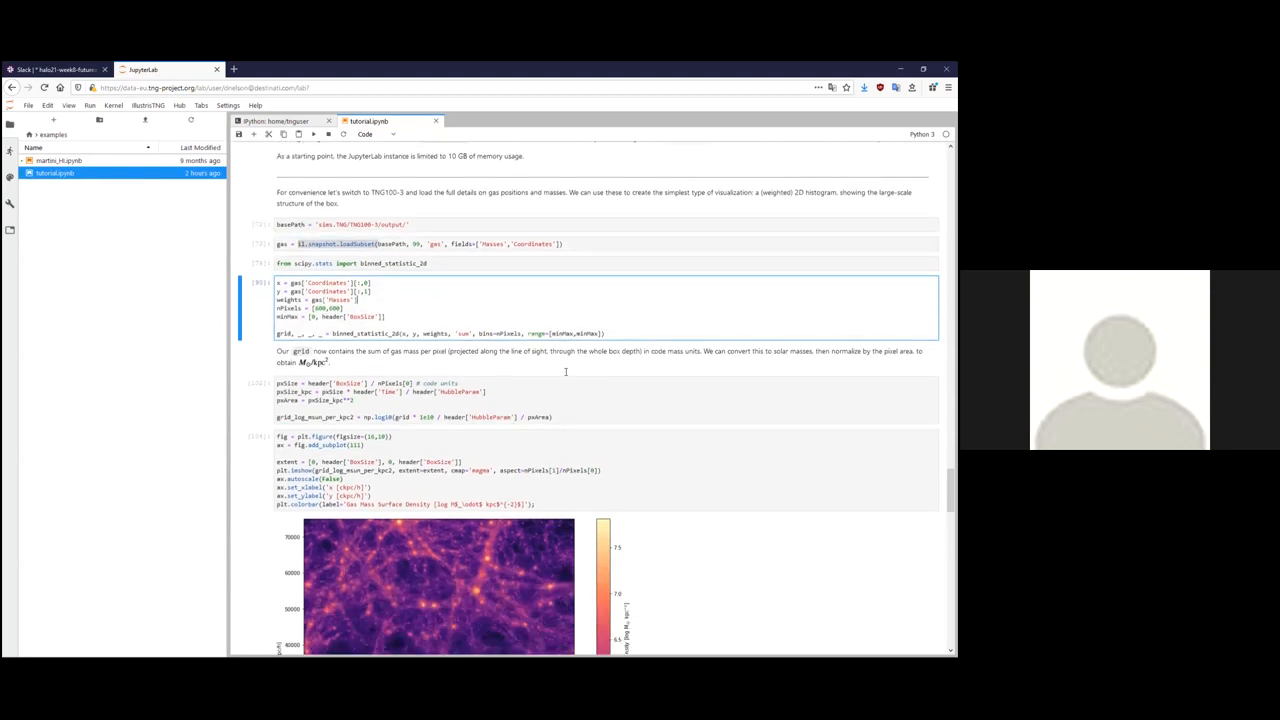
{"action": "scroll", "scroll_direction": "up", "scroll_amount": 3}
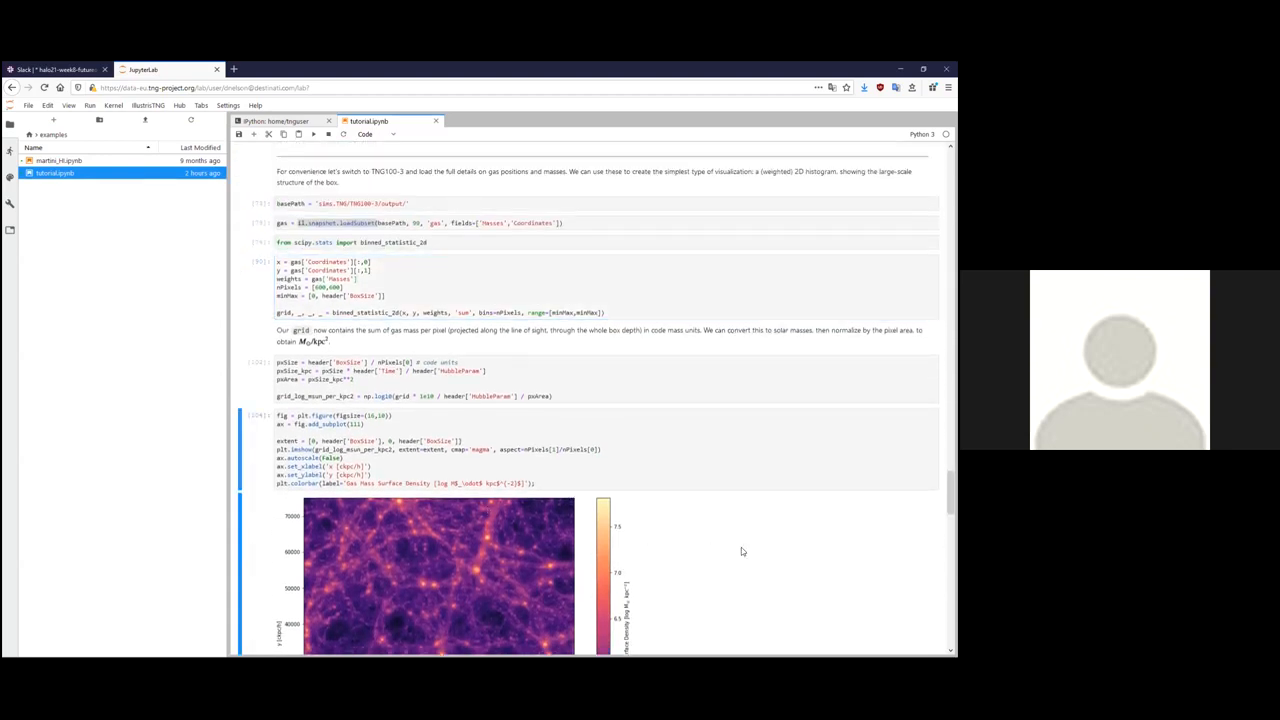
{"action": "scroll", "scroll_direction": "down", "scroll_amount": 3}
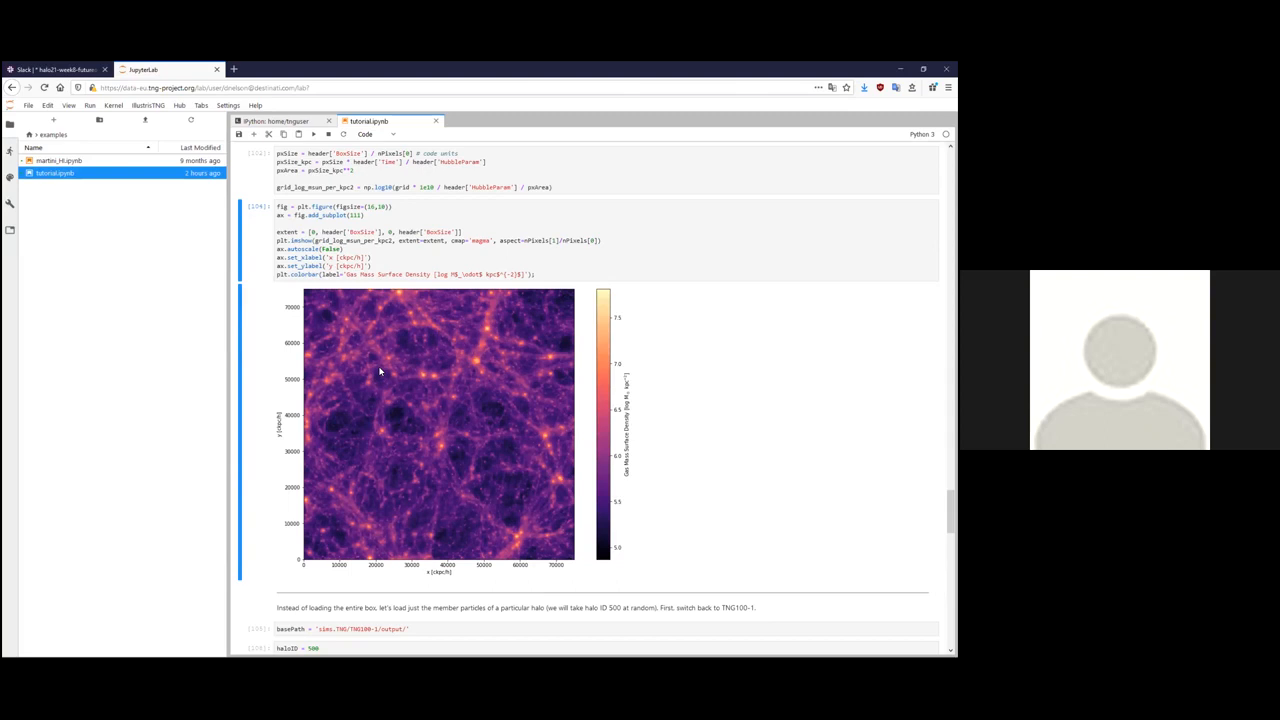
{"action": "mouse_move", "coordinate": [305, 331]}
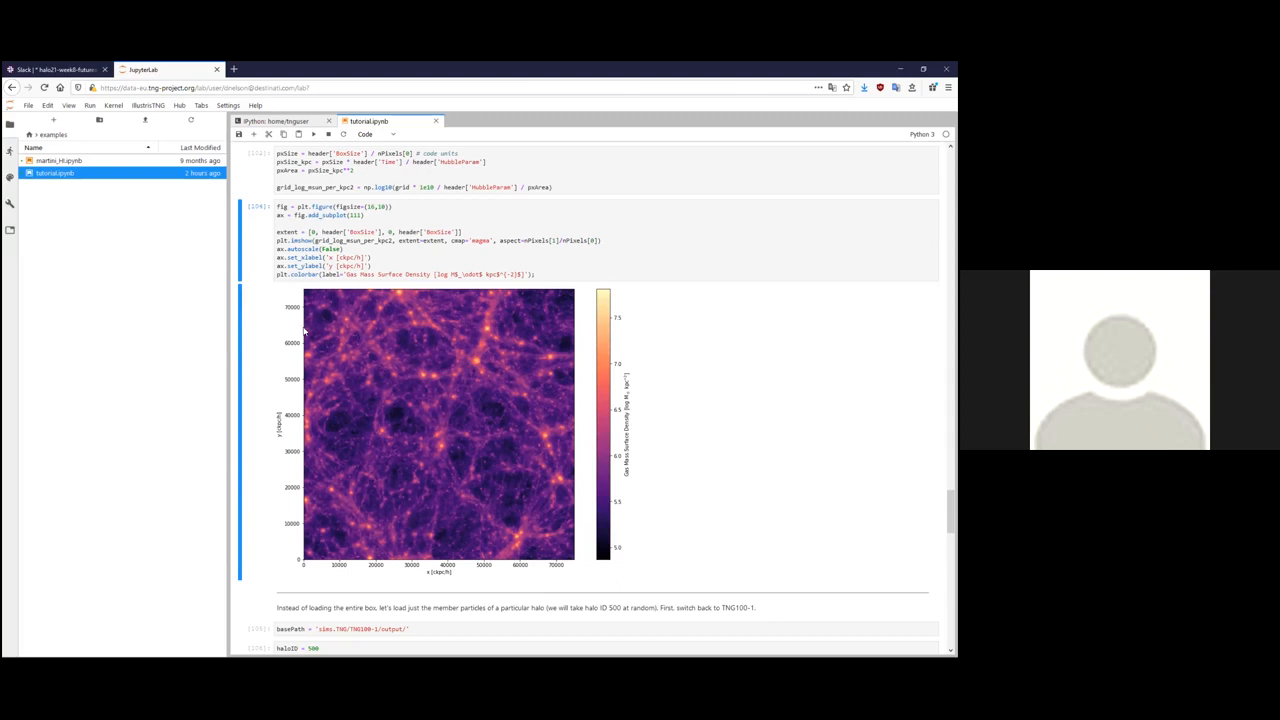
{"action": "mouse_move", "coordinate": [638, 460]}
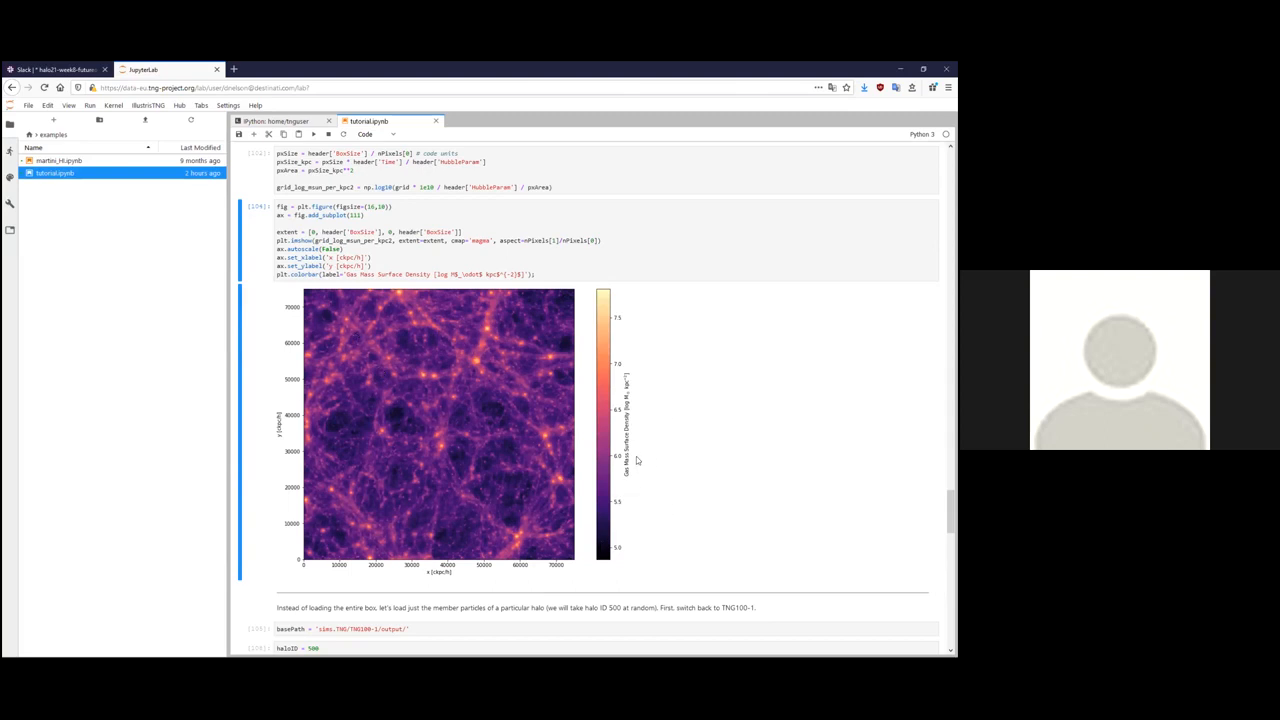
{"action": "mouse_move", "coordinate": [667, 374]}
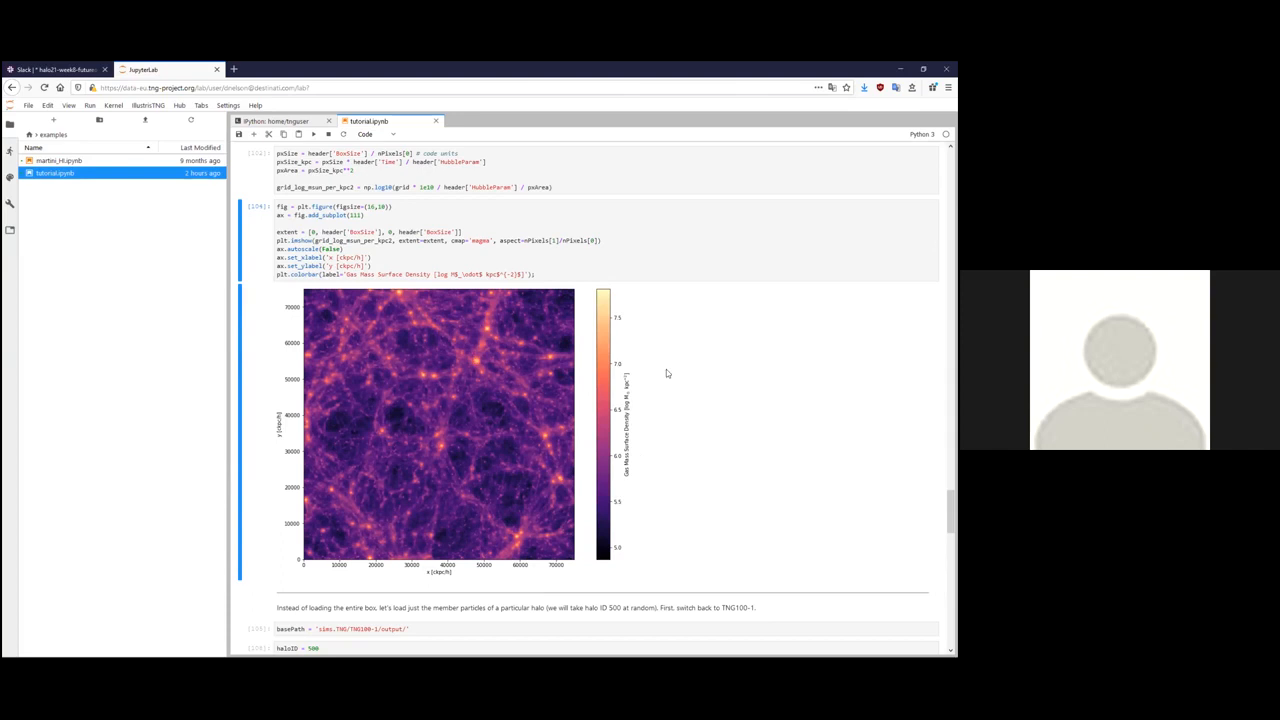
{"action": "mouse_move", "coordinate": [677, 360]}
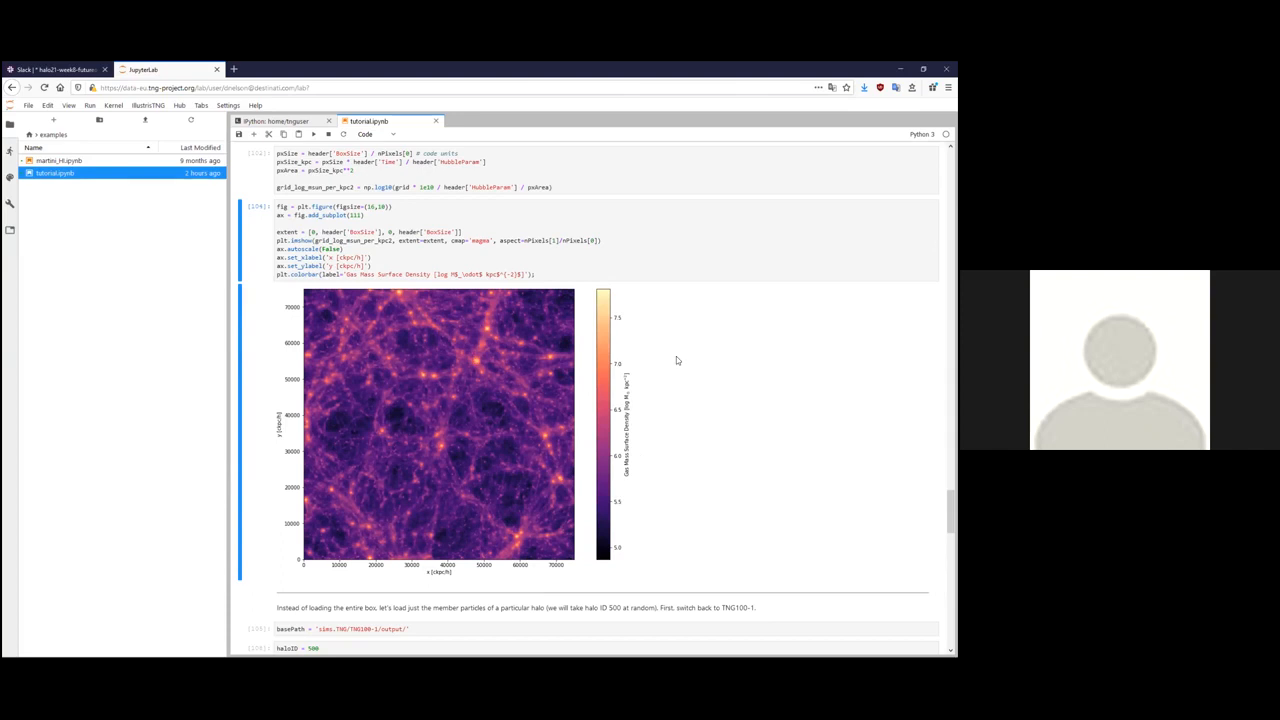
Scroll past the halo gas temperature map to the closing 'What next?' section.
{"action": "scroll", "scroll_direction": "down", "scroll_amount": 3}
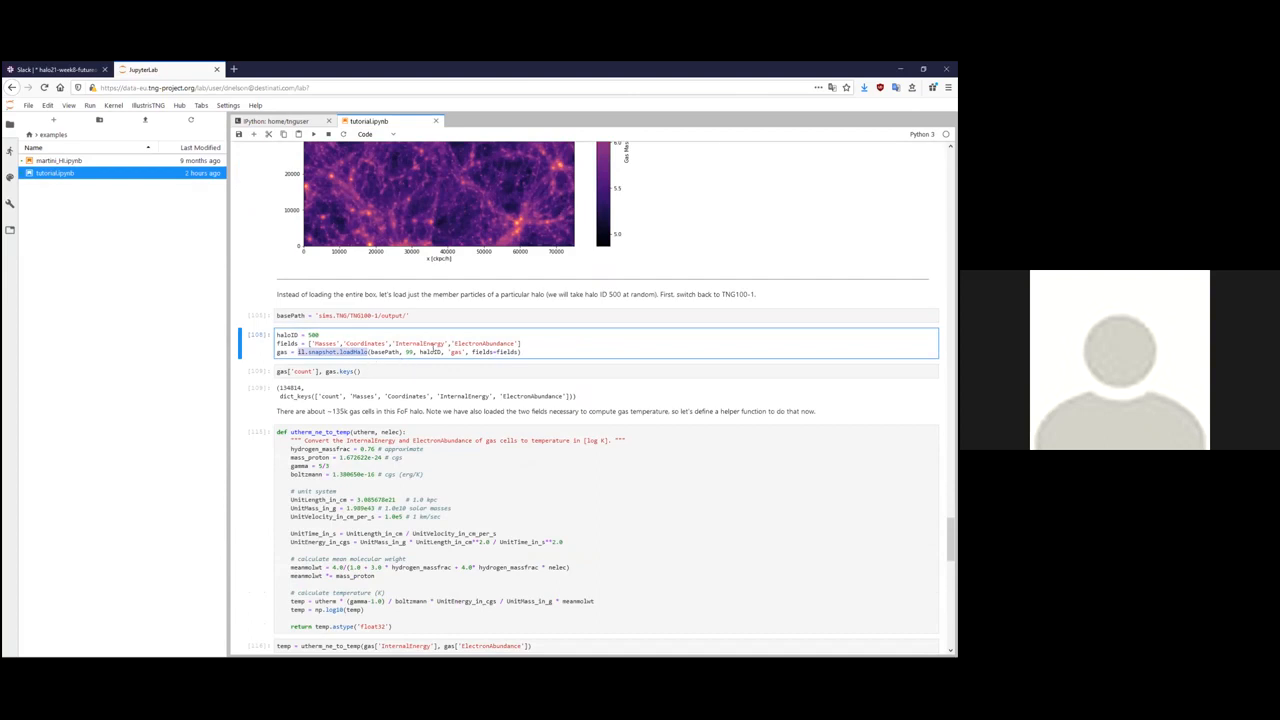
{"action": "scroll", "scroll_direction": "down", "scroll_amount": 3}
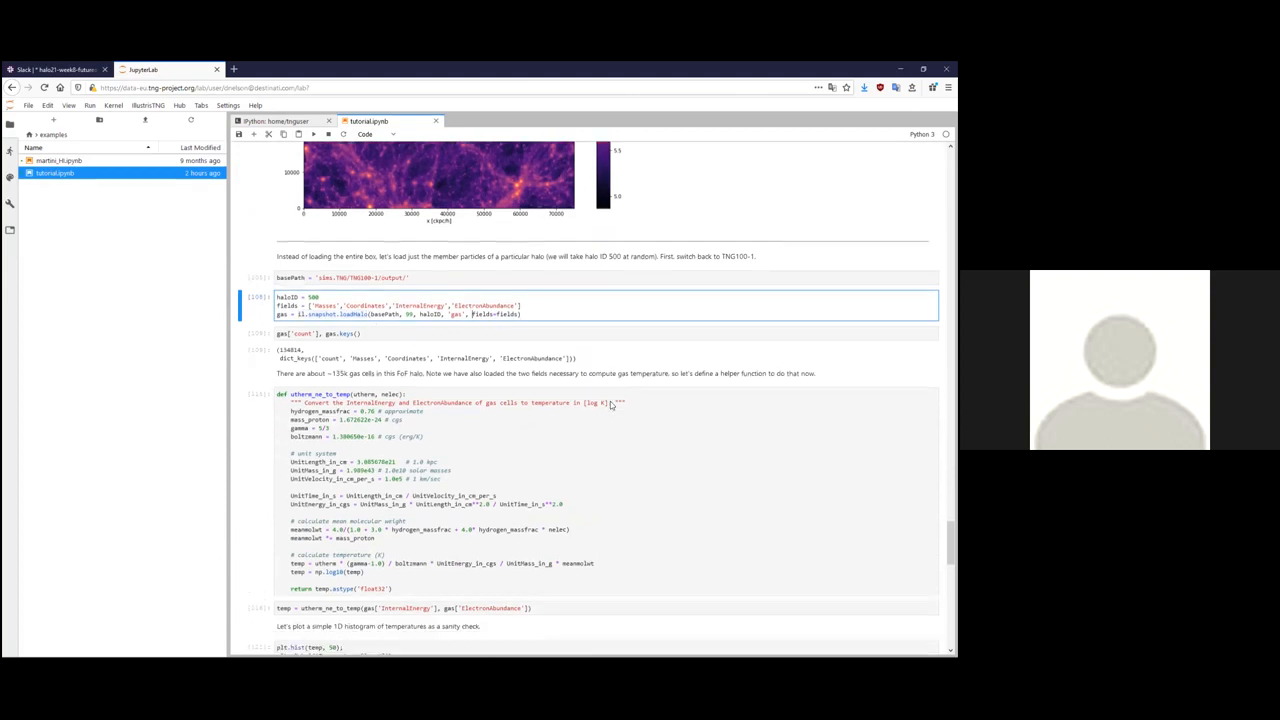
{"action": "scroll", "scroll_direction": "down", "scroll_amount": 3}
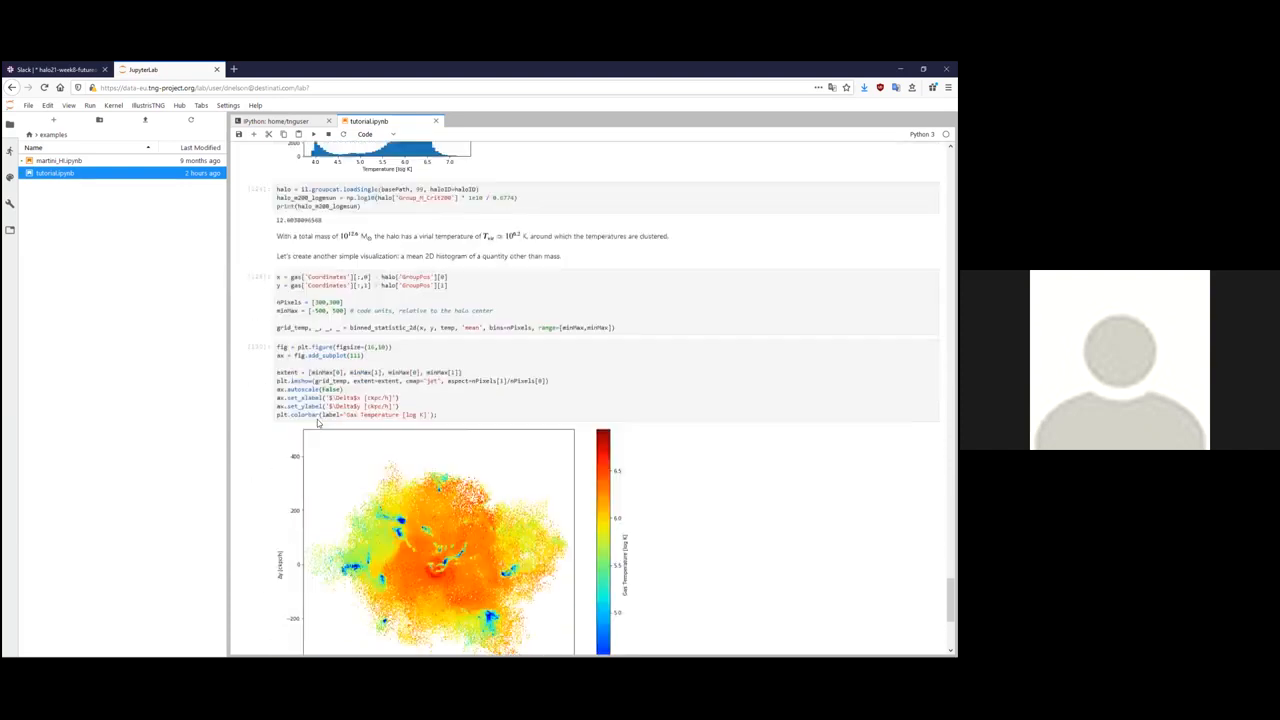
{"action": "scroll", "scroll_direction": "down", "scroll_amount": 3}
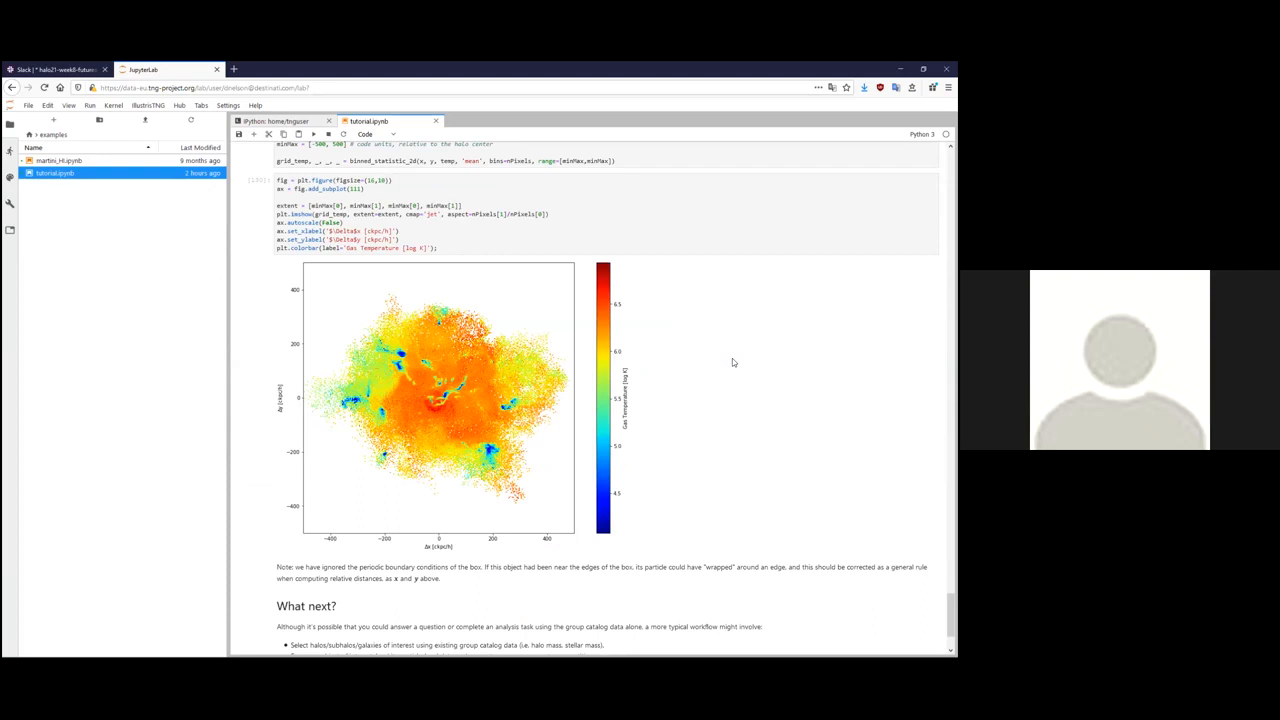
{"action": "mouse_move", "coordinate": [351, 526]}
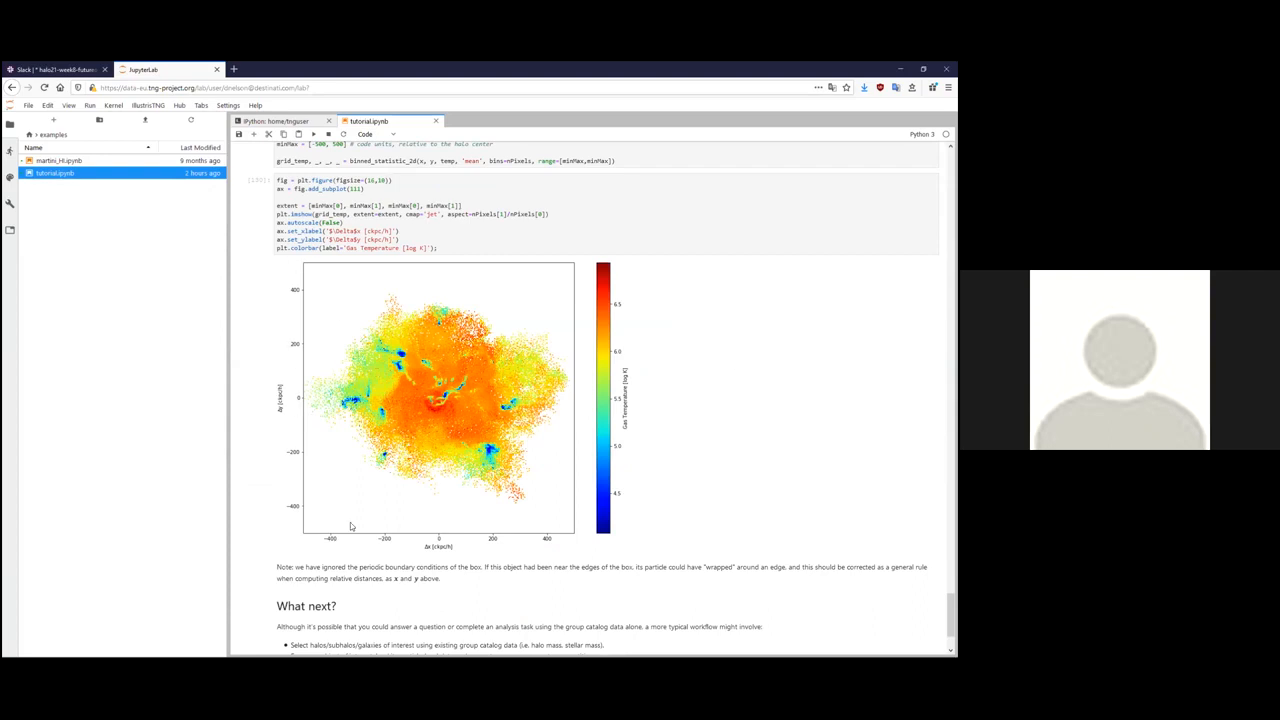
{"action": "mouse_move", "coordinate": [450, 446]}
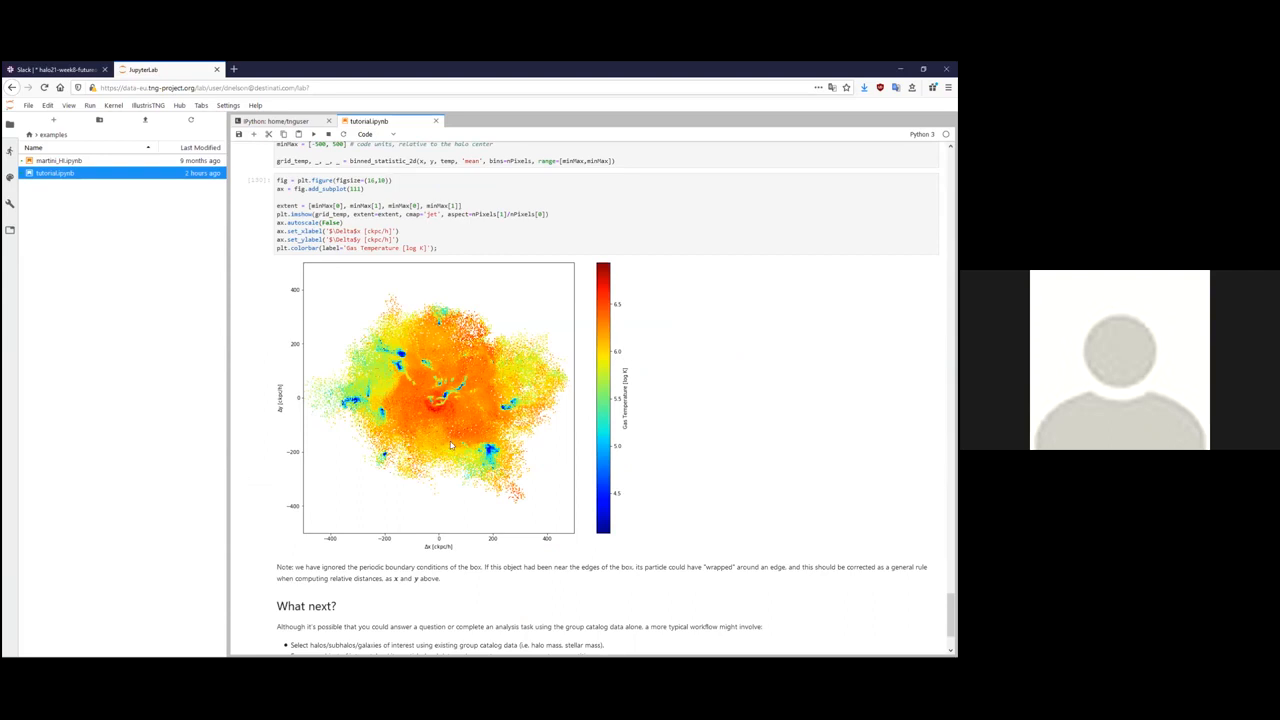
{"action": "mouse_move", "coordinate": [701, 427]}
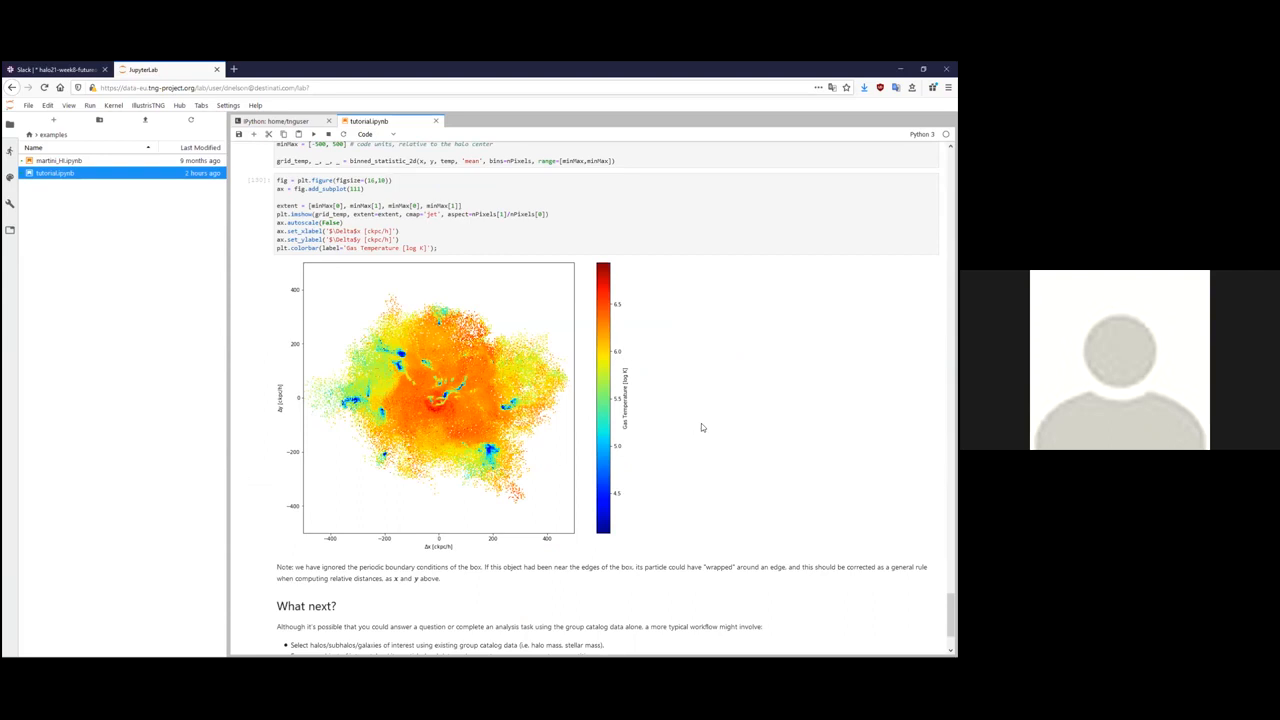
{"action": "scroll", "scroll_direction": "down", "scroll_amount": 3}
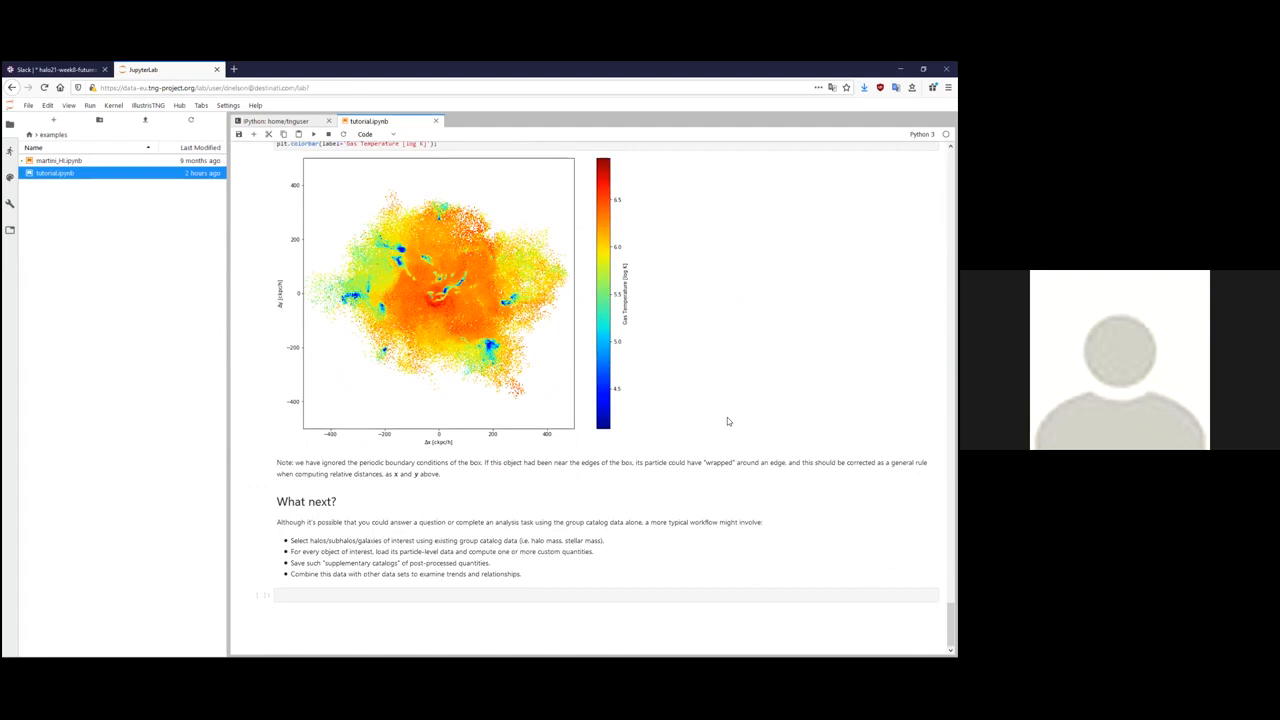
{"action": "mouse_move", "coordinate": [881, 511]}
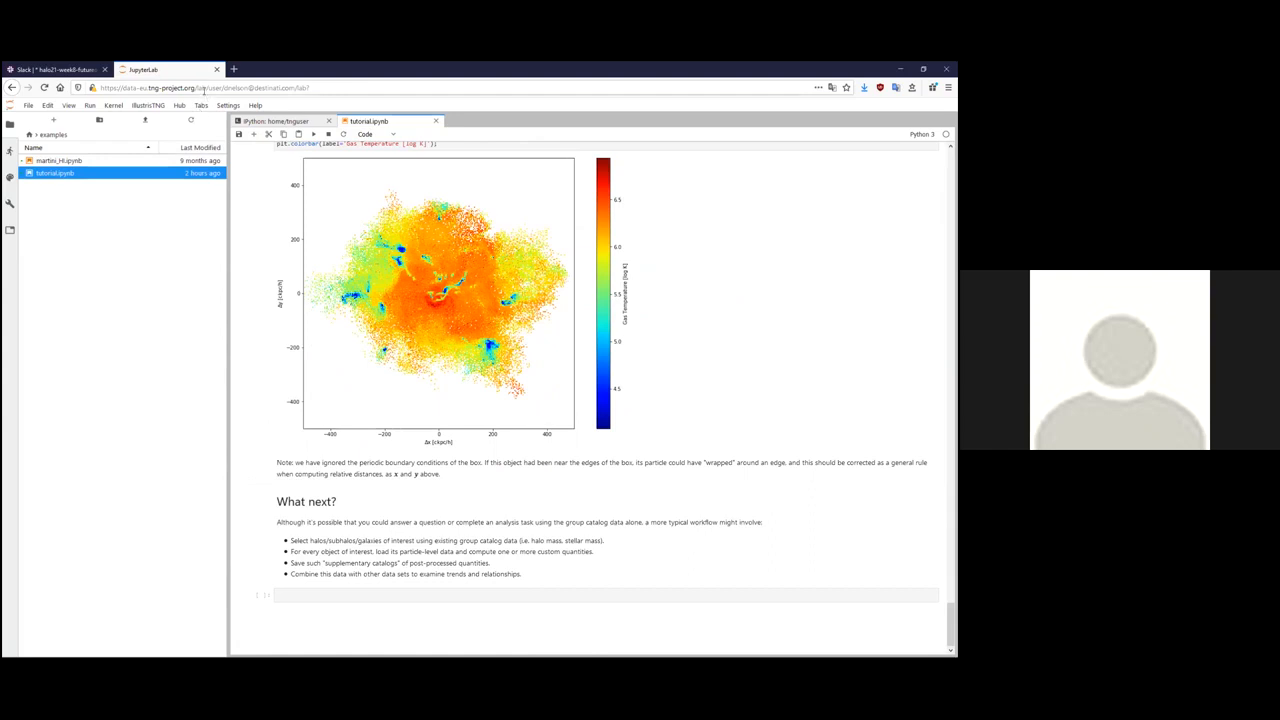
Switch to the IllustrisTNG Data Access tab and scroll to Getting Started.
{"action": "left_click", "coordinate": [300, 87]}
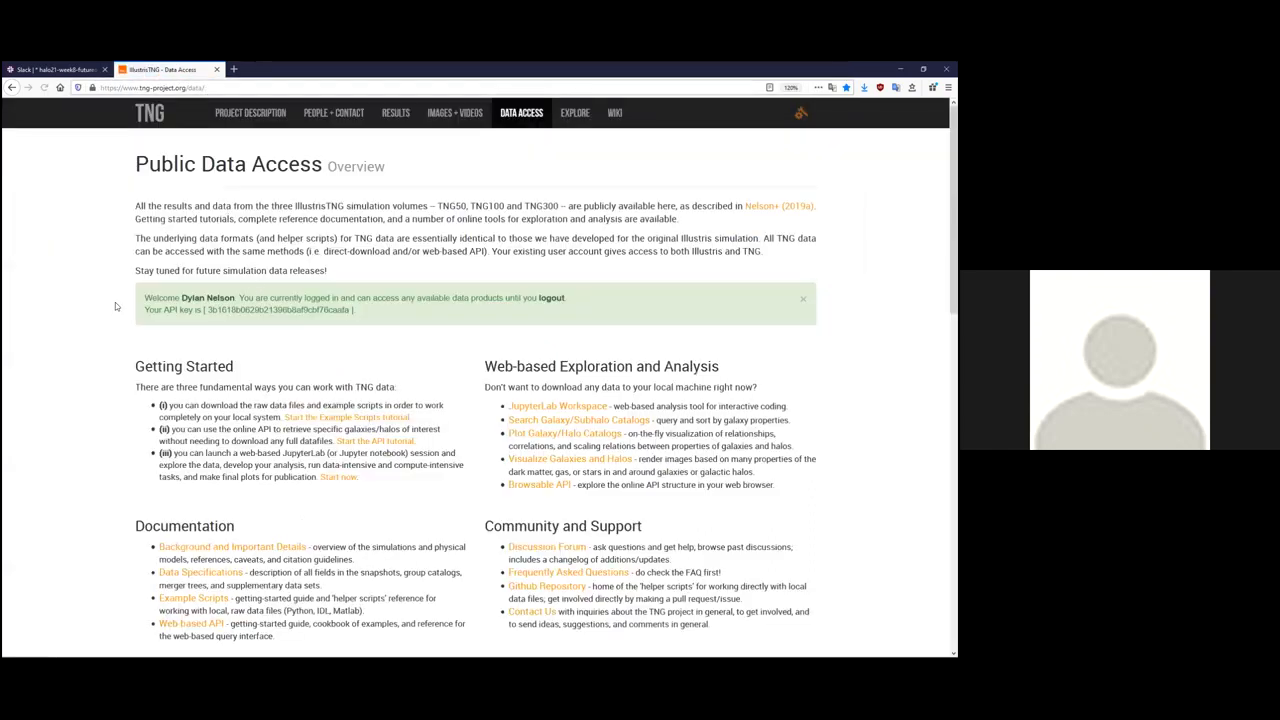
{"action": "scroll", "scroll_direction": "down", "scroll_amount": 3}
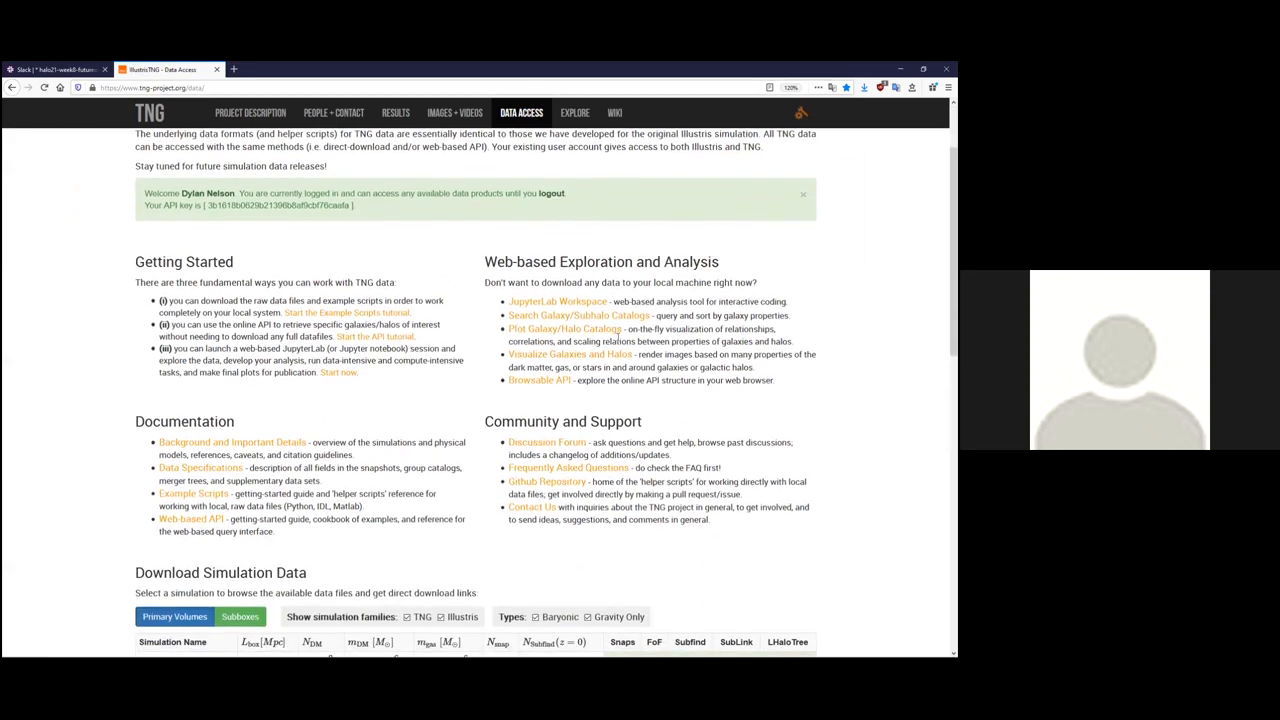
{"action": "mouse_move", "coordinate": [557, 301]}
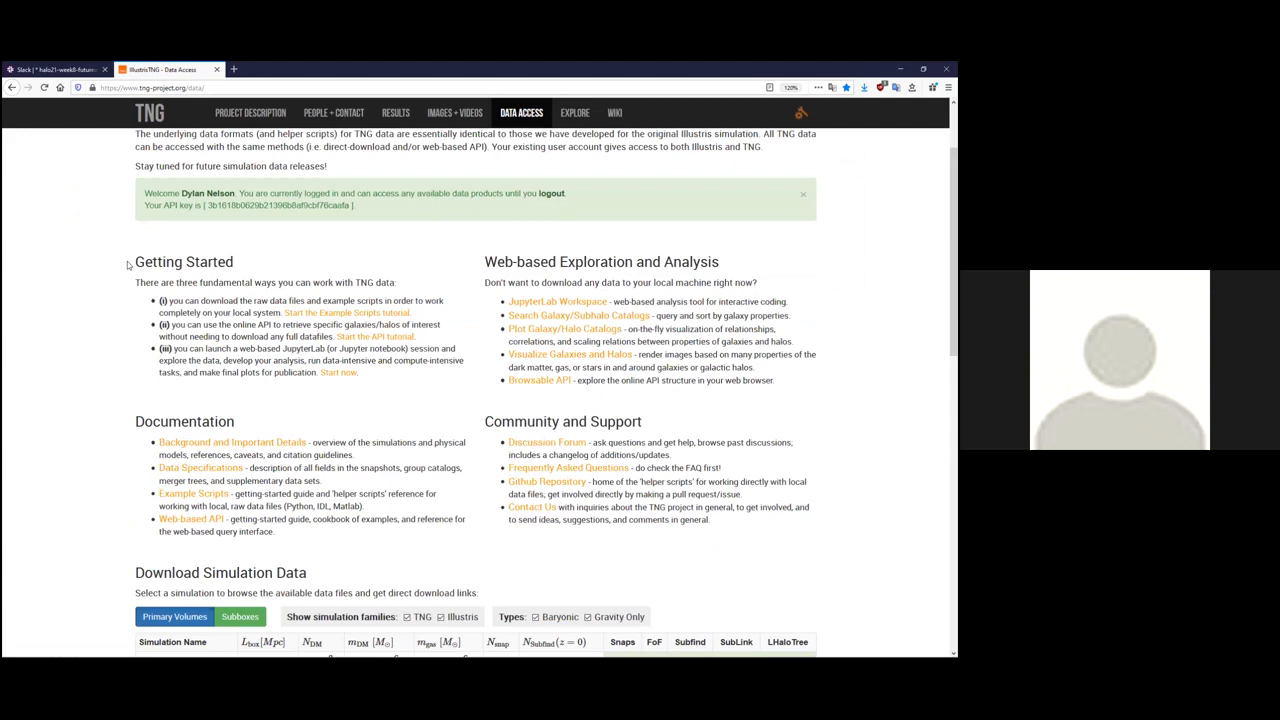
{"action": "mouse_move", "coordinate": [256, 225]}
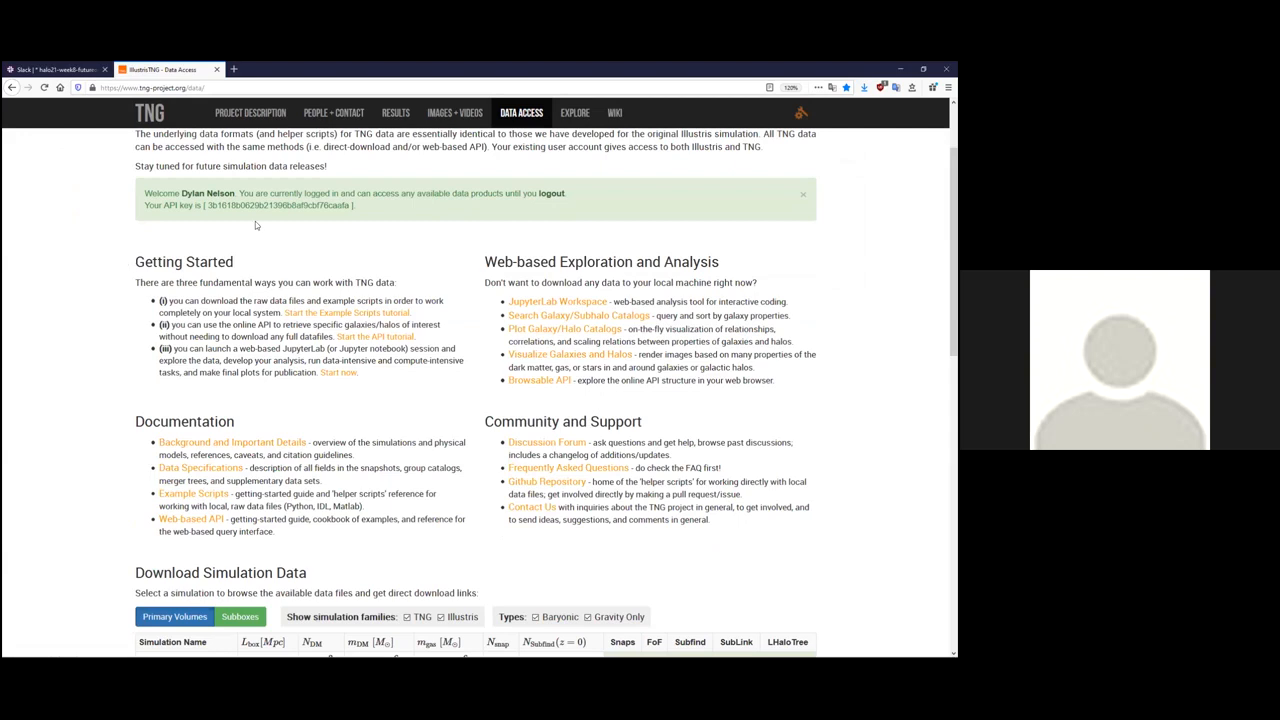